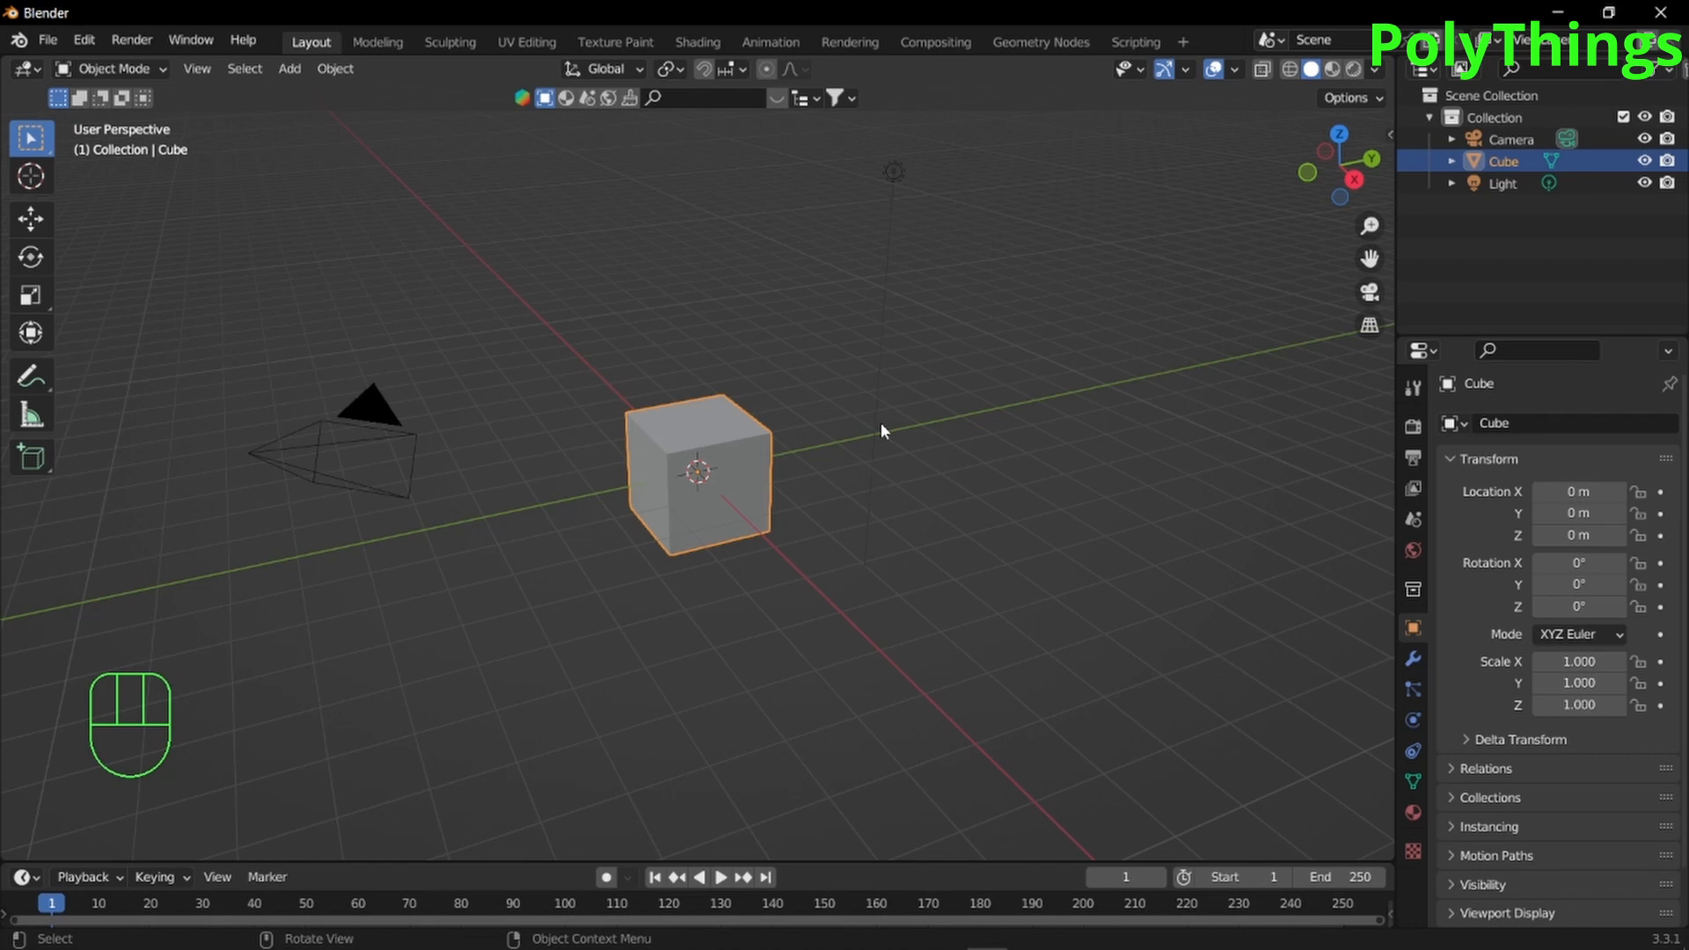
Delete the default scene objects and add a plane scaled up about eleven times as a floor
{"action": "key", "text": "a"}
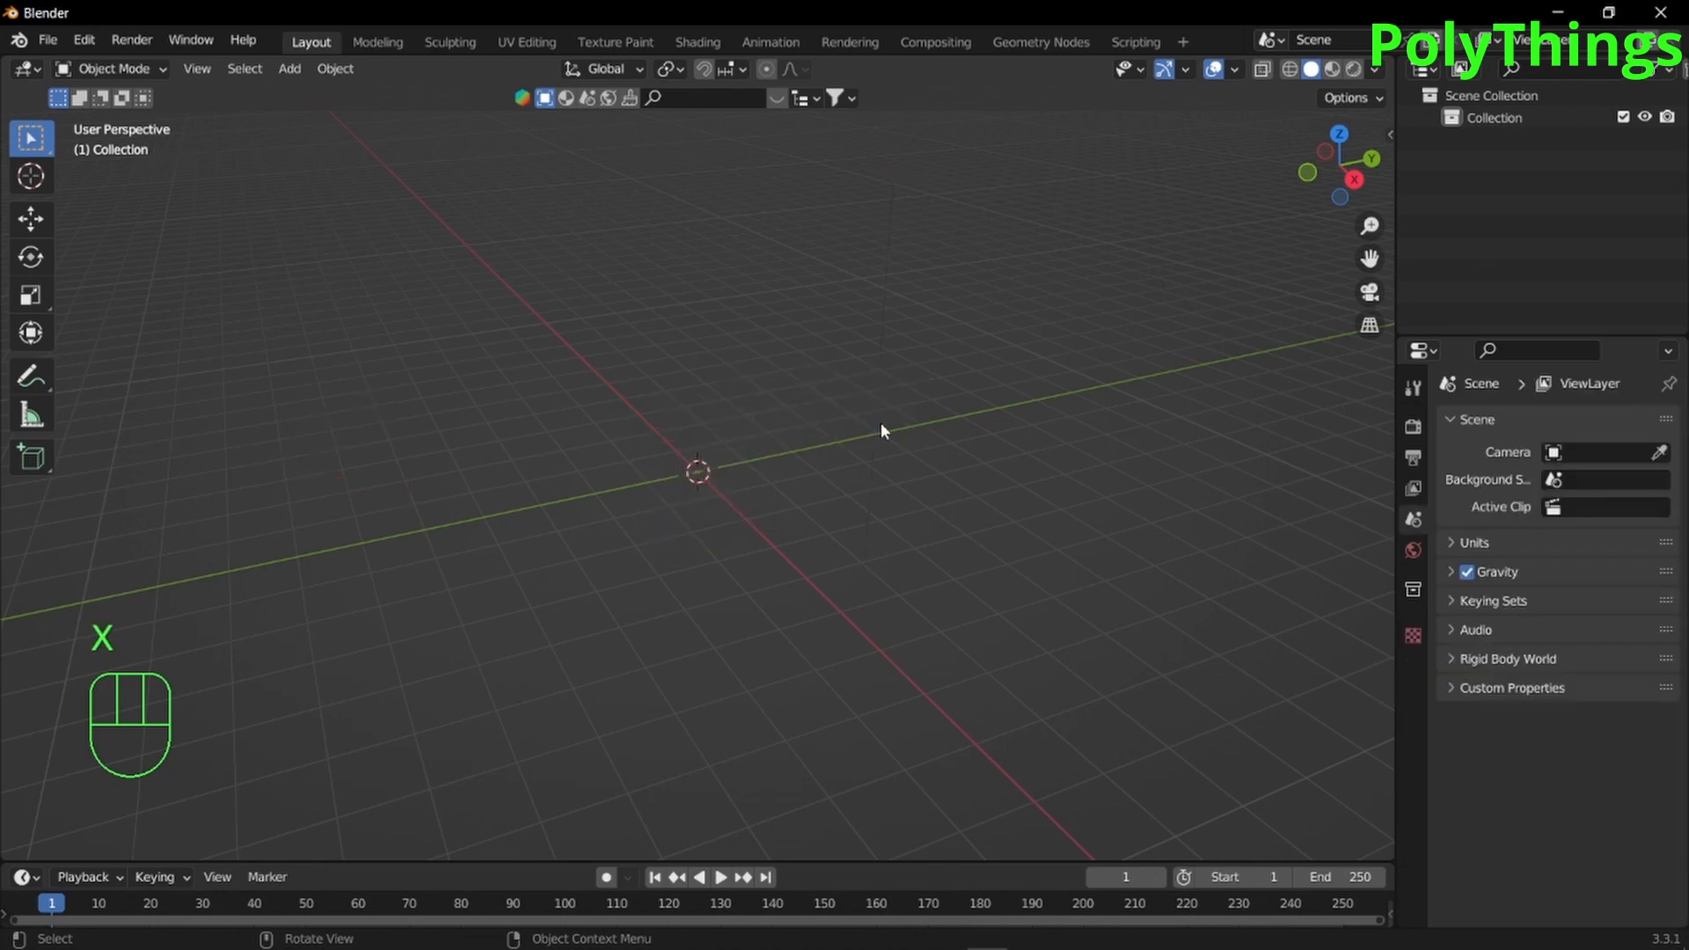
{"action": "key", "text": "Shift+A"}
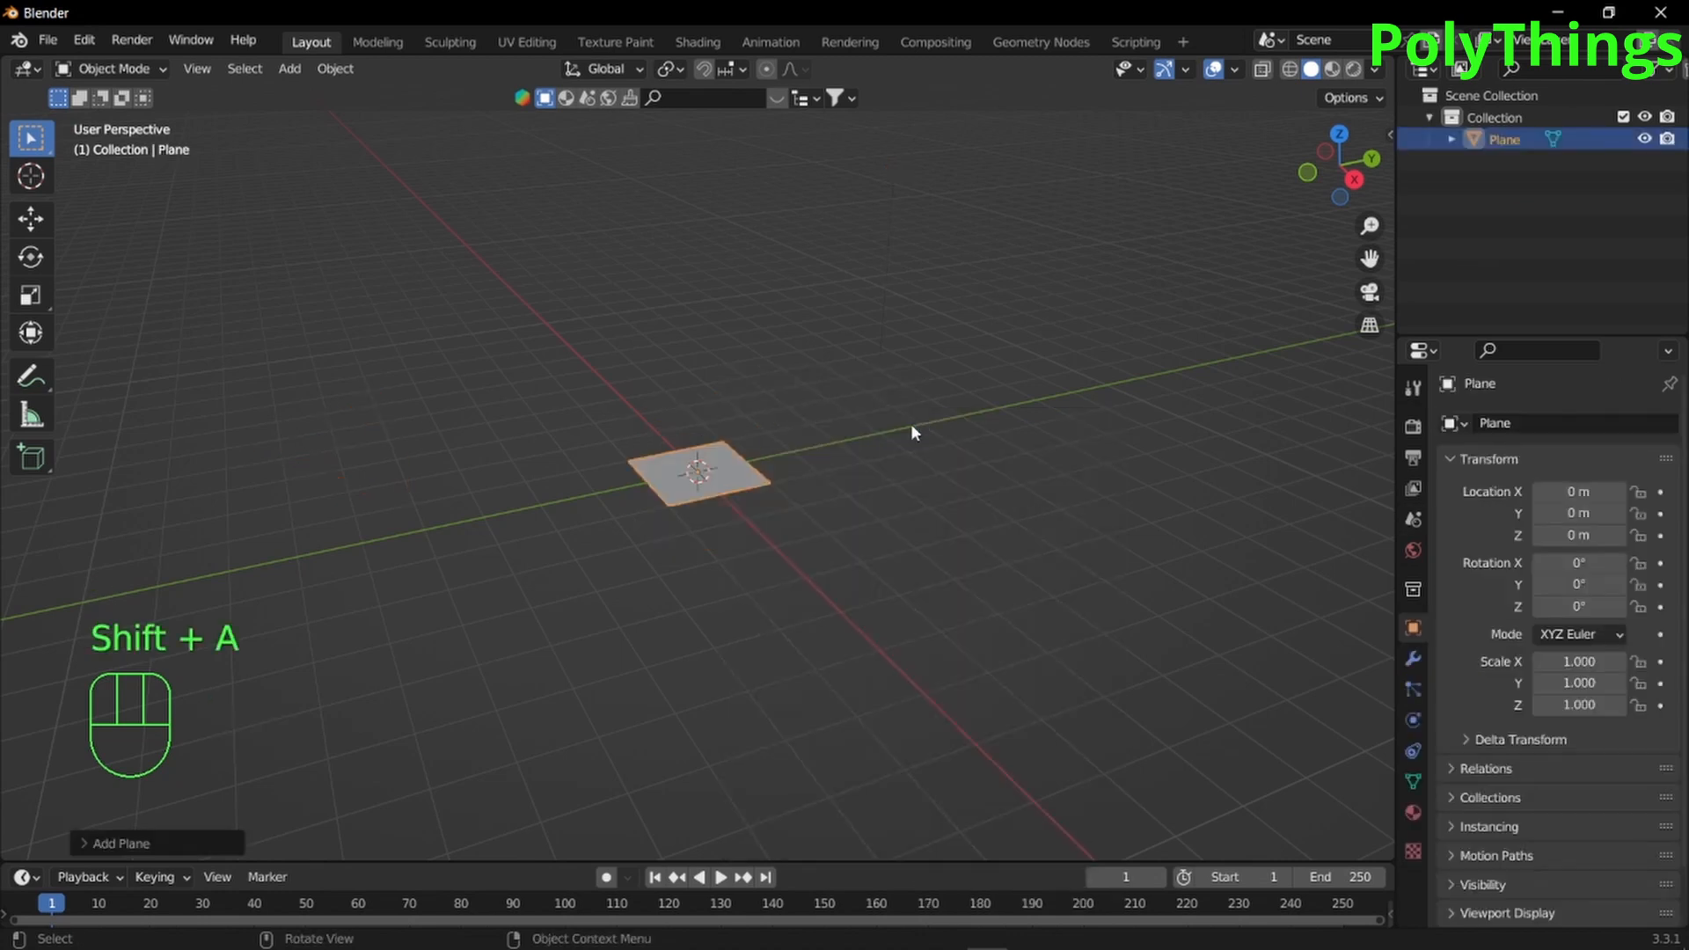
{"action": "key", "text": "s"}
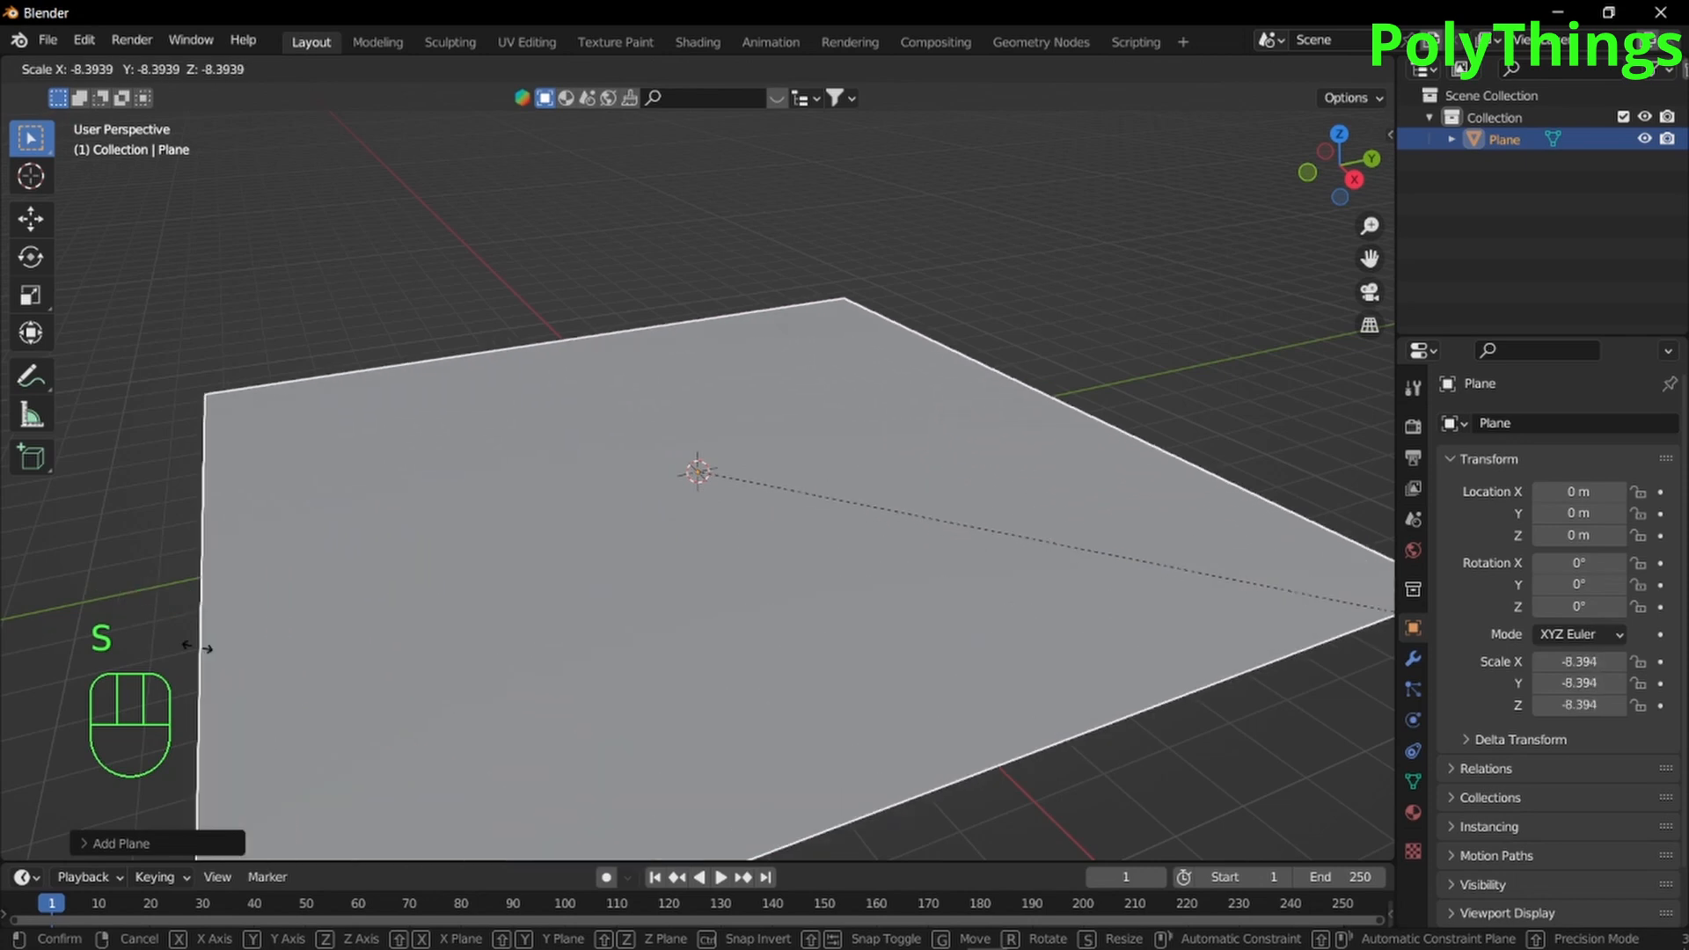
{"action": "scroll", "scroll_direction": "down", "scroll_amount": 3}
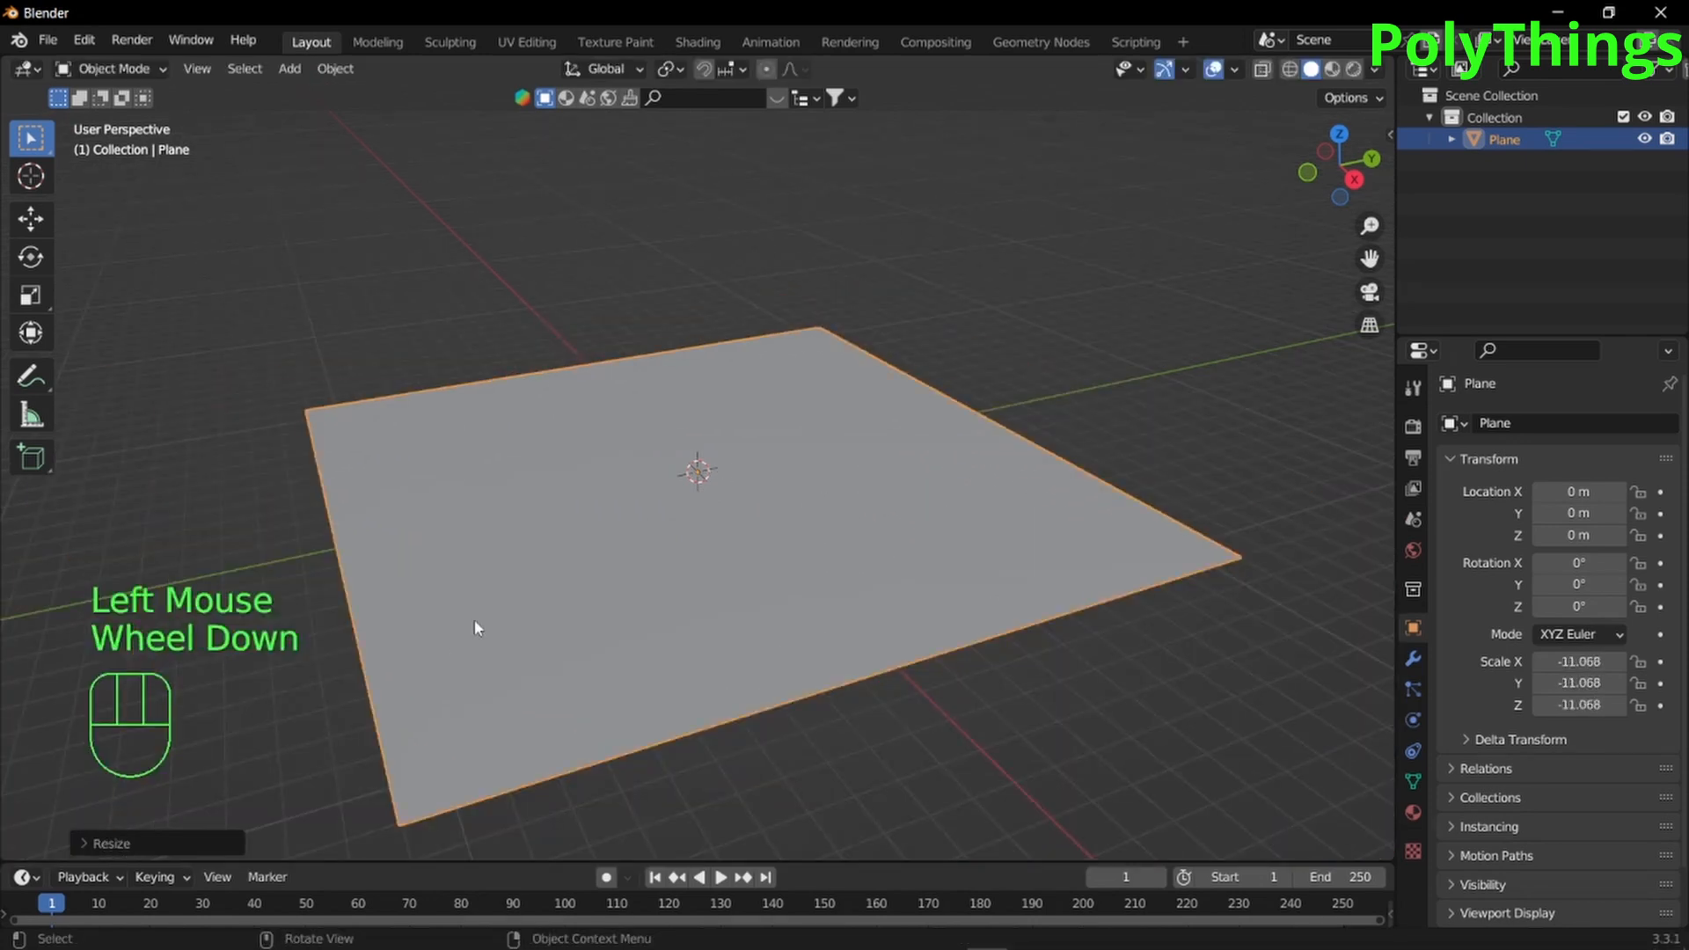
{"action": "key", "text": "shift"}
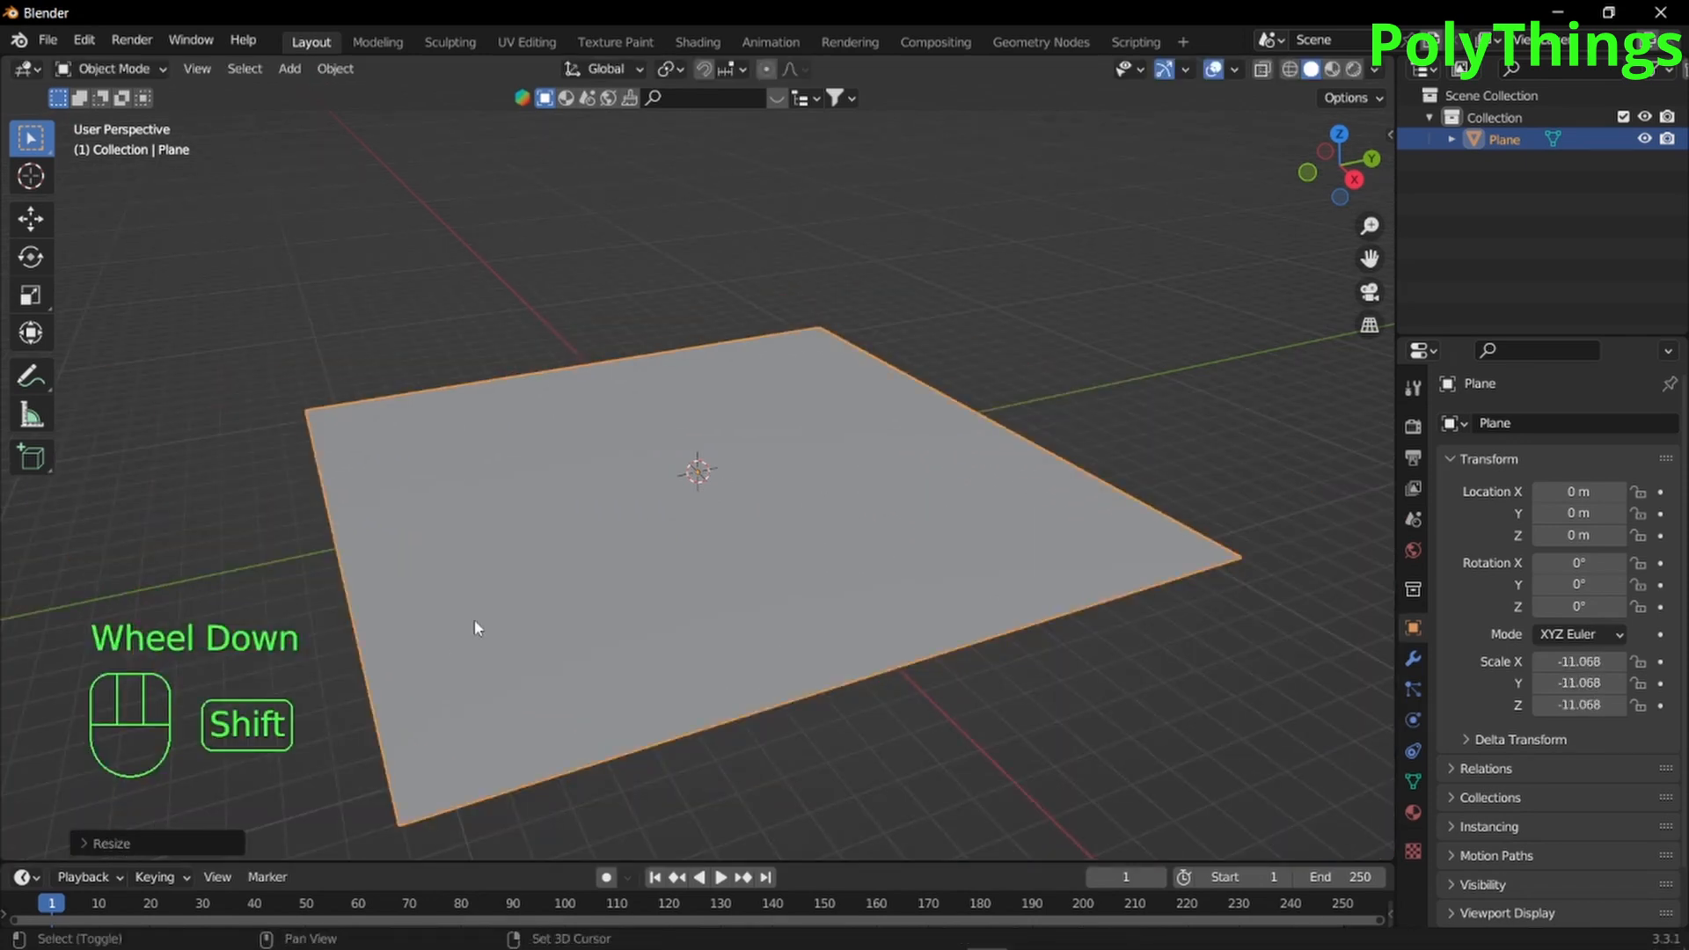
{"action": "key", "text": "shift+a"}
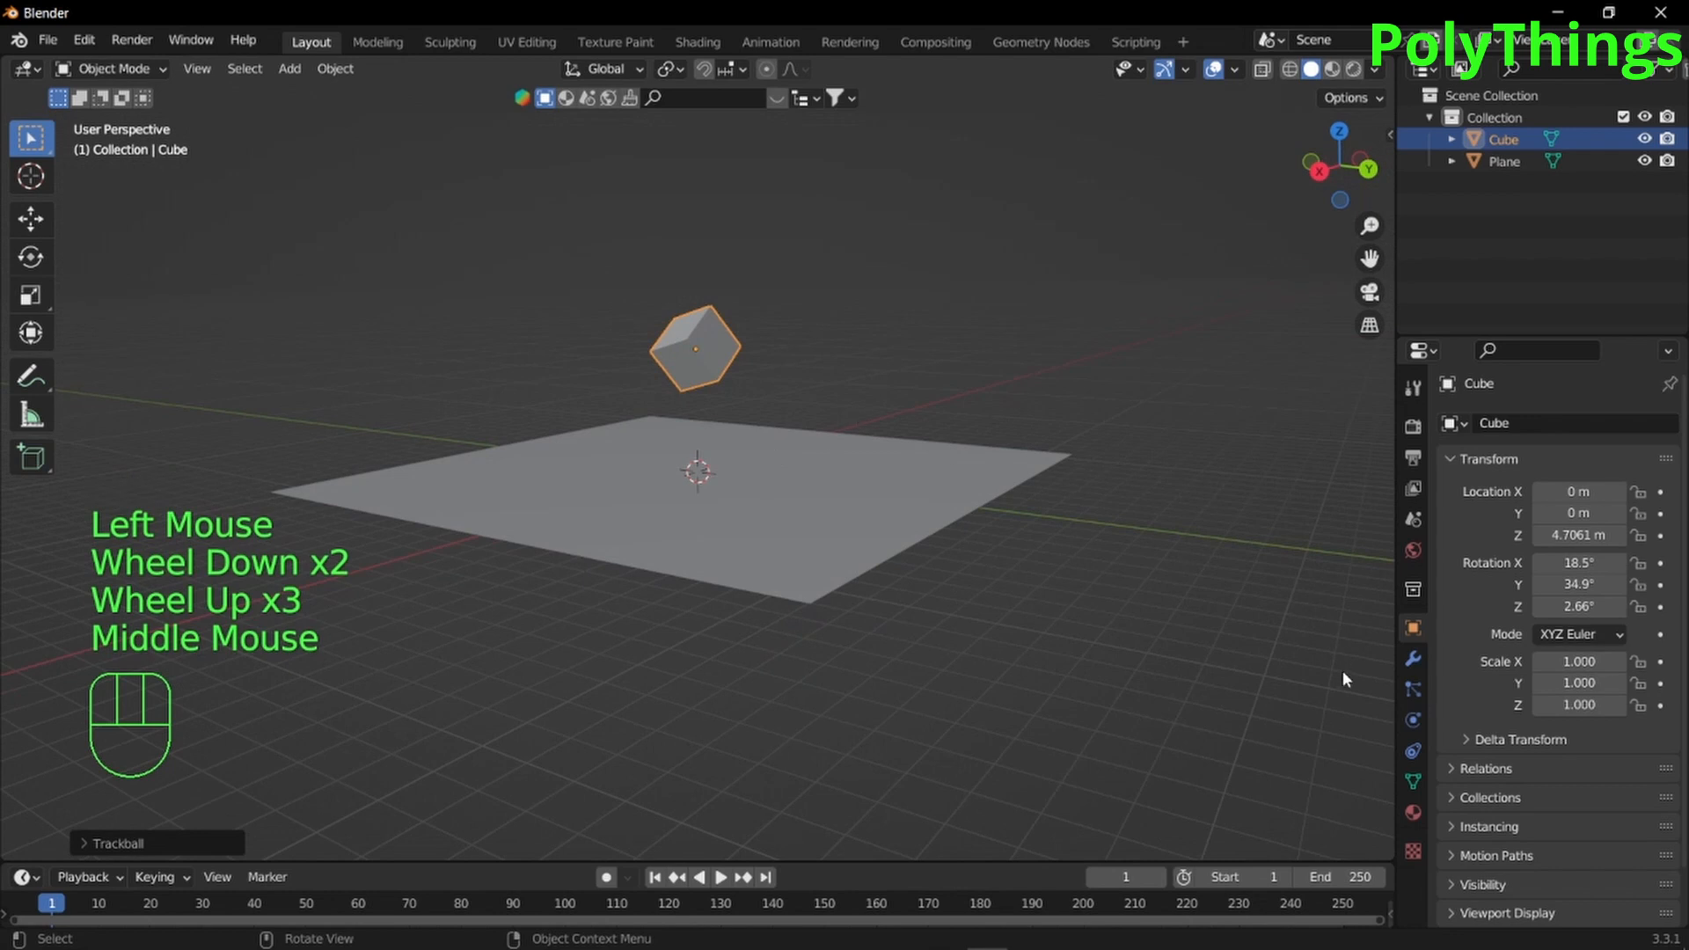
Show the Physics properties for the tilted cube above the plane
{"action": "left_click", "coordinate": [1412, 720]}
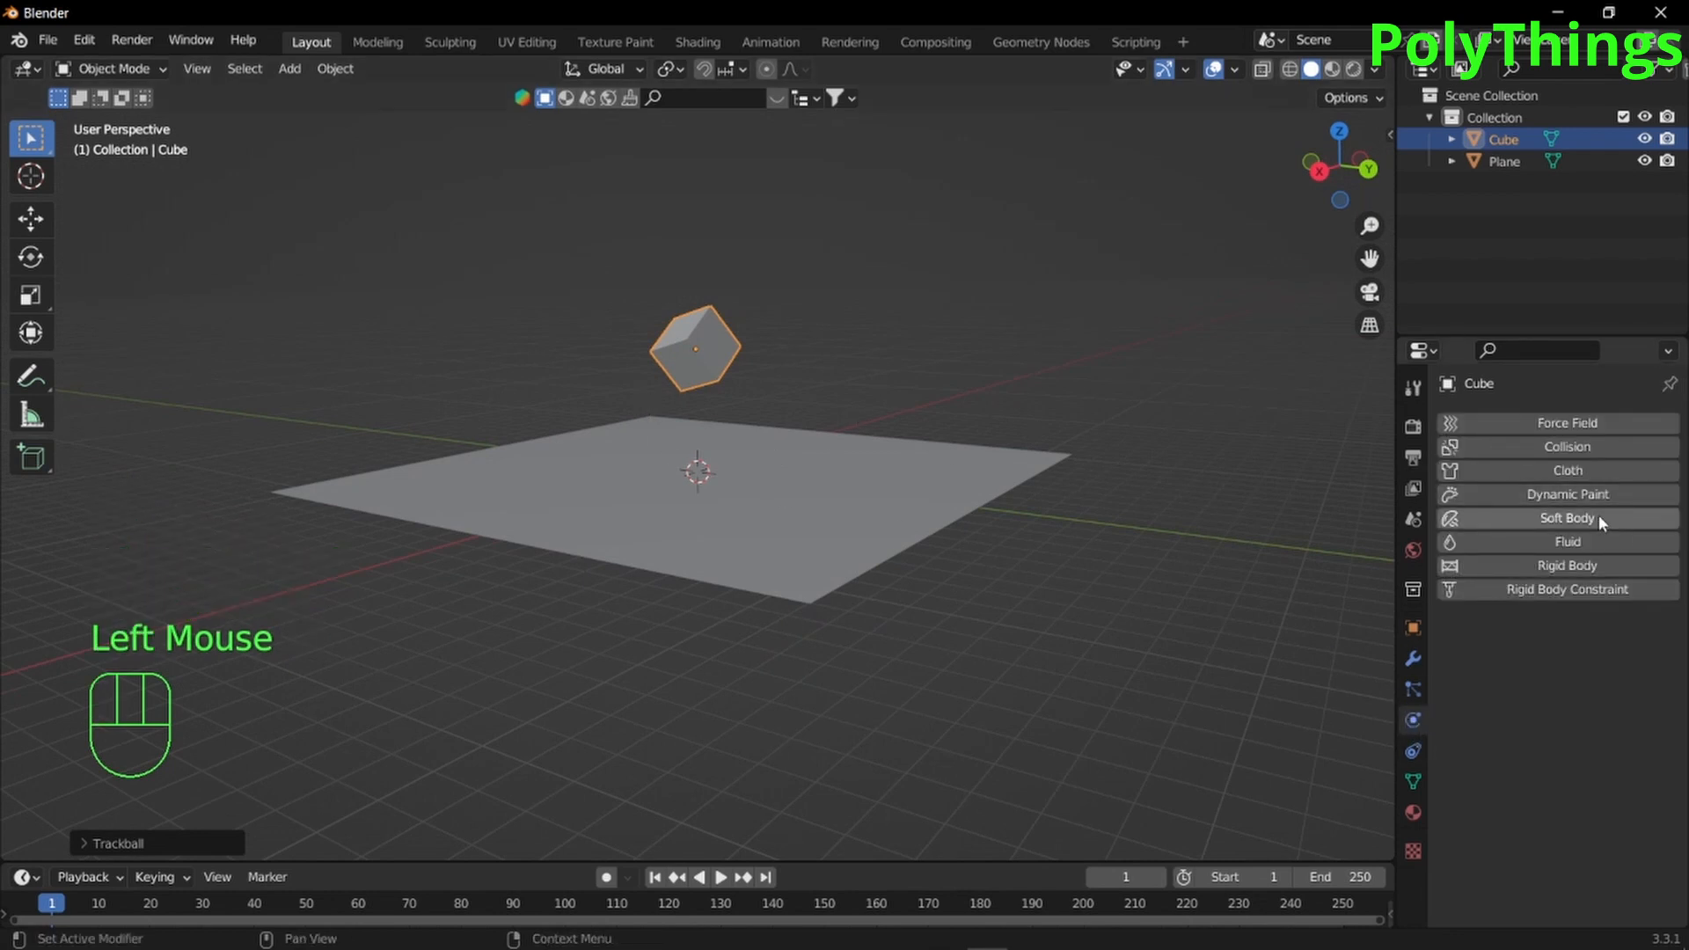
Make the cube a soft body with Goal off and the plane a collision object
{"action": "left_click", "coordinate": [1566, 518]}
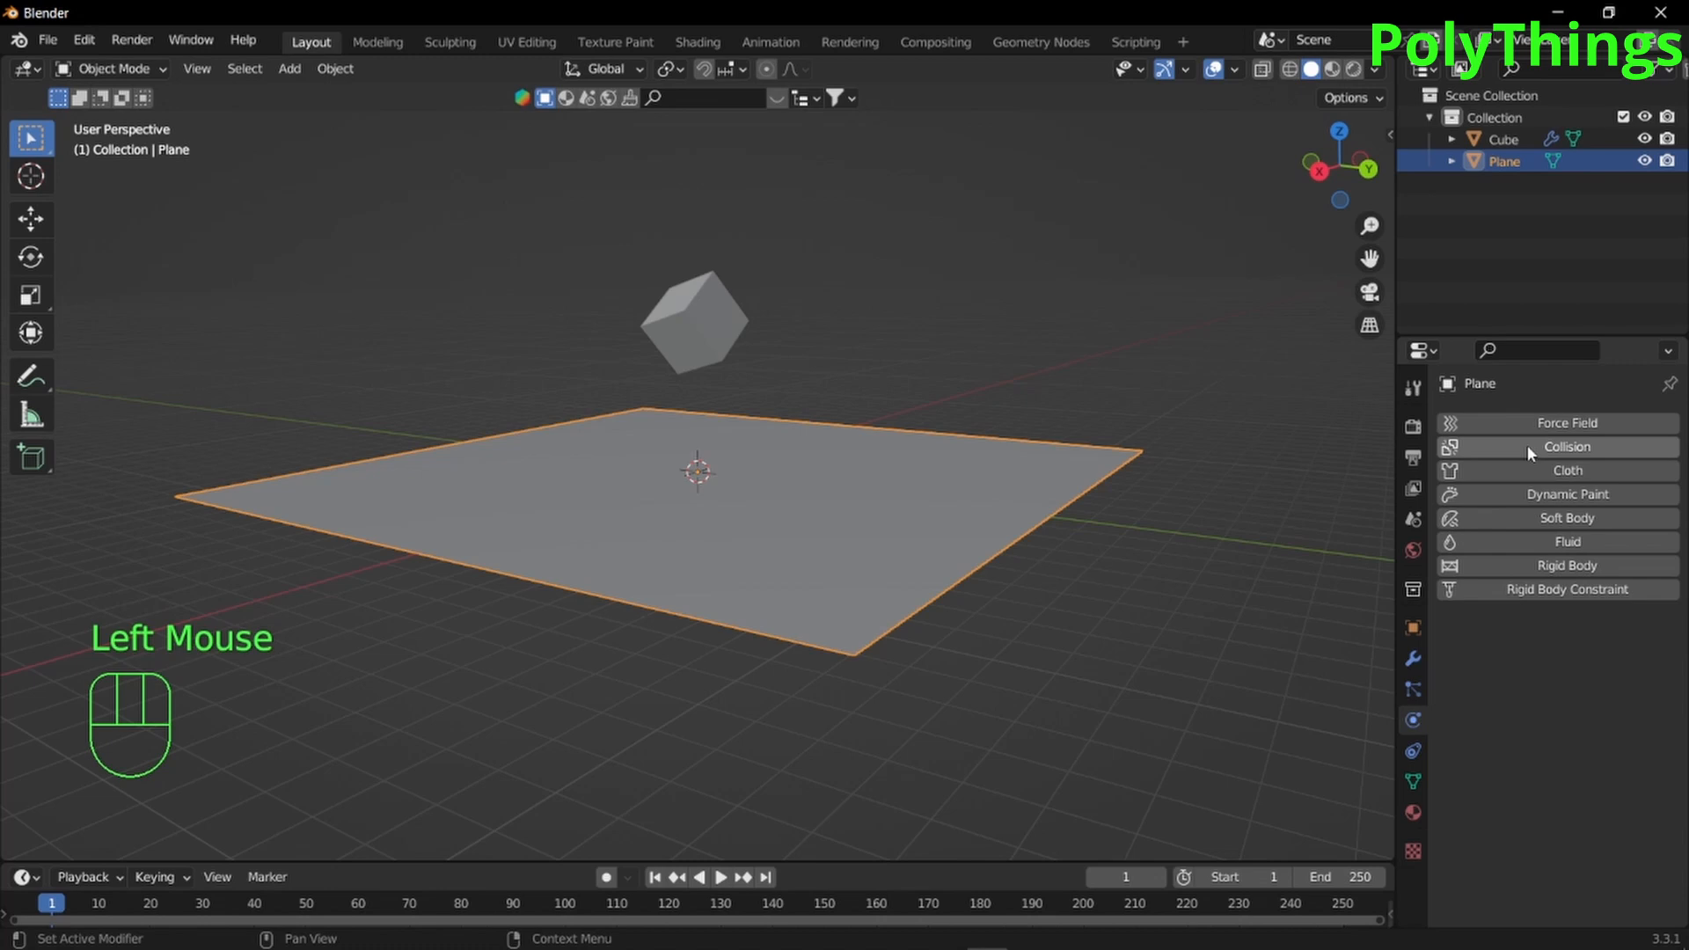
{"action": "left_click", "coordinate": [1566, 446]}
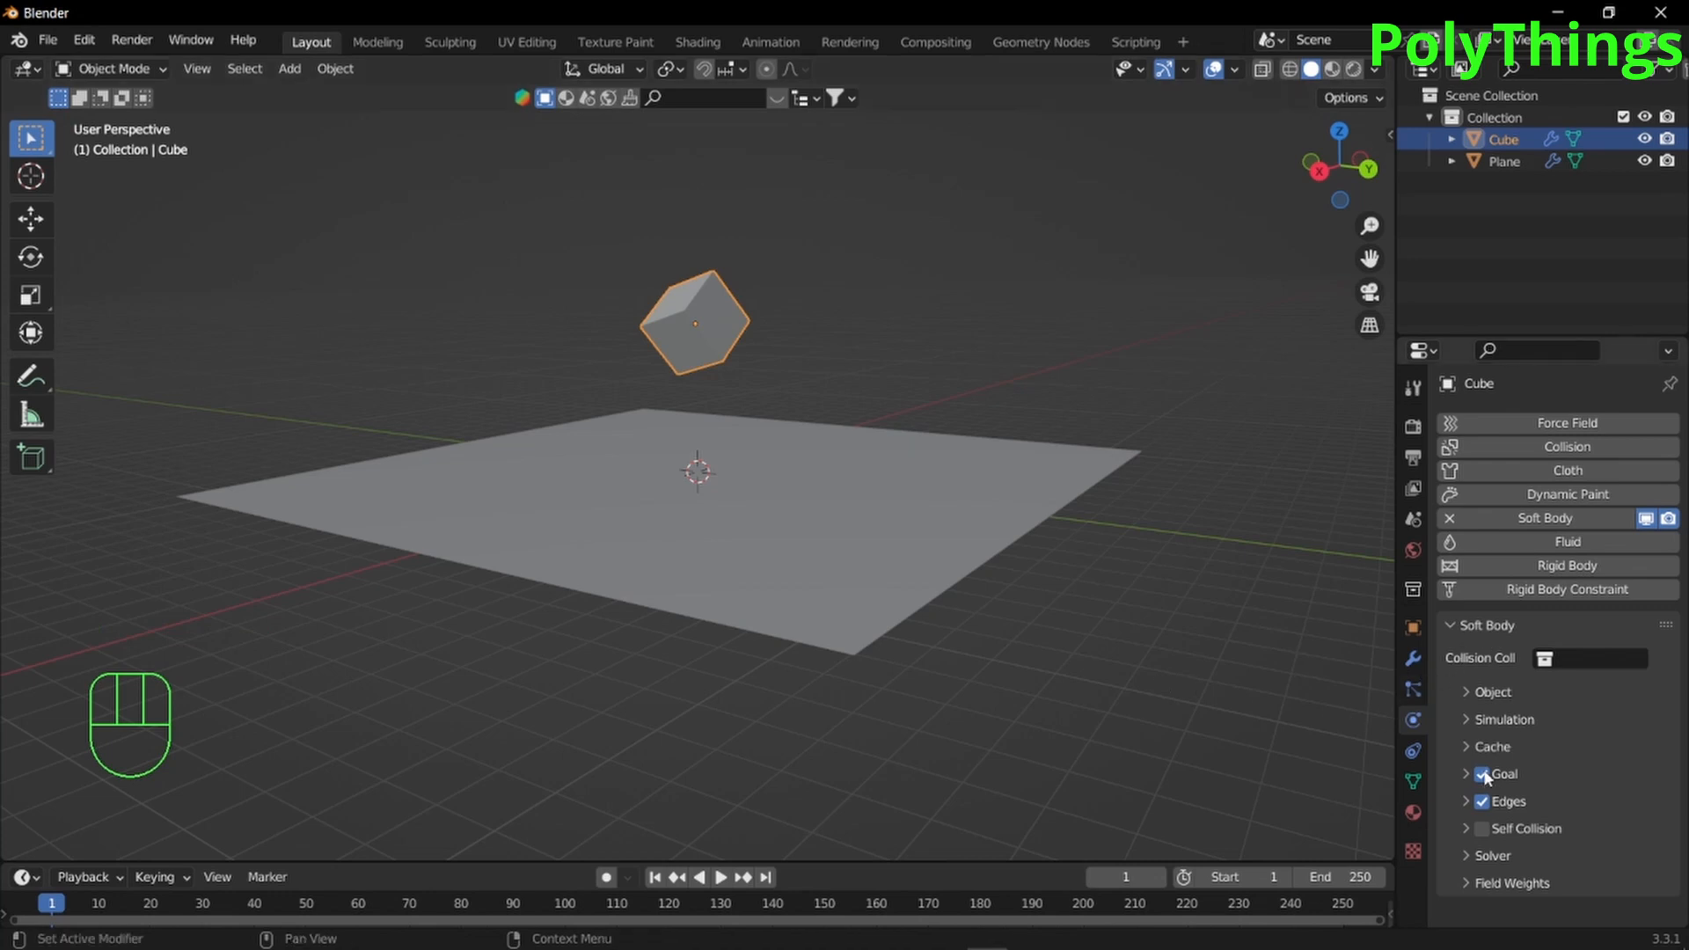
{"action": "left_click", "coordinate": [1483, 774]}
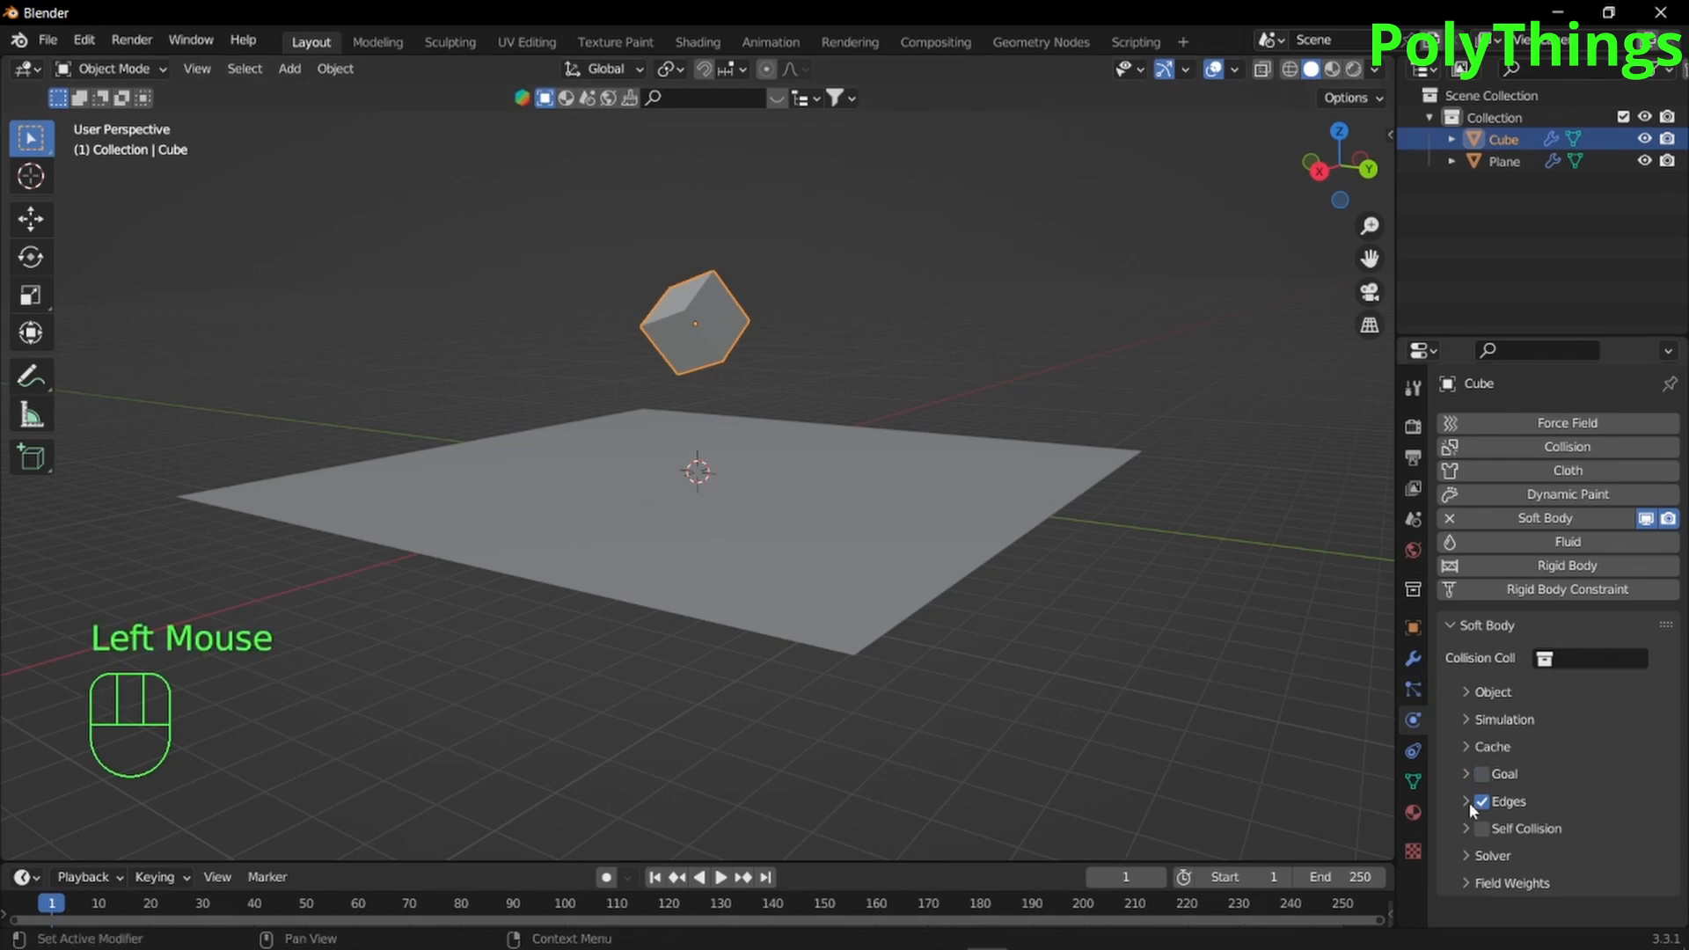
{"action": "scroll", "scroll_direction": "down", "scroll_amount": 3}
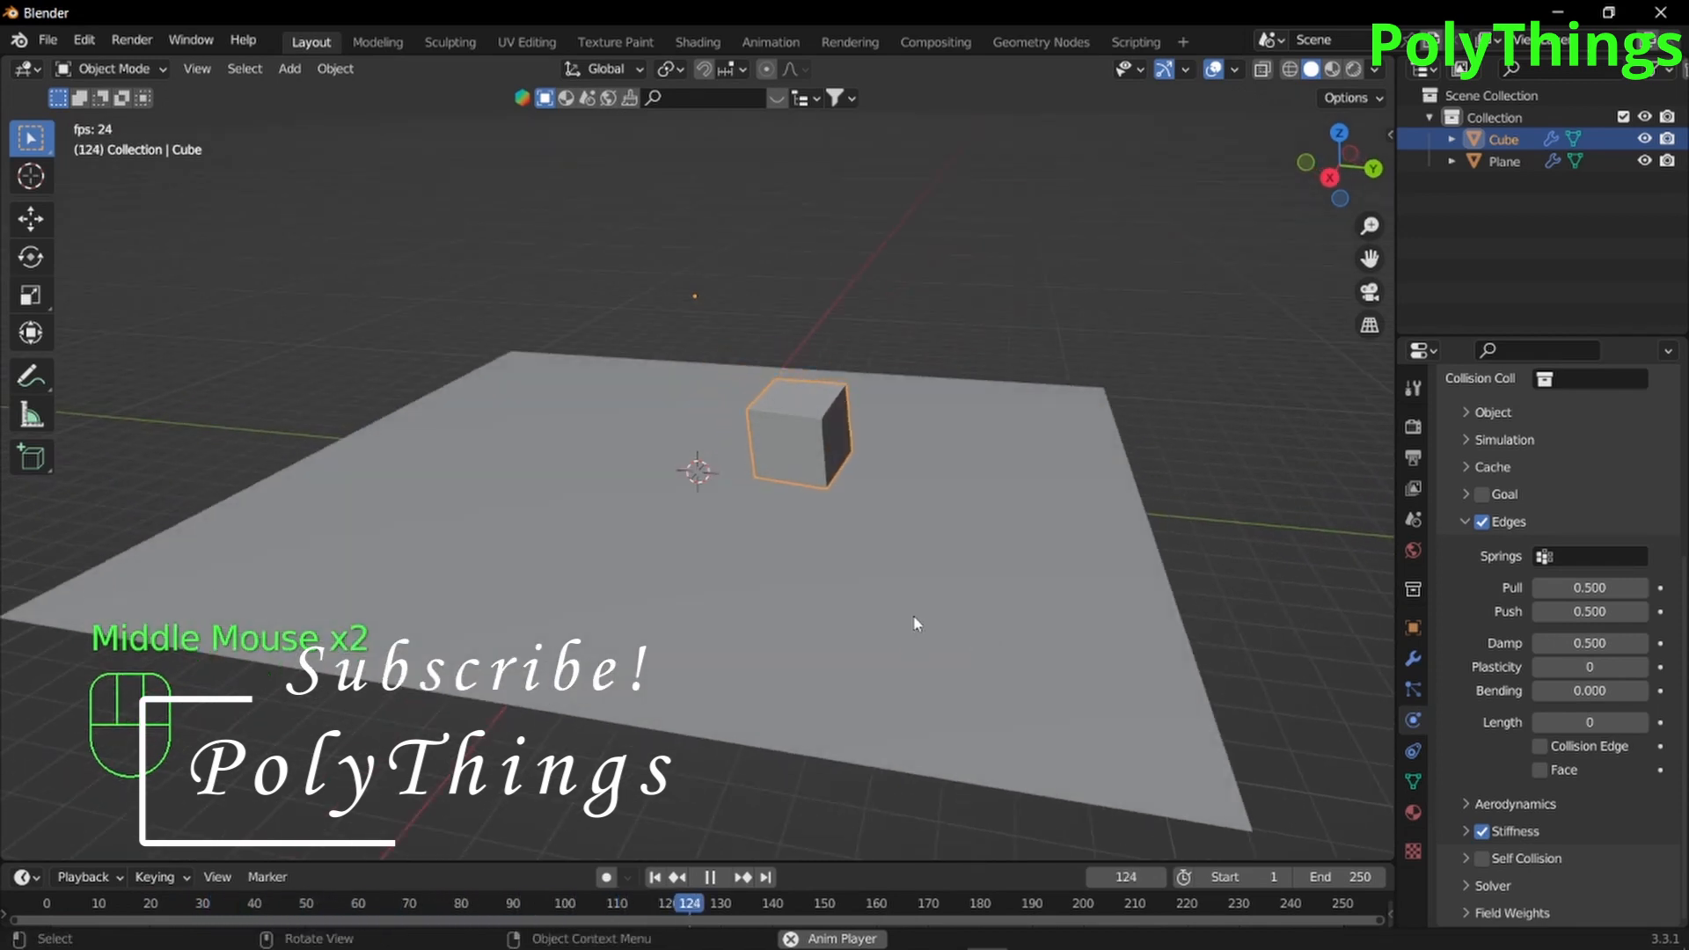
Stop the fall preview and delete the soft-body cube from the scene
{"action": "key", "text": "space"}
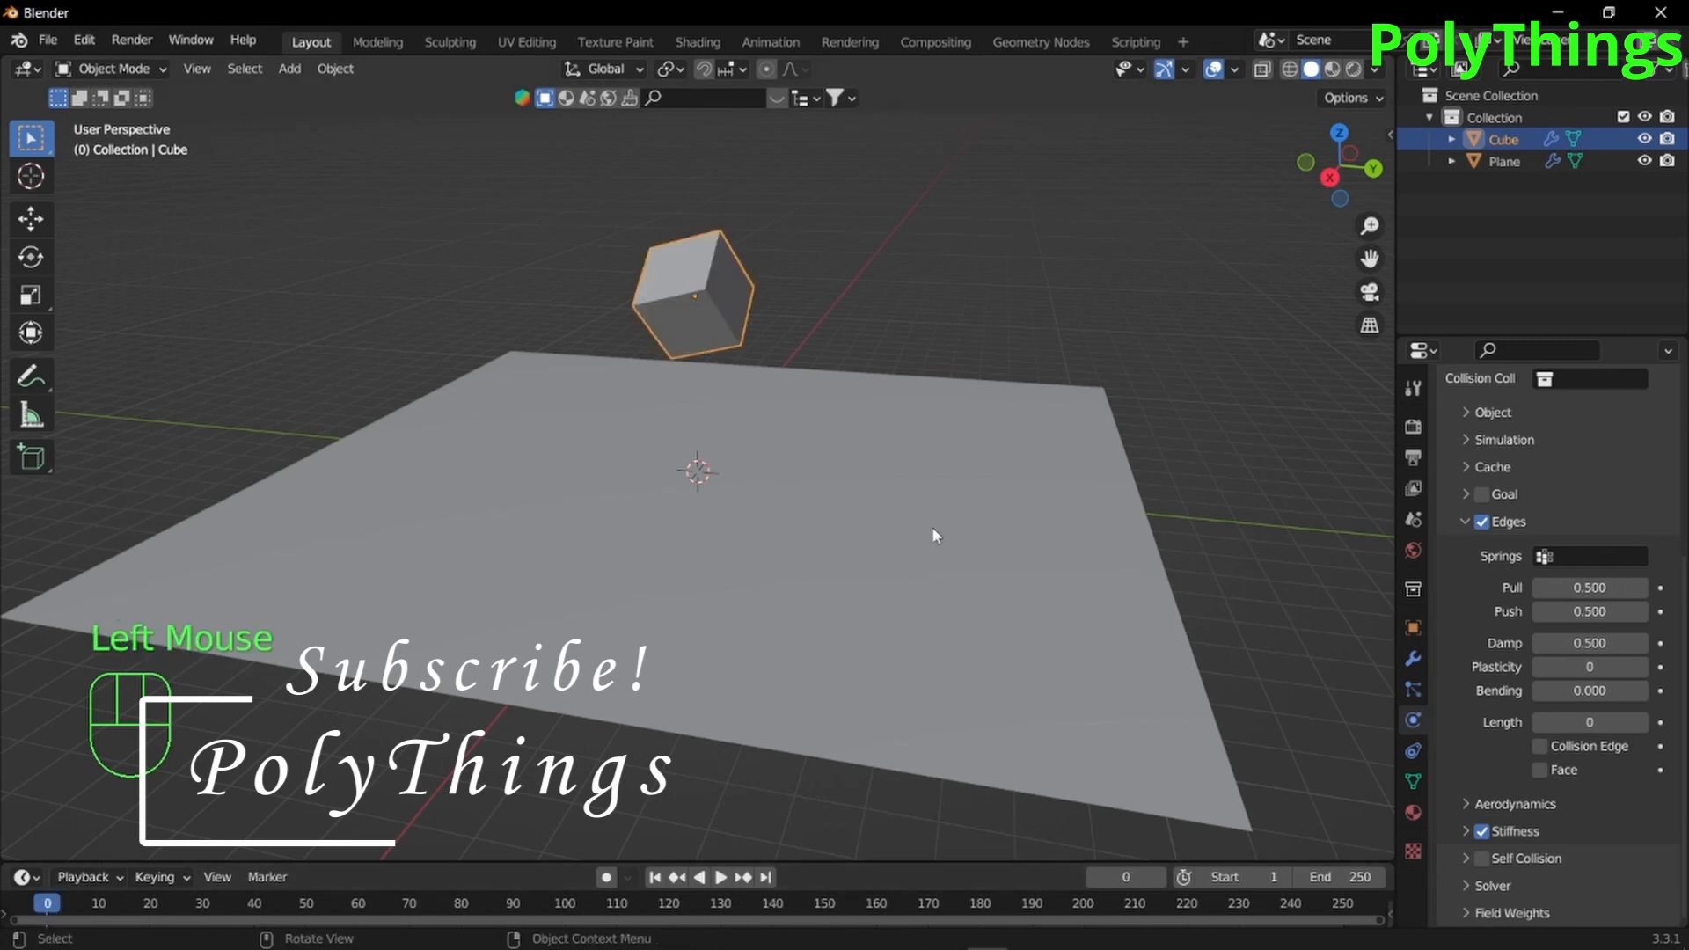
{"action": "key", "text": "x"}
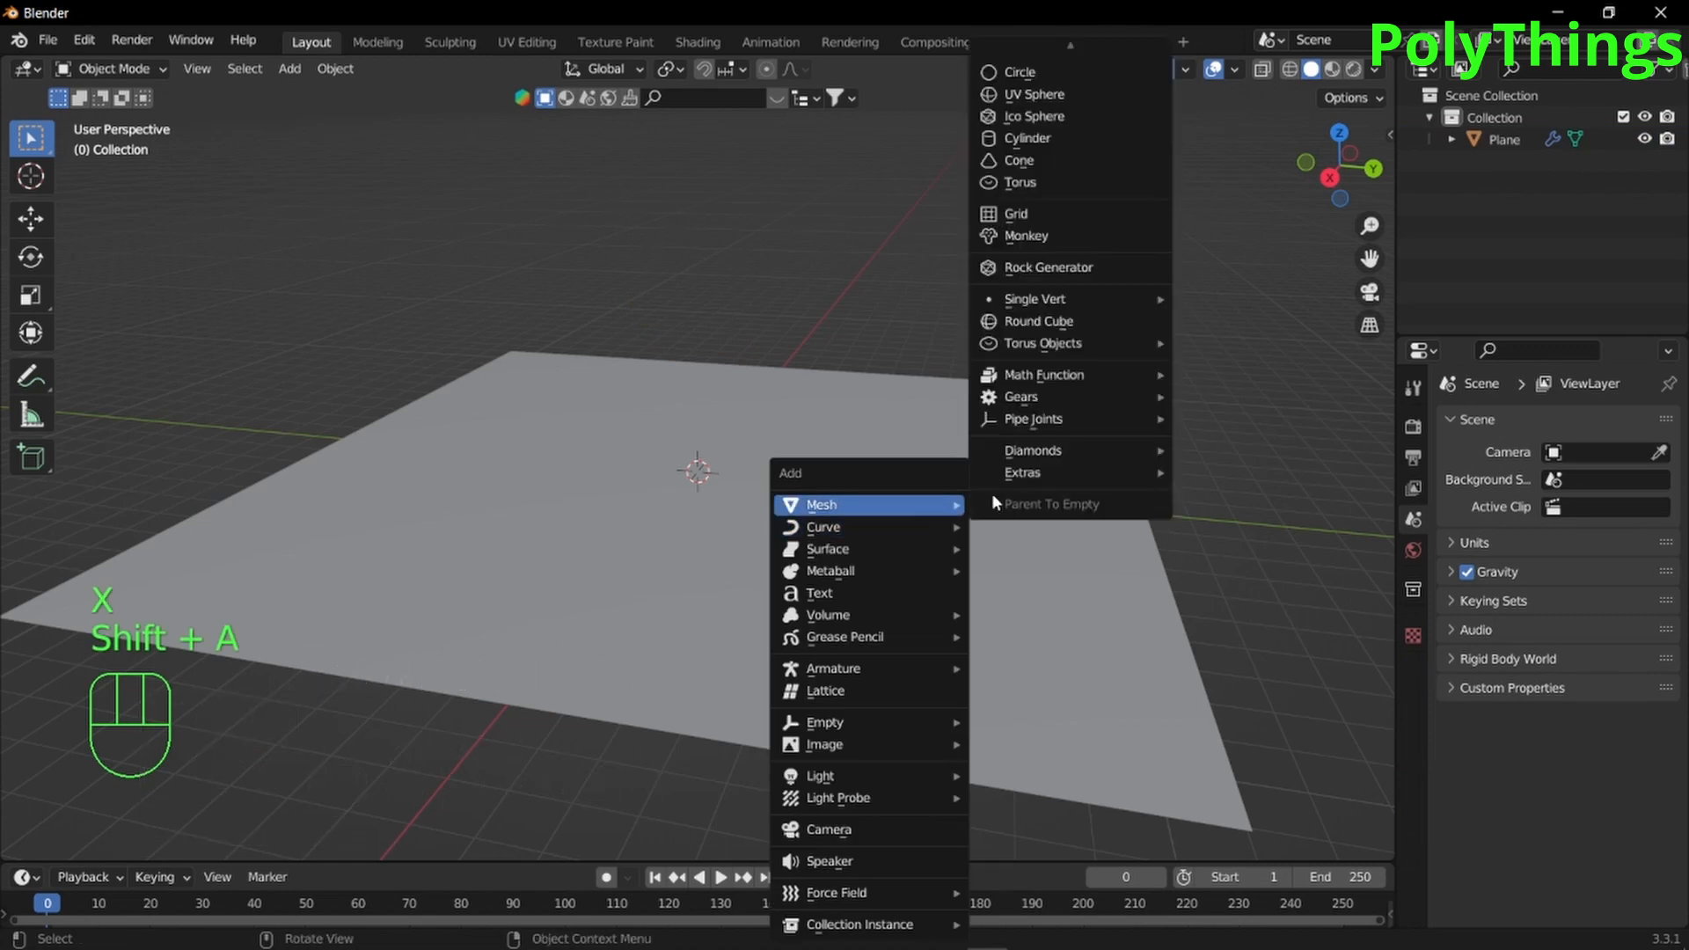
Add a UV sphere above the plane, make it a soft body with Goal off and play its fall
{"action": "left_click", "coordinate": [1032, 94]}
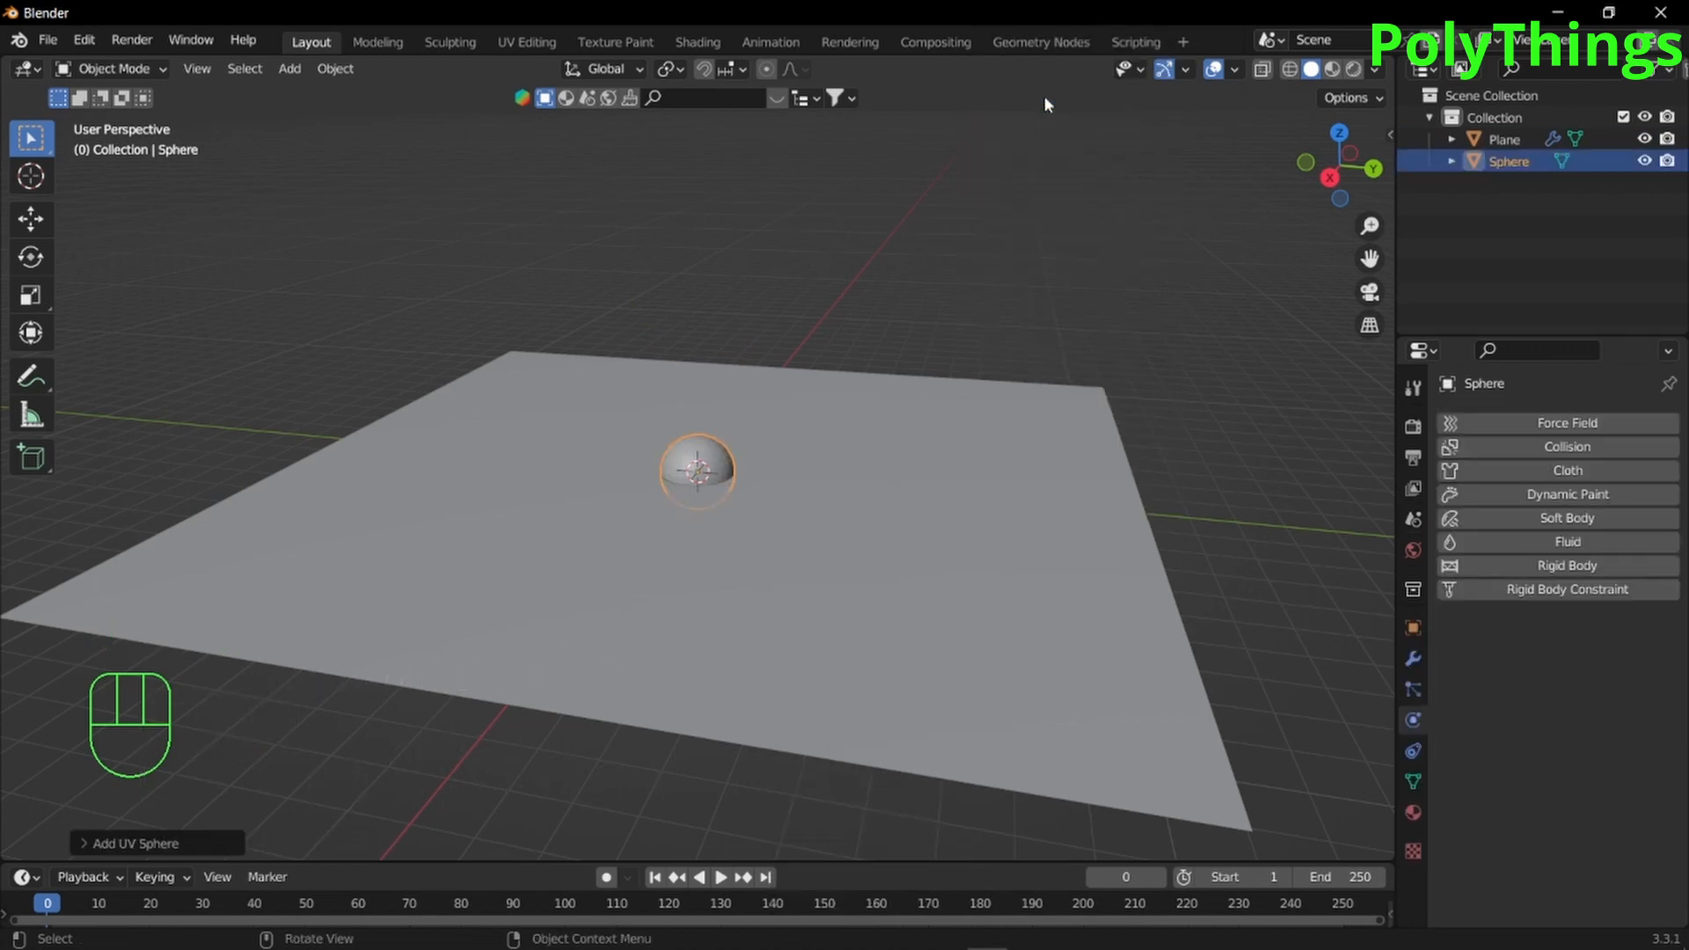
{"action": "key", "text": "g"}
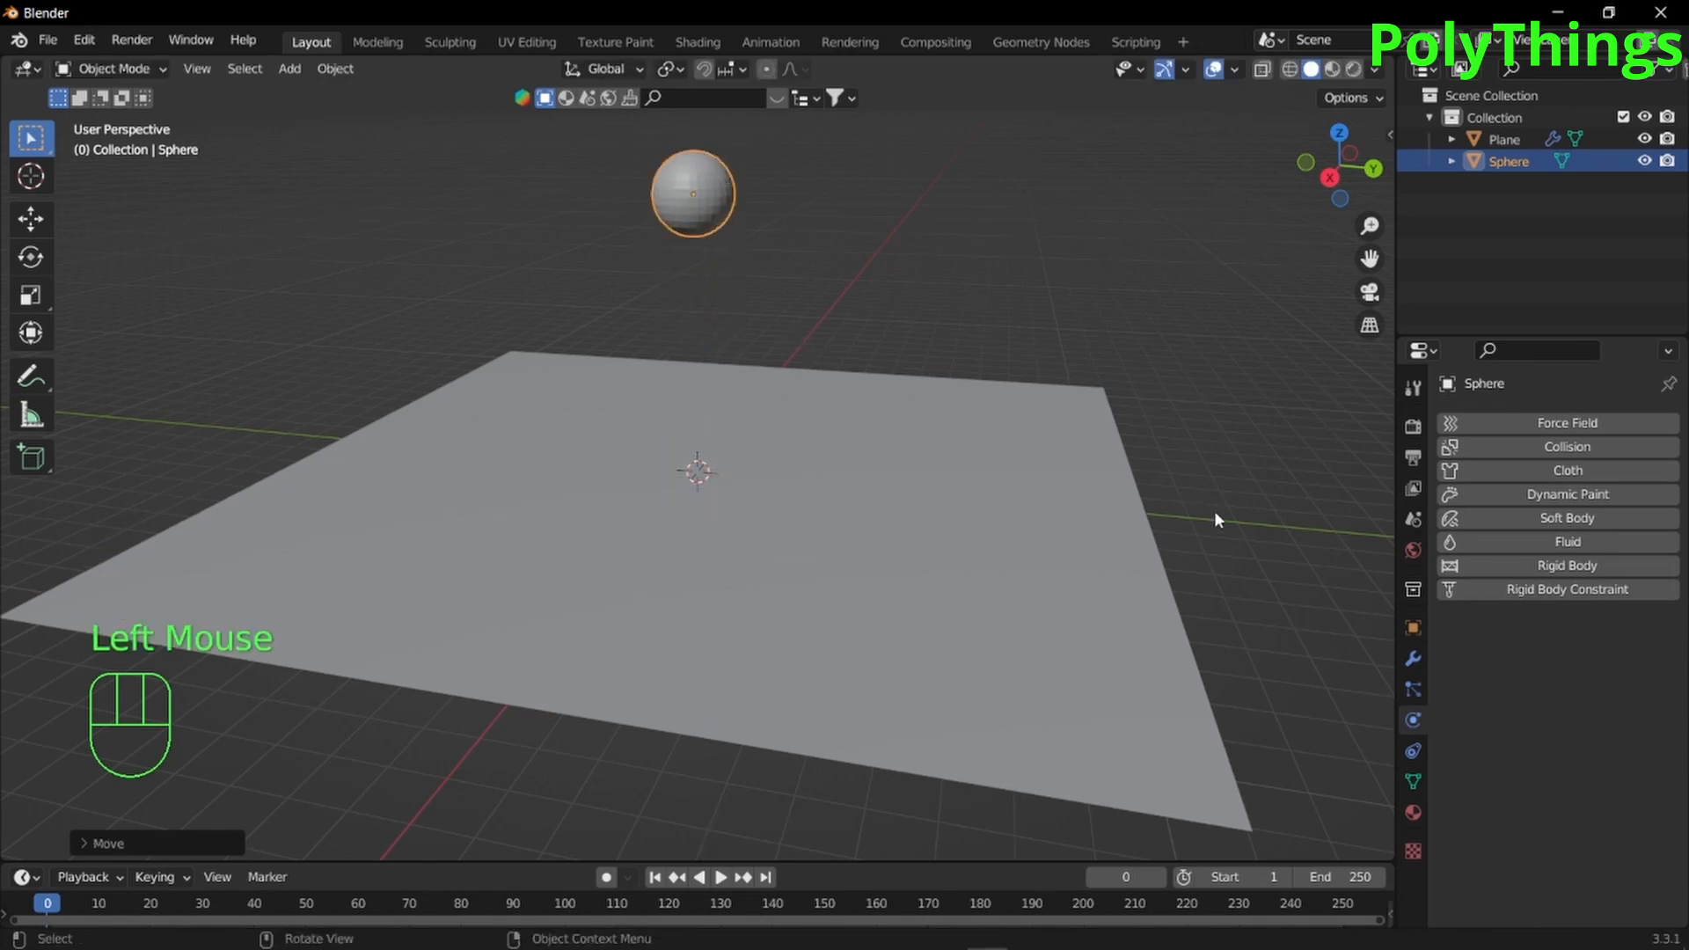
{"action": "left_click", "coordinate": [1566, 518]}
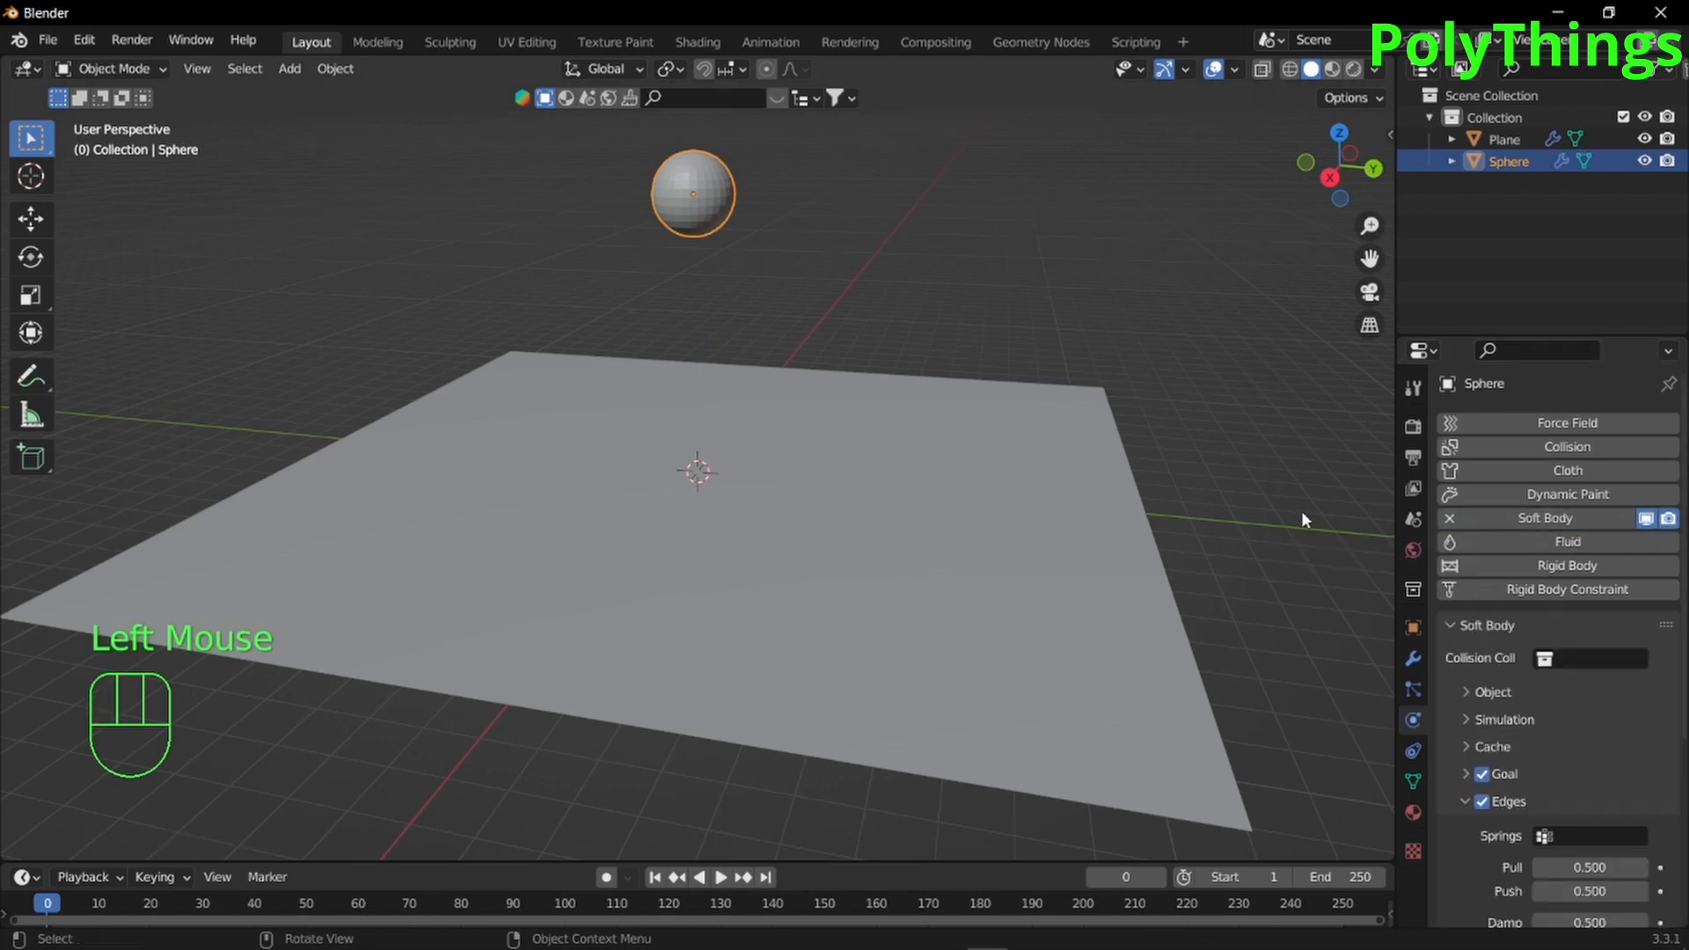
{"action": "scroll", "scroll_direction": "down", "scroll_amount": 3}
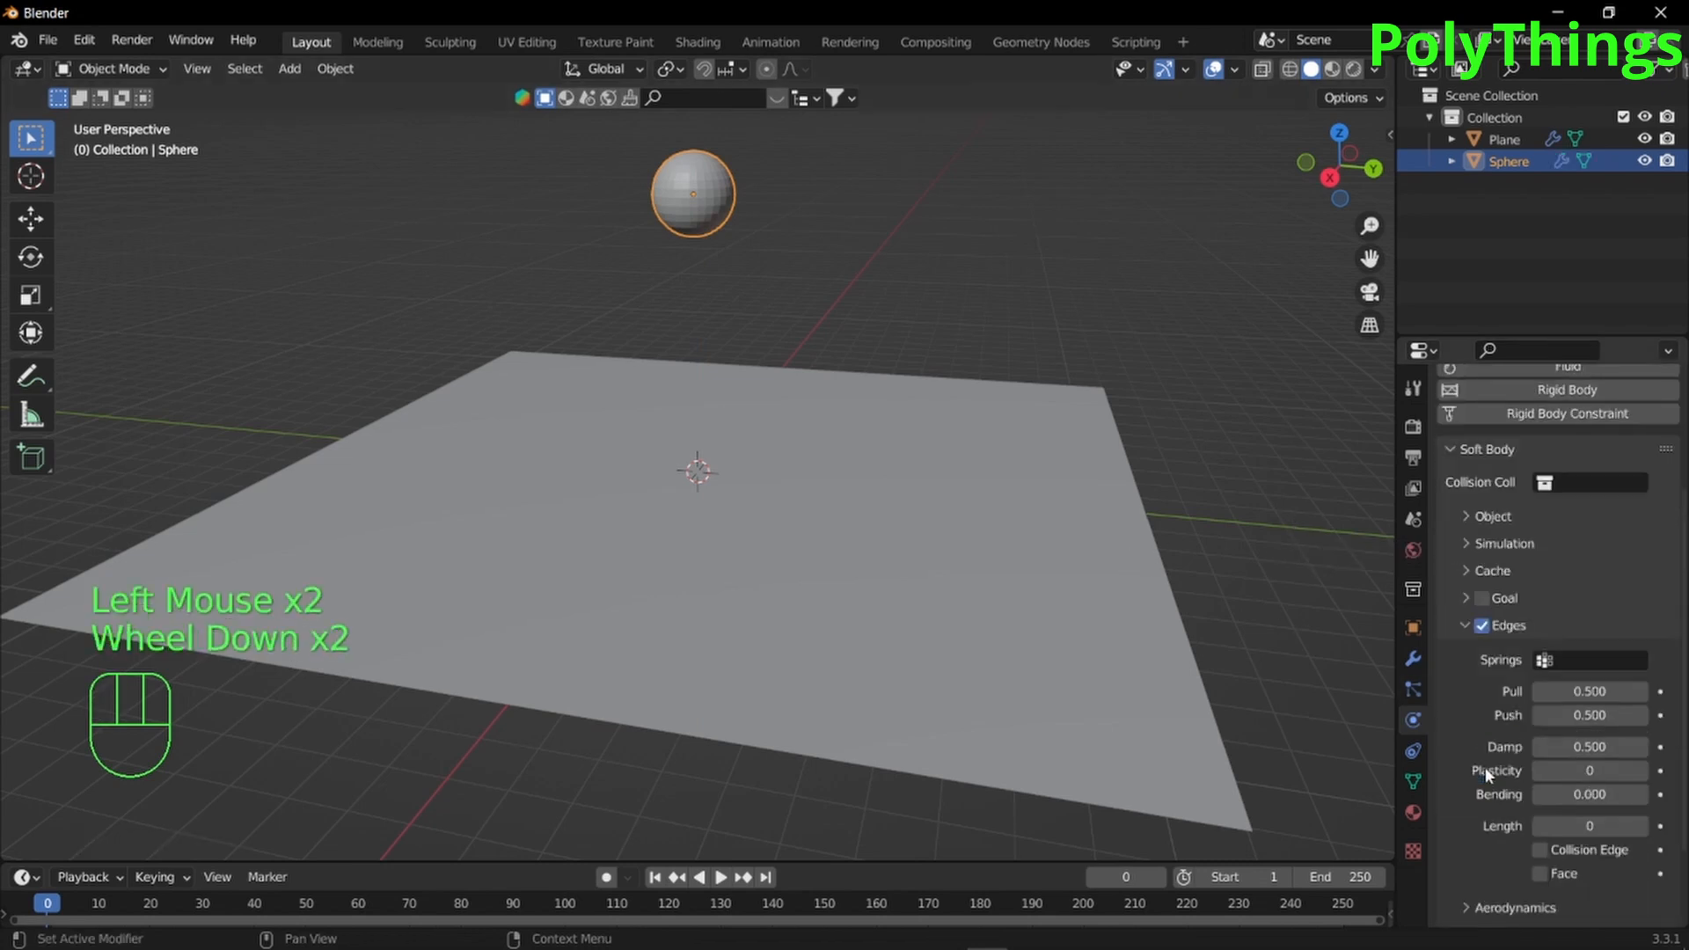
{"action": "scroll", "scroll_direction": "down", "scroll_amount": 3}
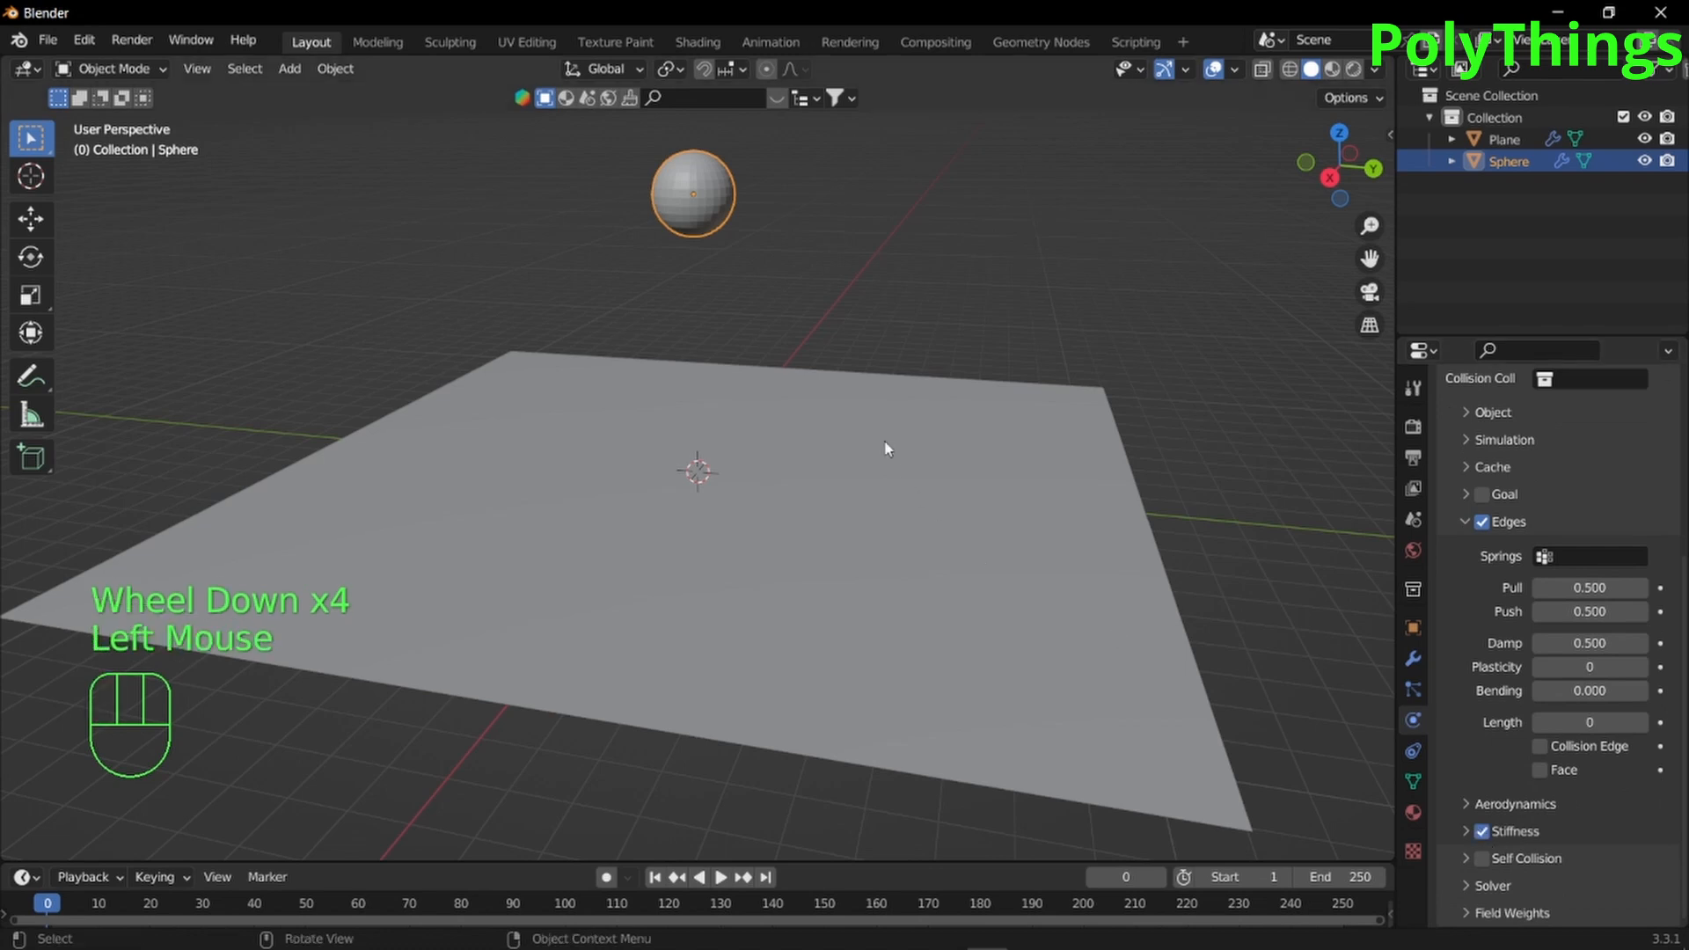
{"action": "key", "text": "space"}
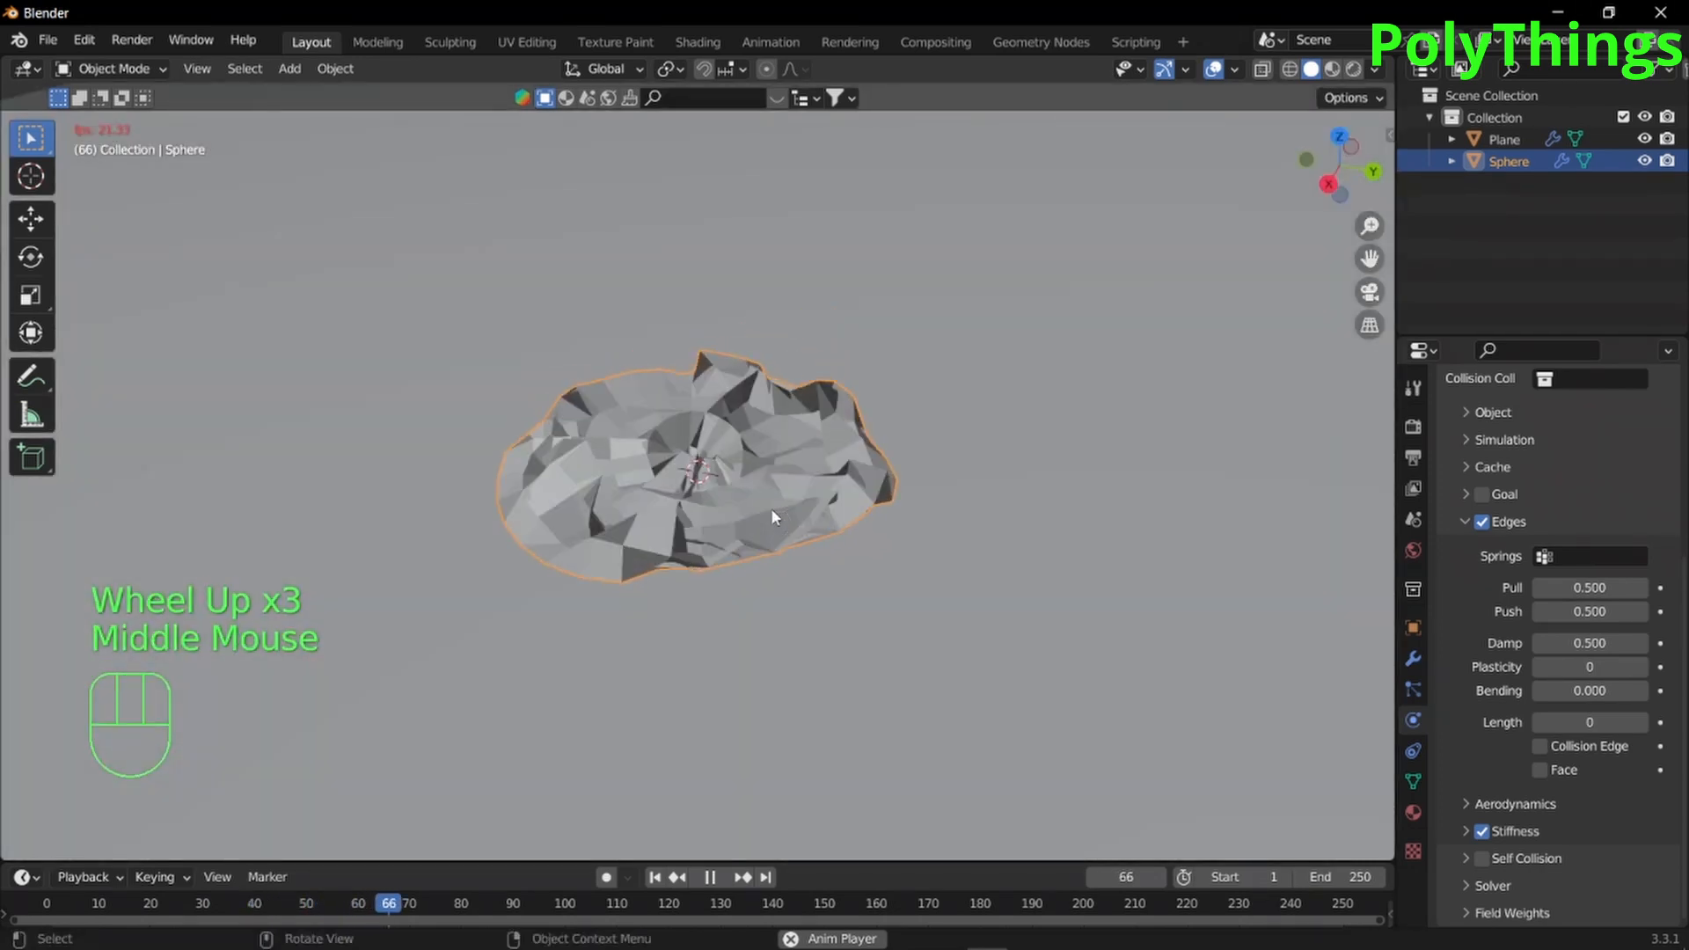
Zoom in on the collapsing soft sphere and stop the simulation playback
{"action": "scroll", "scroll_direction": "down", "scroll_amount": 3}
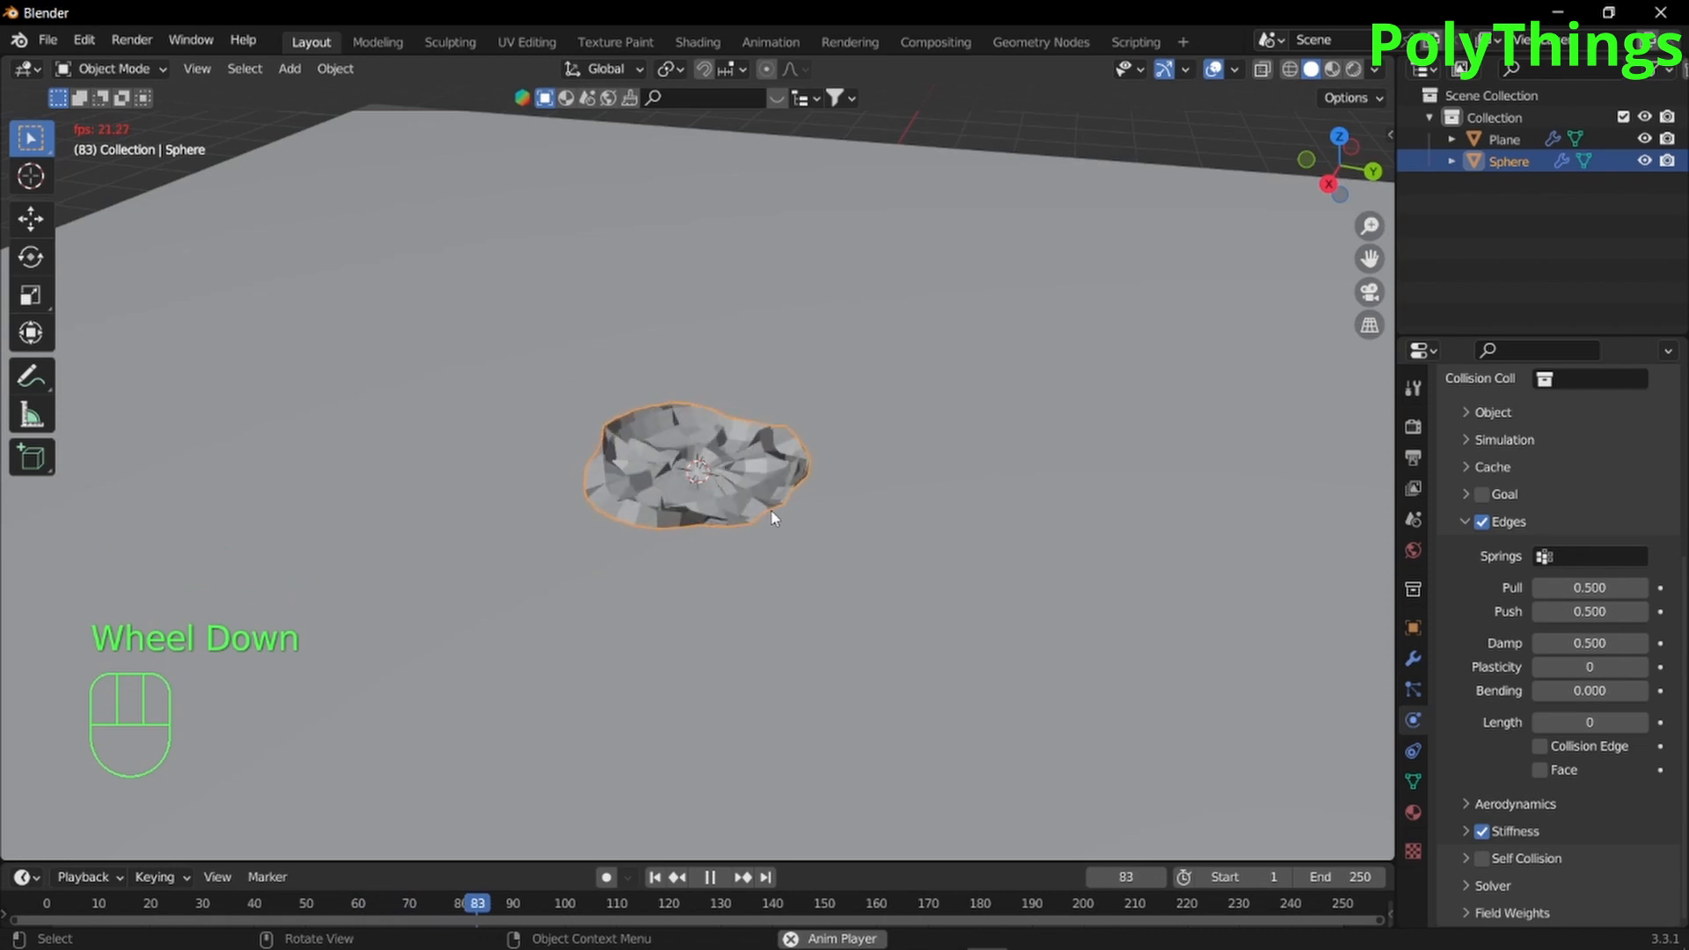
{"action": "key", "text": "space"}
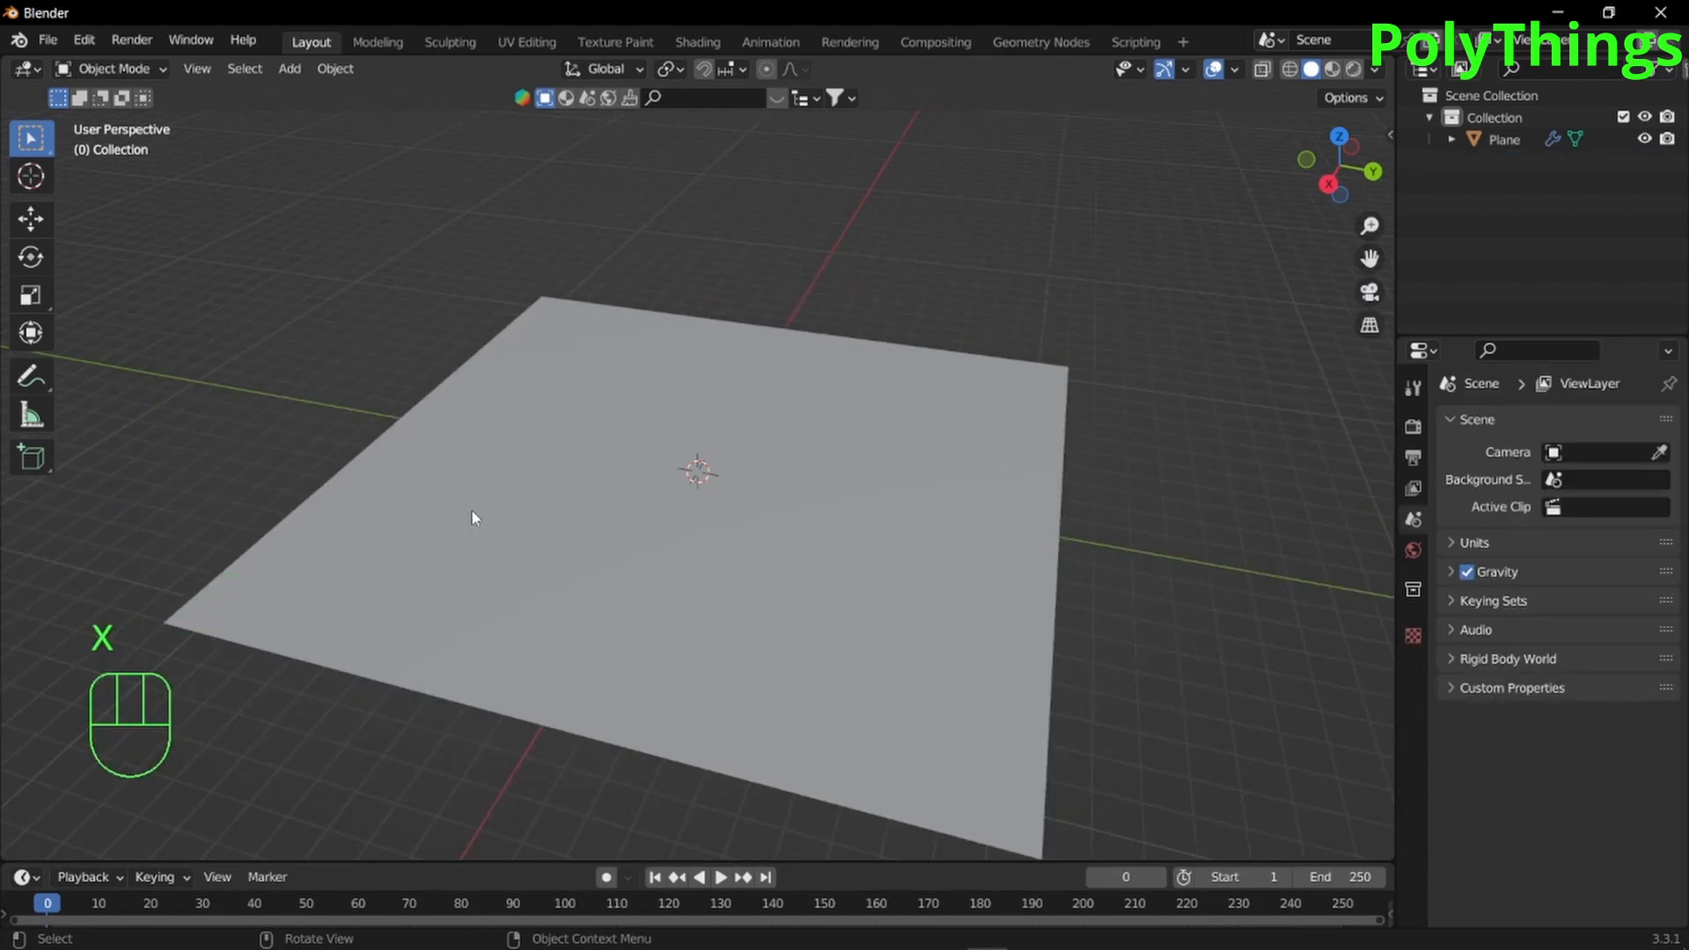
Add a Round Cube mesh at the centre of the ground plane and zoom in on it
{"action": "key", "text": "shift+a"}
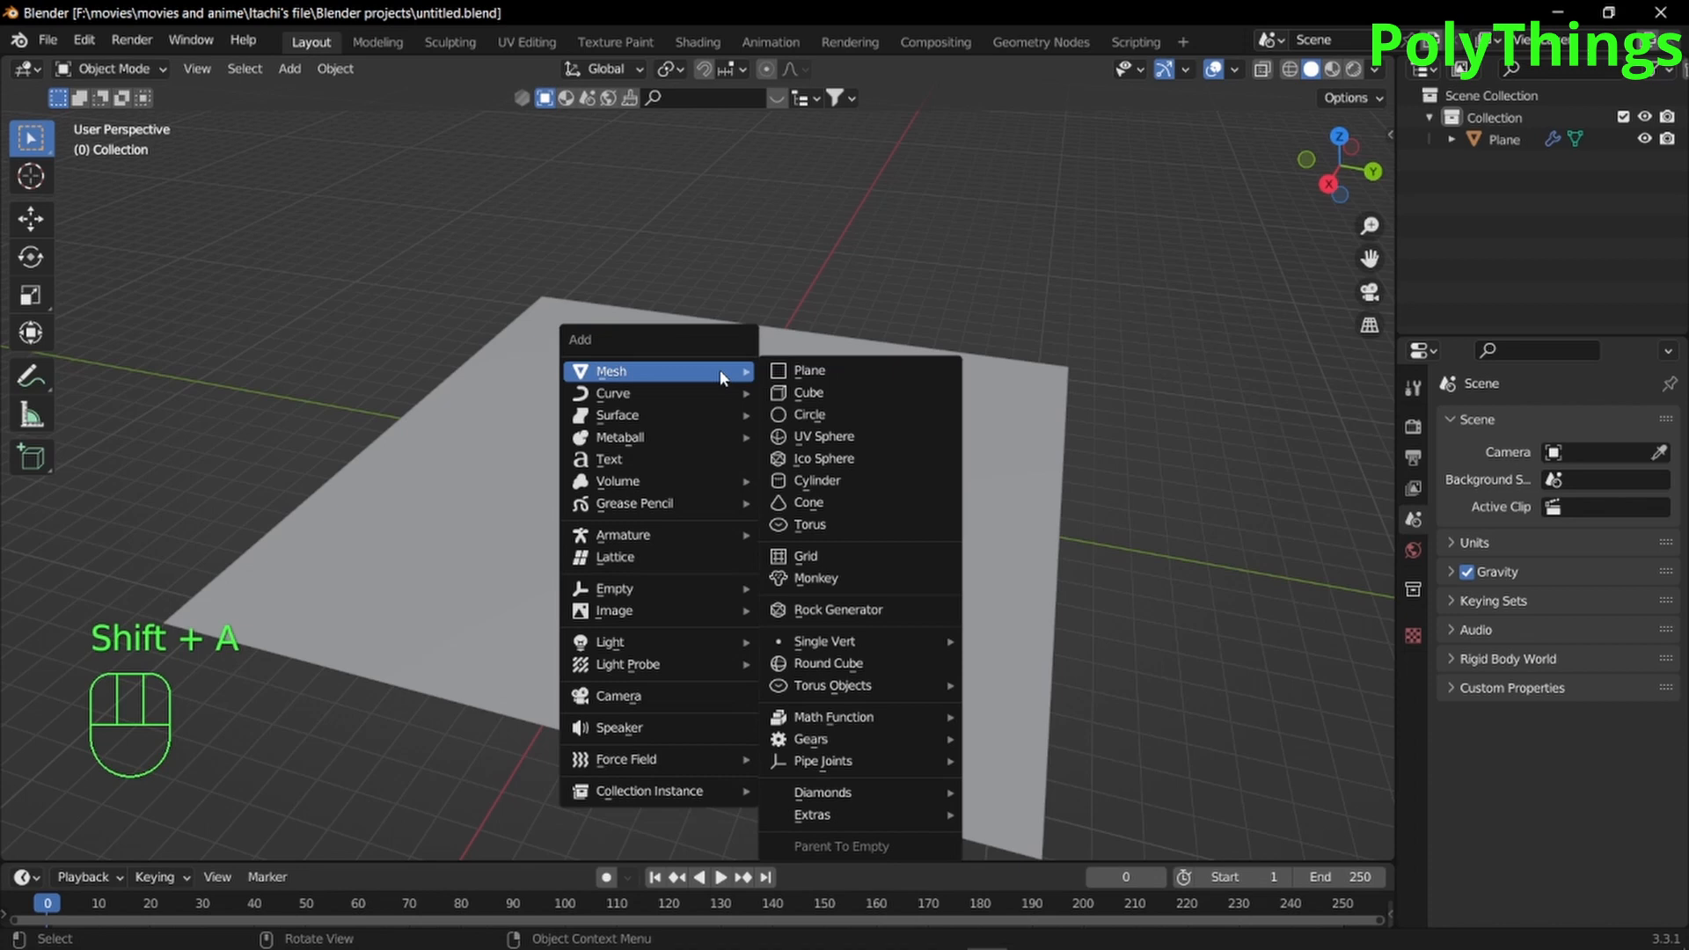
{"action": "mouse_move", "coordinate": [840, 581]}
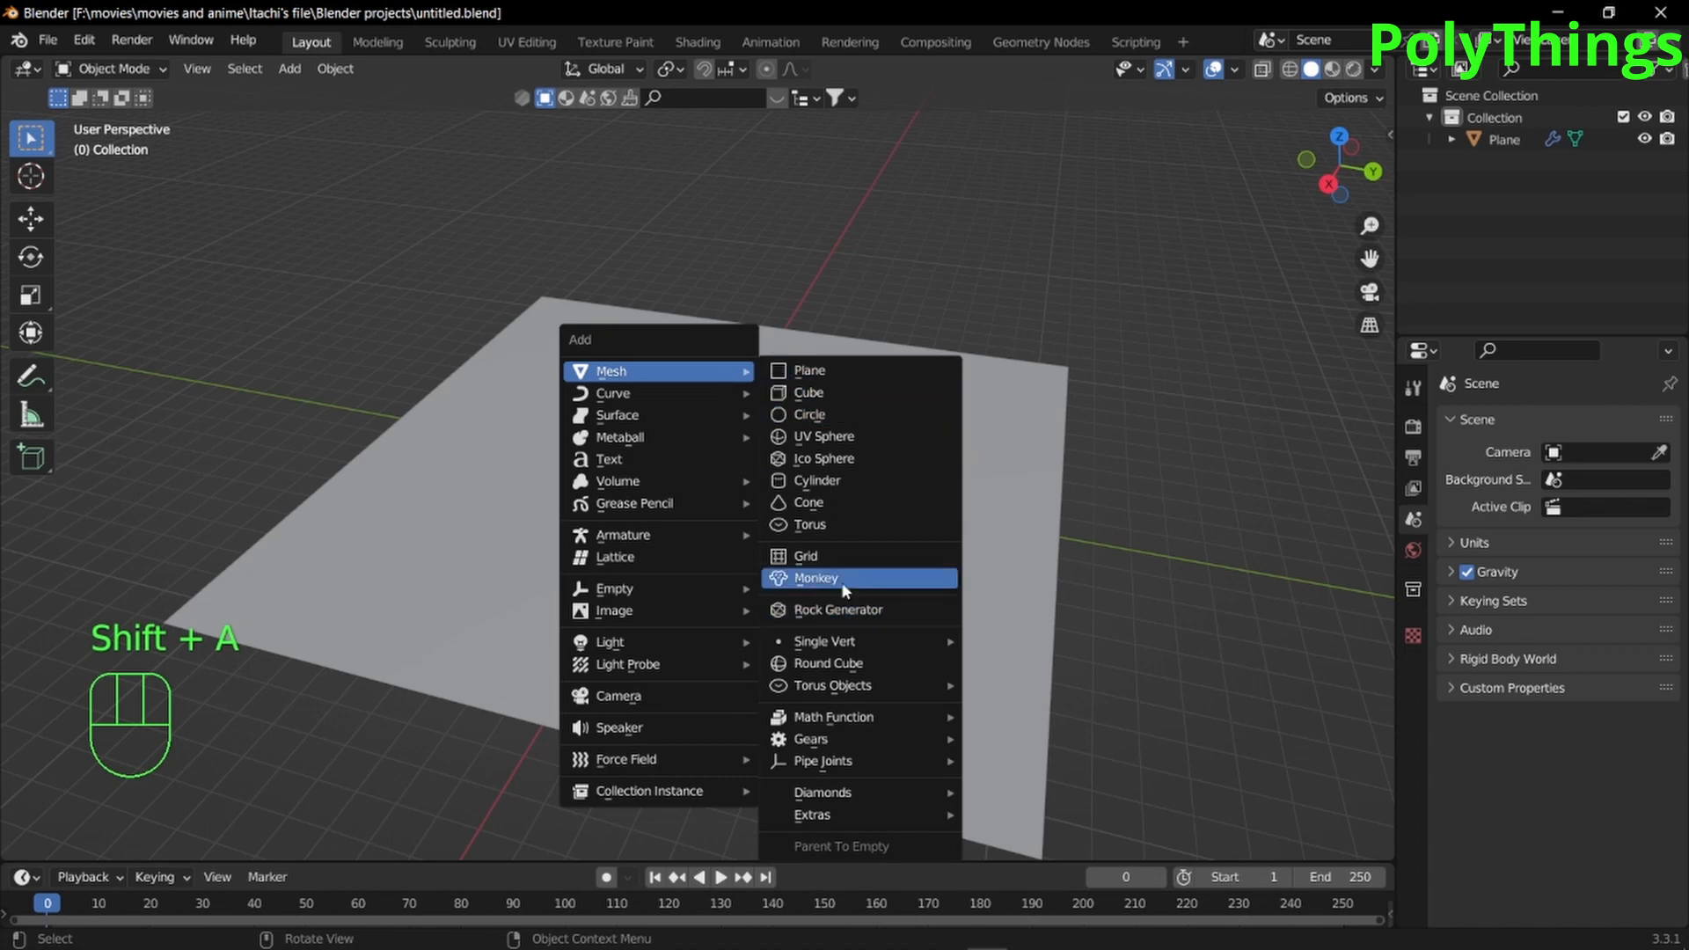
{"action": "mouse_move", "coordinate": [830, 686]}
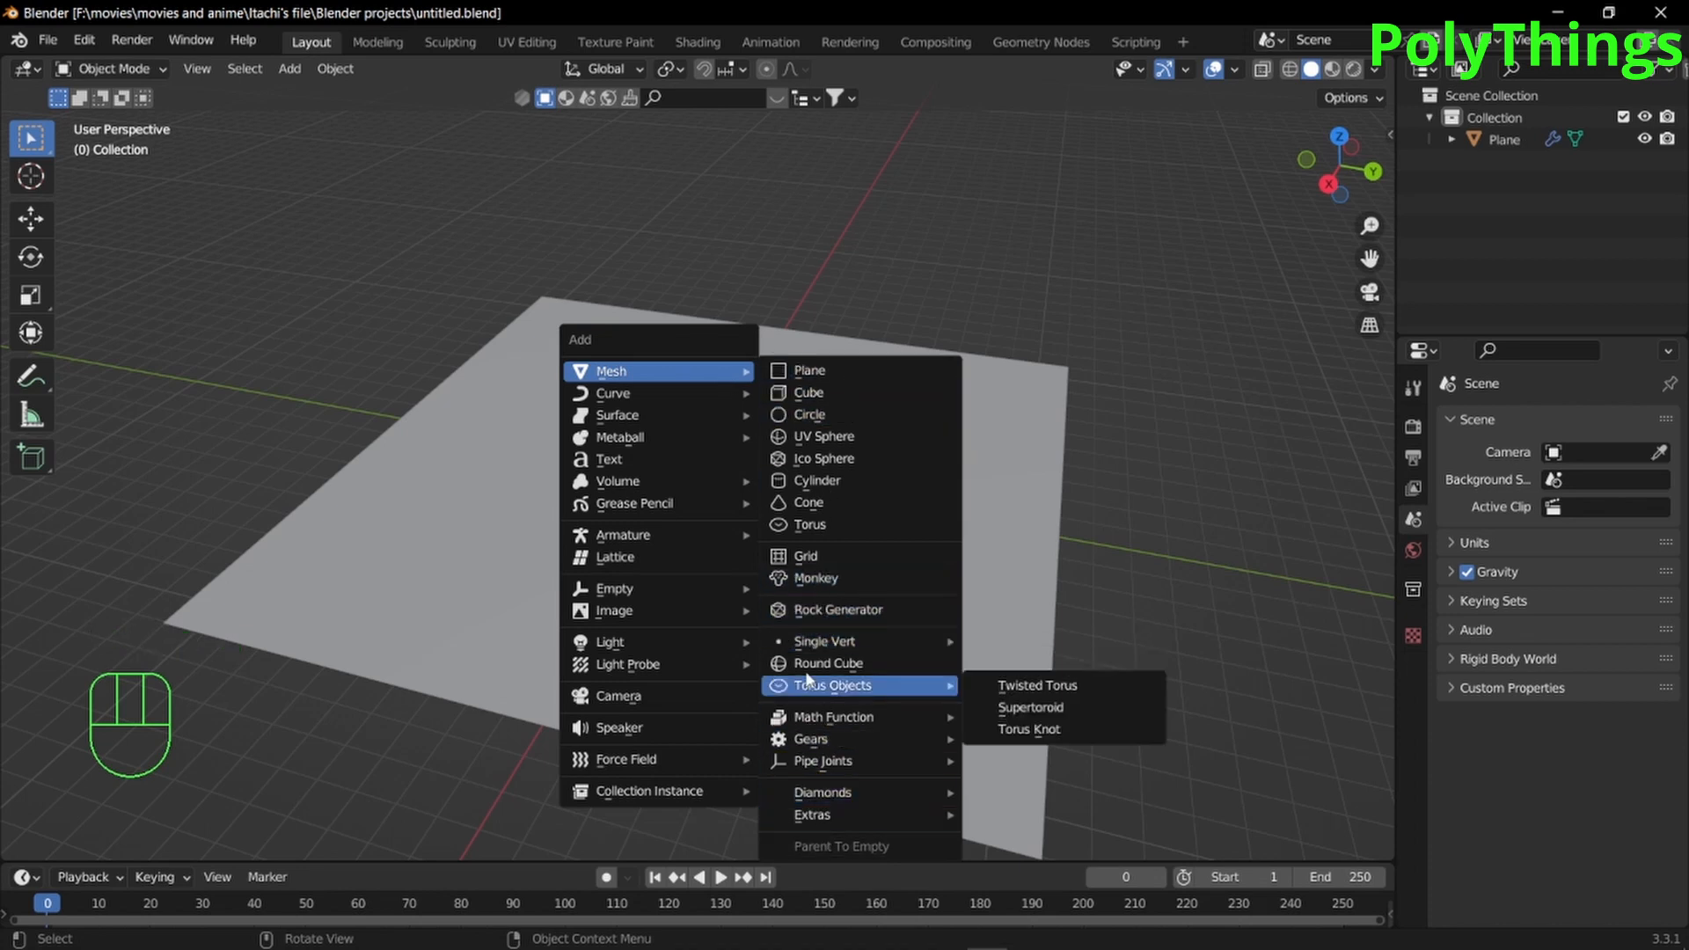
{"action": "mouse_move", "coordinate": [827, 662]}
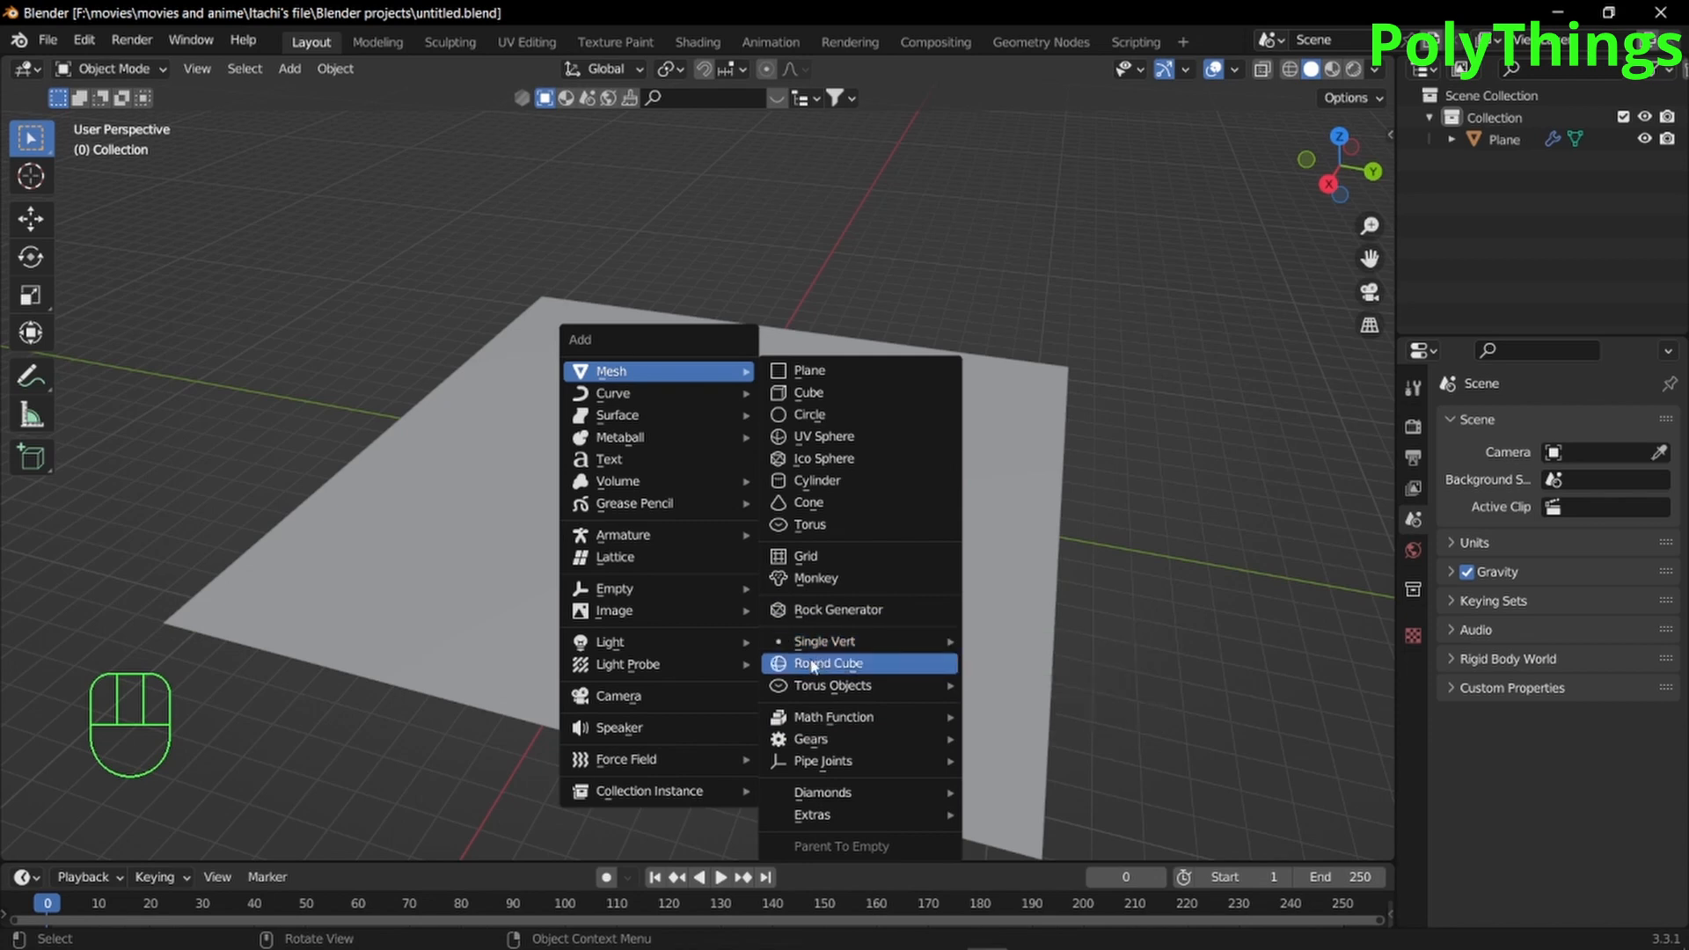
{"action": "mouse_move", "coordinate": [827, 663]}
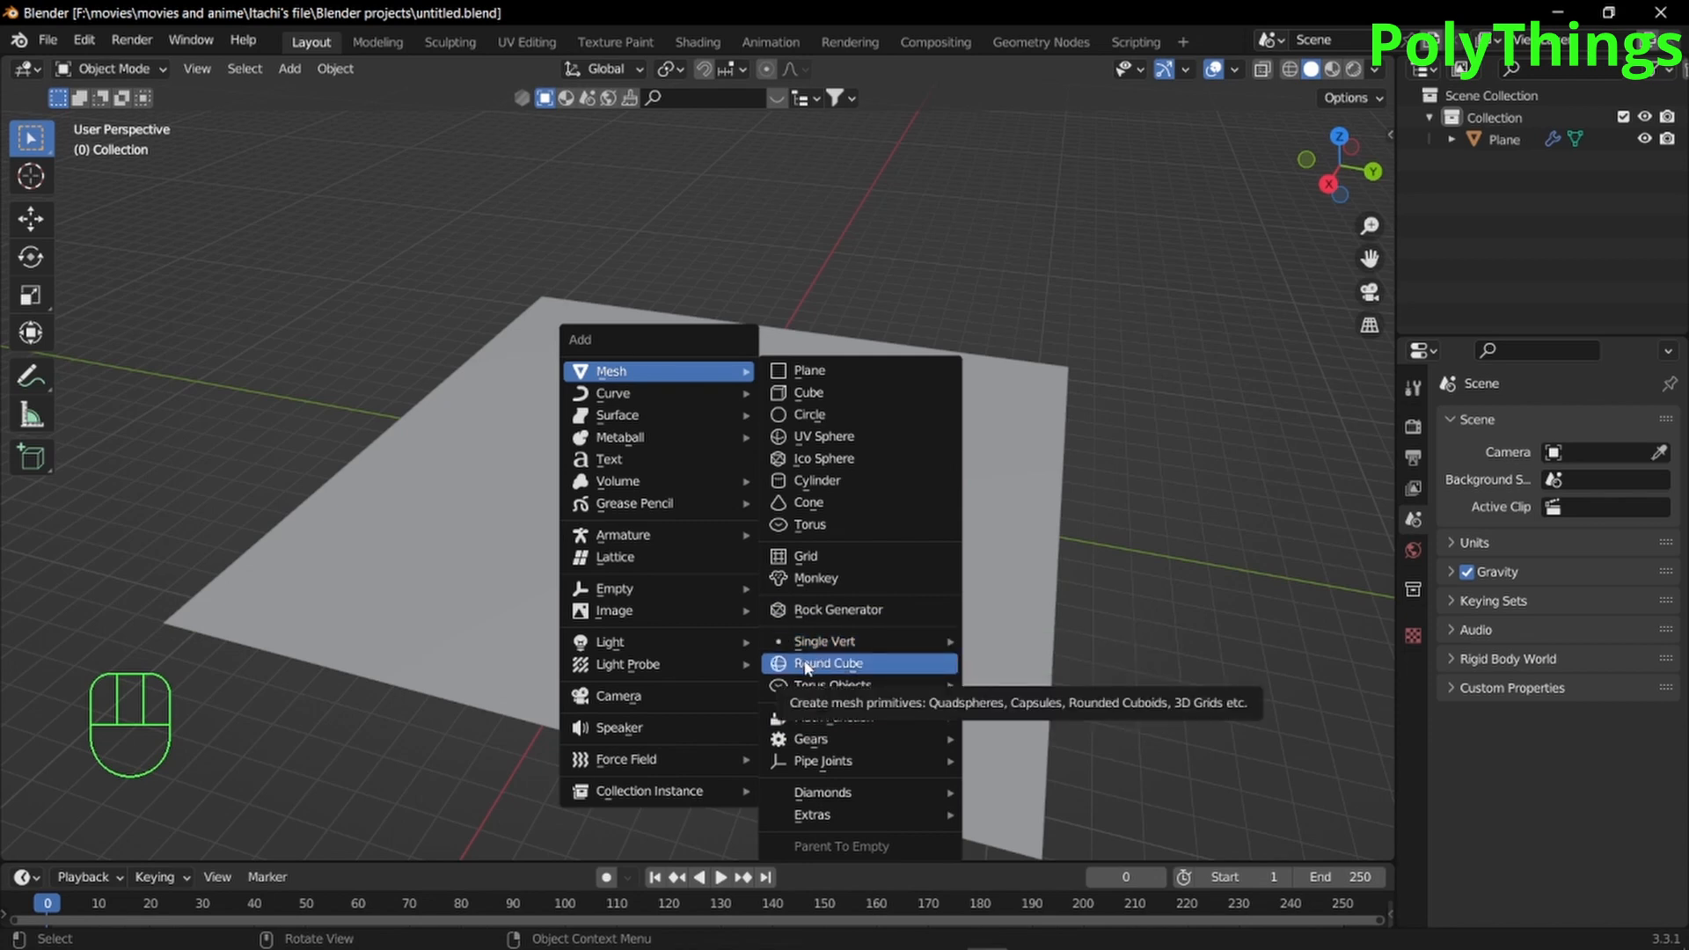
{"action": "left_click", "coordinate": [827, 662]}
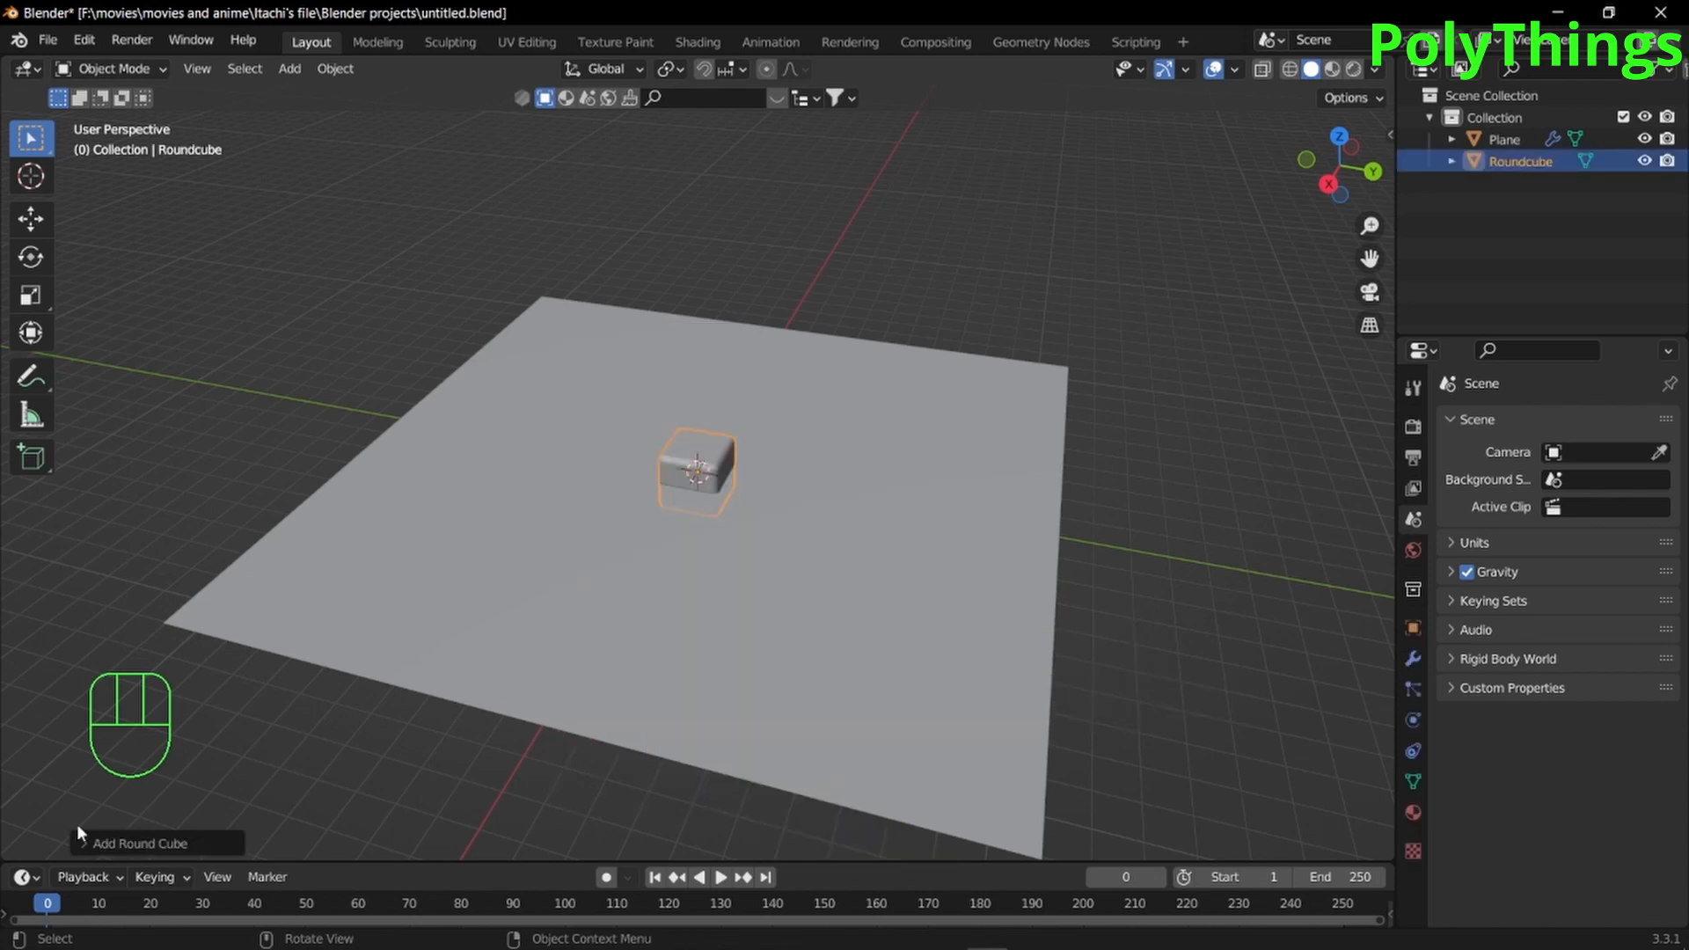
{"action": "mouse_move", "coordinate": [57, 788]}
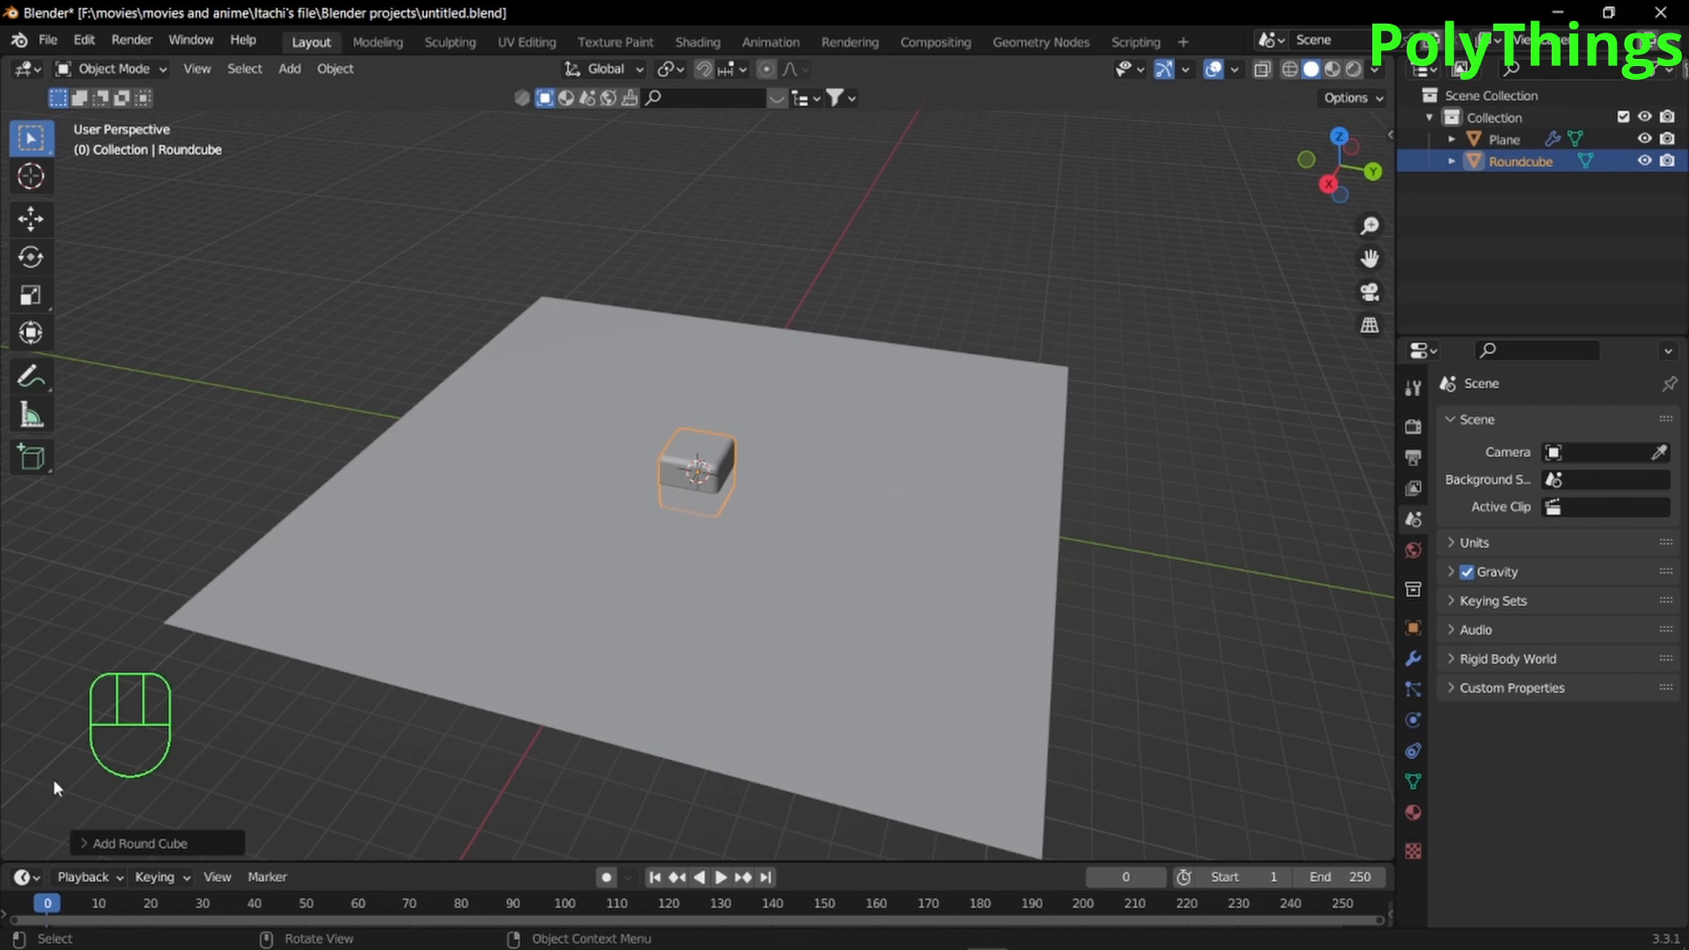
{"action": "mouse_move", "coordinate": [612, 556]}
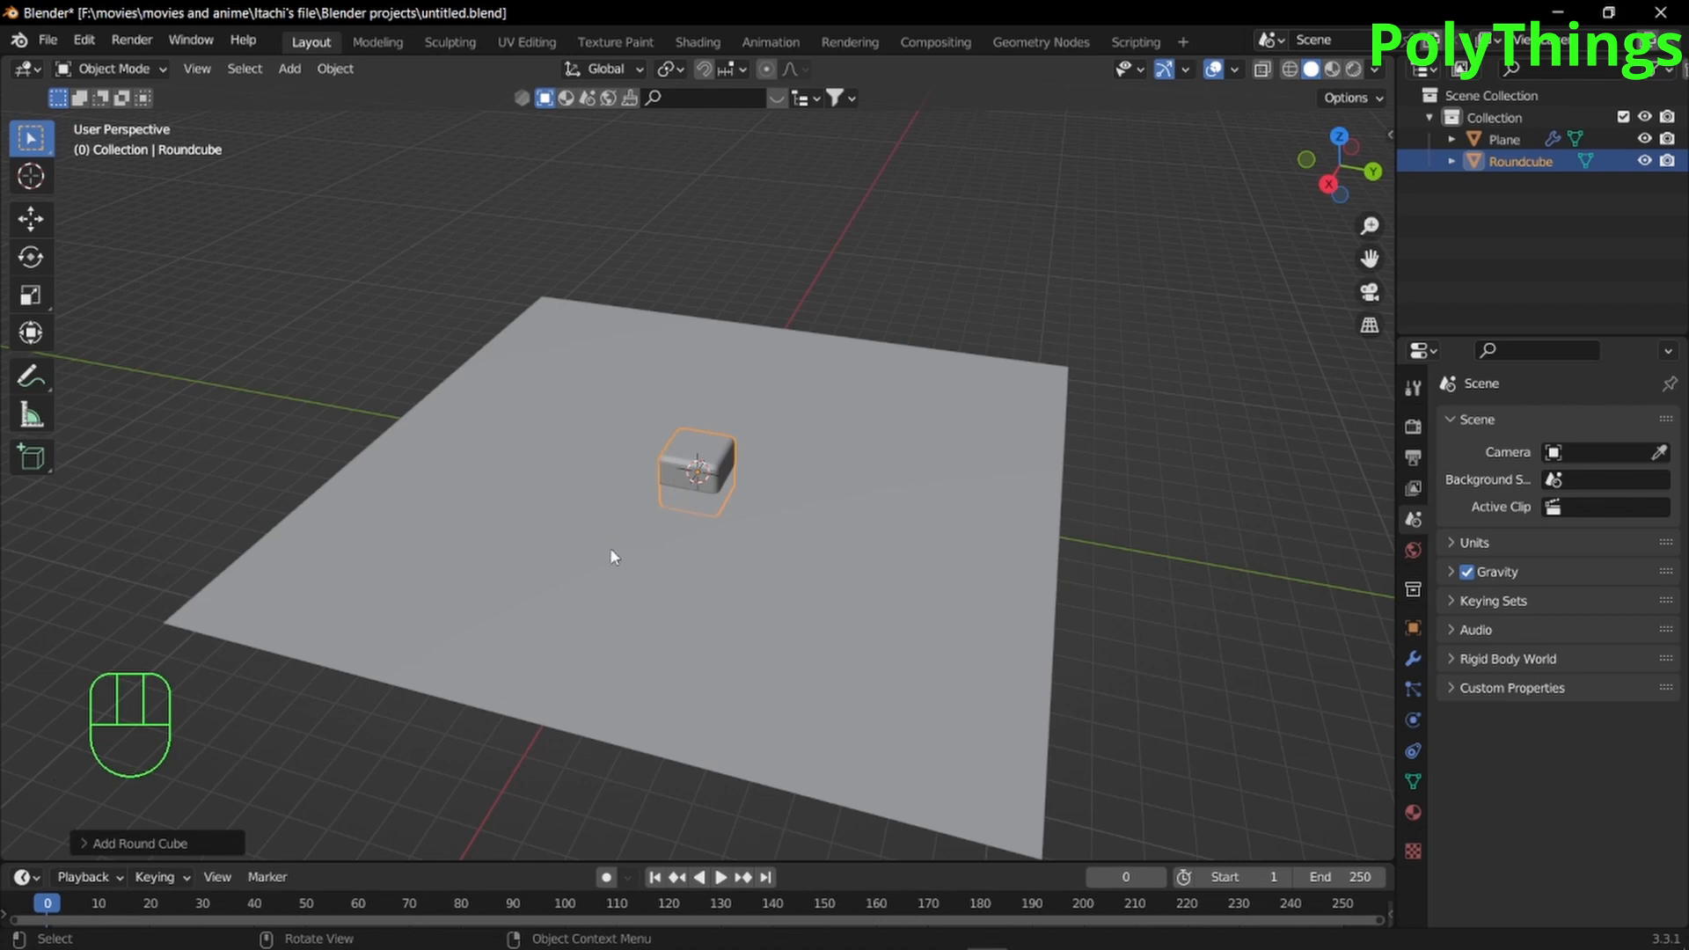
{"action": "scroll", "scroll_direction": "up", "scroll_amount": 3}
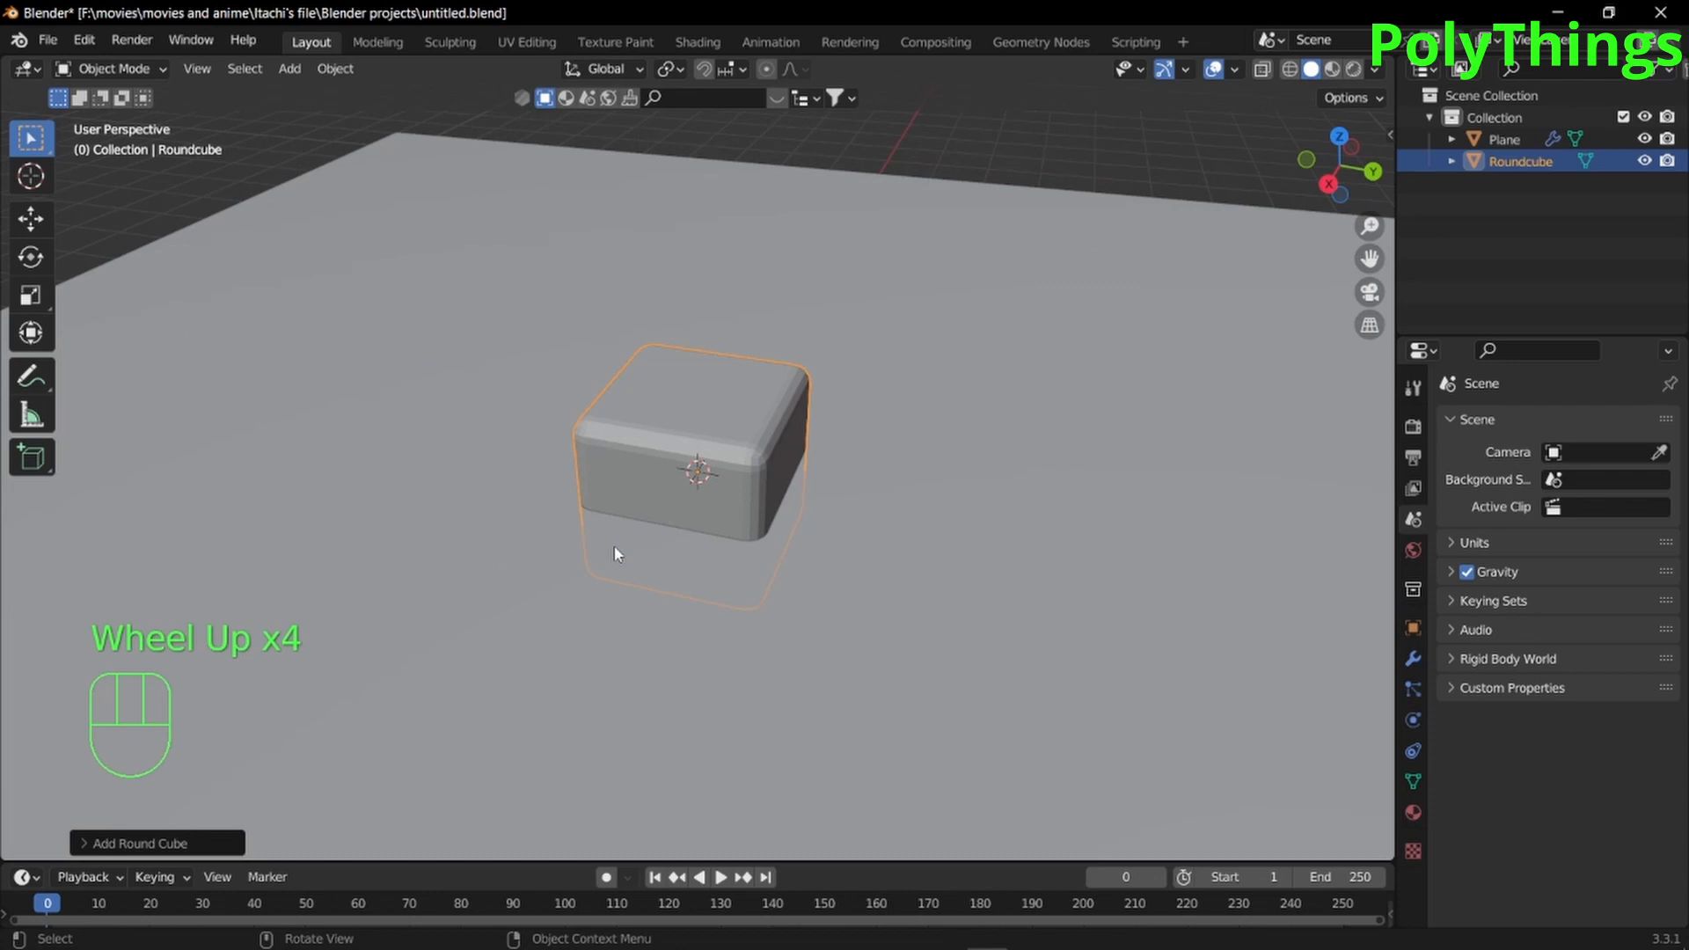
{"action": "scroll", "scroll_direction": "up", "scroll_amount": 3}
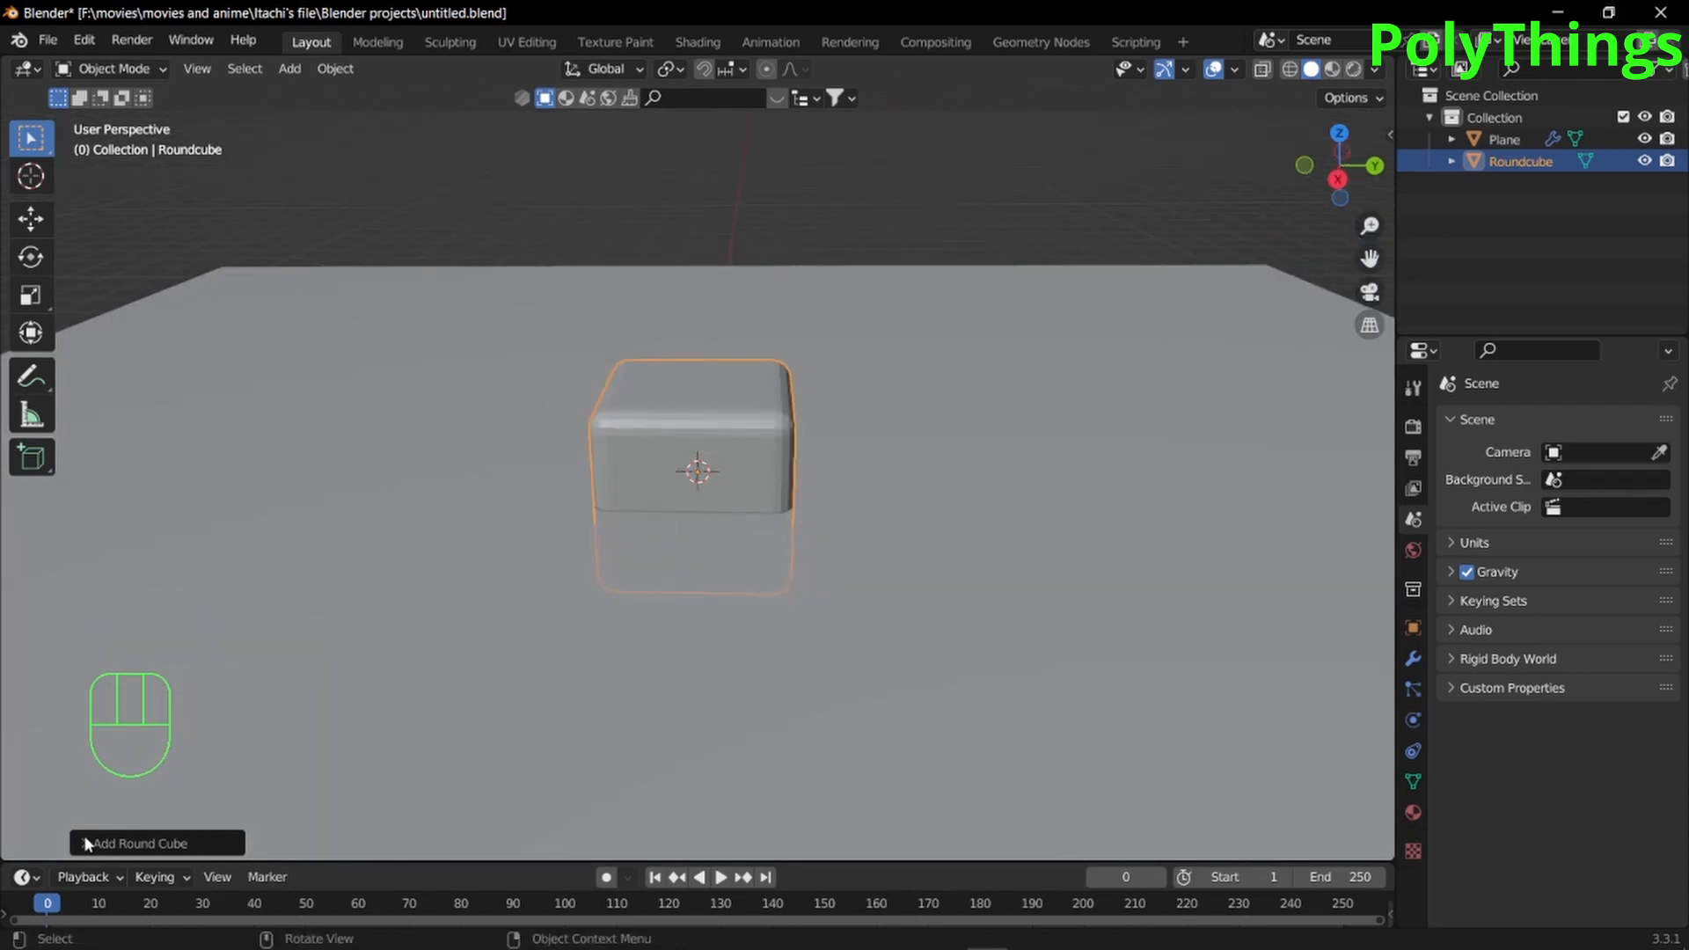
Apply the Quadsphere operator preset to the rounded cube and adjust its arc divisions
{"action": "left_click", "coordinate": [140, 844]}
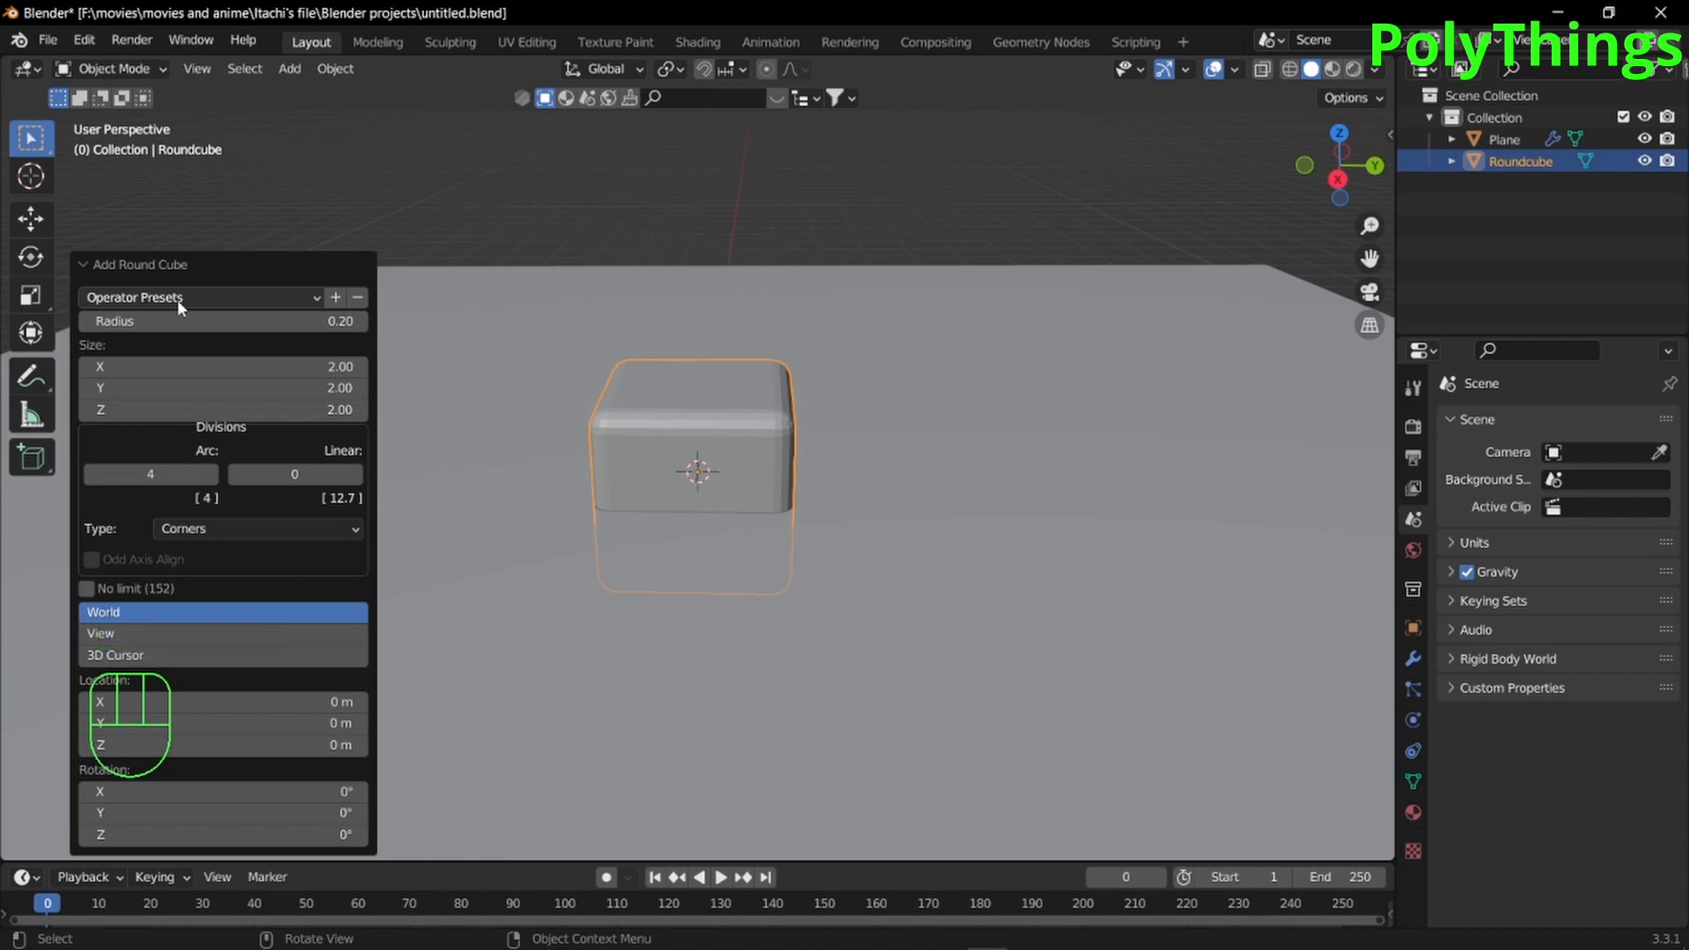
{"action": "left_click", "coordinate": [199, 297]}
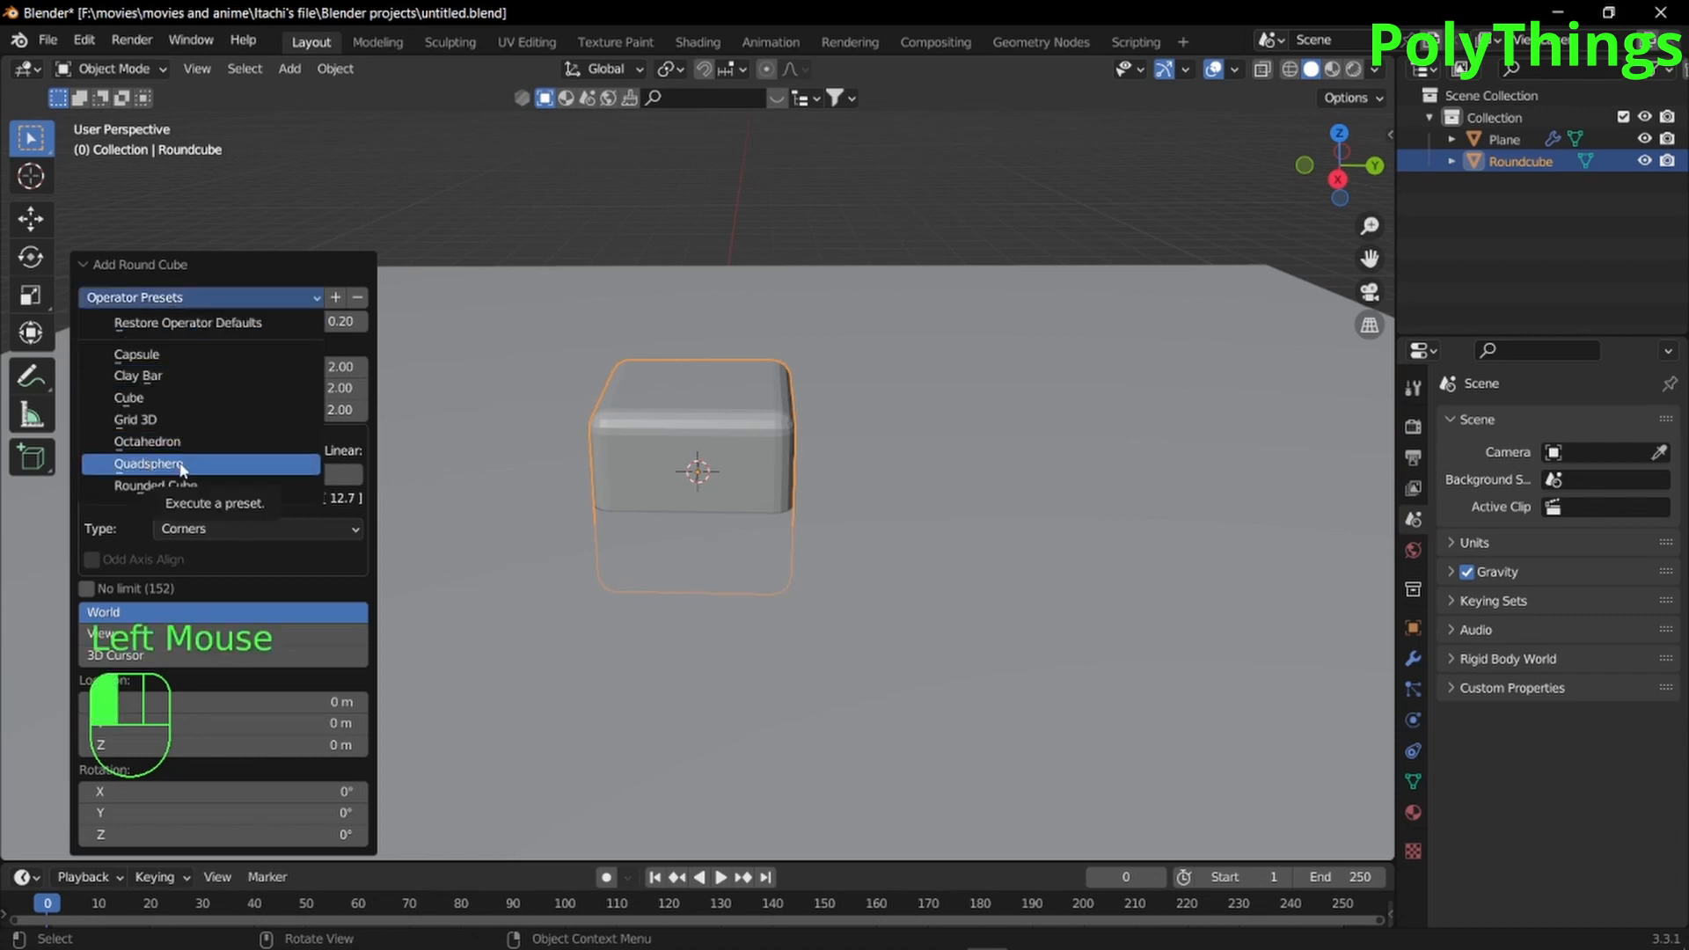
{"action": "left_click", "coordinate": [149, 464]}
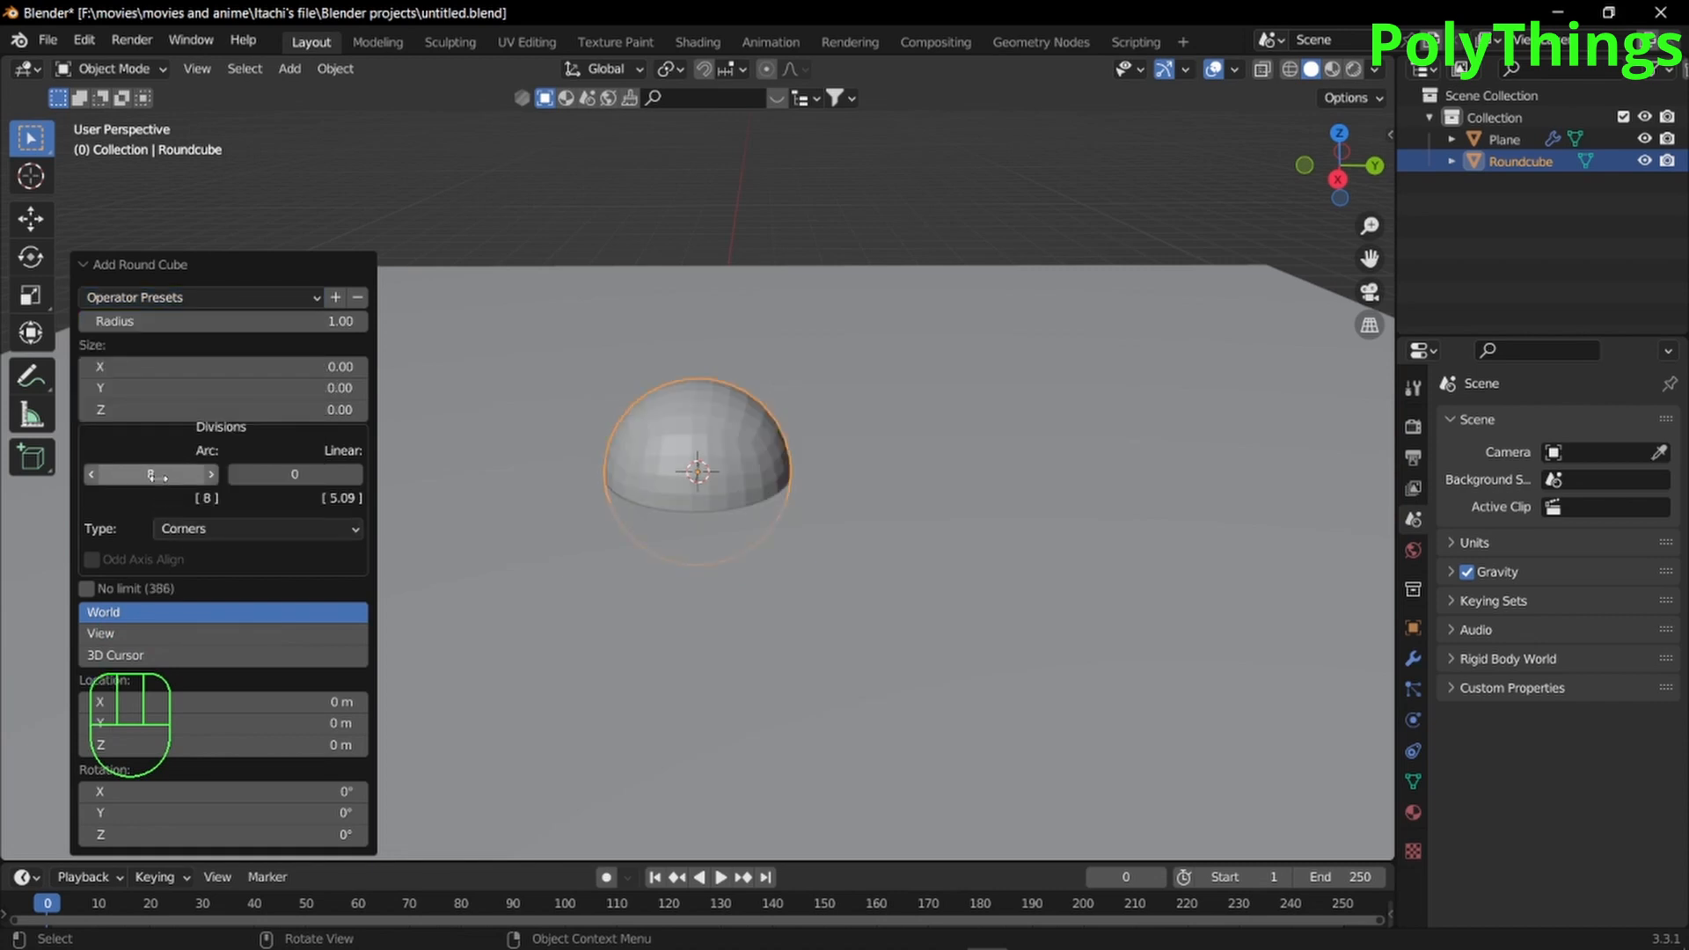
{"action": "left_click", "coordinate": [150, 475]}
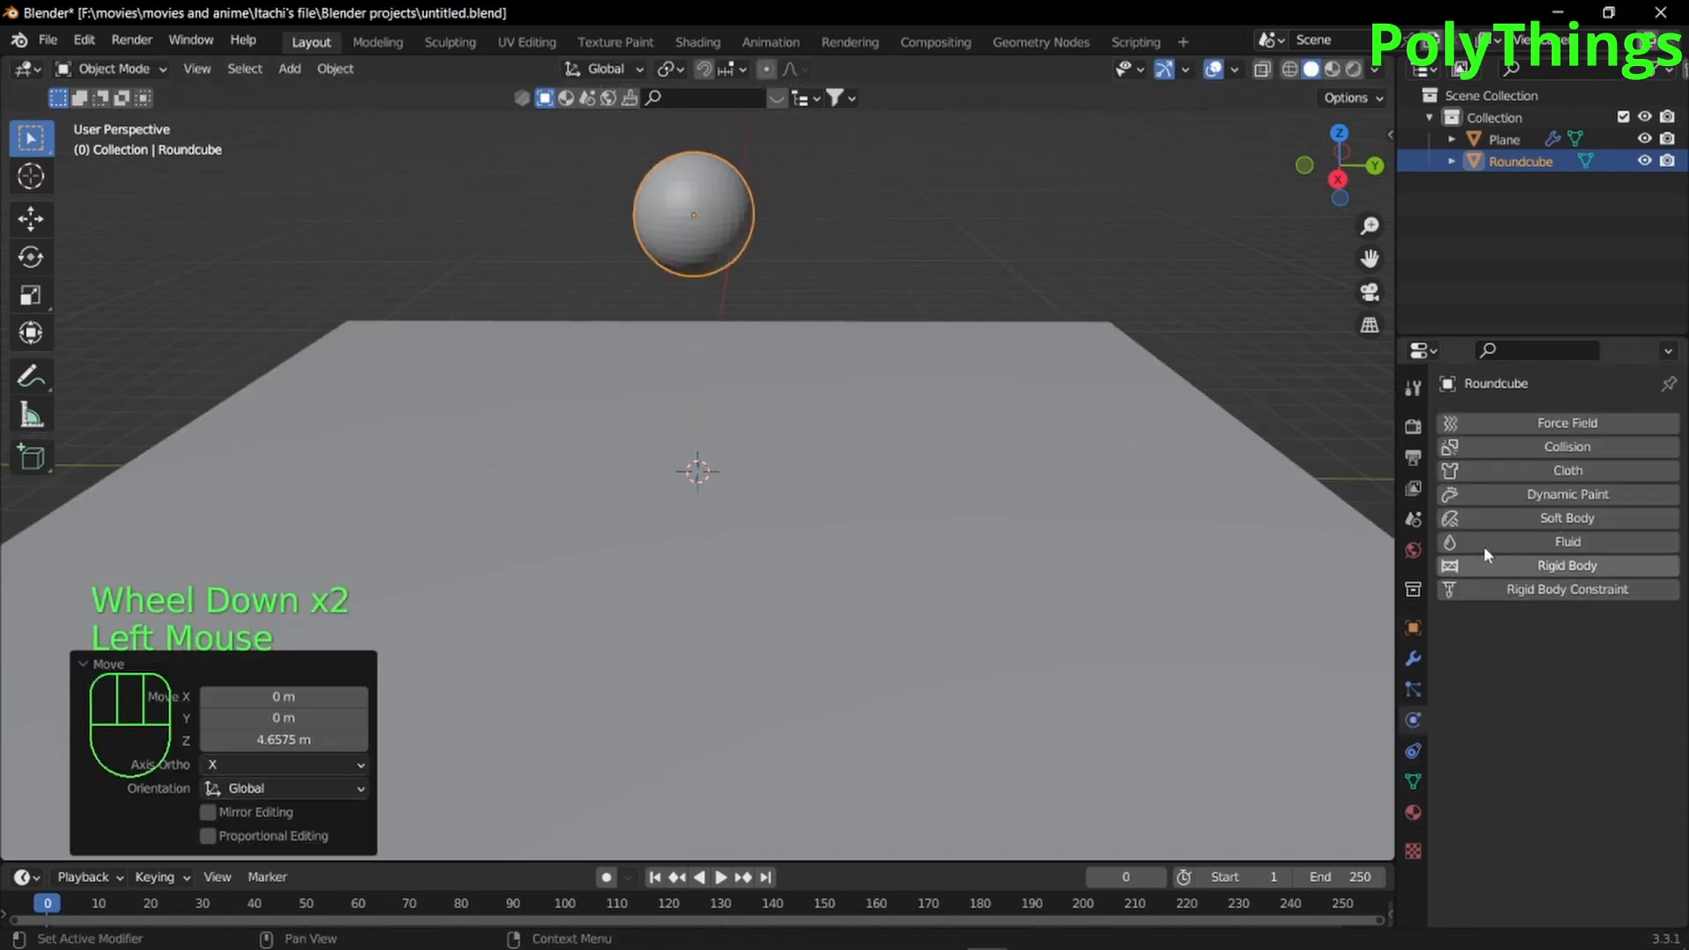
Give the quadsphere soft-body physics with zero edge damping, bending 2 and stiffness enabled
{"action": "left_click", "coordinate": [1566, 518]}
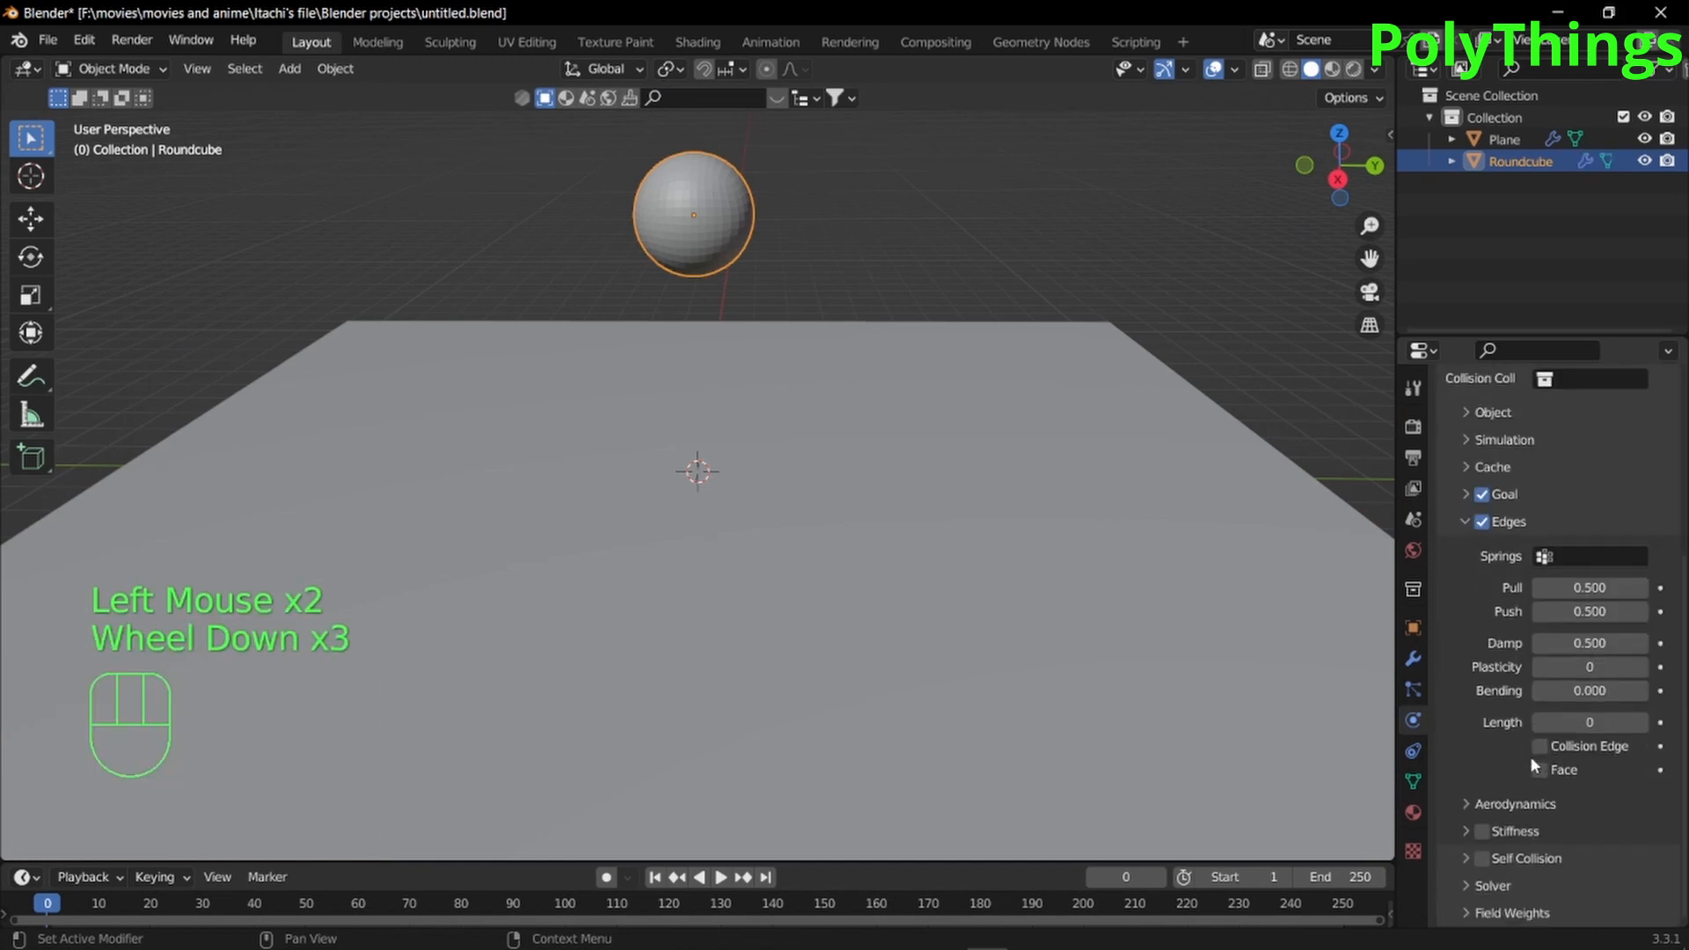
{"action": "left_click", "coordinate": [1481, 830]}
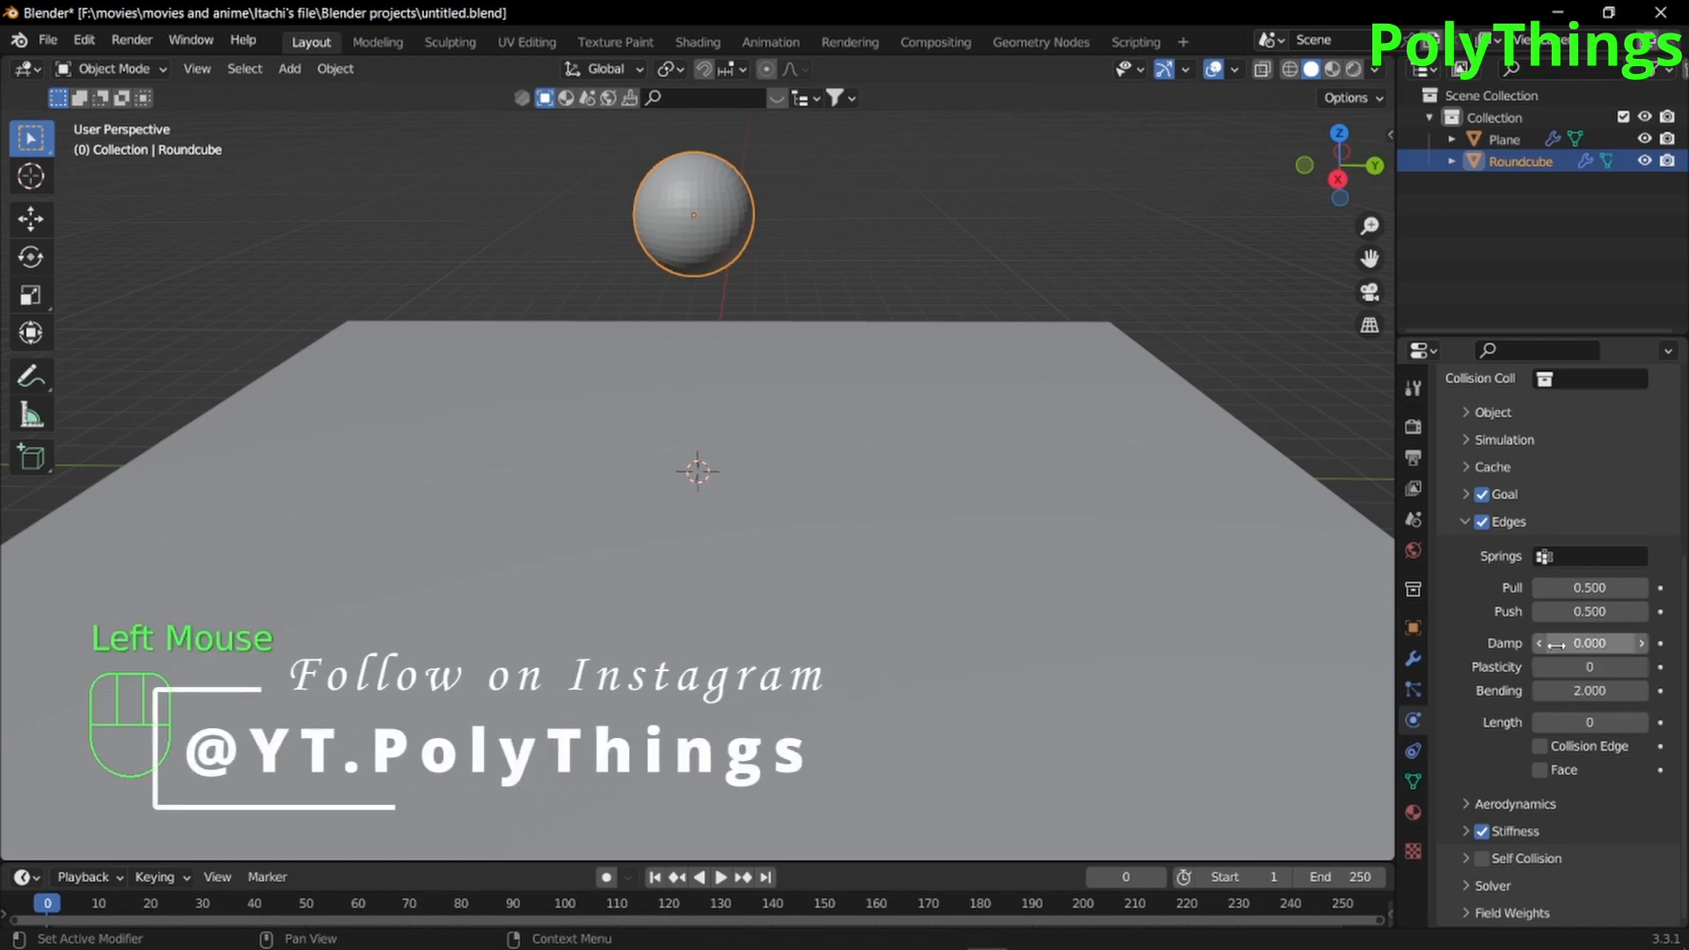
{"action": "key", "text": "space"}
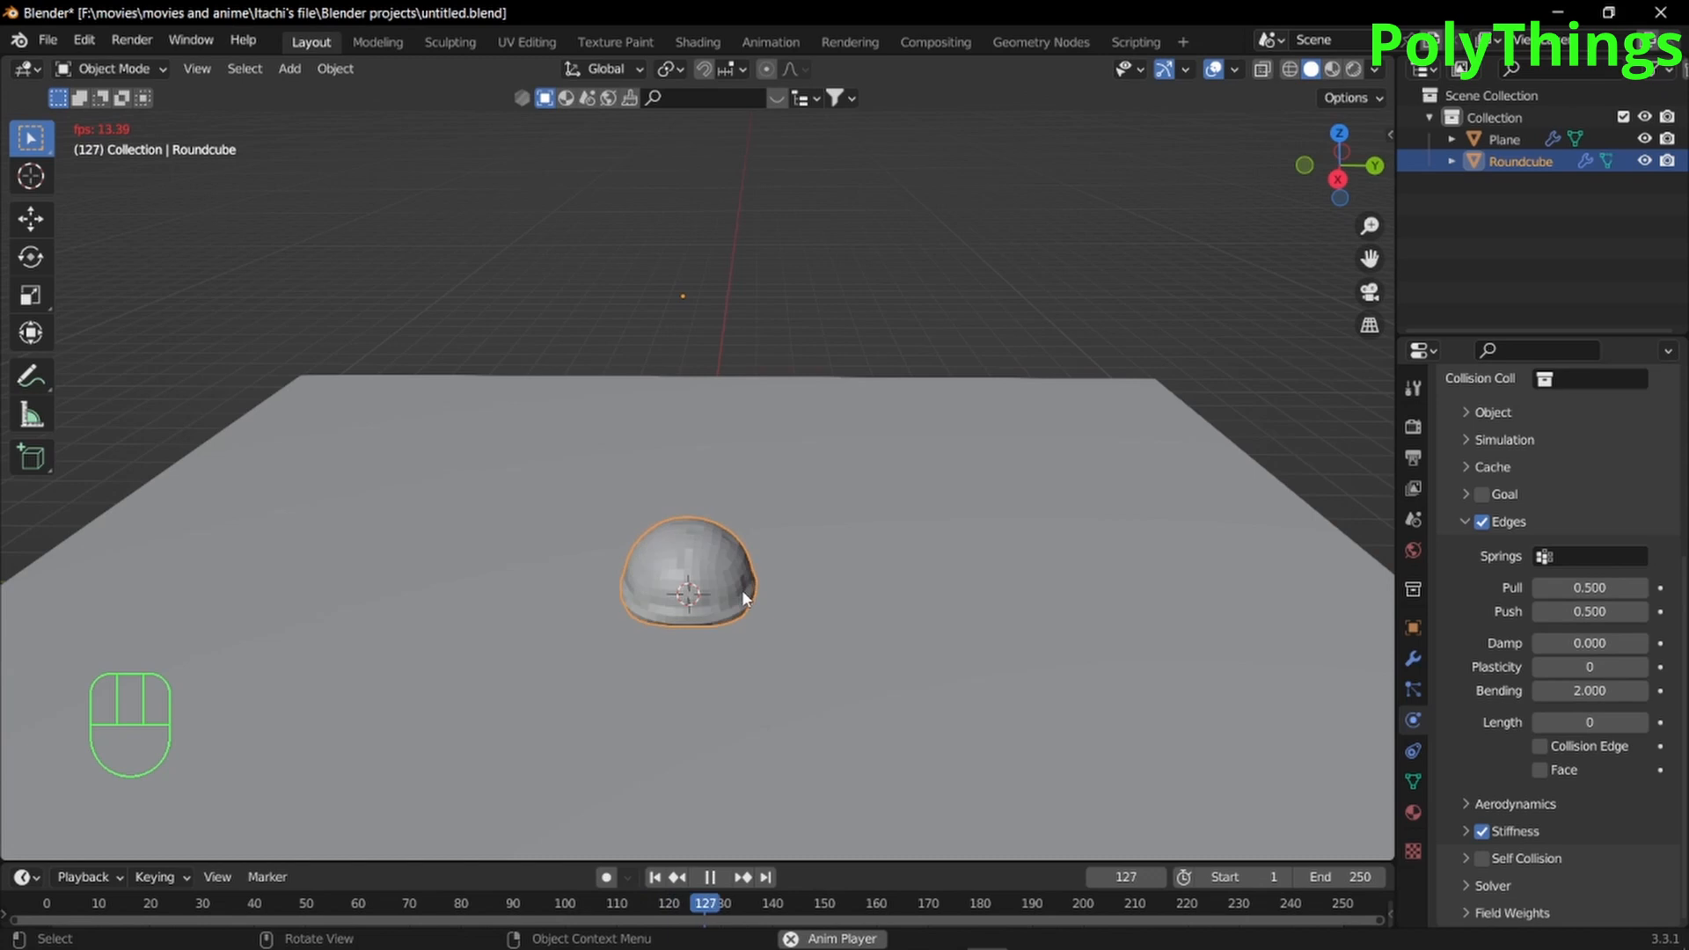
{"action": "left_click", "coordinate": [709, 878]}
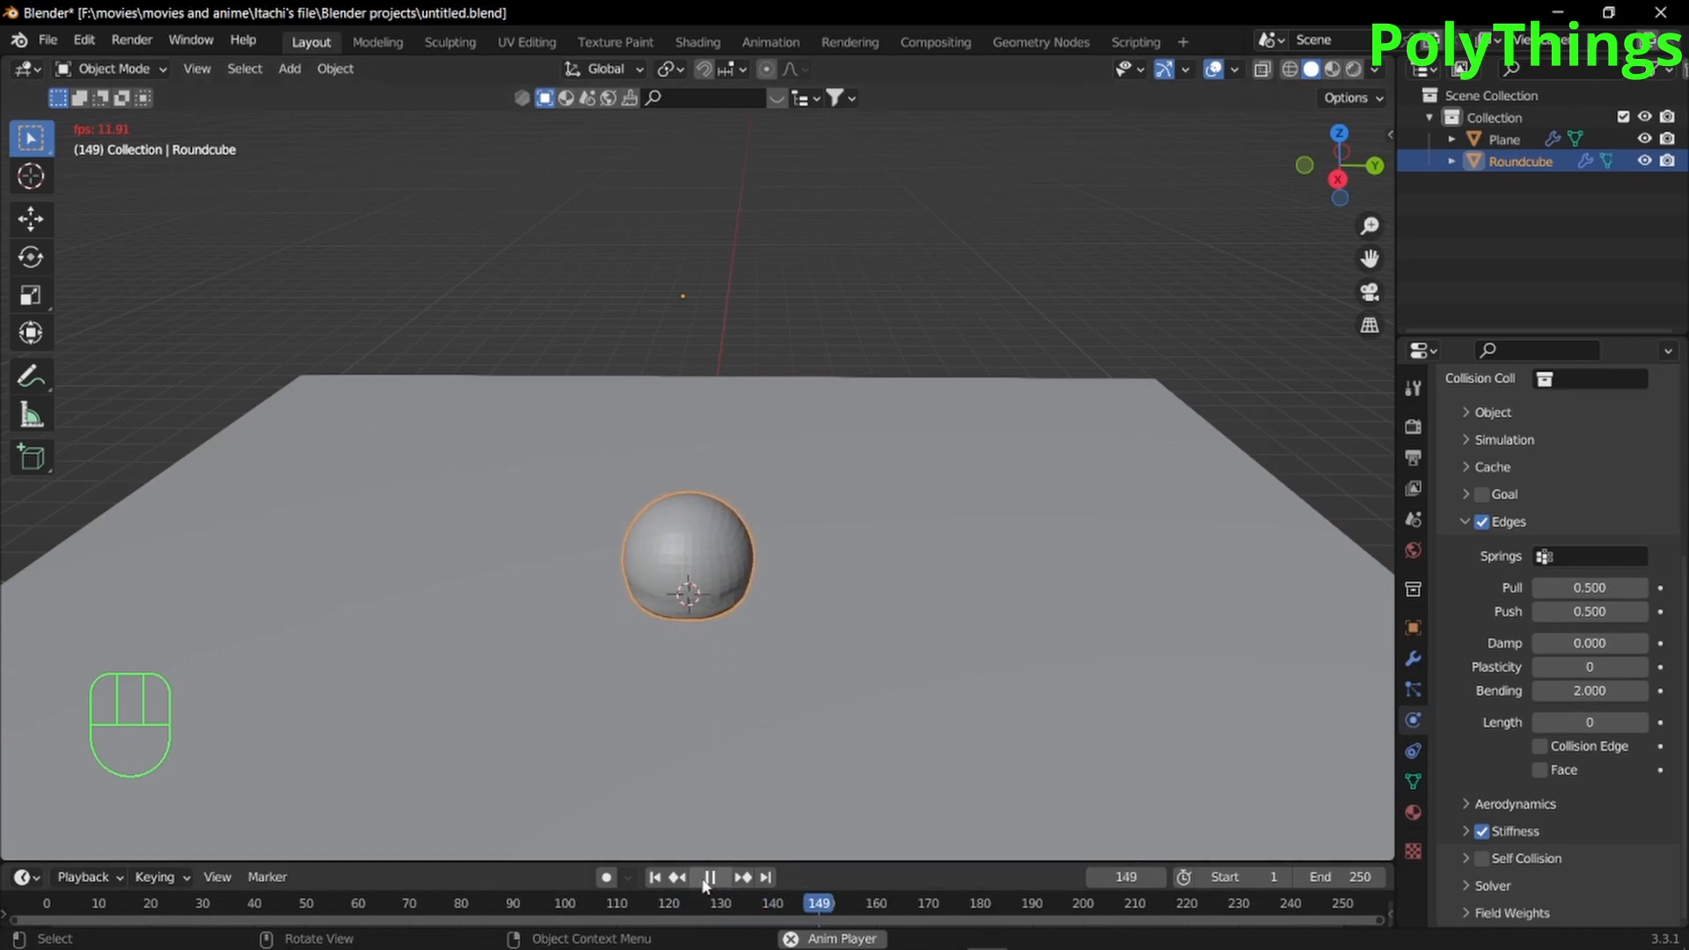
{"action": "left_click", "coordinate": [707, 877]}
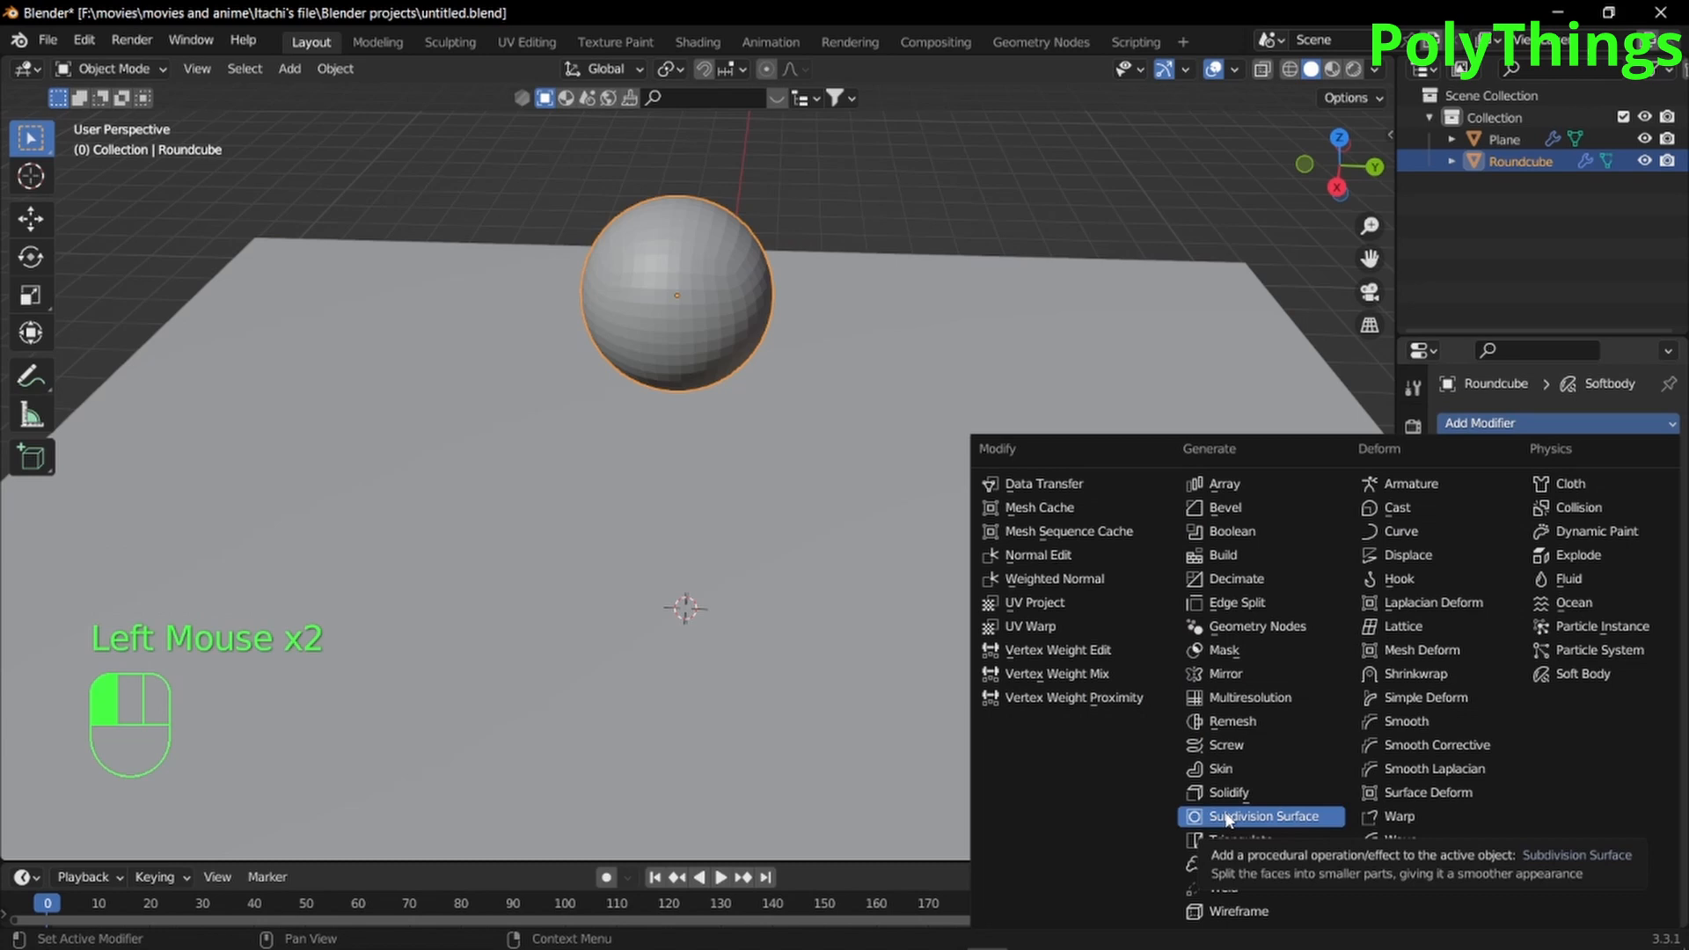
Add a level-3 Subdivision Surface modifier and shade the sphere auto smooth
{"action": "left_click", "coordinate": [1256, 815]}
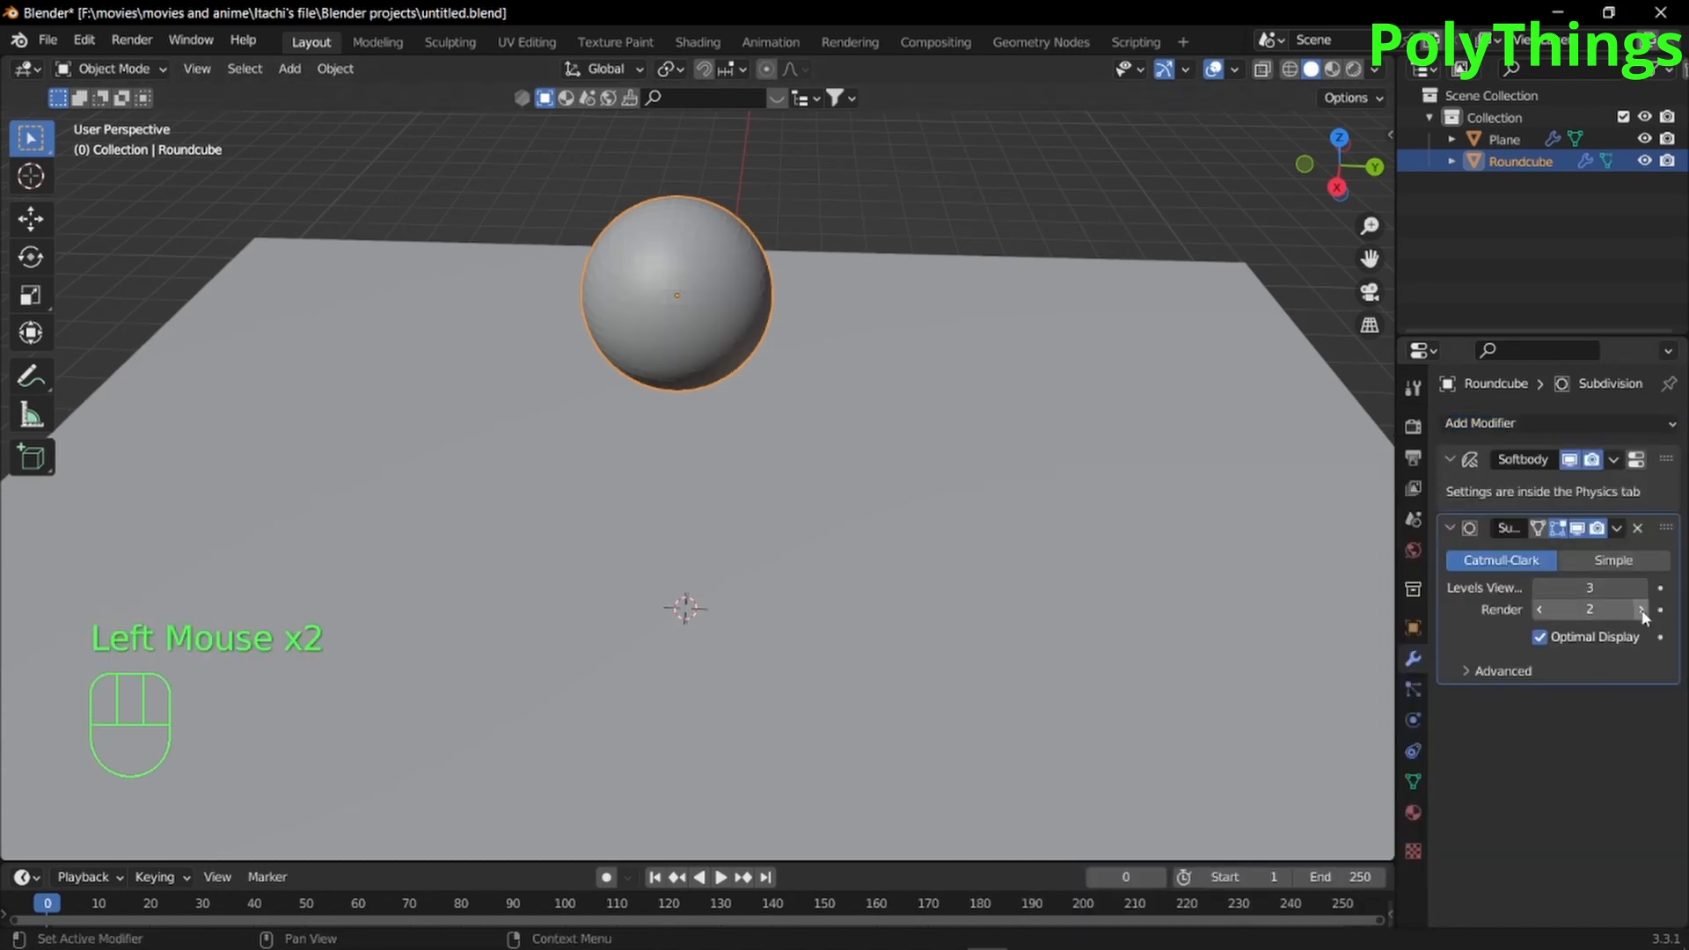
{"action": "left_click", "coordinate": [1638, 610]}
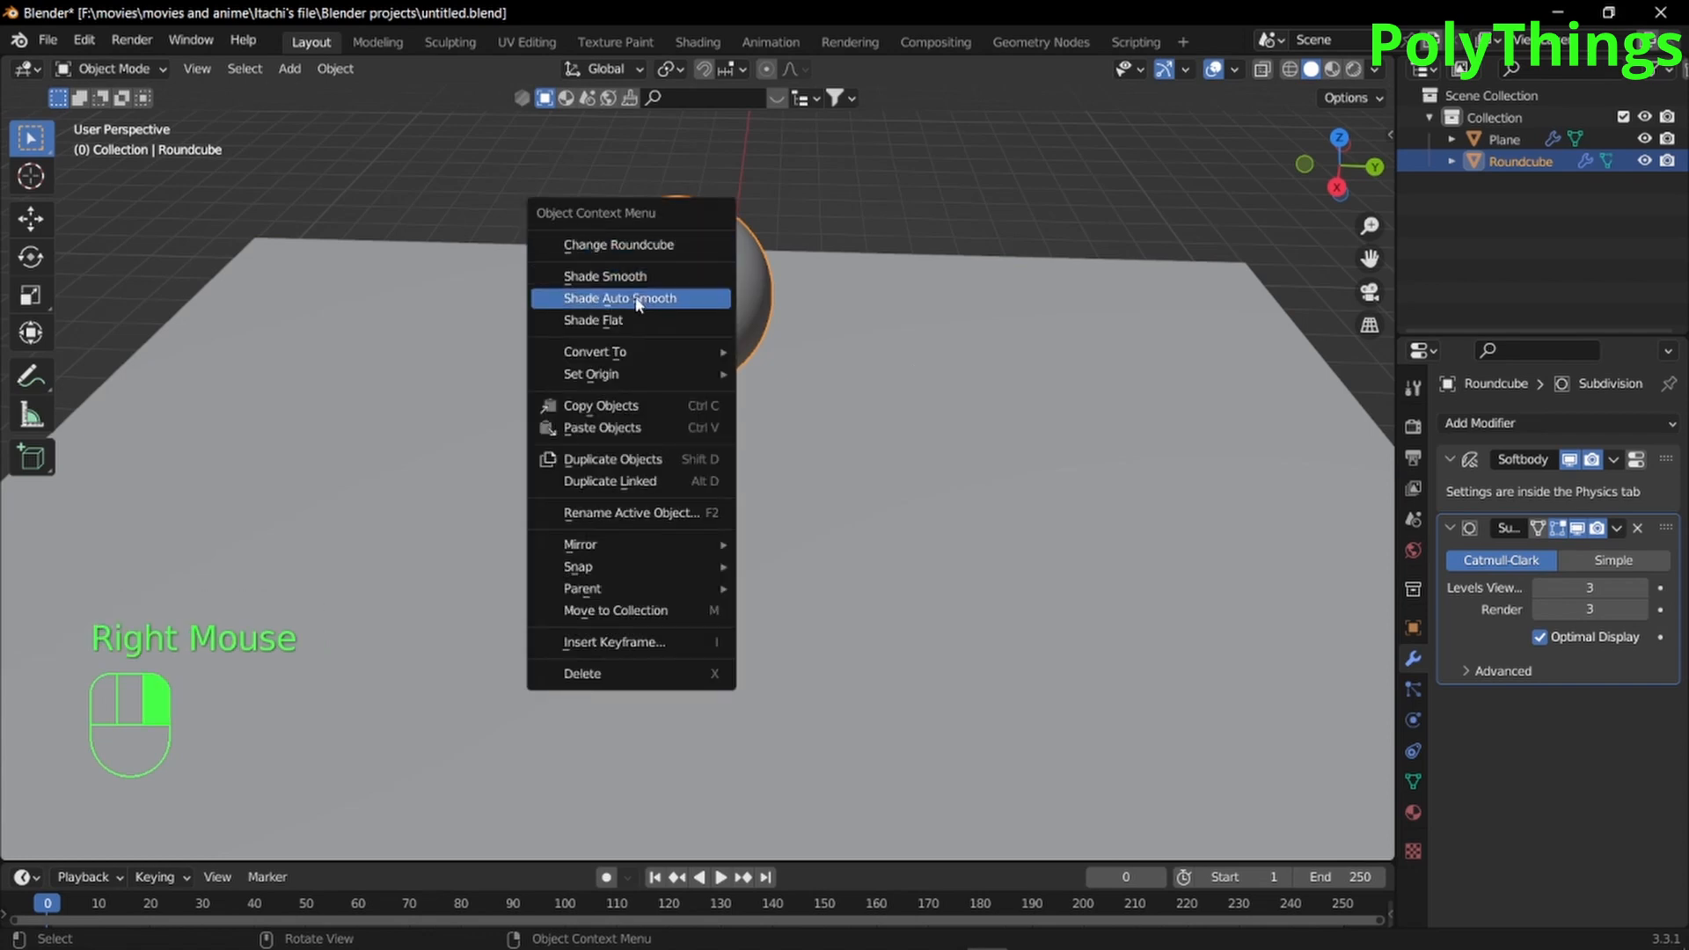
{"action": "left_click", "coordinate": [618, 298]}
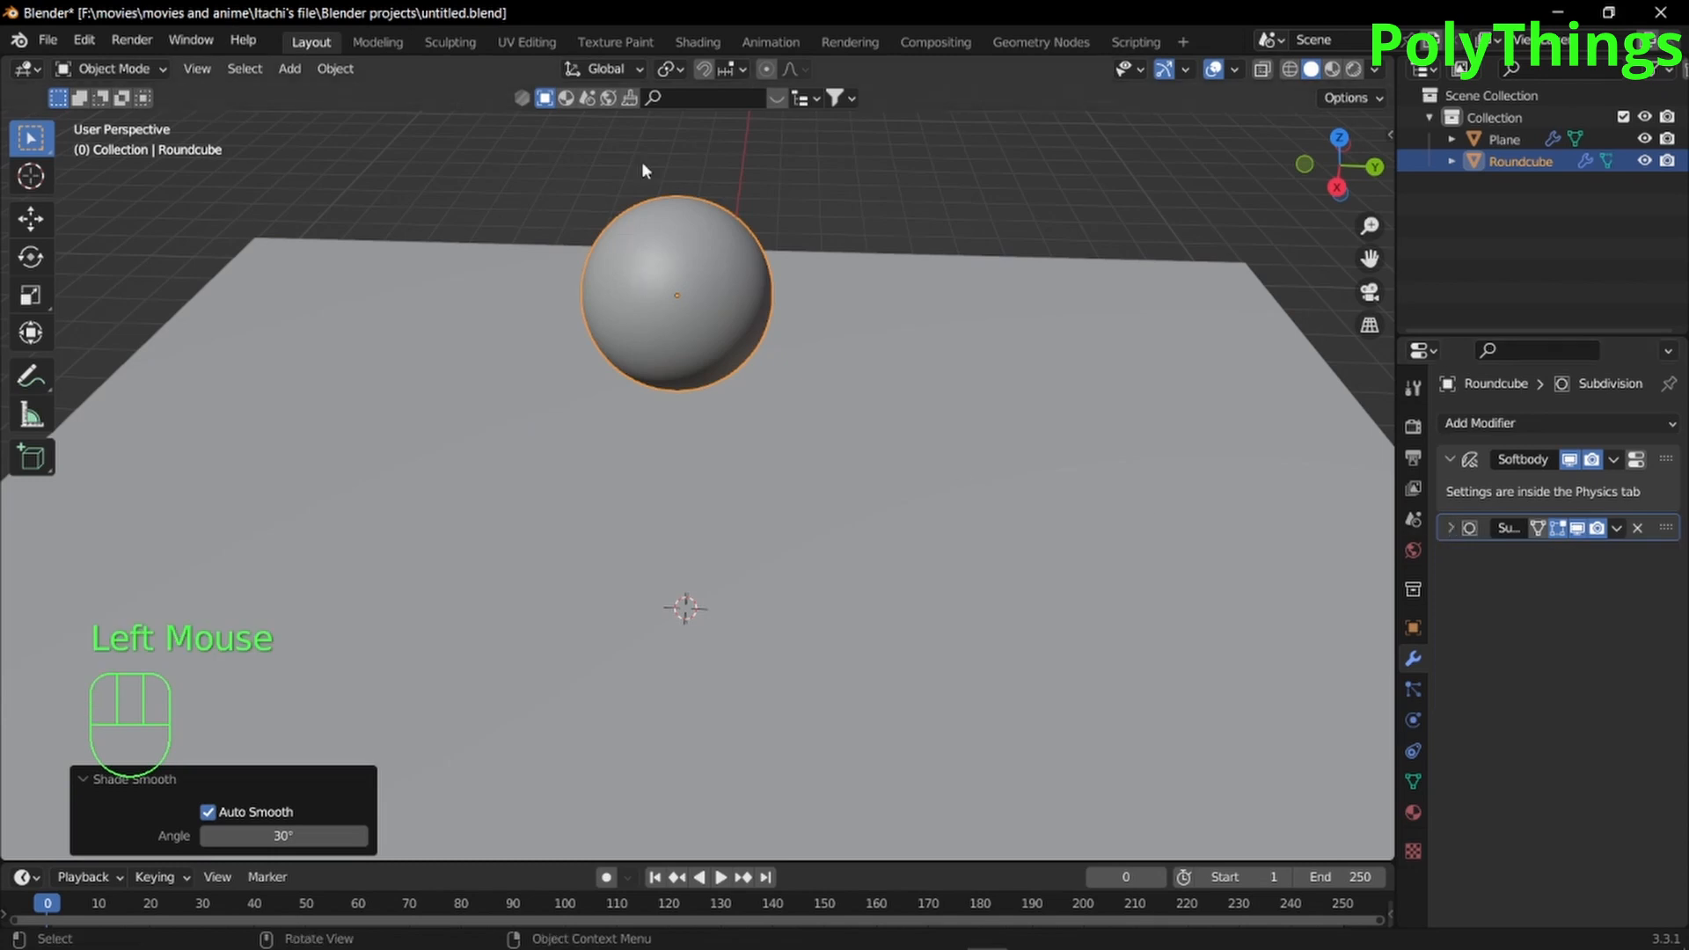
{"action": "mouse_move", "coordinate": [701, 57]}
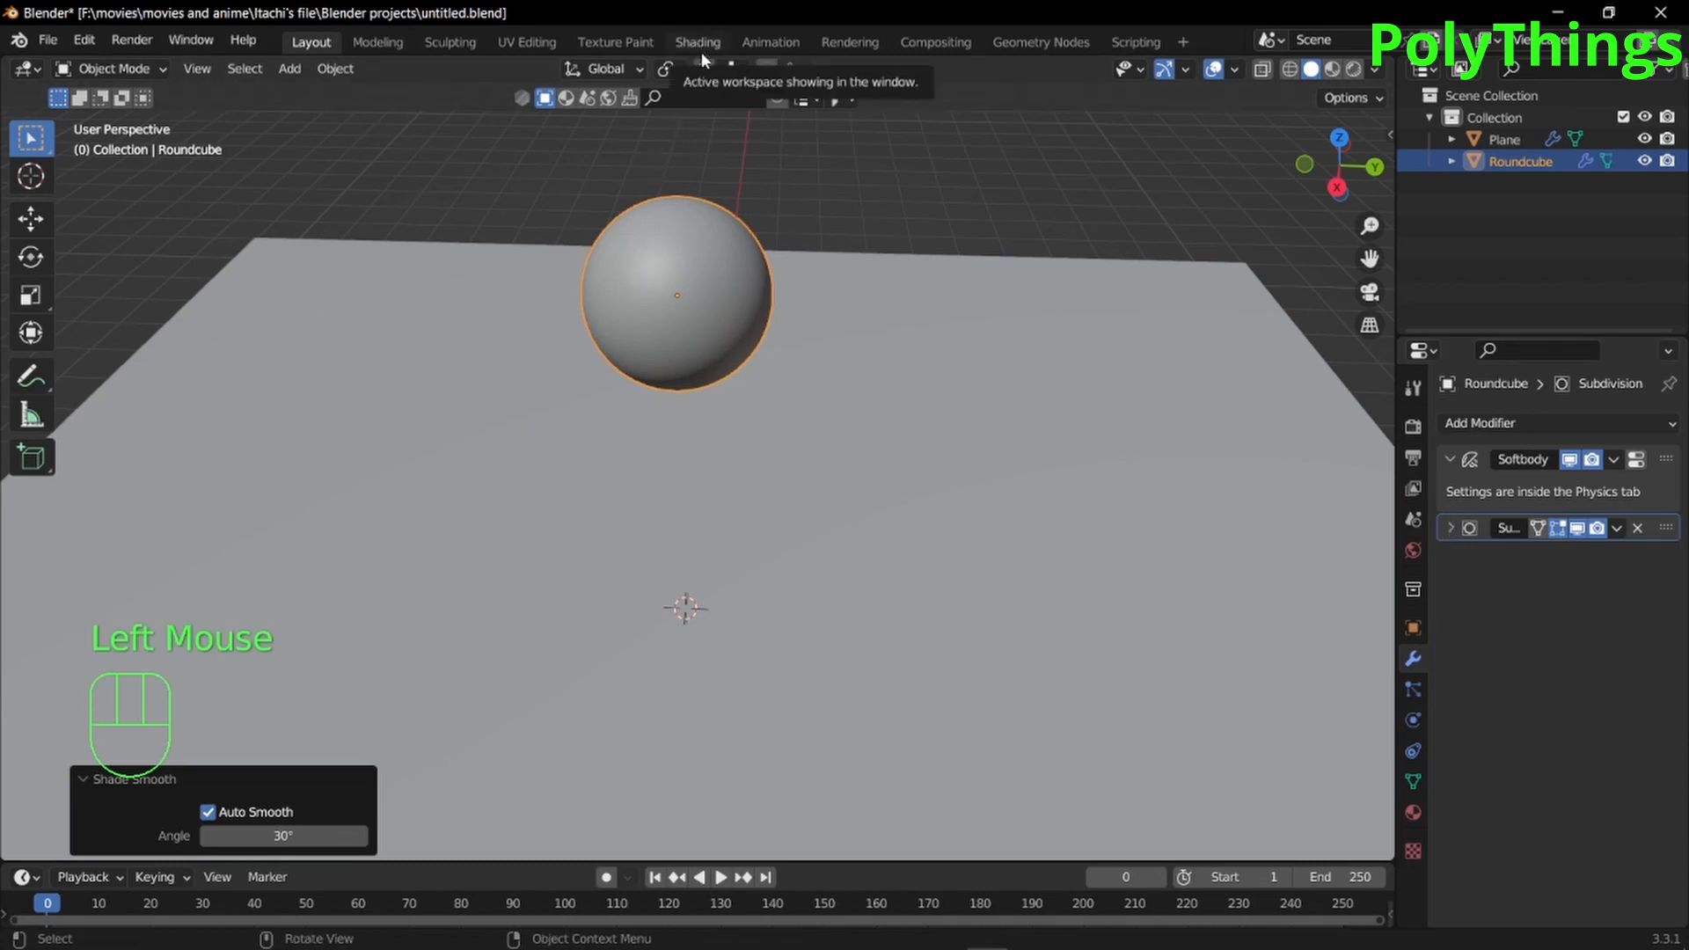
Switch to the Shading workspace and edit the World's shader nodes
{"action": "left_click", "coordinate": [697, 42]}
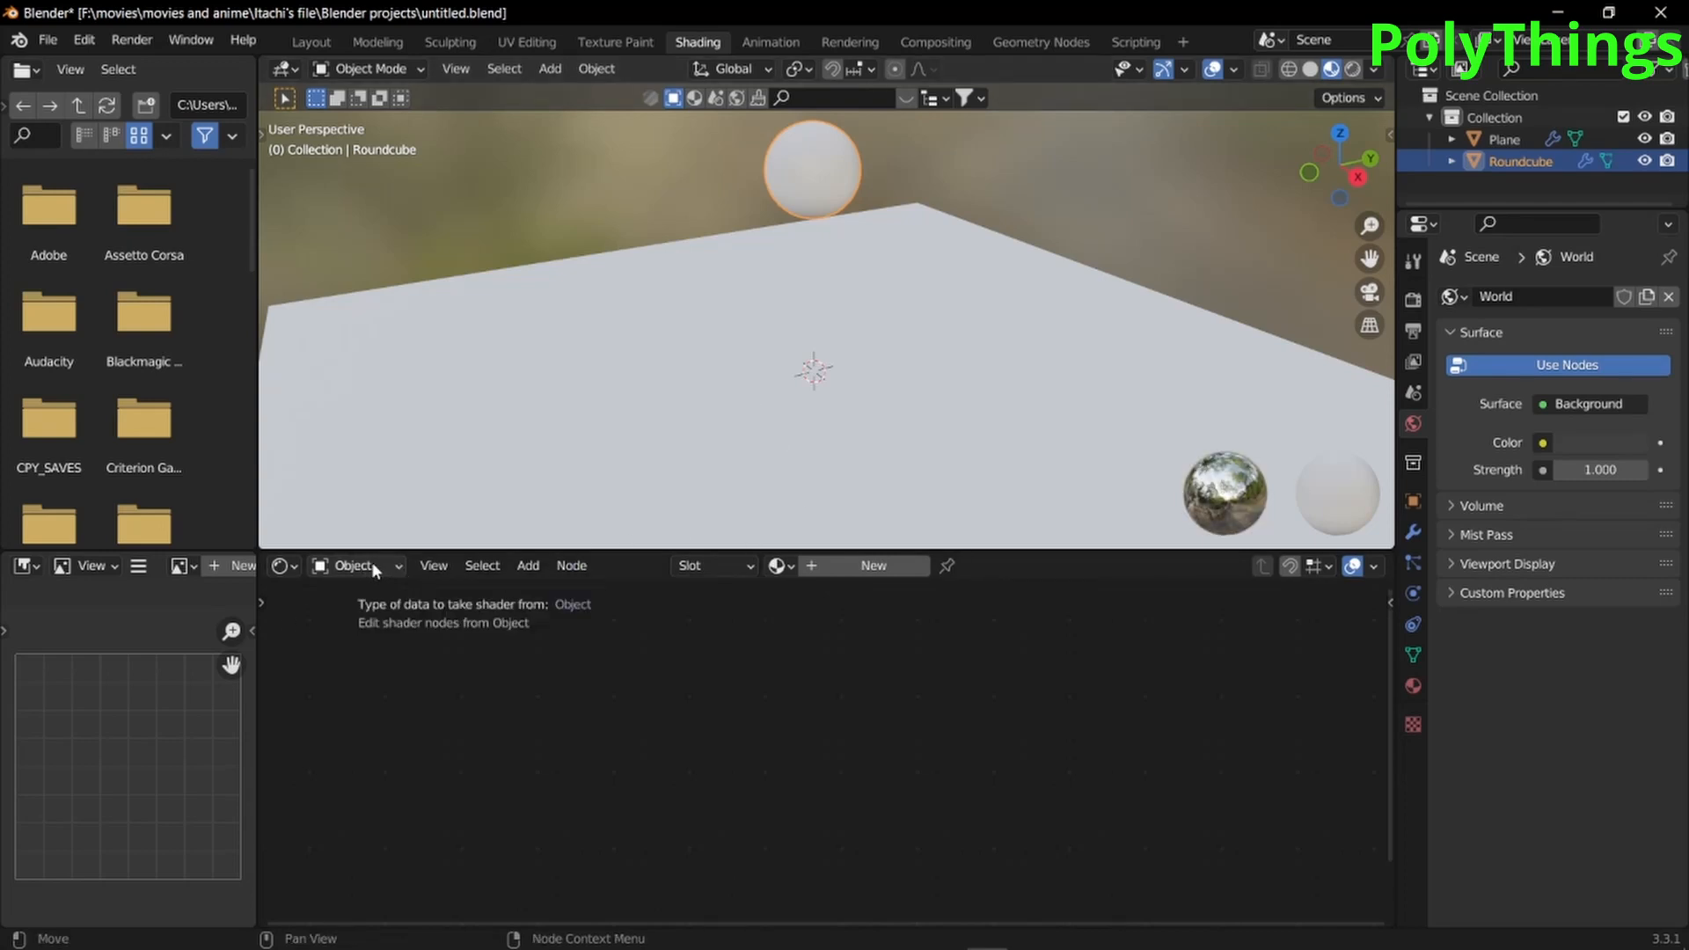
{"action": "left_click", "coordinate": [356, 566]}
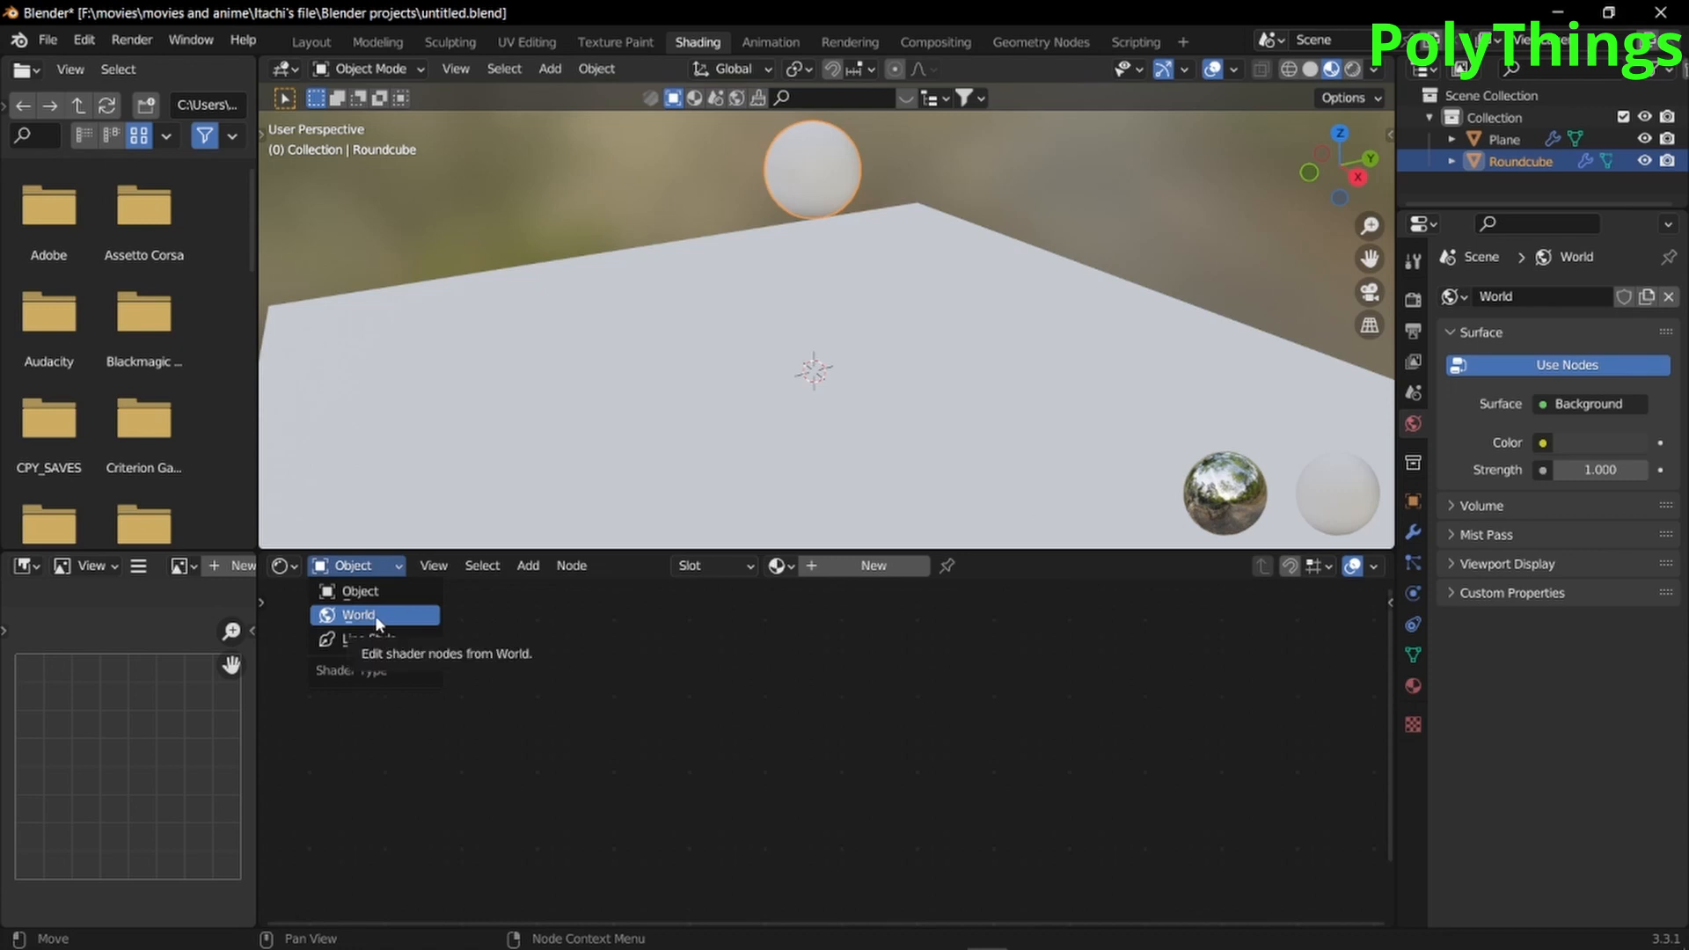
{"action": "left_click", "coordinate": [359, 615]}
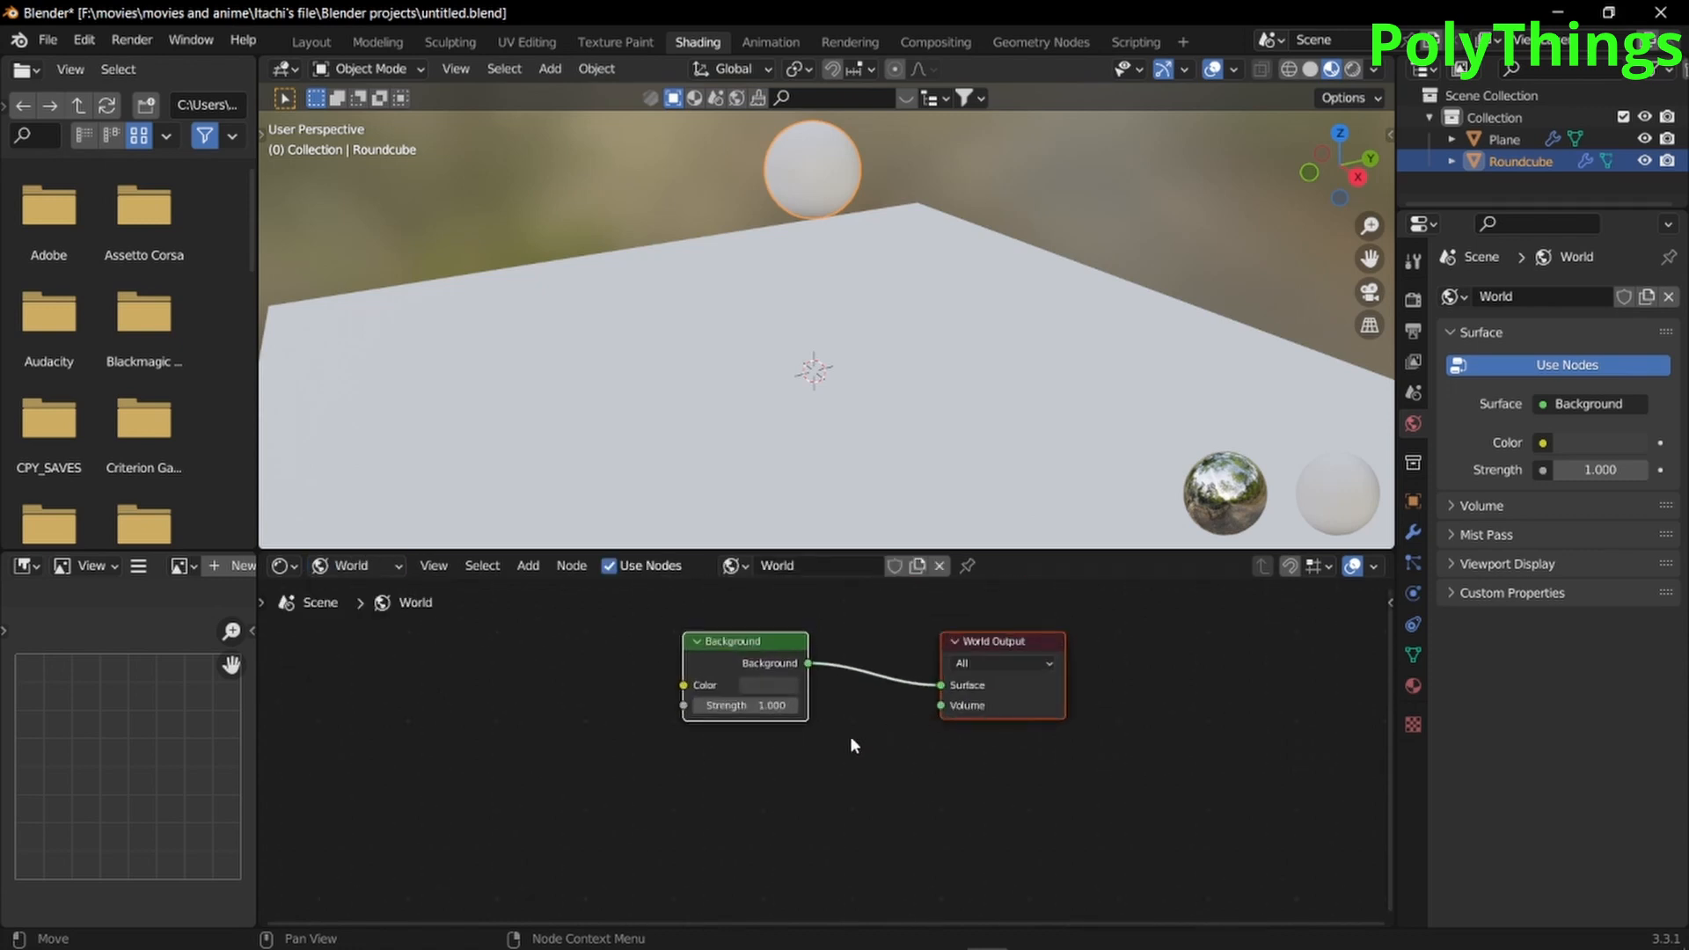
{"action": "left_click", "coordinate": [743, 641]}
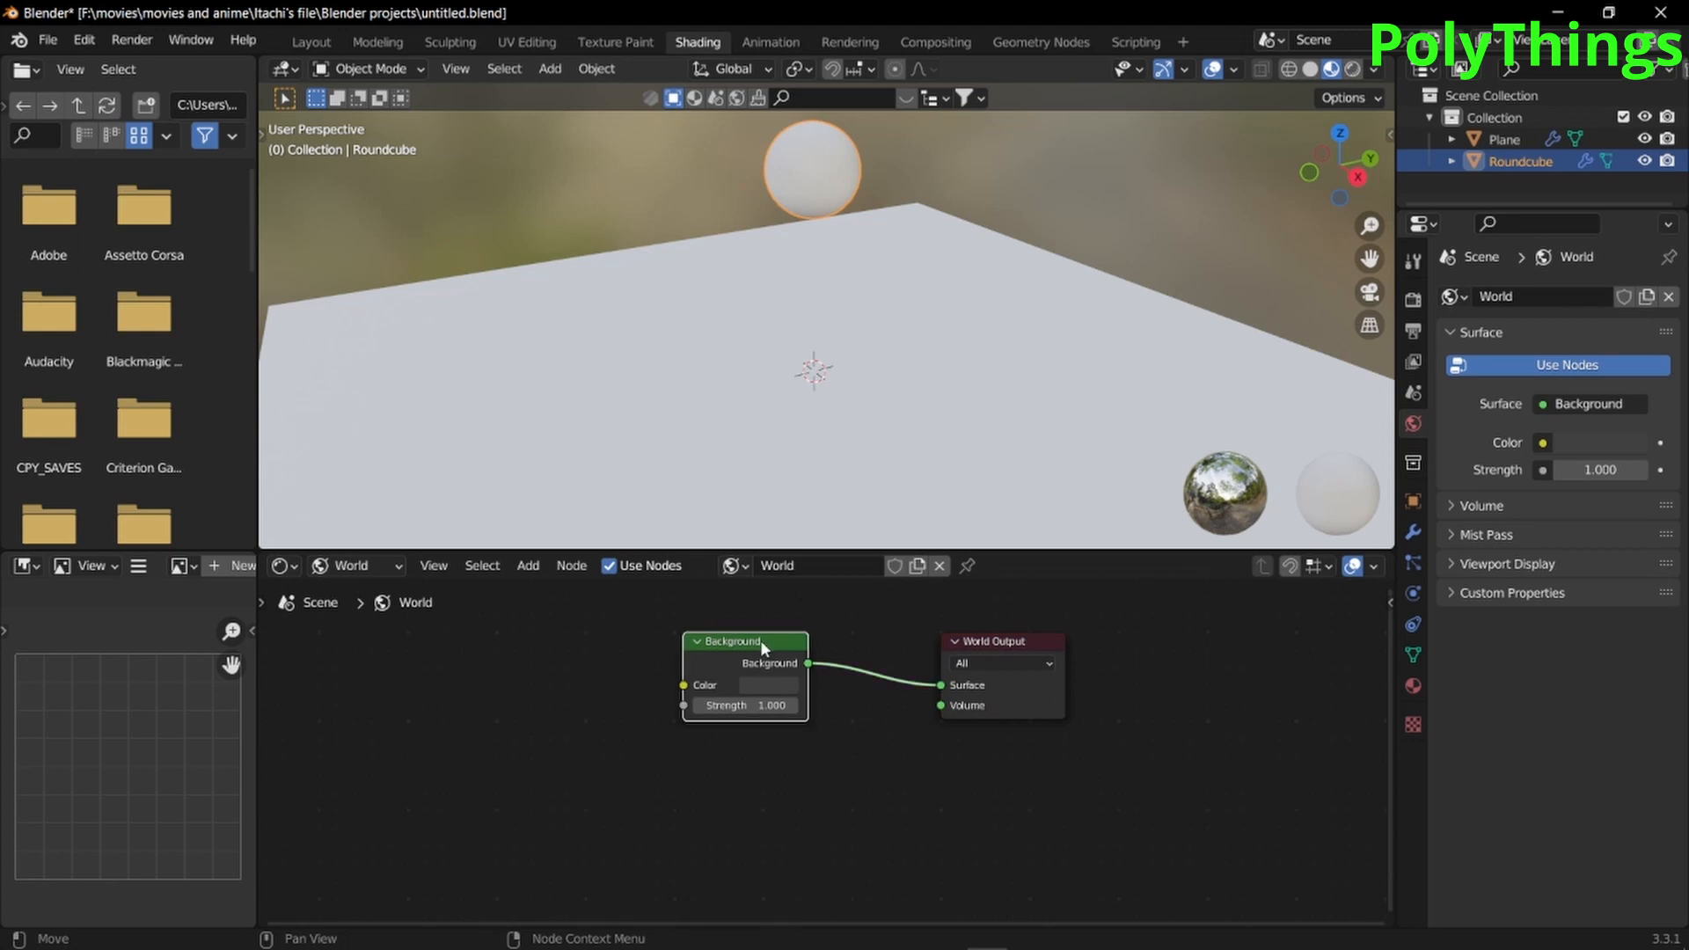
Add an Environment Texture with brown_photostudio_06_4k.exr from Downloads and link its Color to the World Output Surface
{"action": "left_click", "coordinate": [528, 566]}
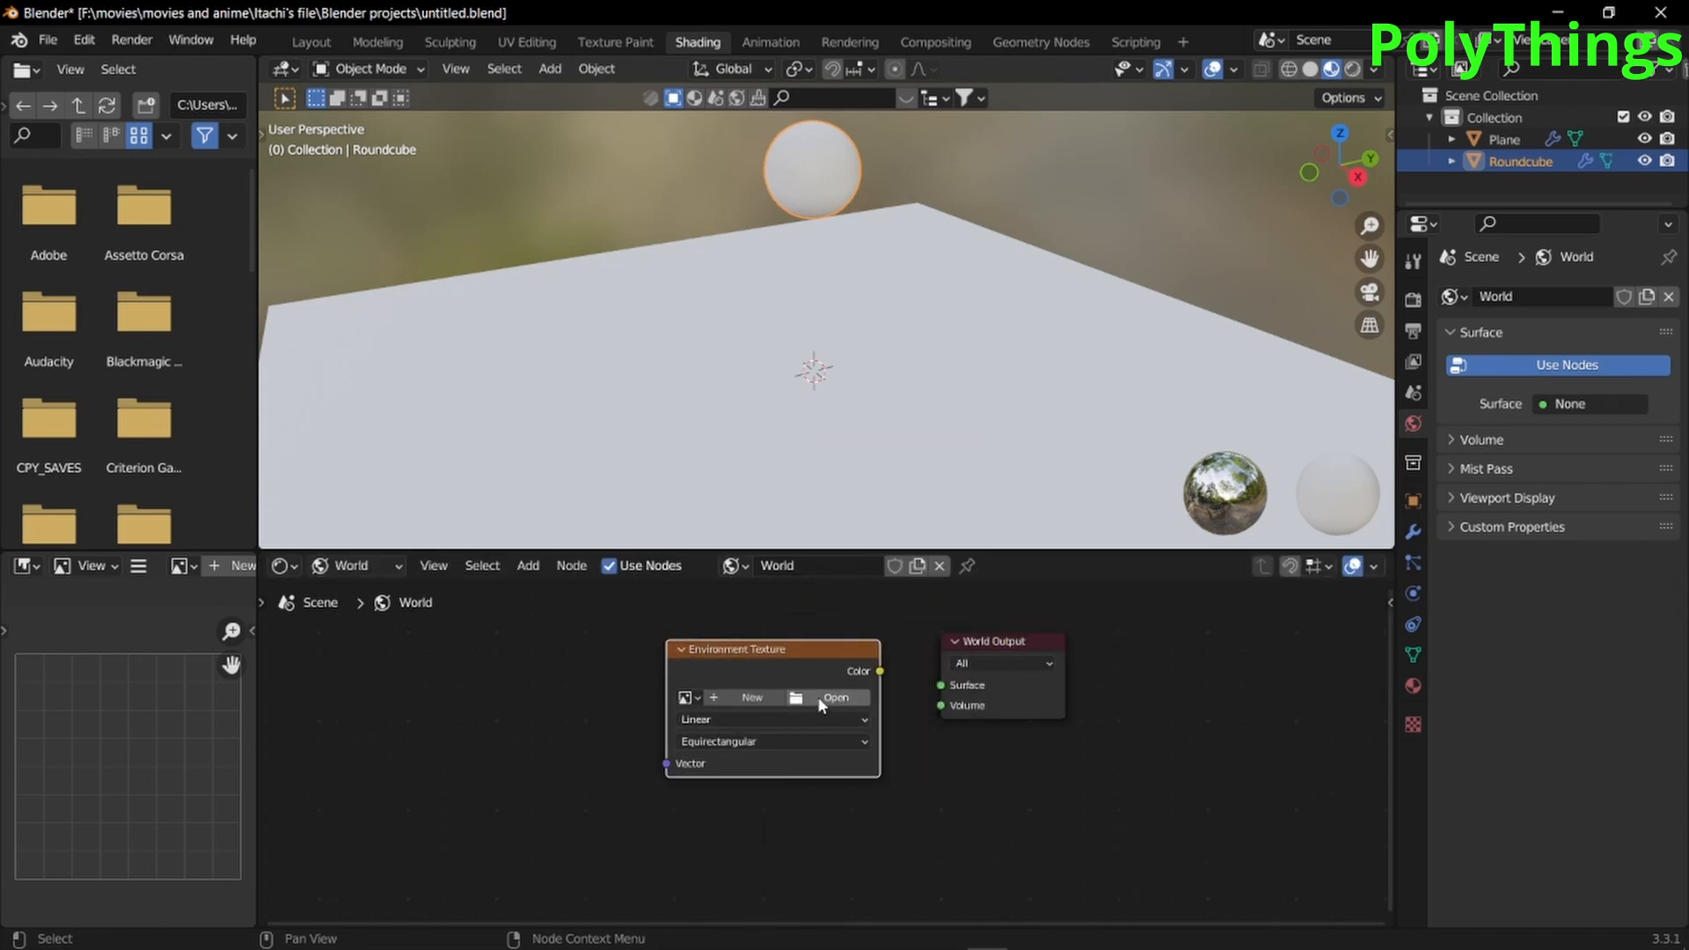
{"action": "left_click", "coordinate": [837, 697]}
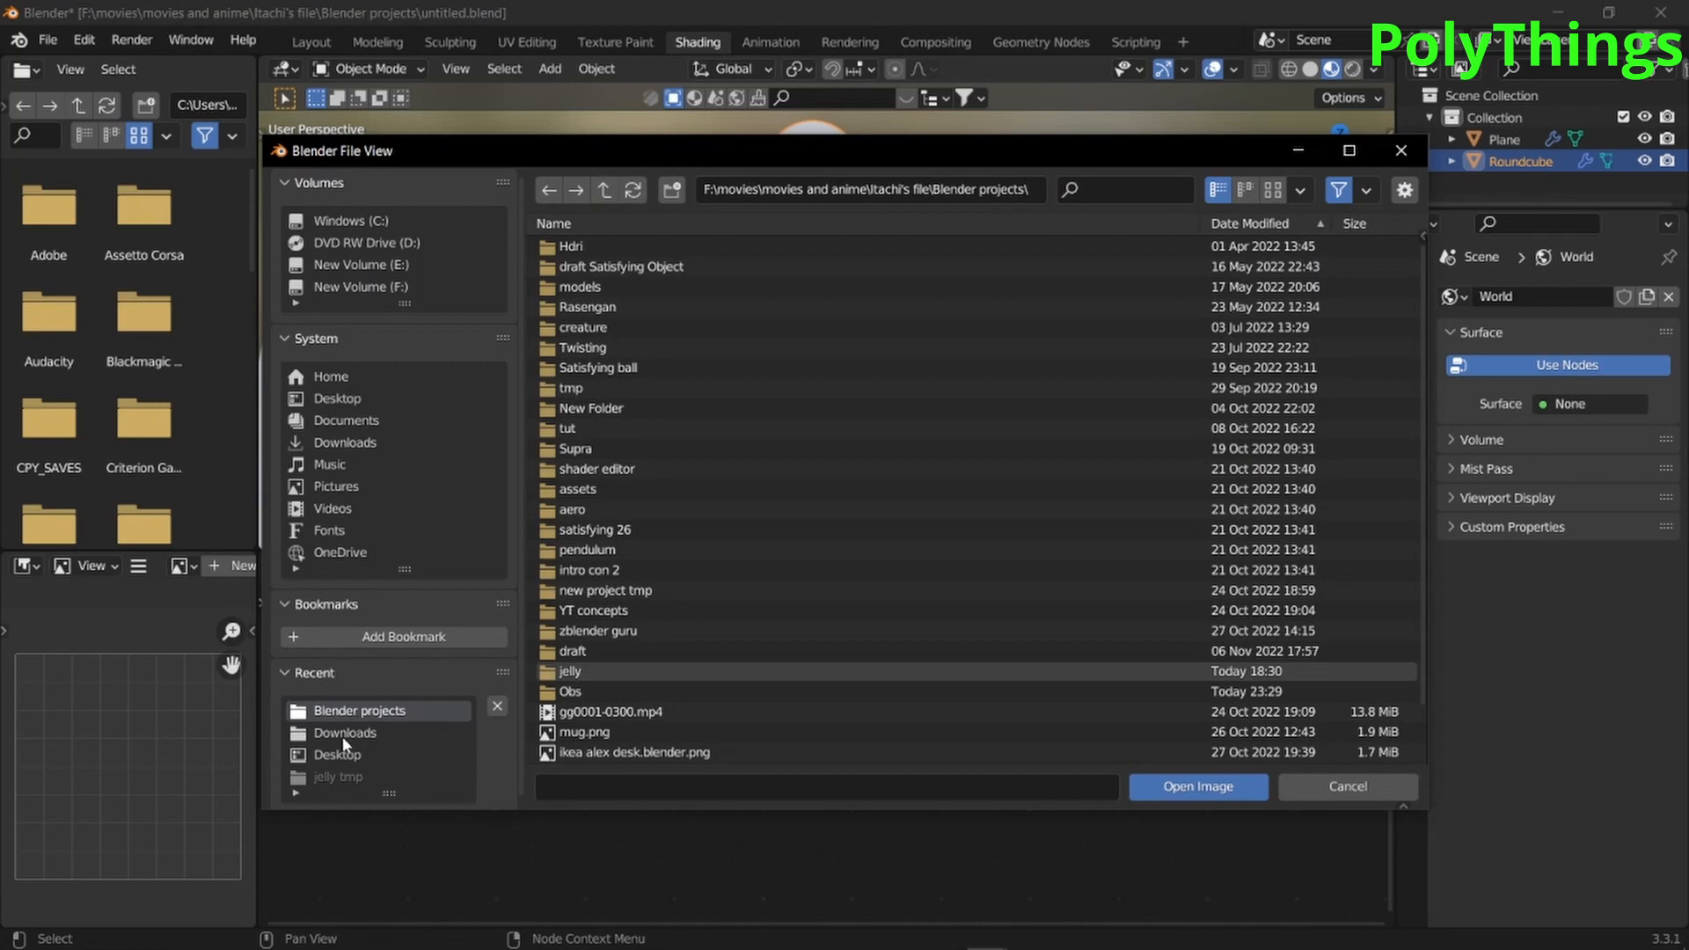
{"action": "left_click", "coordinate": [345, 733]}
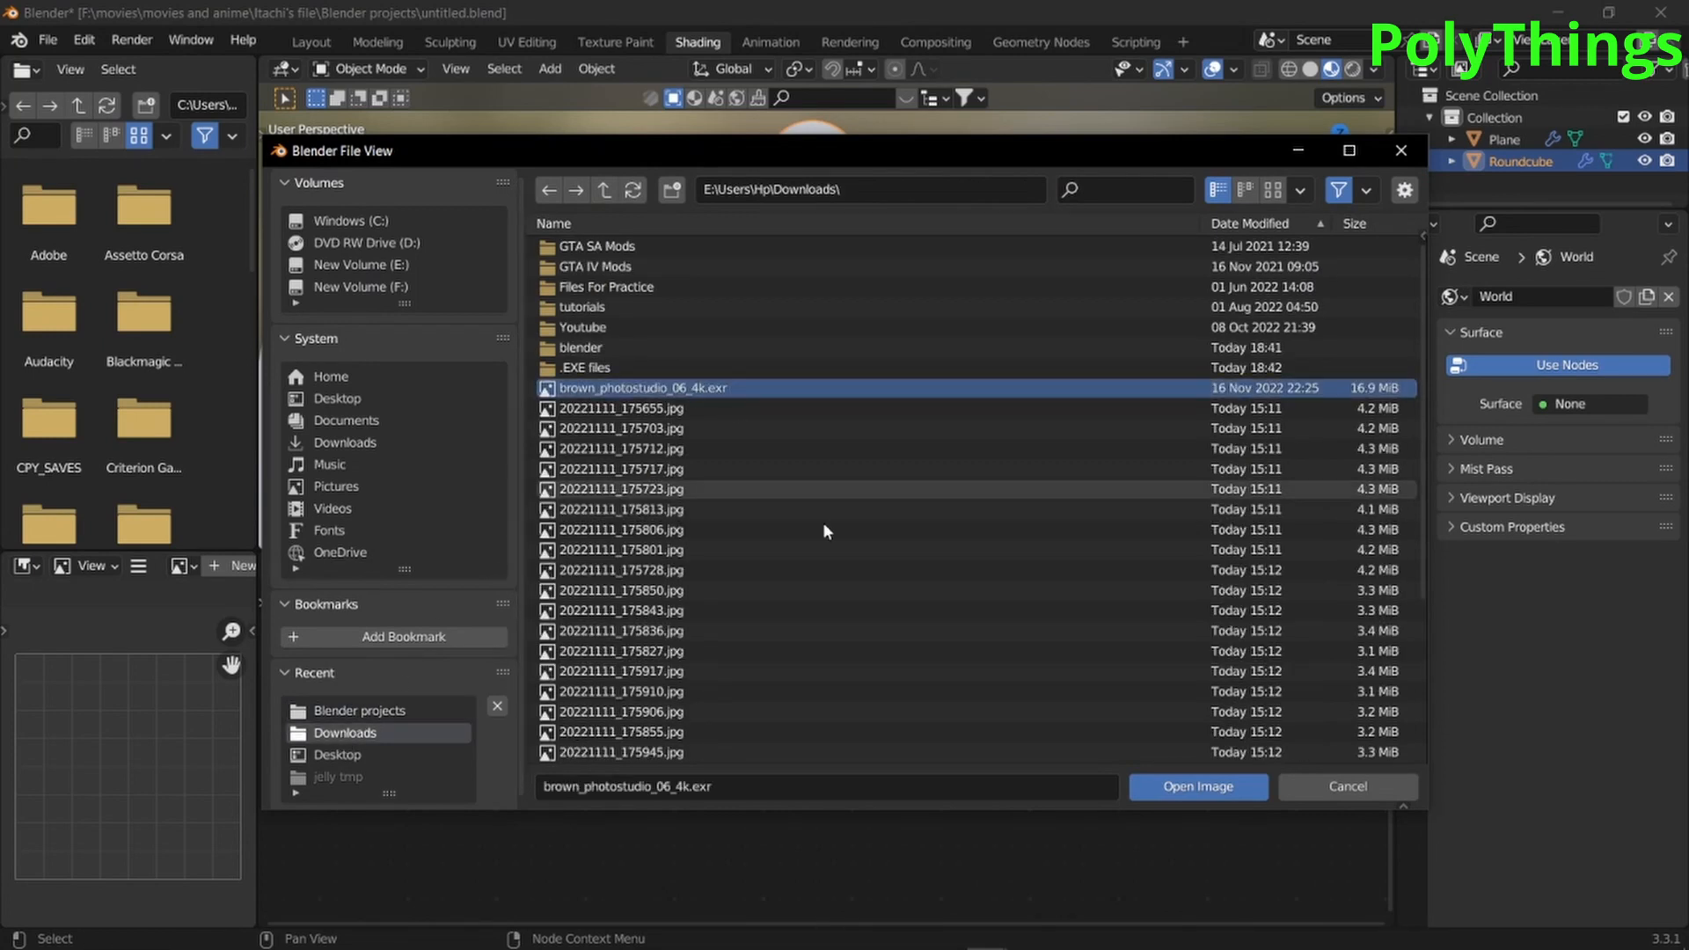
{"action": "left_click", "coordinate": [1196, 787]}
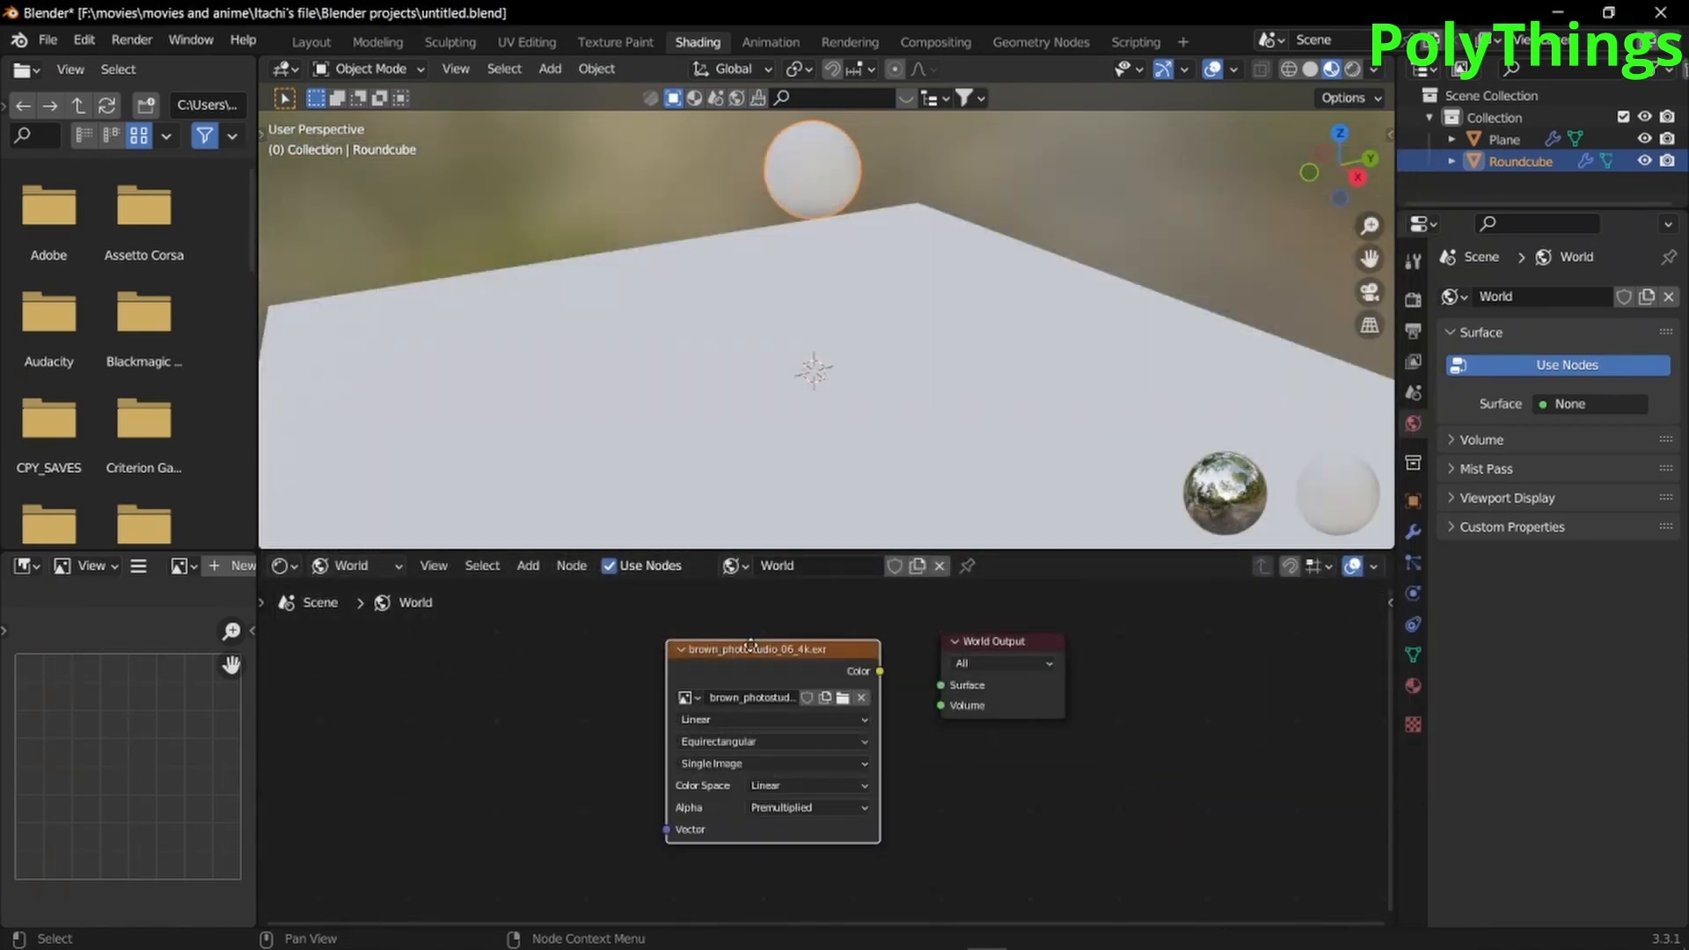
{"action": "left_click_drag", "start_coordinate": [773, 648], "coordinate": [691, 644]}
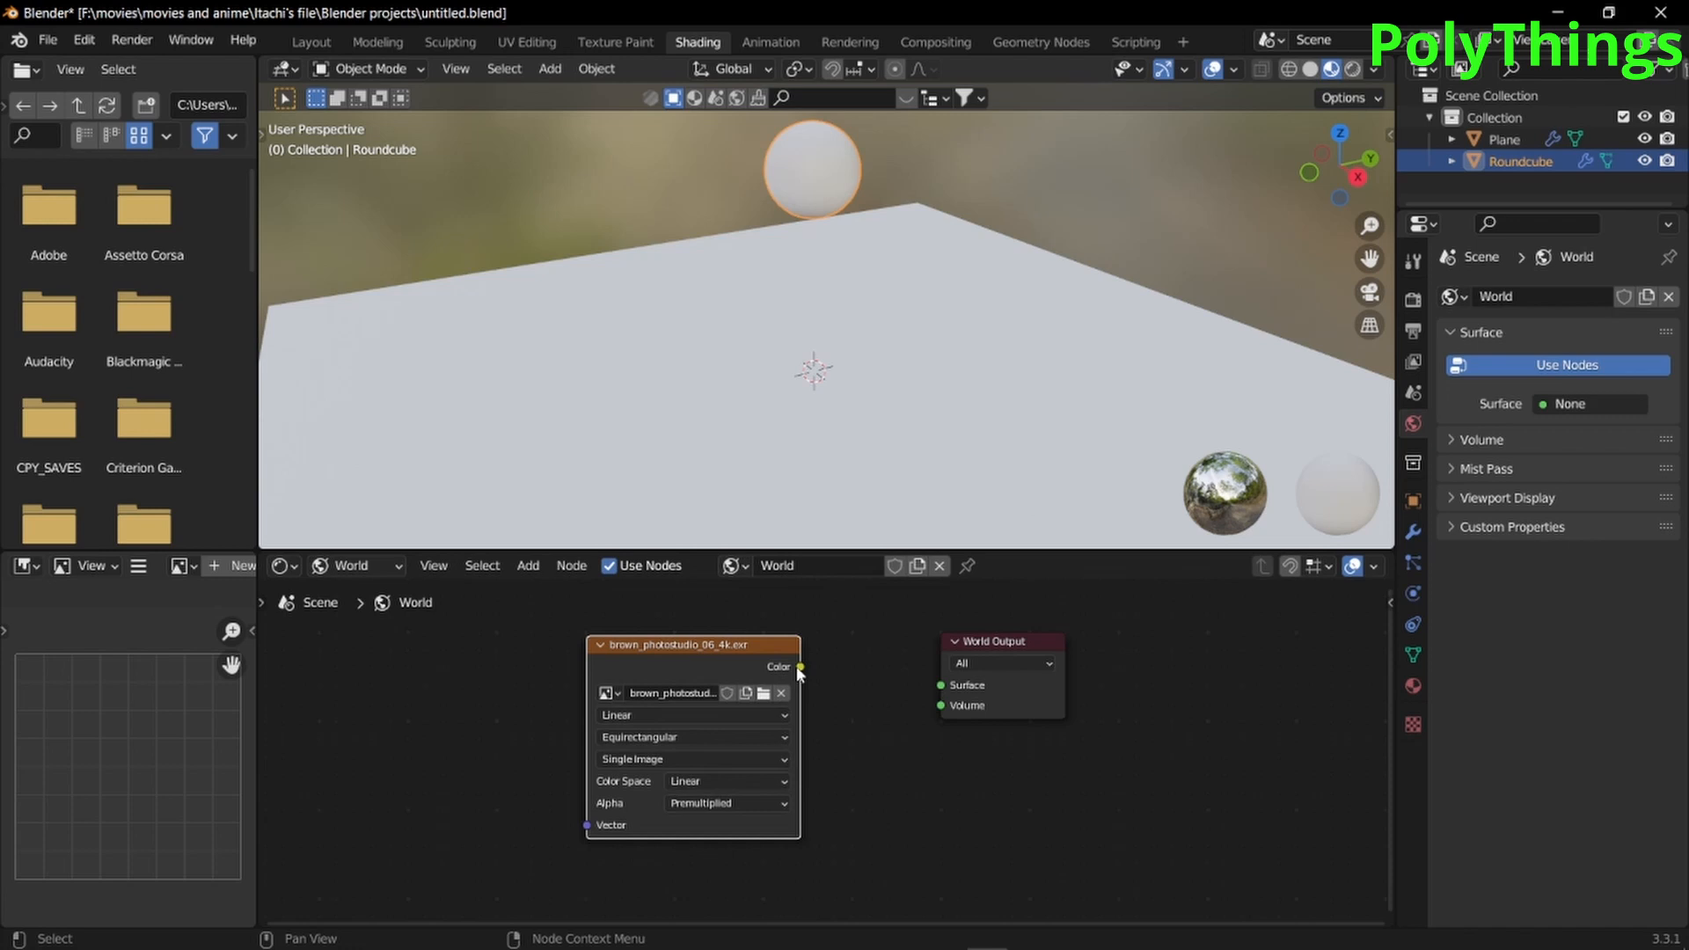
{"action": "left_click_drag", "start_coordinate": [799, 667], "coordinate": [940, 685]}
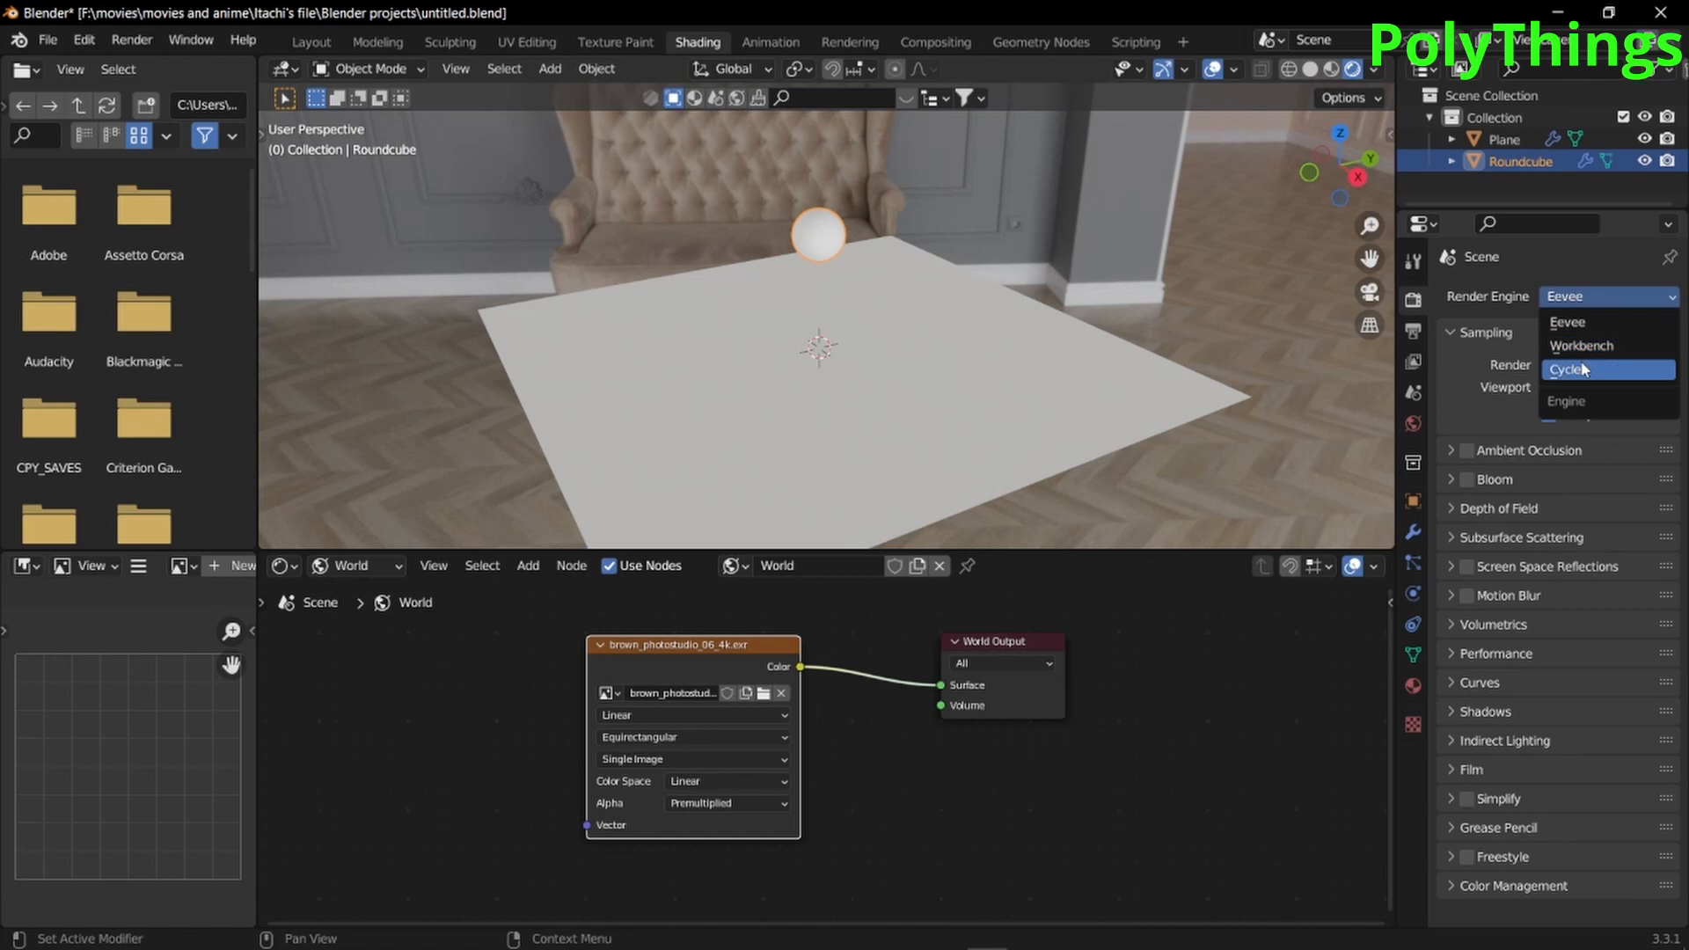
Render with Cycles on GPU Compute, viewport max samples 20
{"action": "left_click", "coordinate": [1569, 370]}
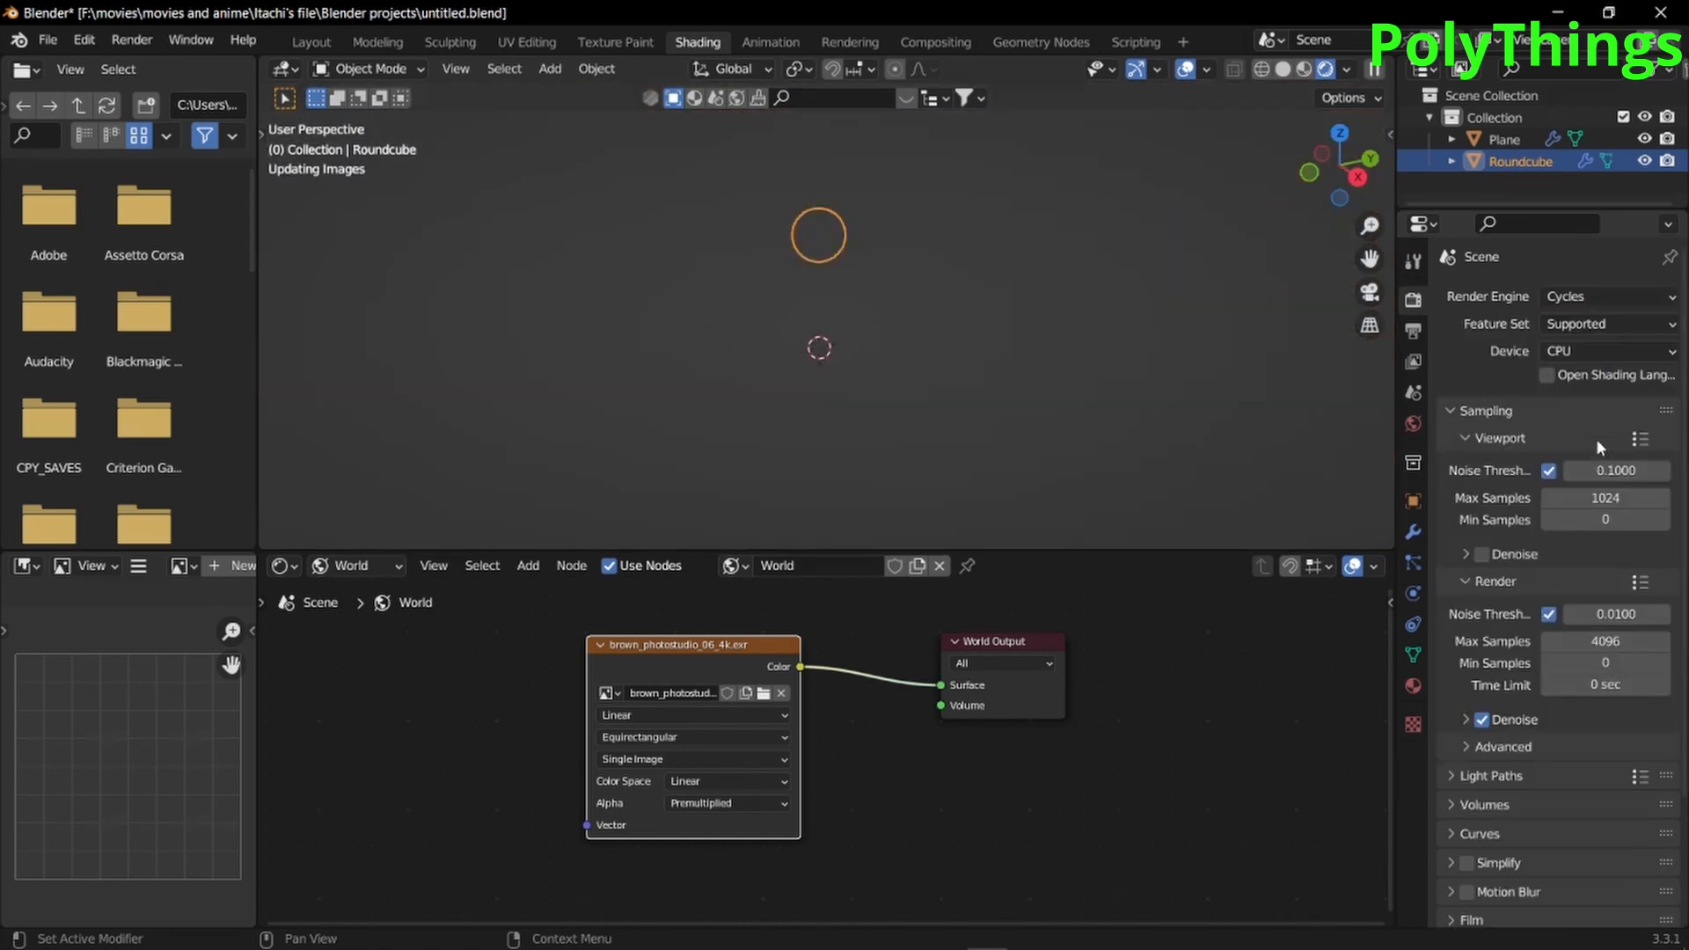
{"action": "left_click", "coordinate": [1605, 351]}
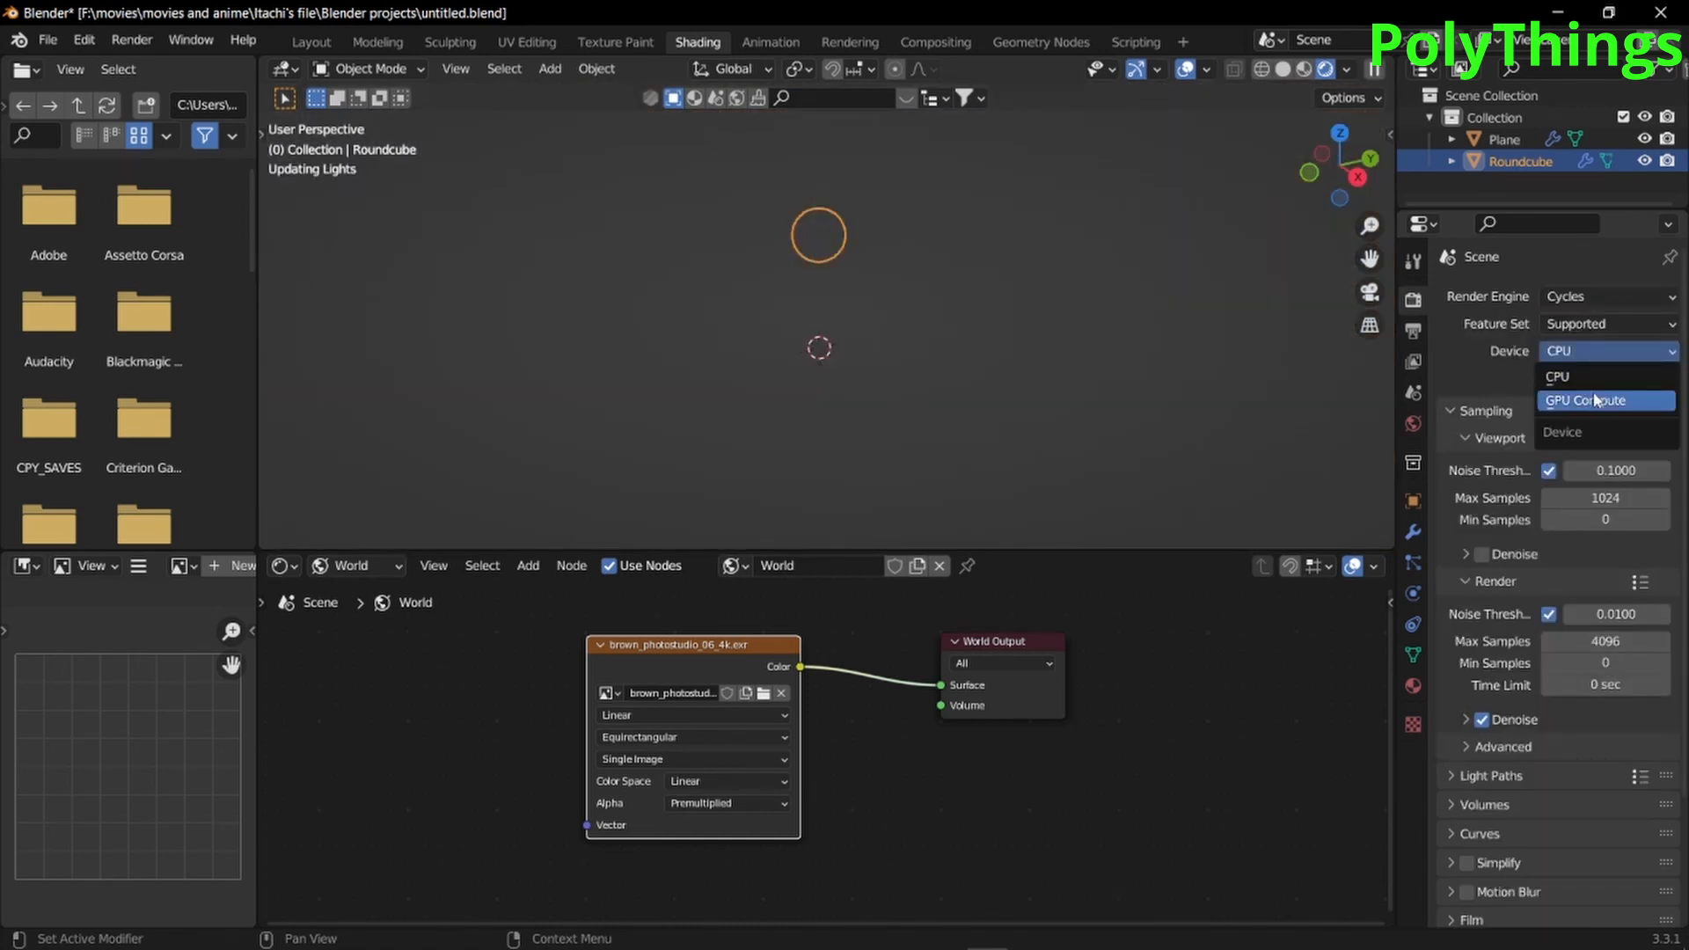
{"action": "left_click", "coordinate": [1592, 399]}
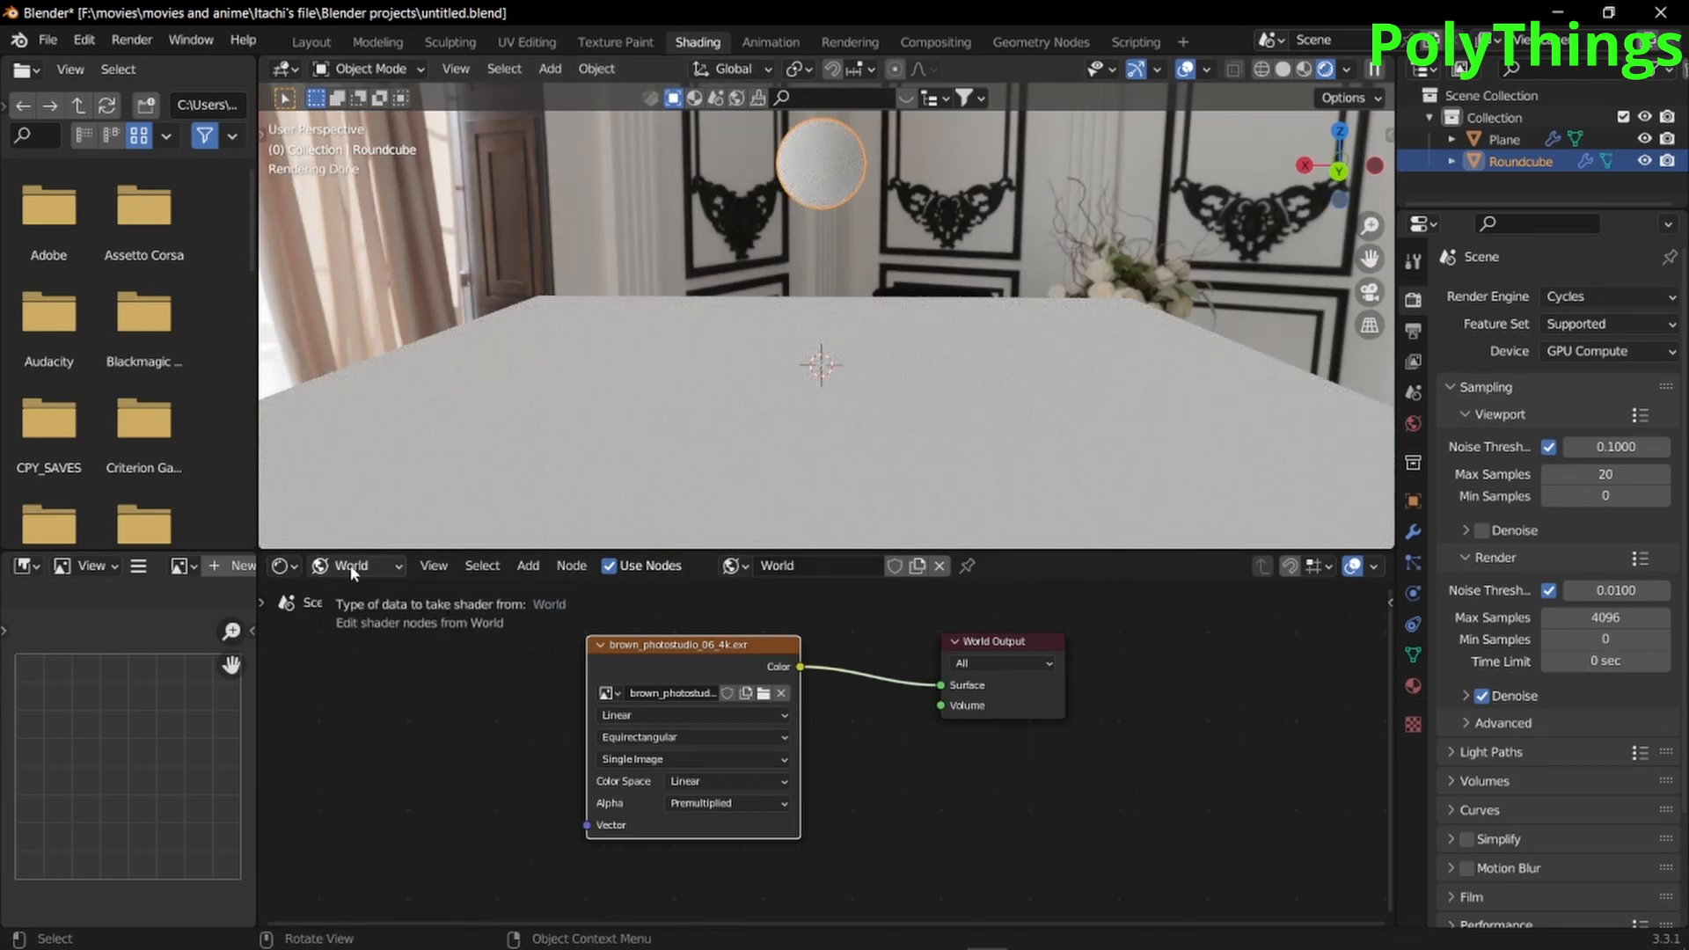
{"action": "left_click", "coordinate": [350, 566]}
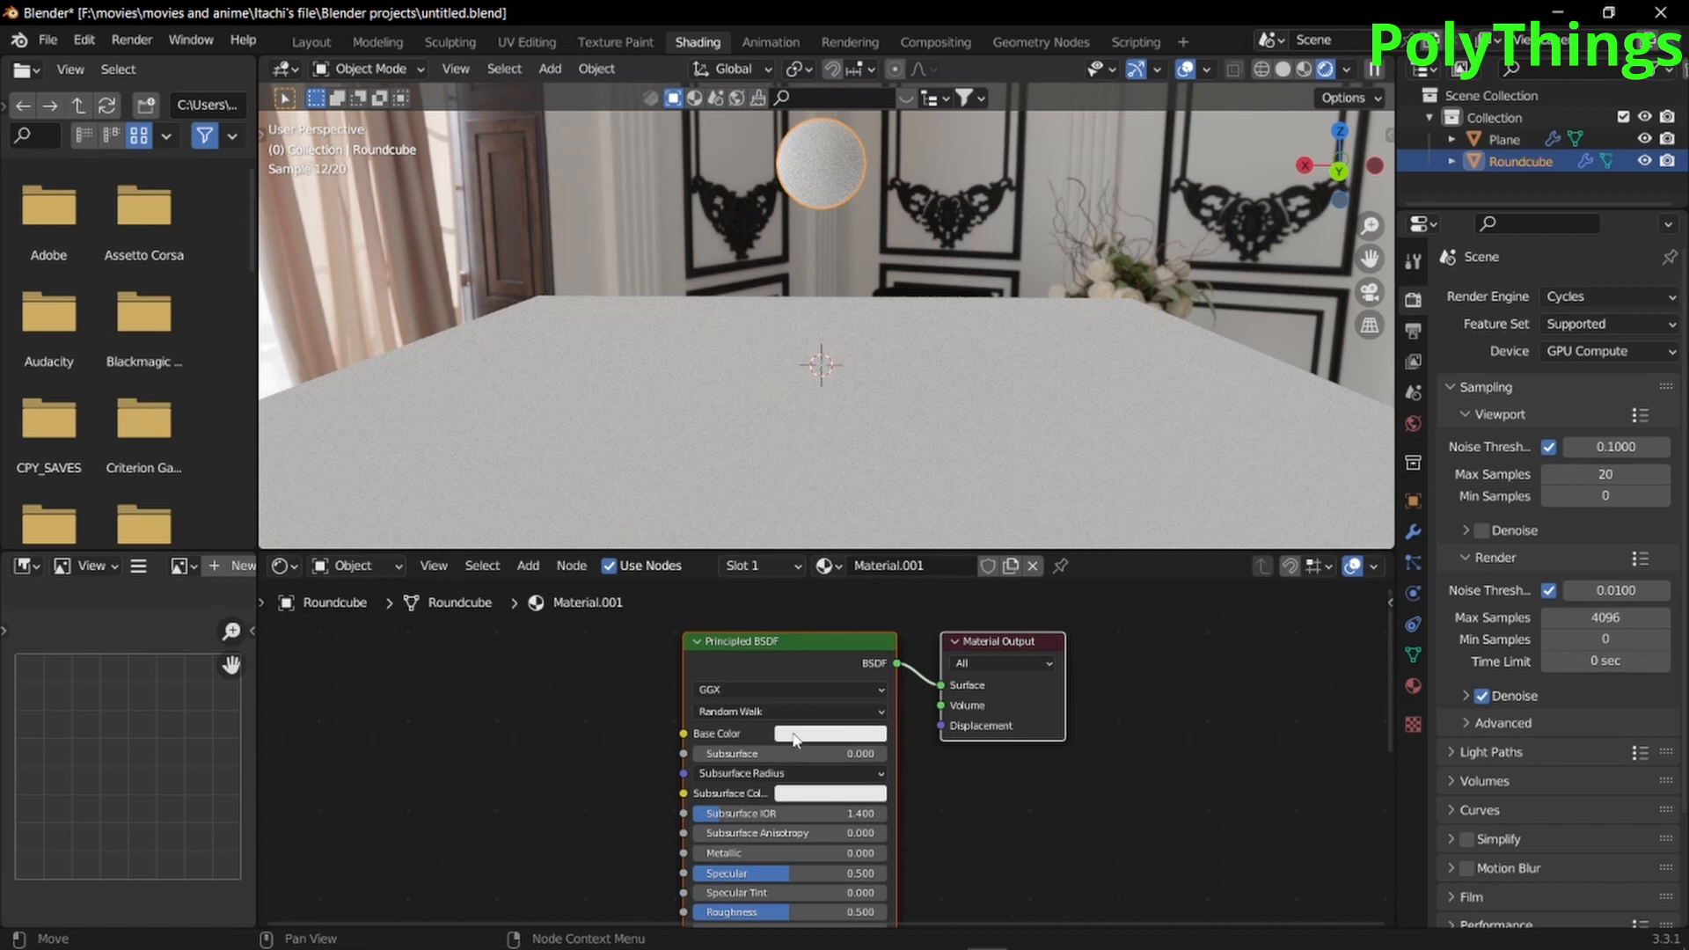
Give the Roundcube's Principled BSDF a bright green Base Color
{"action": "left_click", "coordinate": [830, 734]}
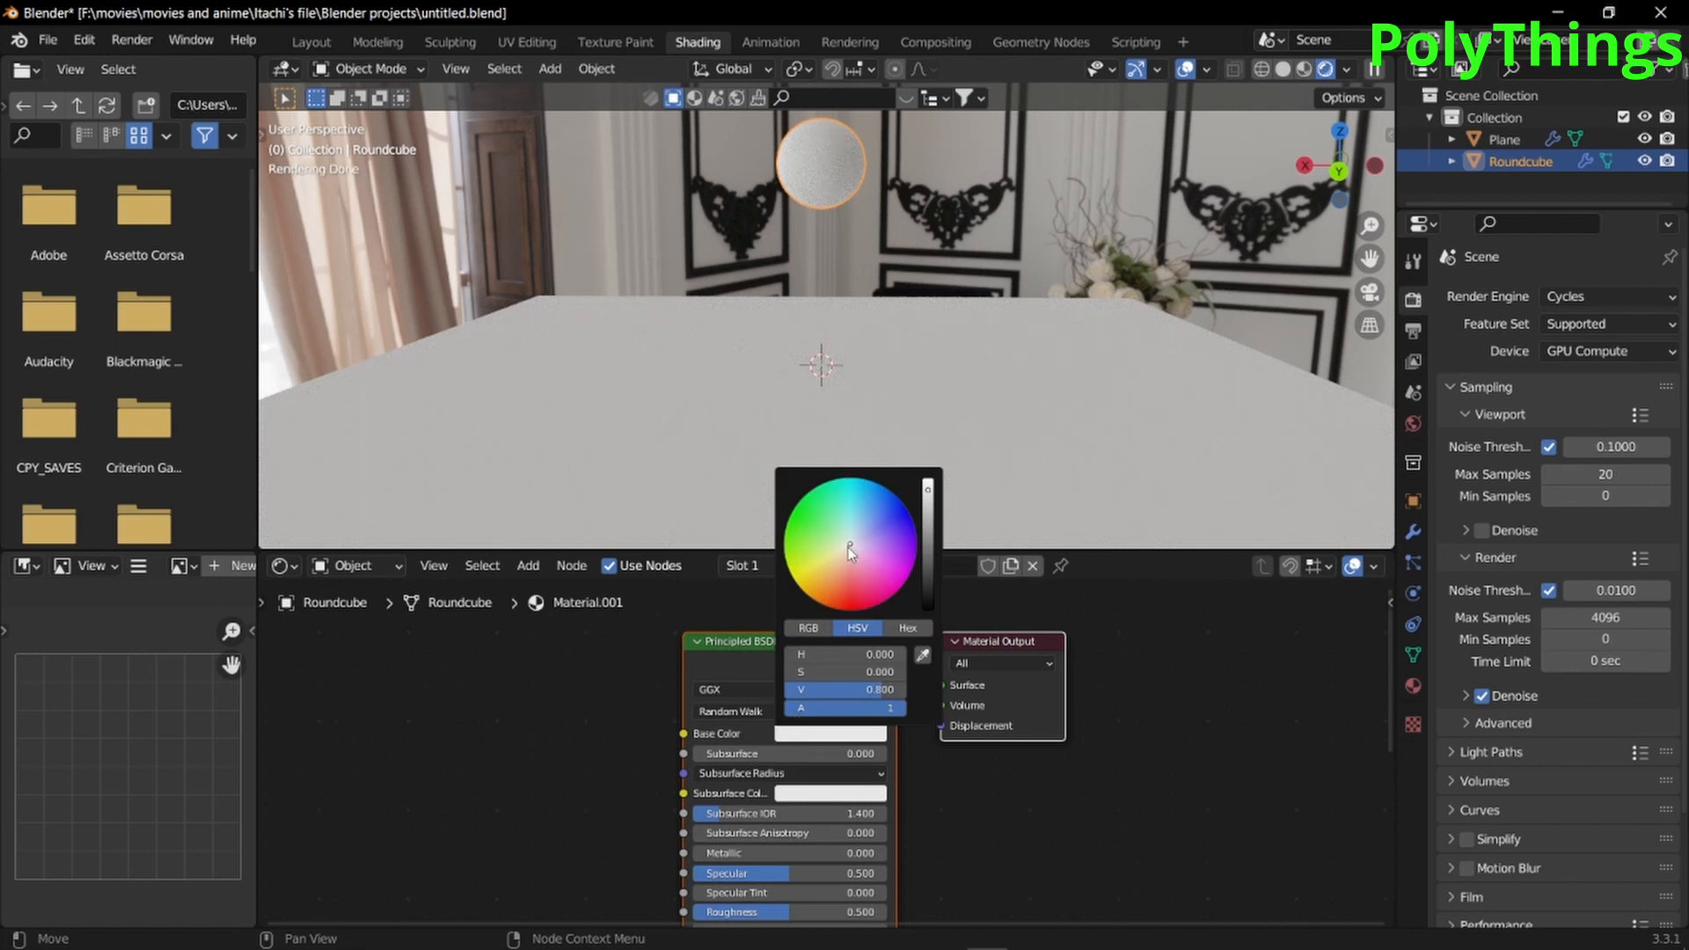
{"action": "left_click", "coordinate": [827, 536]}
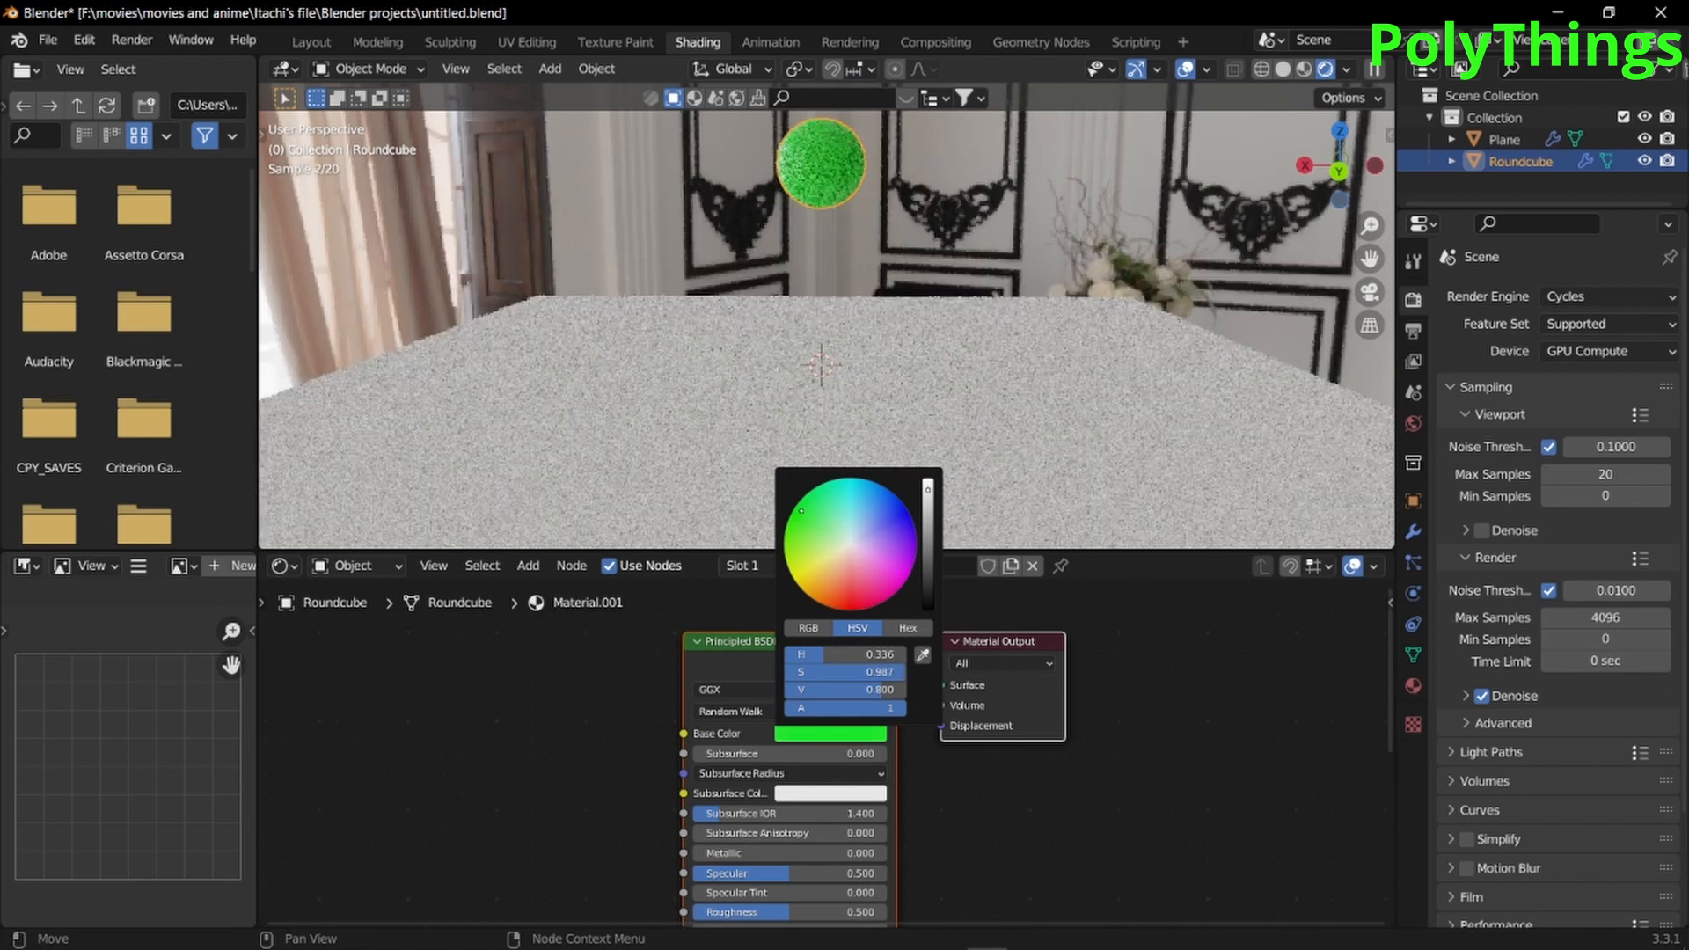
{"action": "left_click", "coordinate": [754, 642]}
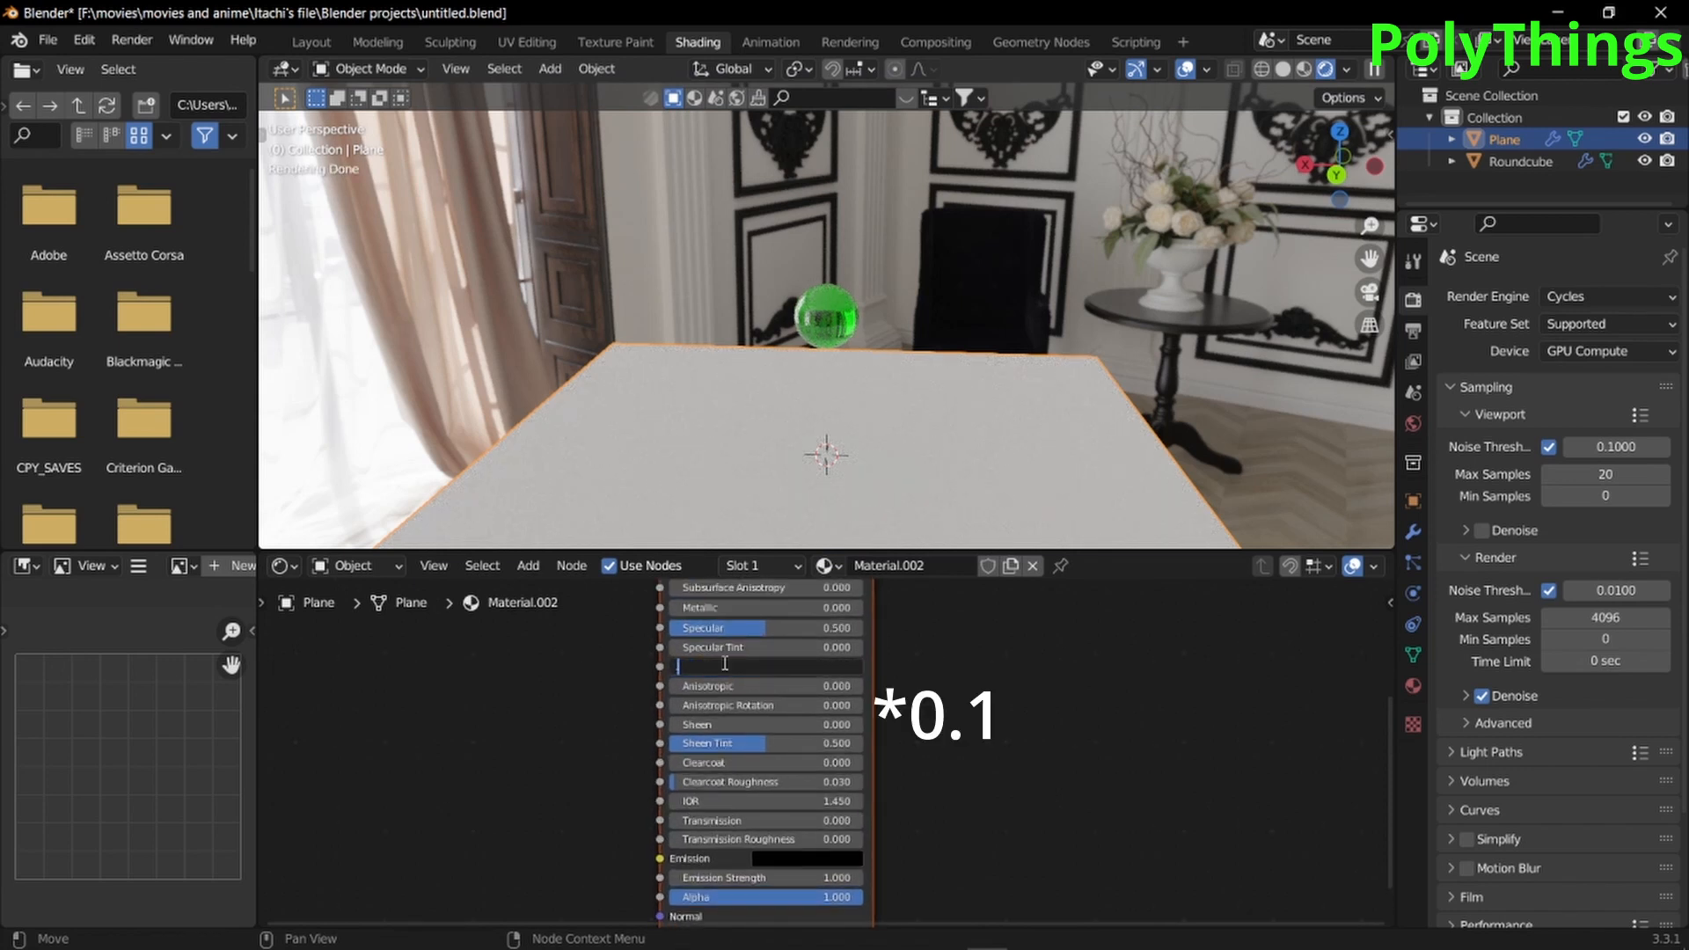
Set the Plane material's Roughness to 0.2
{"action": "type", "text": "0.200"}
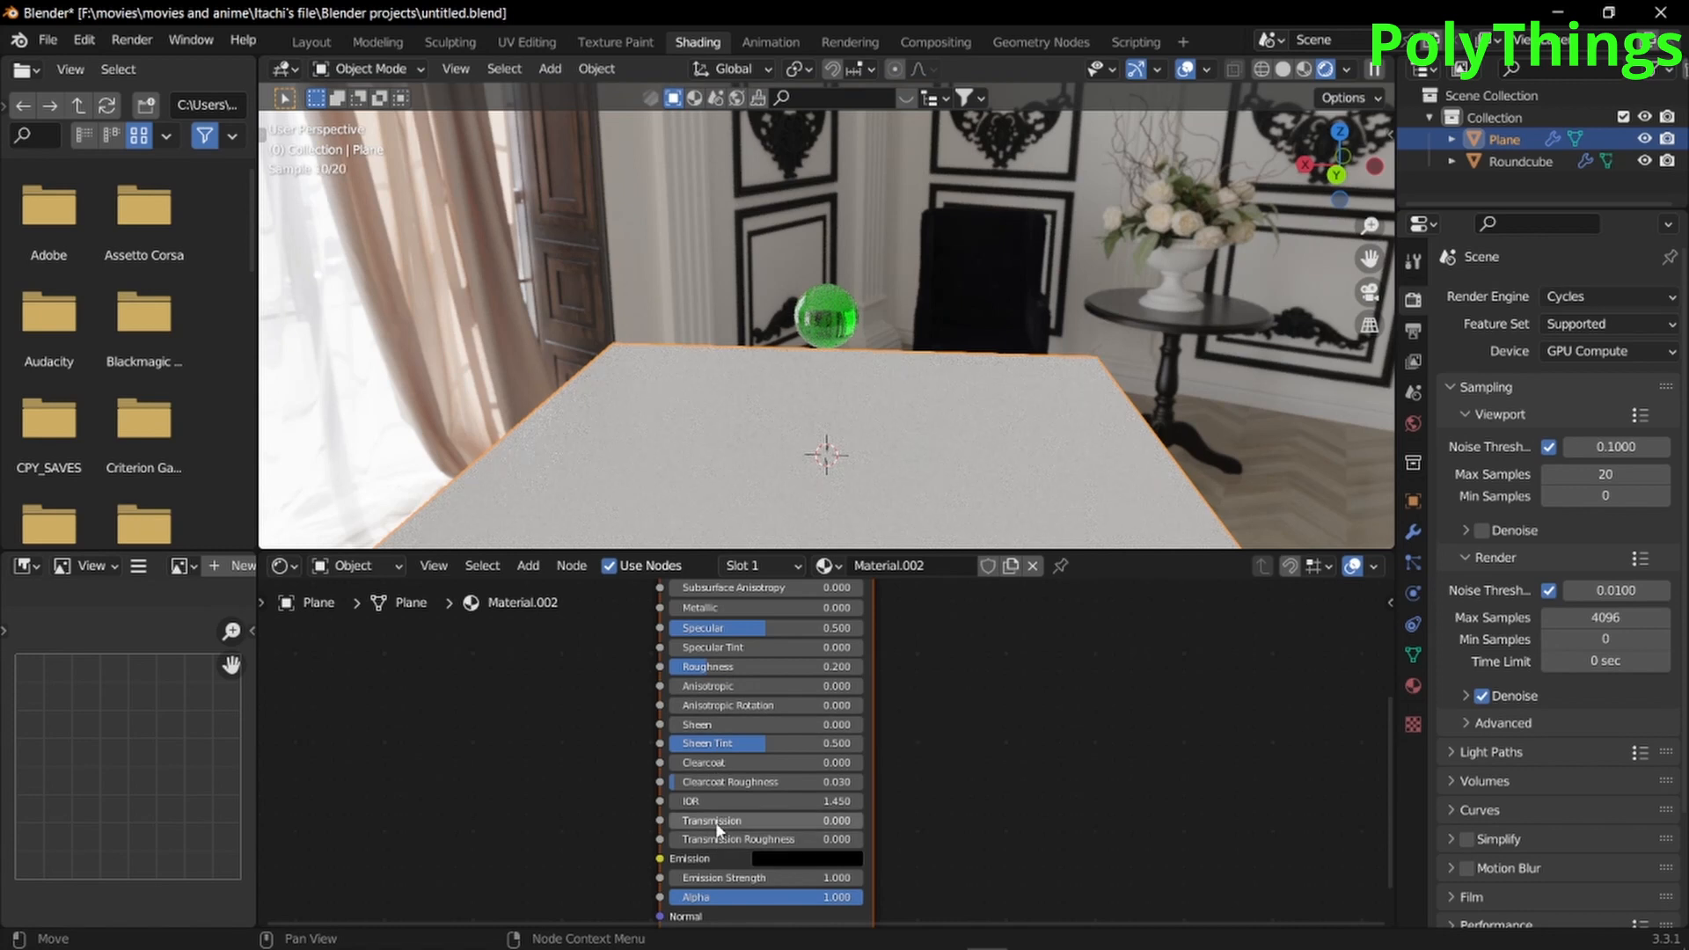
{"action": "left_click_drag", "start_coordinate": [711, 821], "coordinate": [862, 821]}
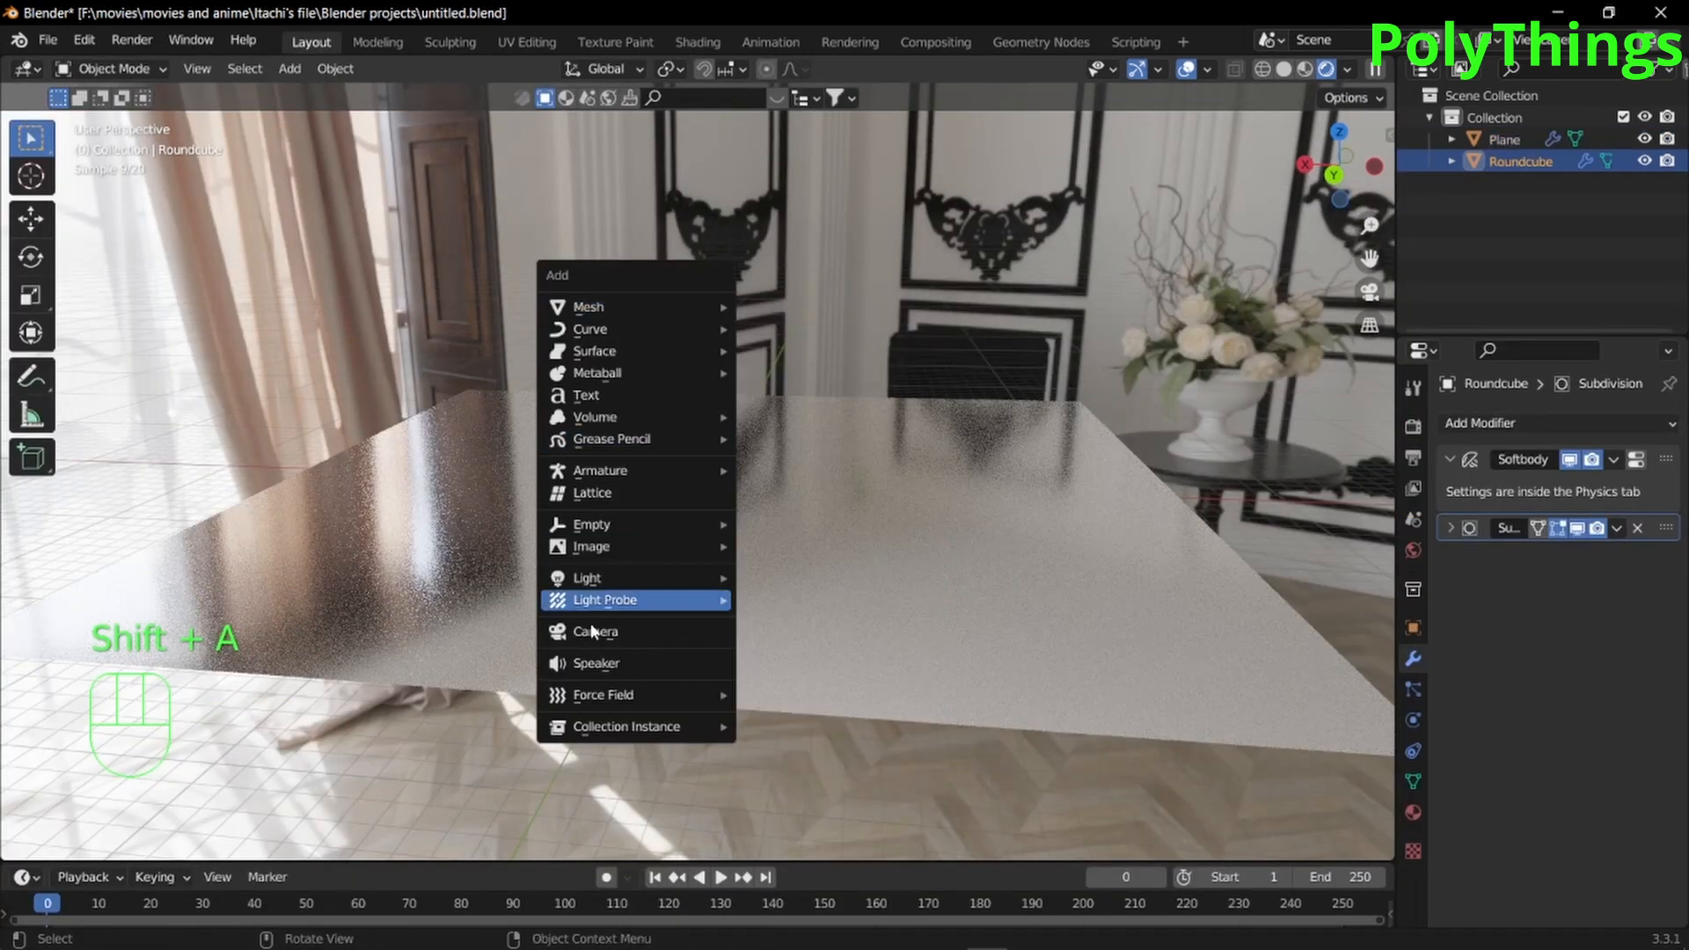
Add a Camera and align the active camera to the current view of the sphere
{"action": "left_click", "coordinate": [595, 632]}
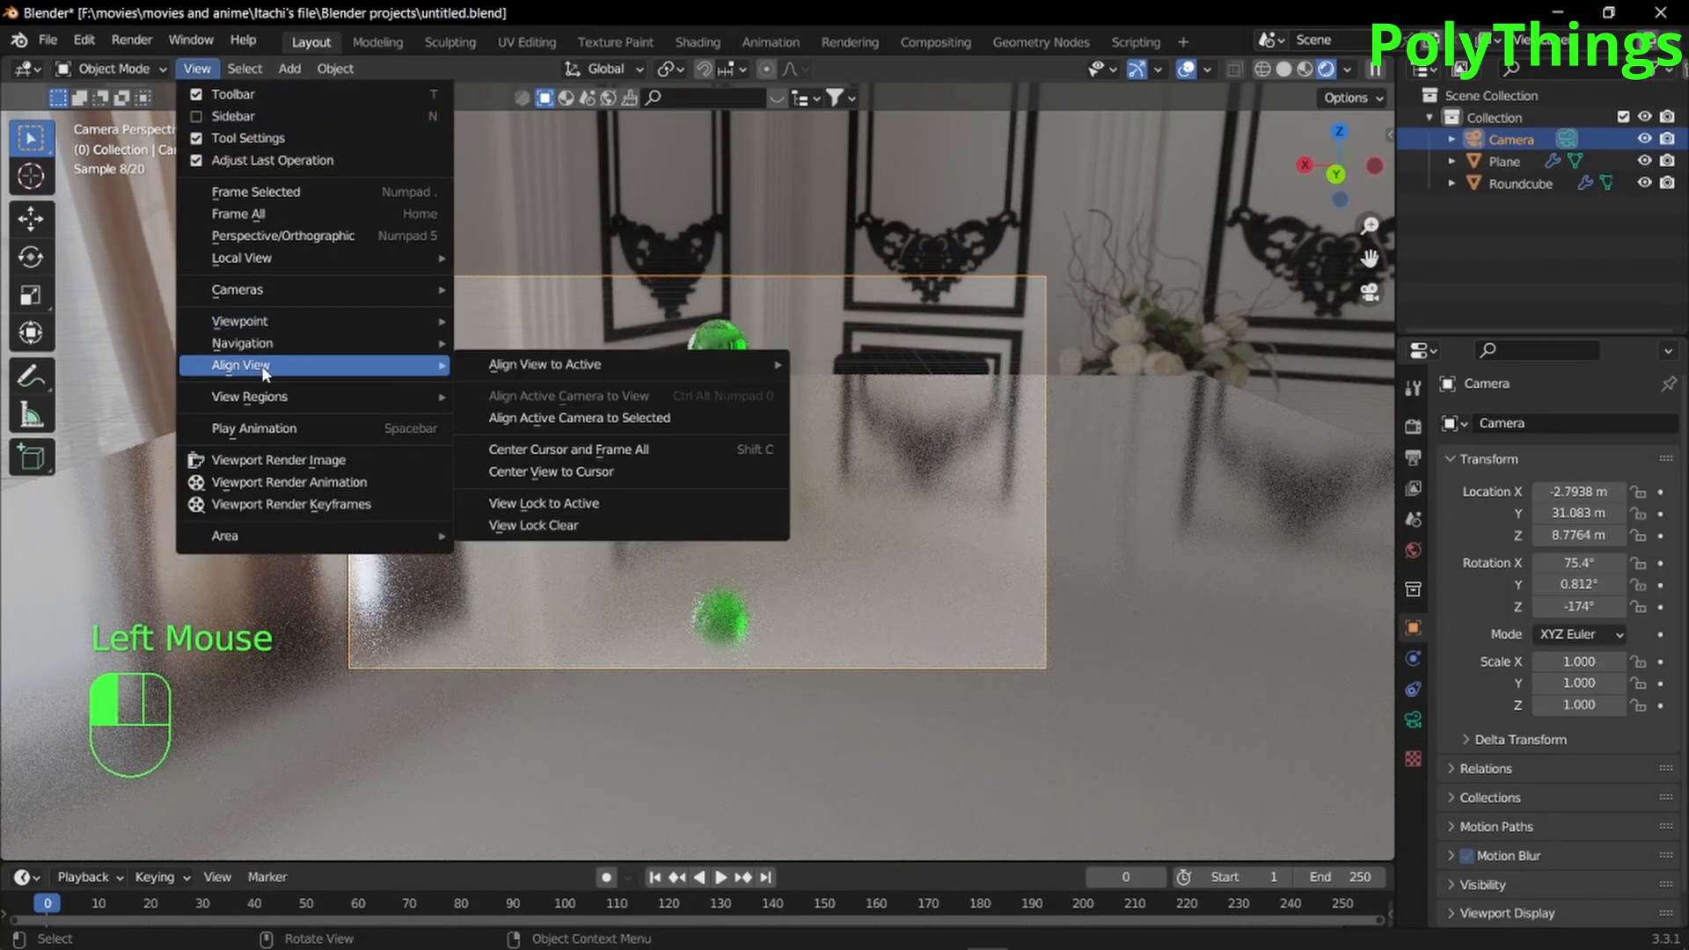
{"action": "mouse_move", "coordinate": [589, 395]}
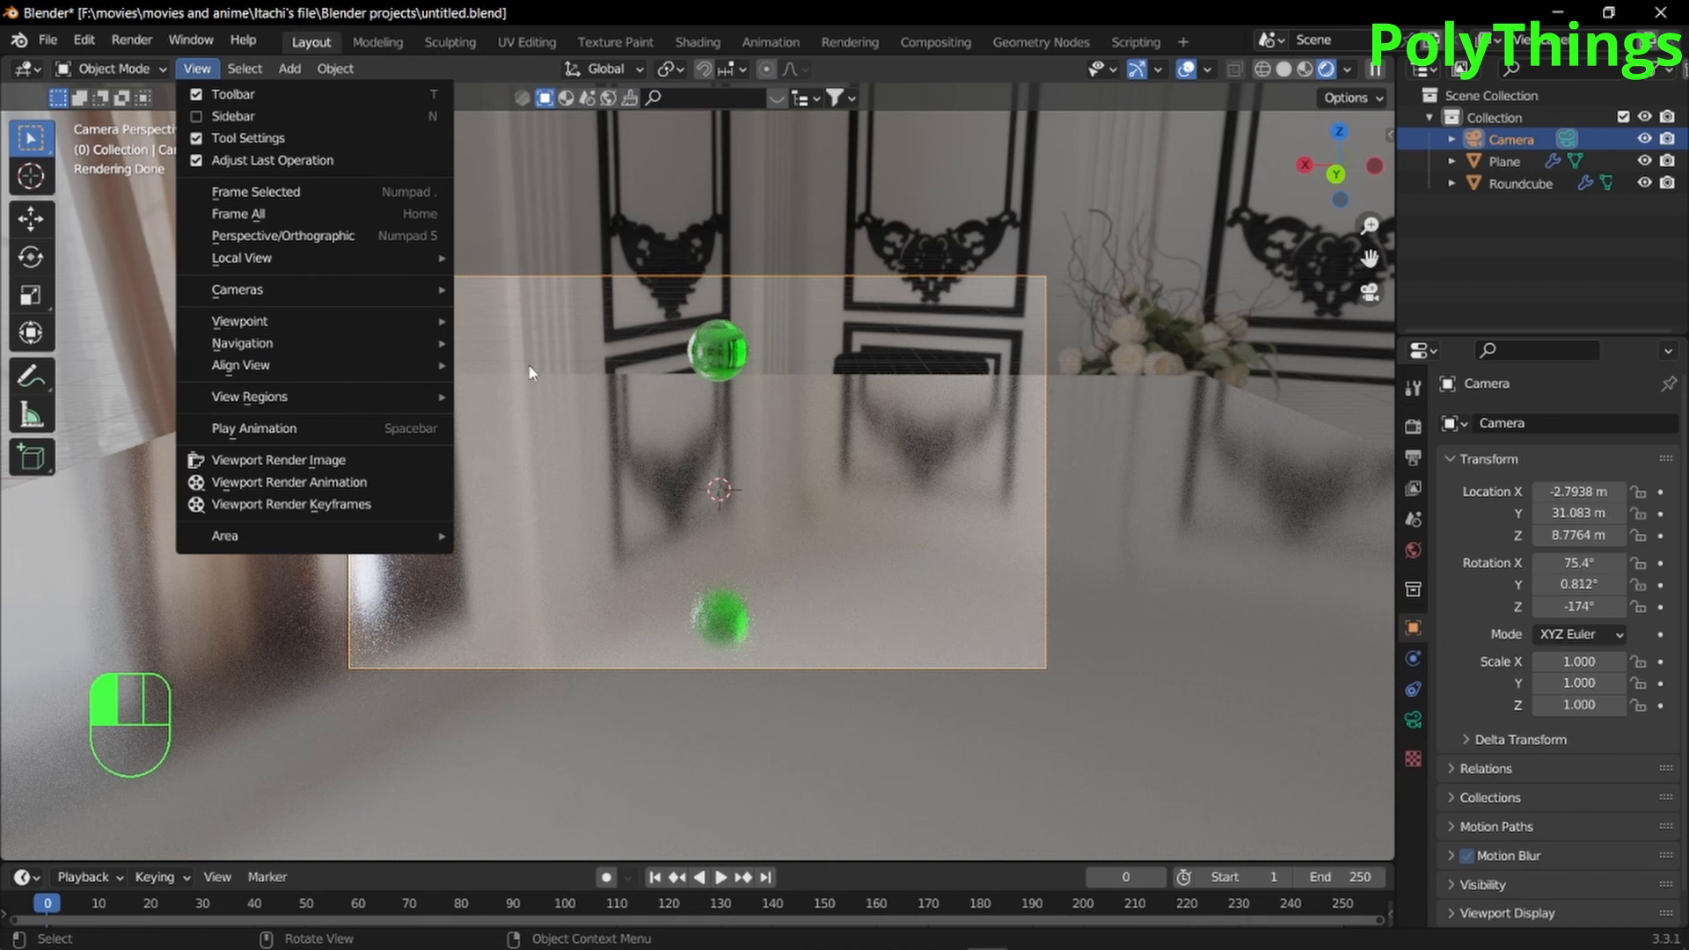
{"action": "left_click", "coordinate": [196, 67]}
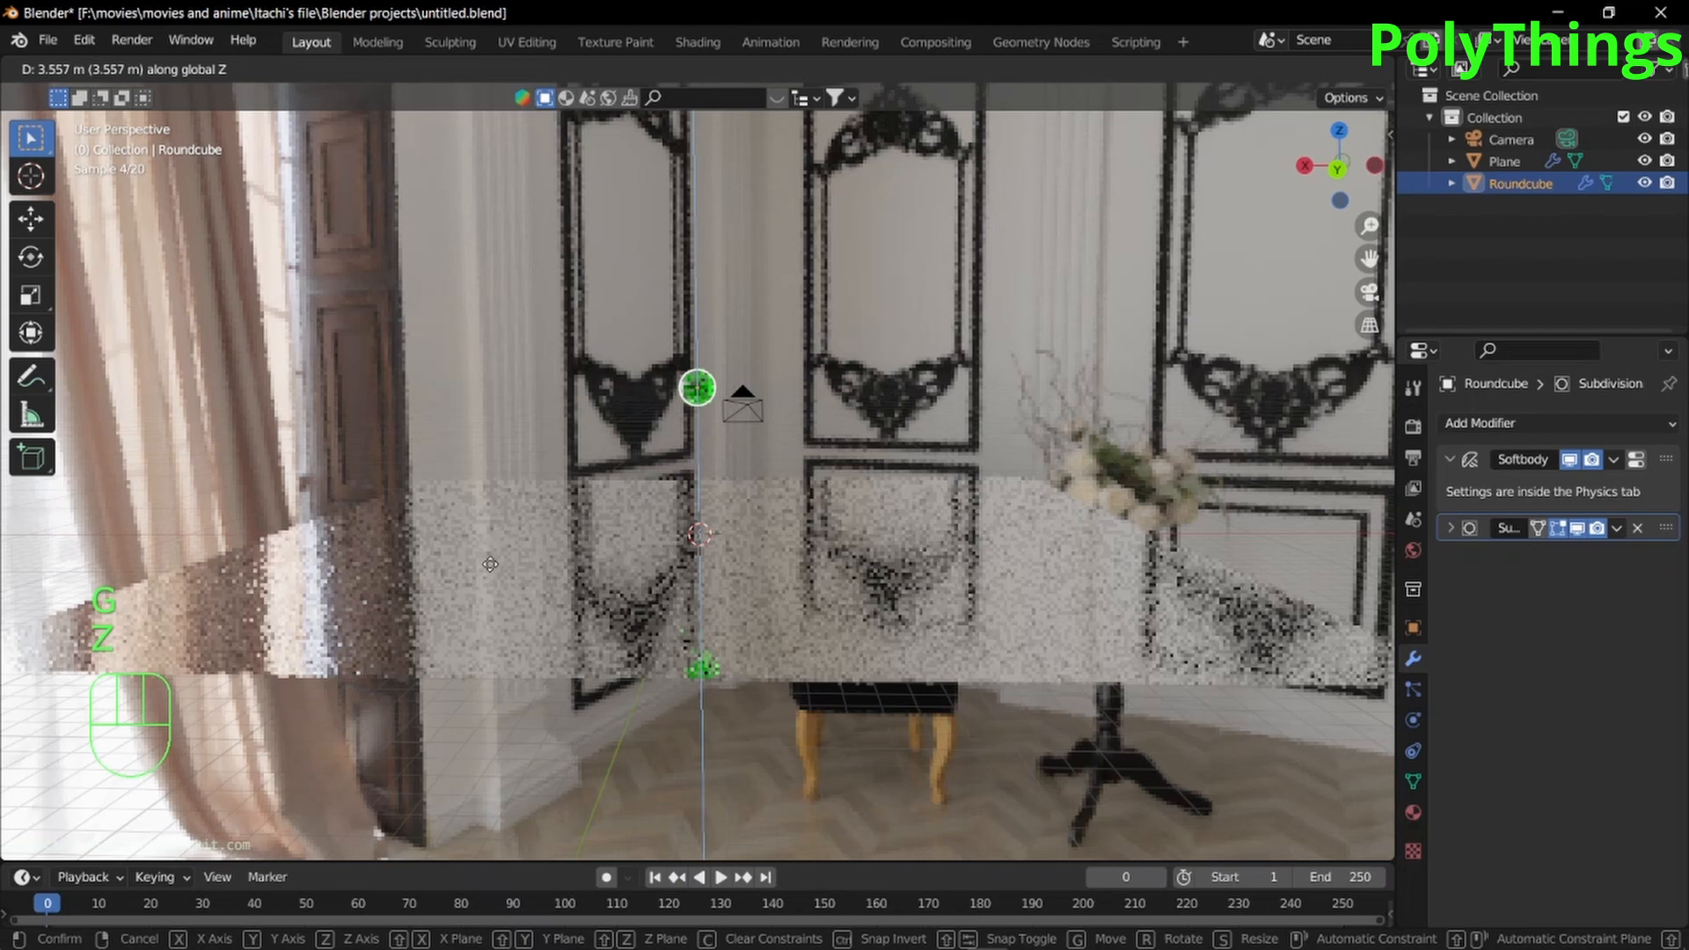
Raise the Roundcube 3.557 m along Z and show its soft-body physics settings
{"action": "left_click", "coordinate": [881, 665]}
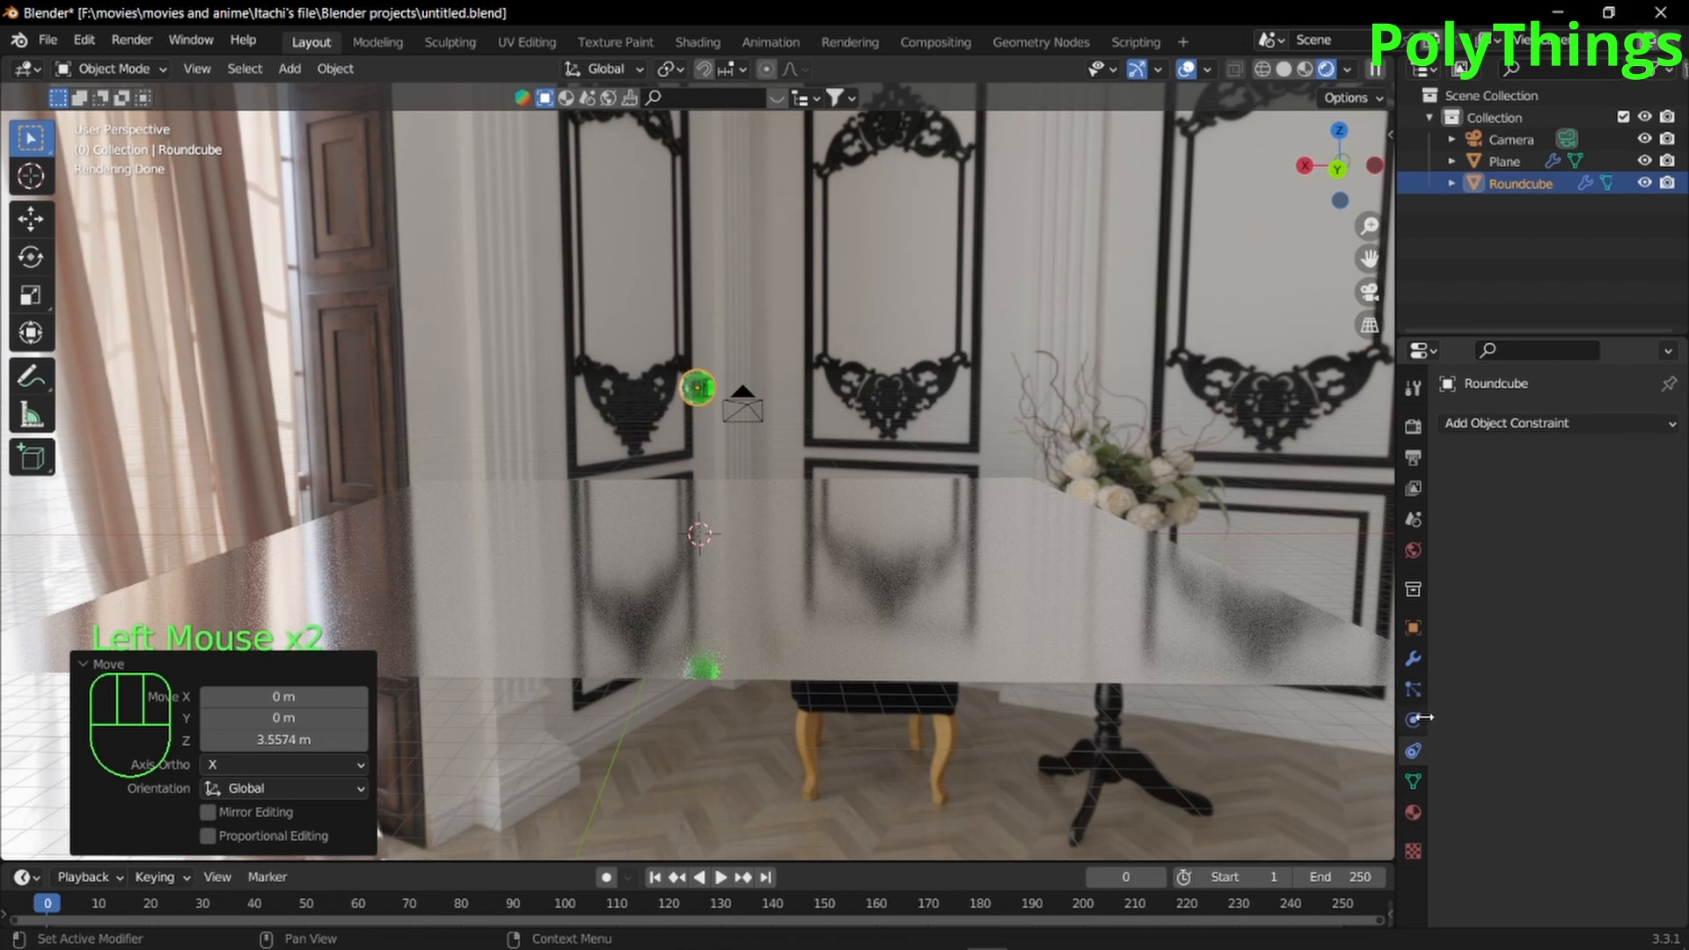
{"action": "left_click", "coordinate": [1545, 518]}
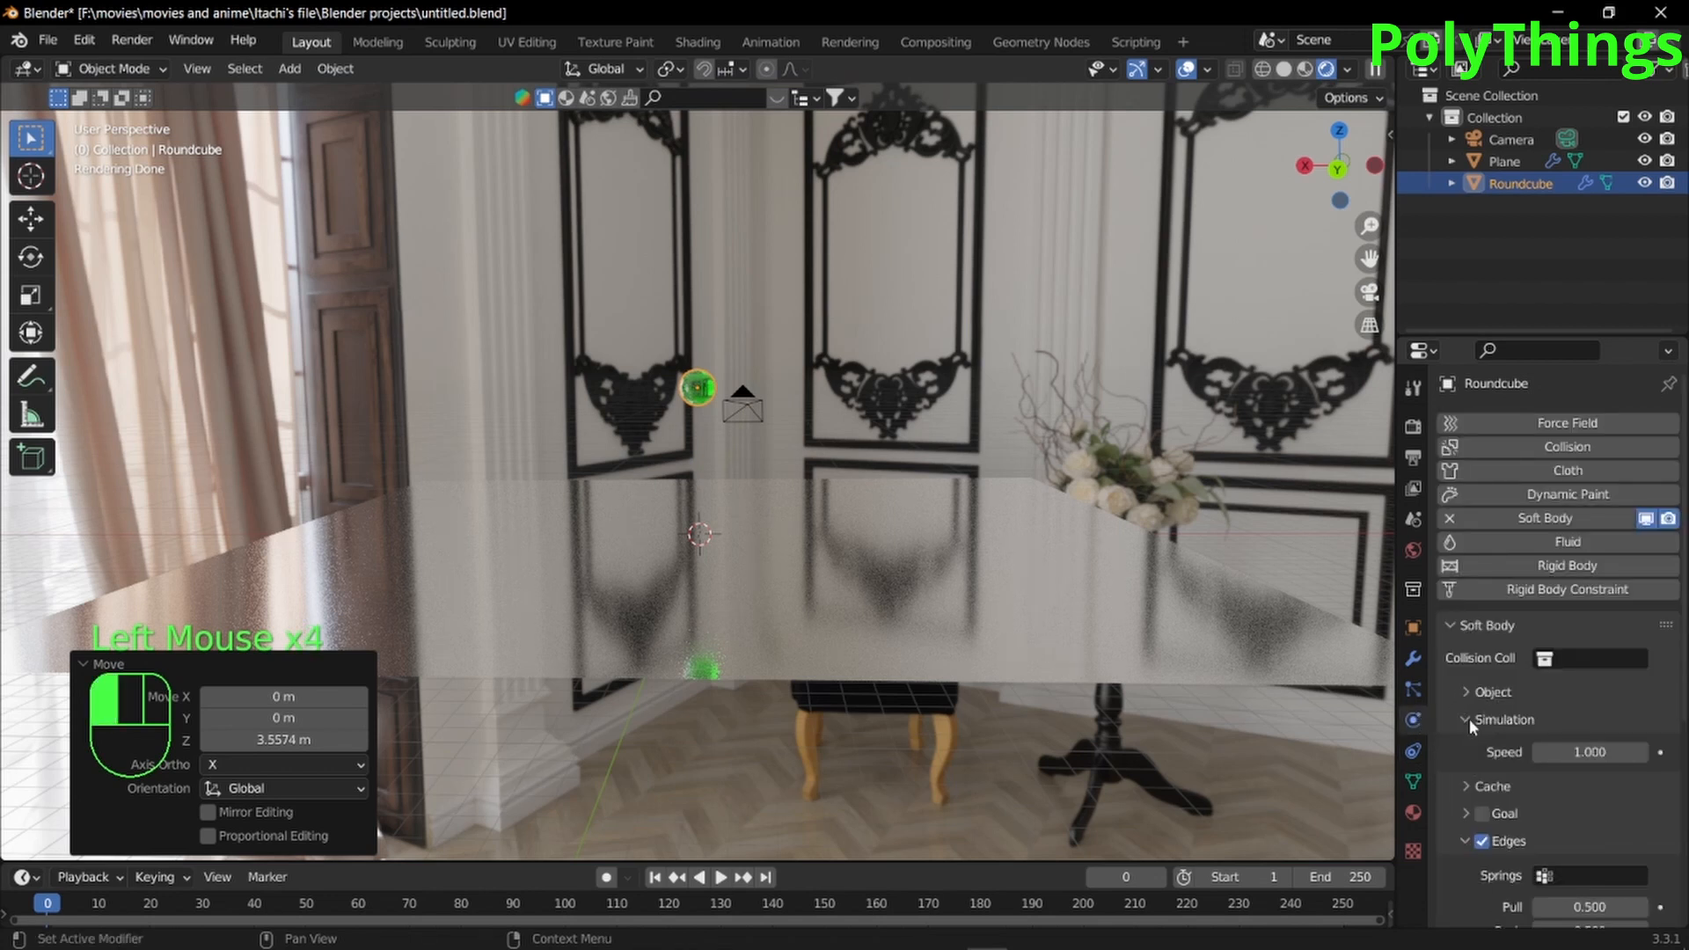
Preview the fall, stop at frame 38 and keyframe the soft body Speed at 1.000
{"action": "scroll", "scroll_direction": "down", "scroll_amount": 3}
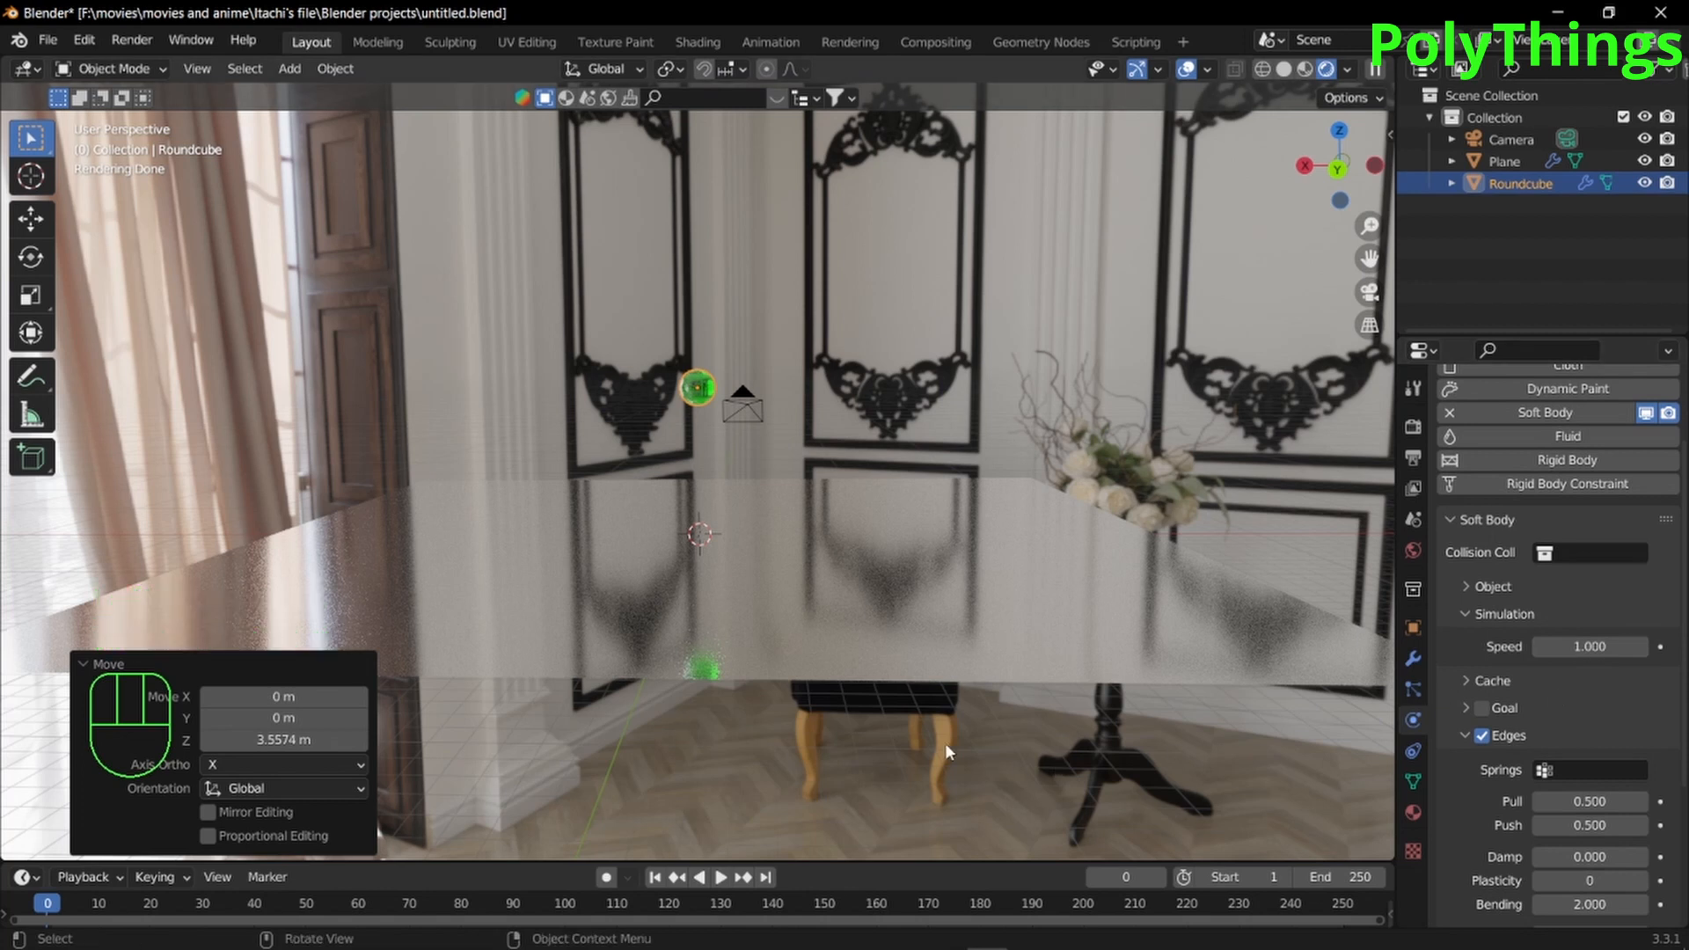
{"action": "scroll", "scroll_direction": "up", "scroll_amount": 3}
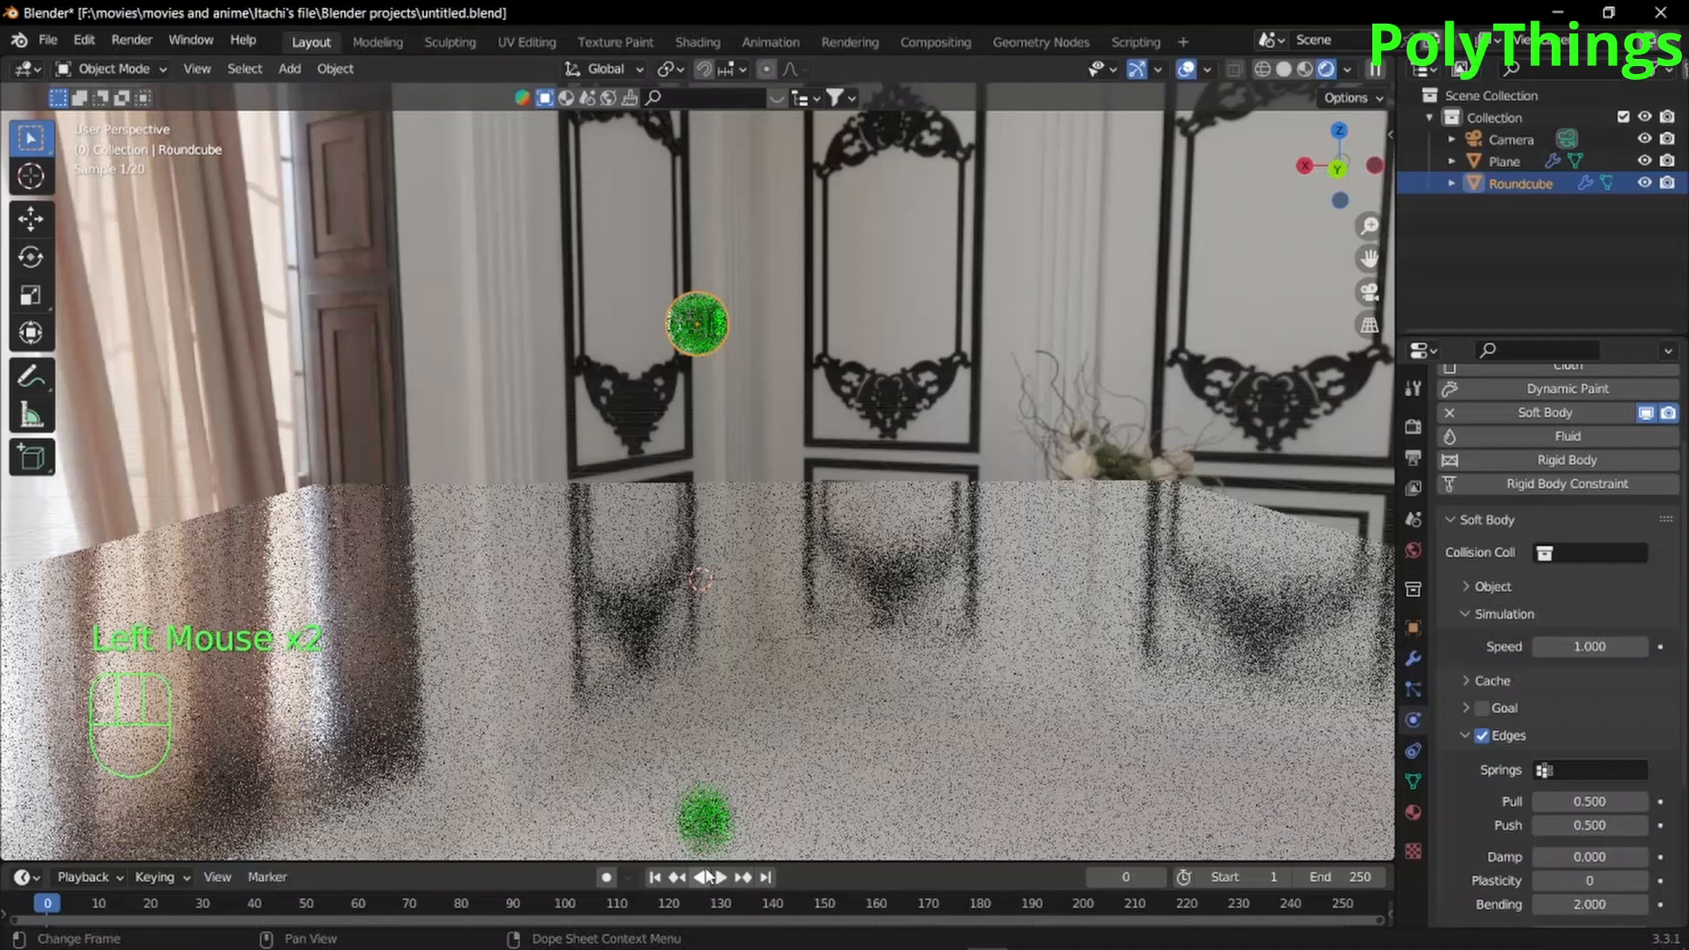
{"action": "left_click", "coordinate": [710, 877]}
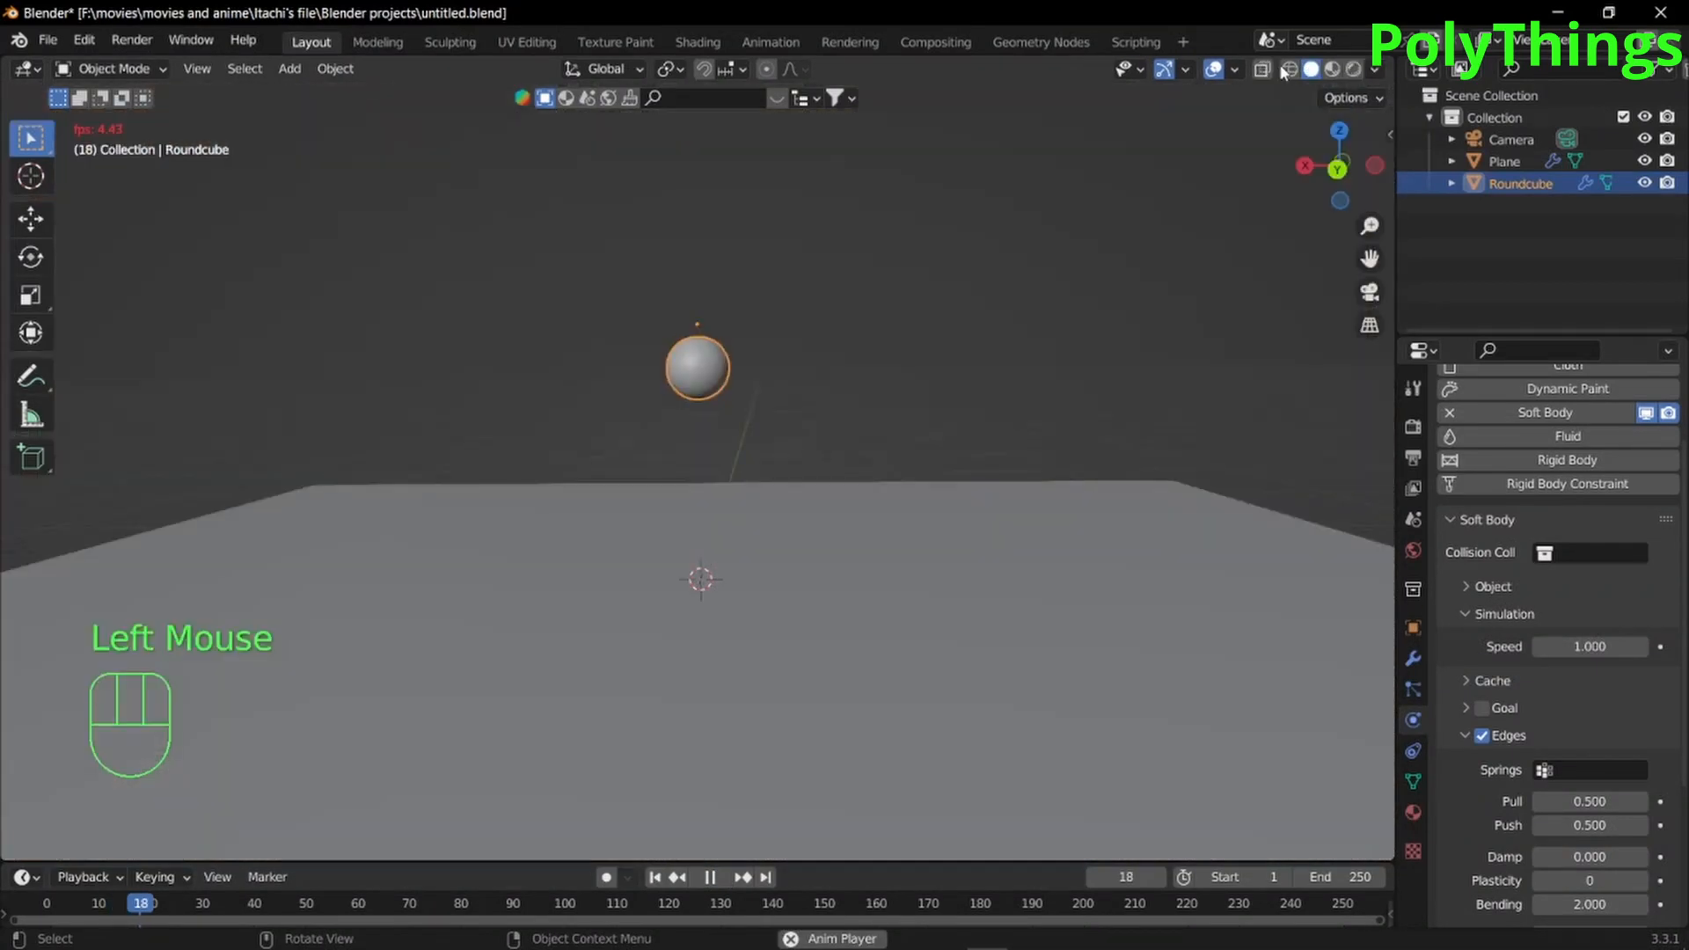
{"action": "left_click", "coordinate": [709, 877]}
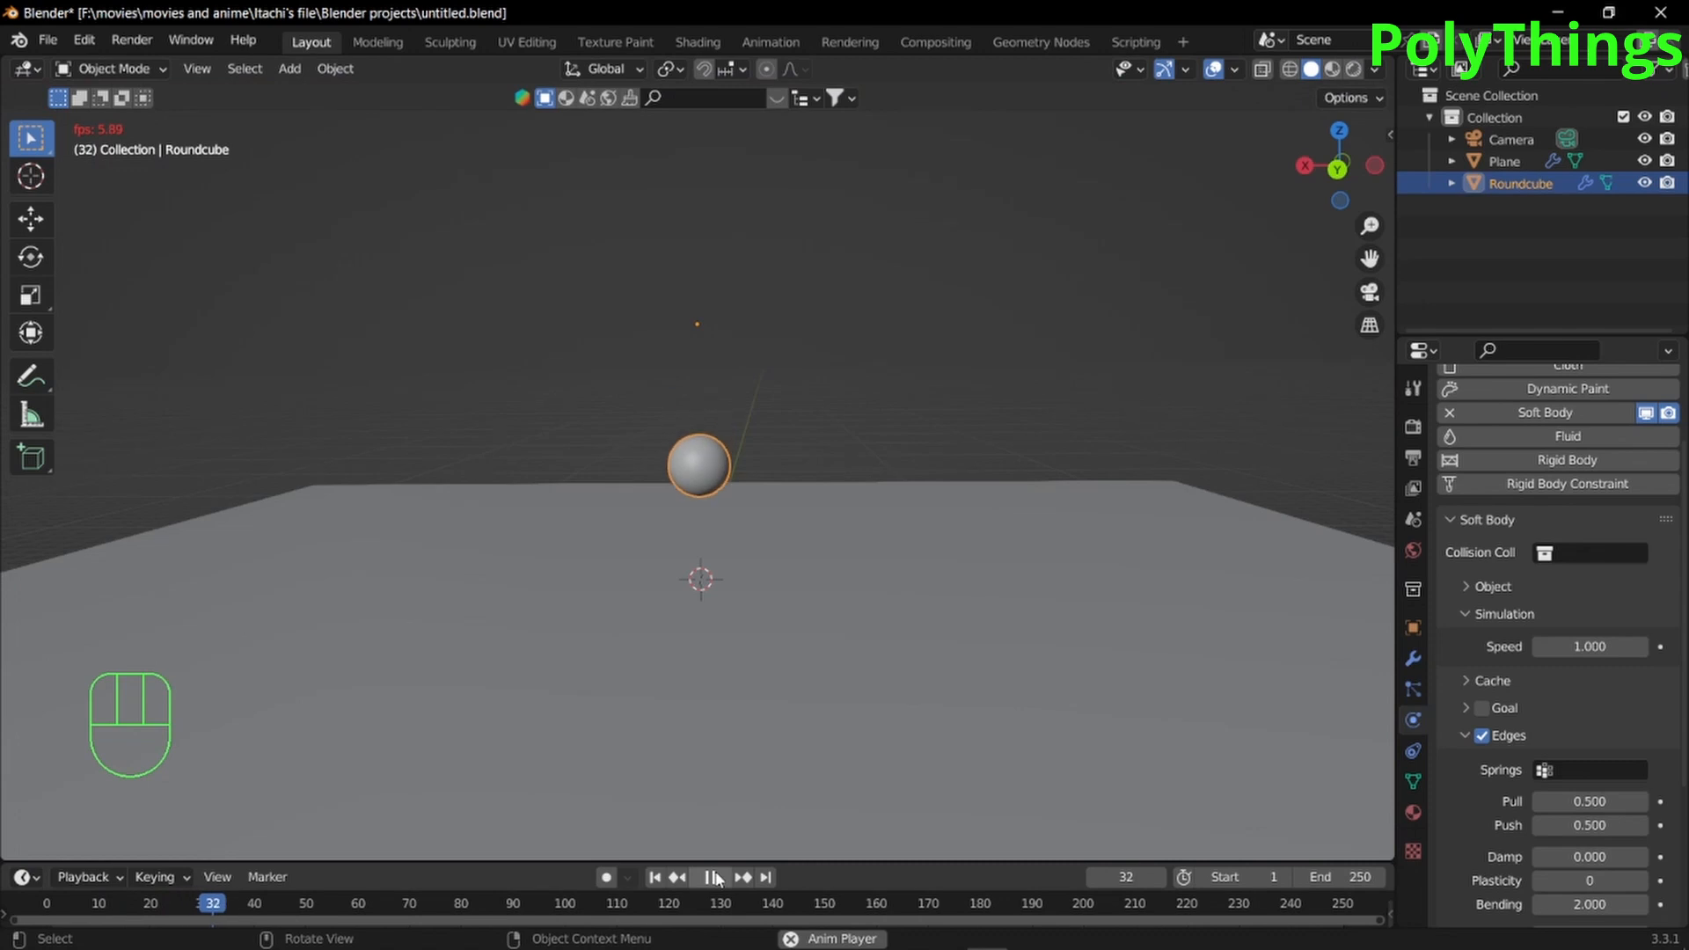
{"action": "left_click", "coordinate": [718, 877]}
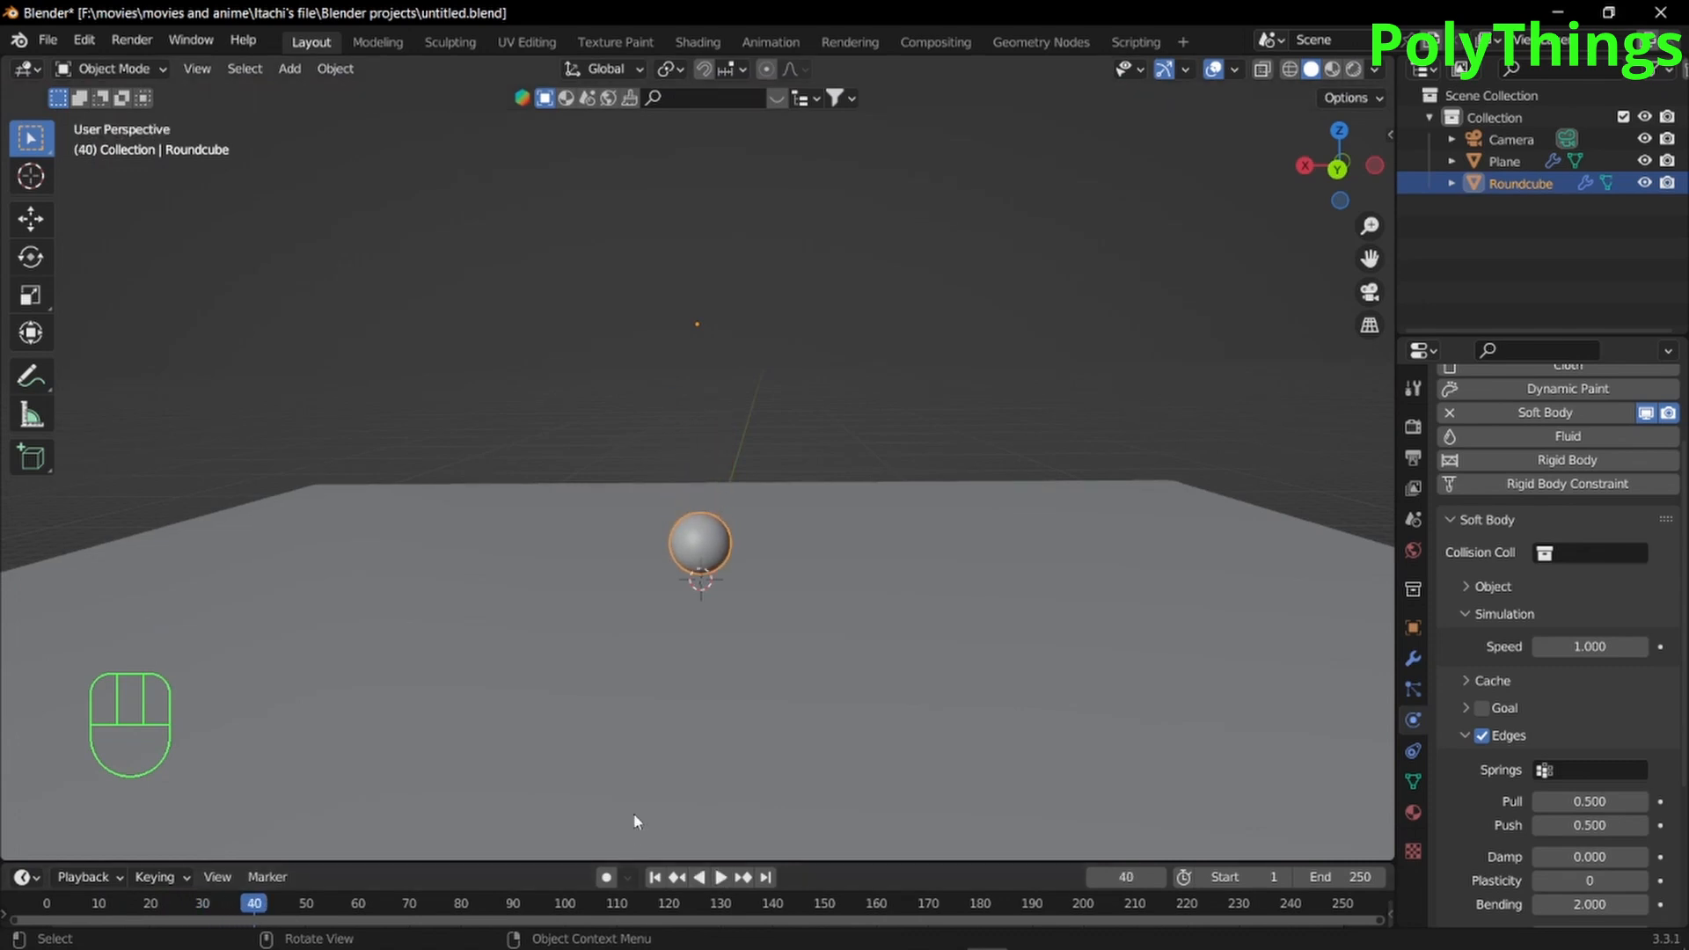
{"action": "key", "text": "Left"}
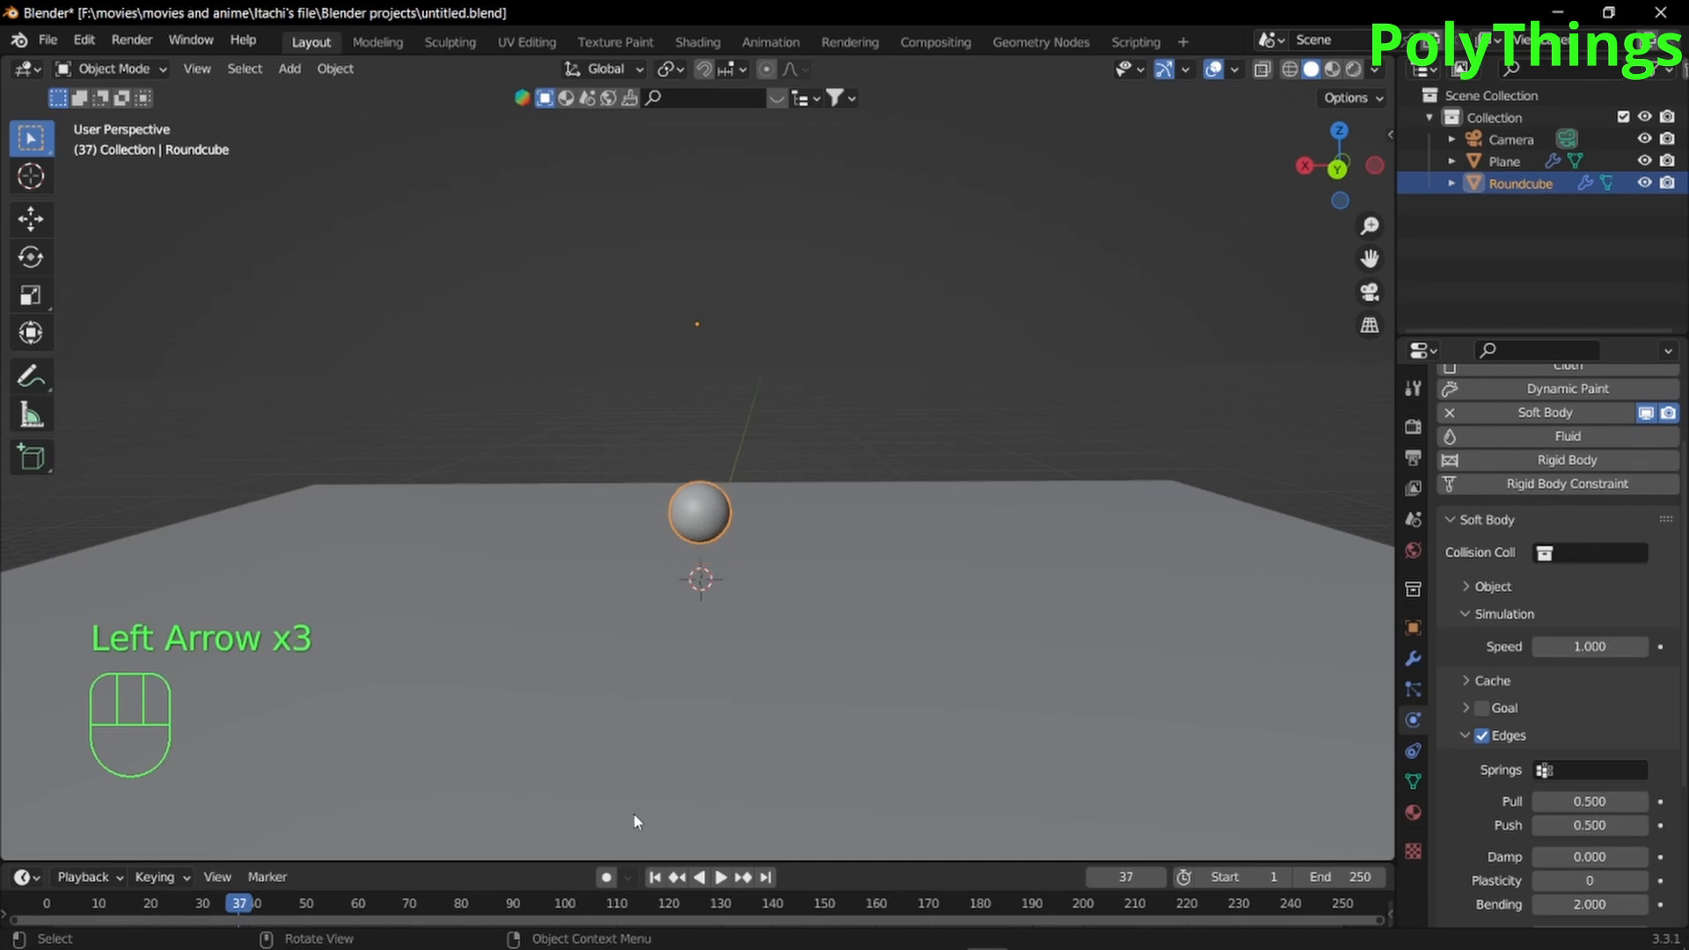
{"action": "key", "text": "Right"}
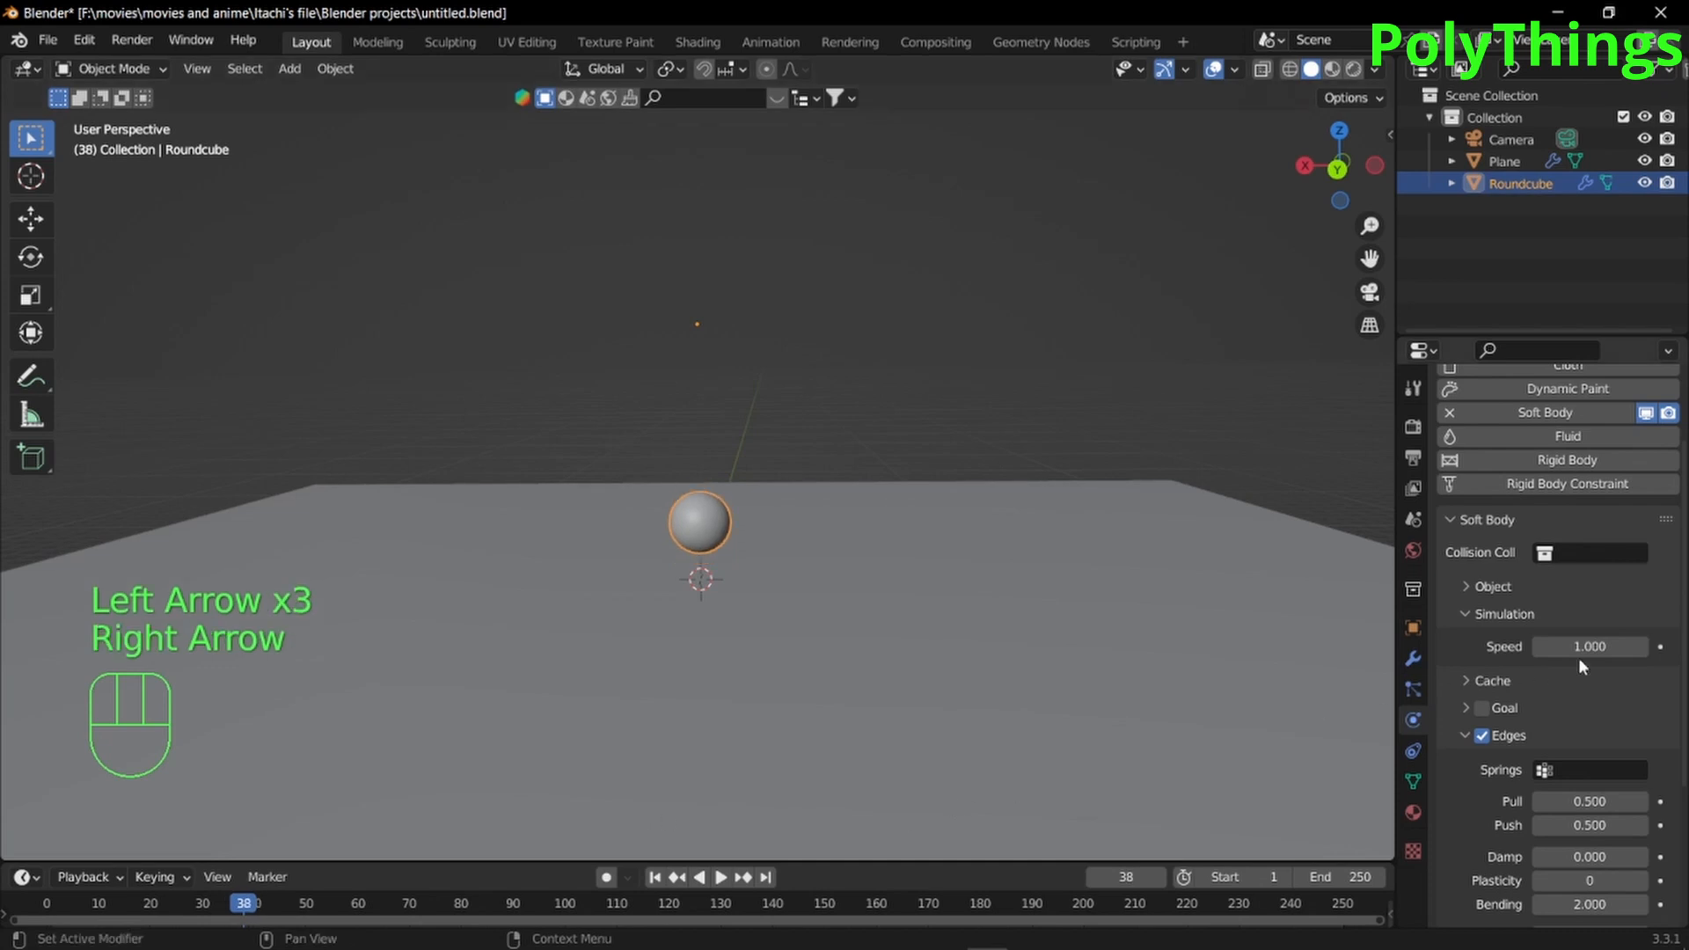
{"action": "left_click", "coordinate": [1589, 647]}
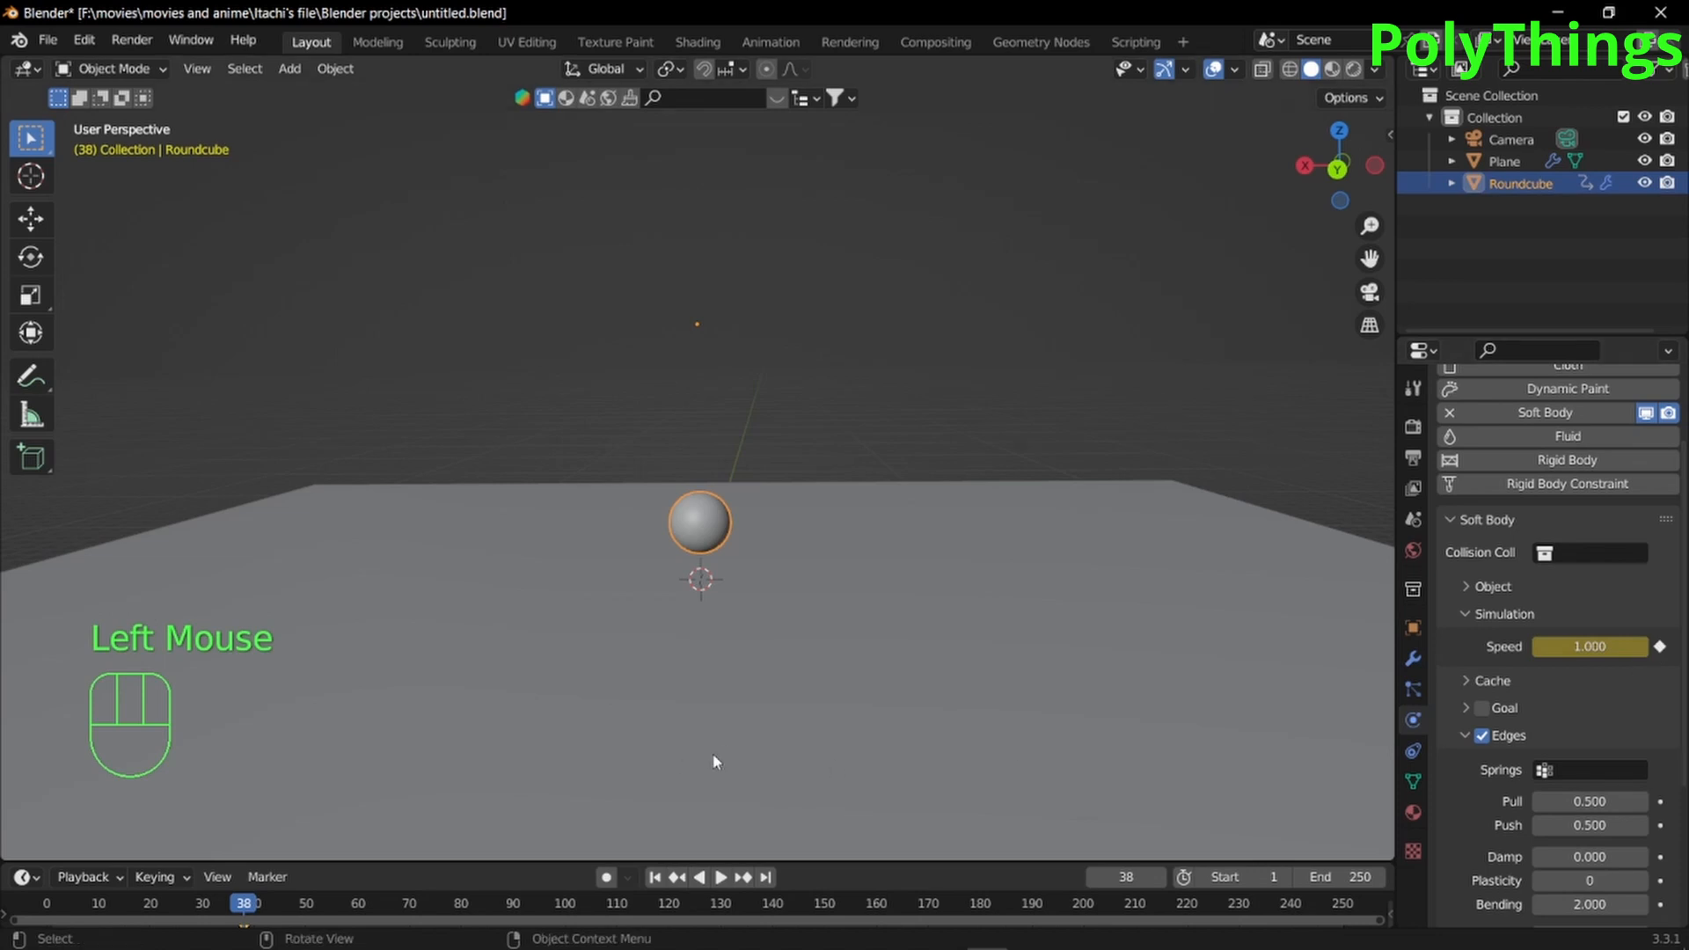
Keyframe the soft body Speed at 0.200 on frame 40 and preview the slowed fall
{"action": "key", "text": "Right"}
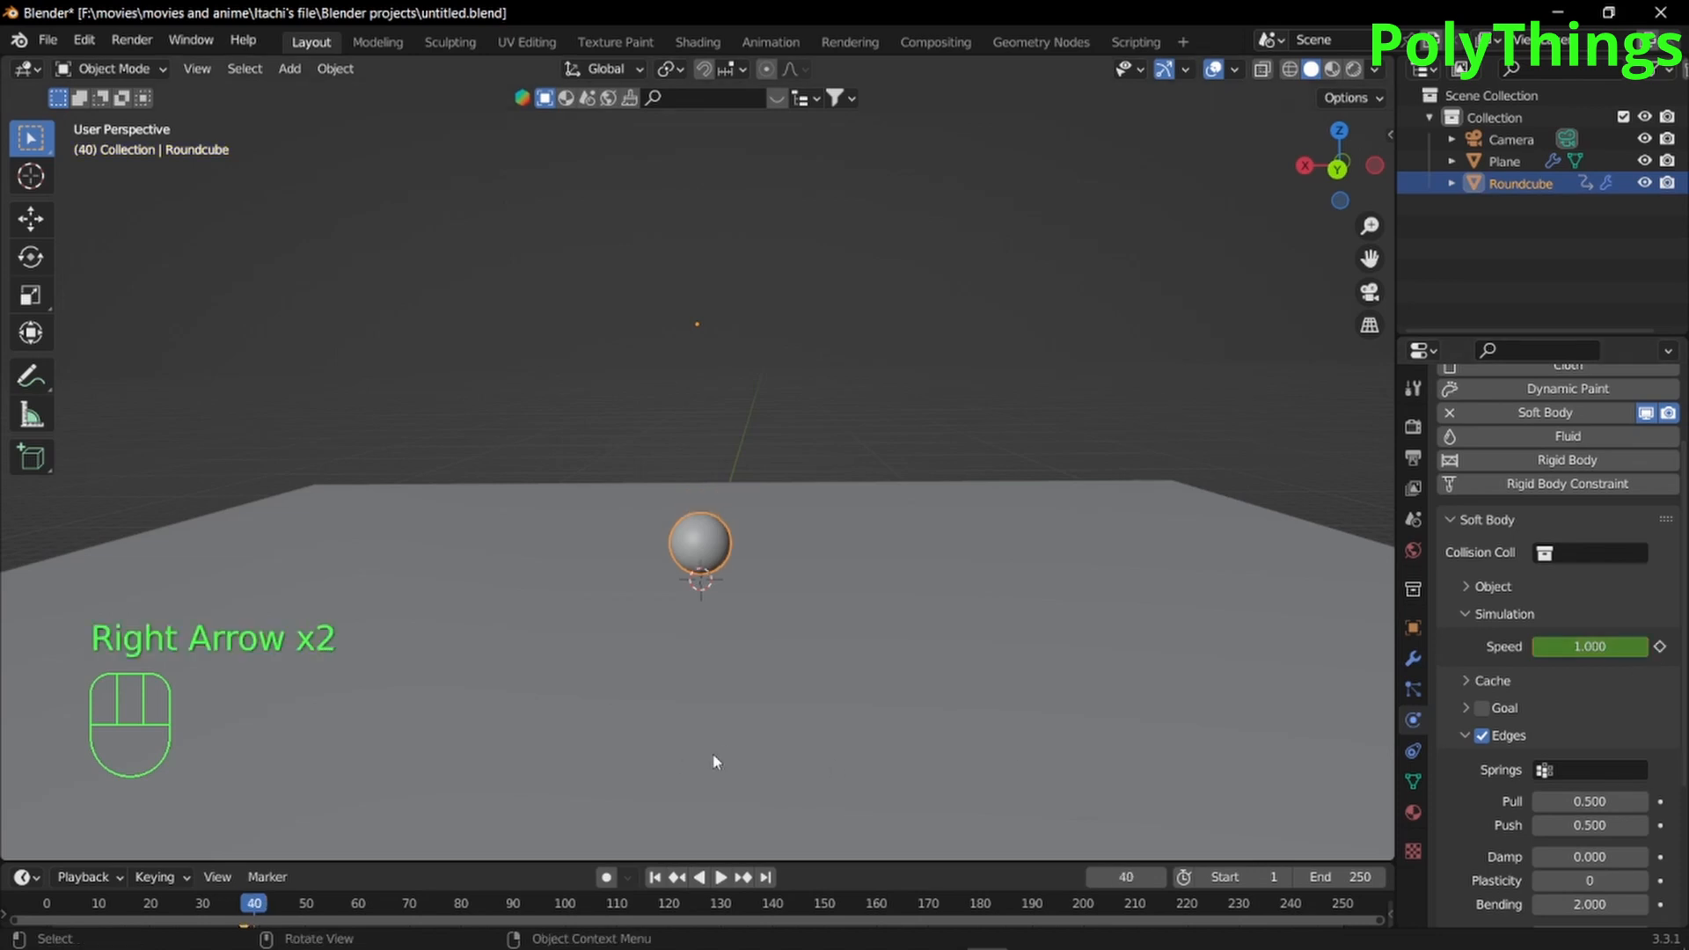
{"action": "key", "text": "Right"}
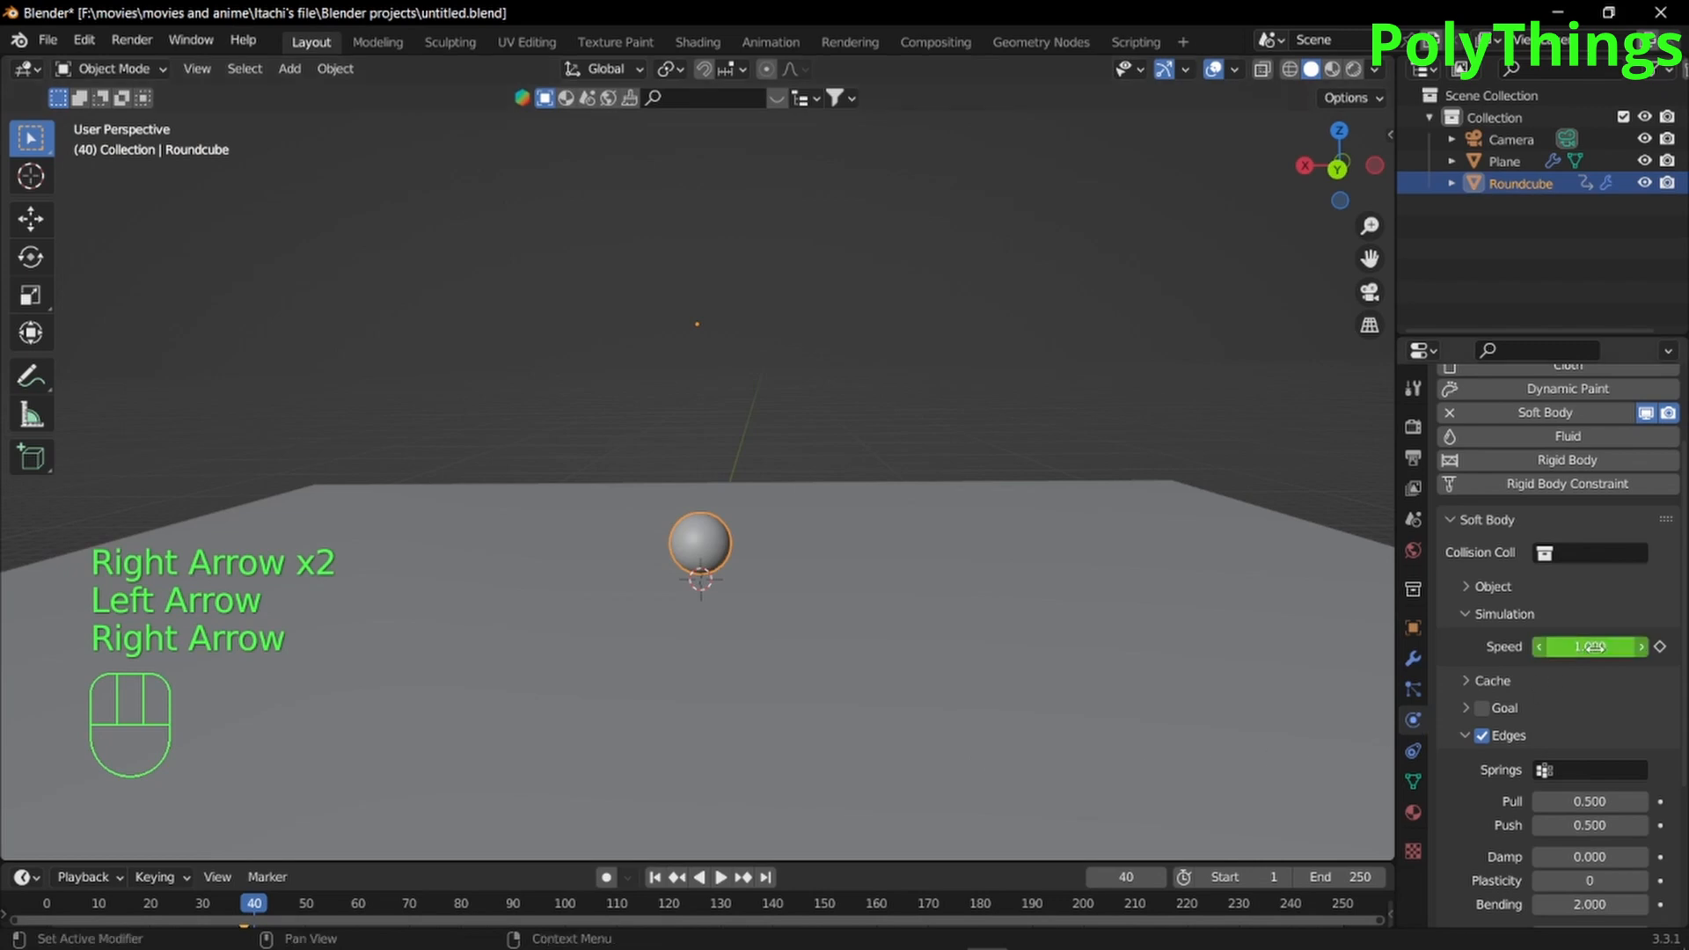
{"action": "left_click", "coordinate": [1593, 647]}
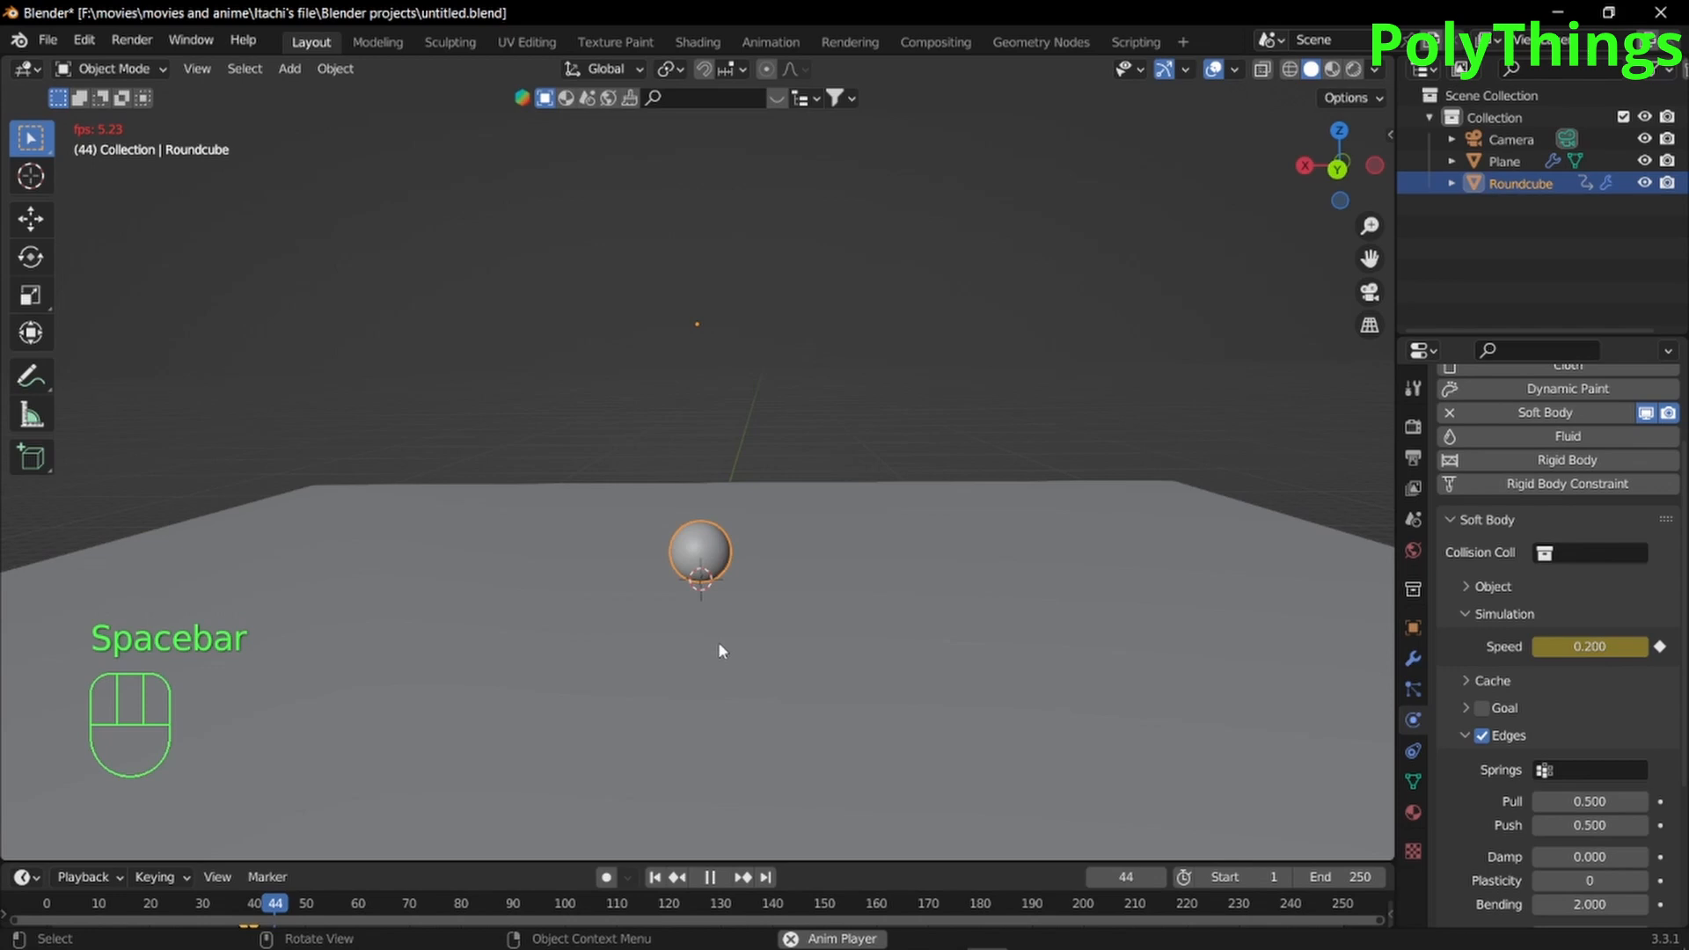
{"action": "key", "text": "space"}
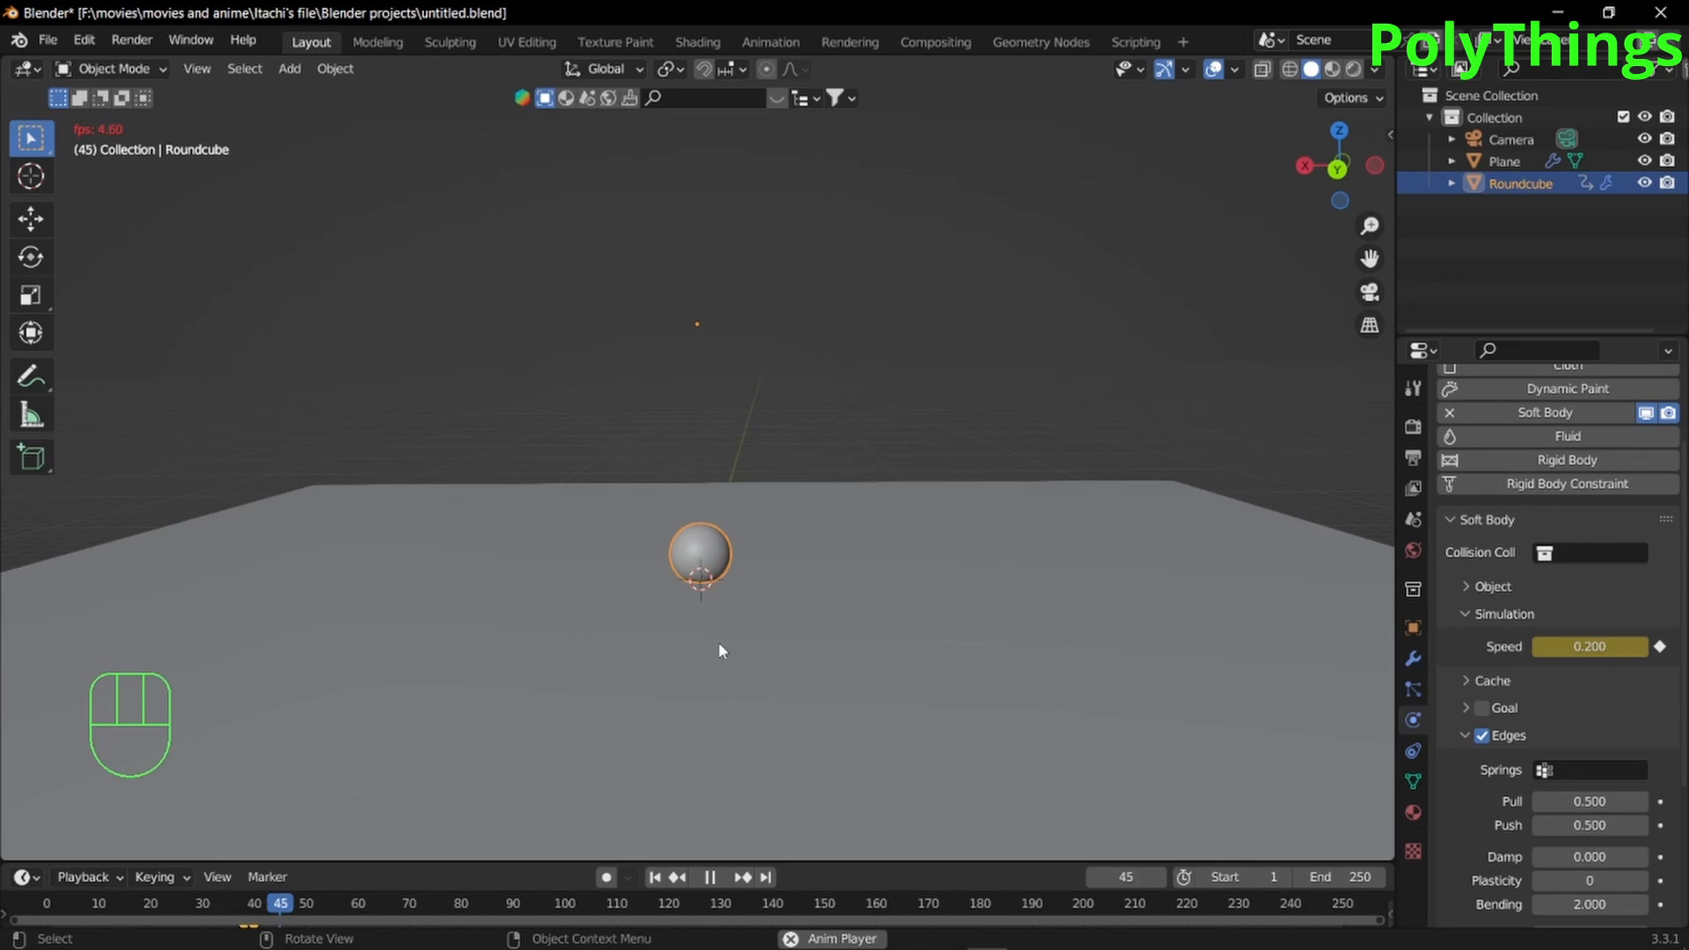
{"action": "scroll", "scroll_direction": "up", "scroll_amount": 3}
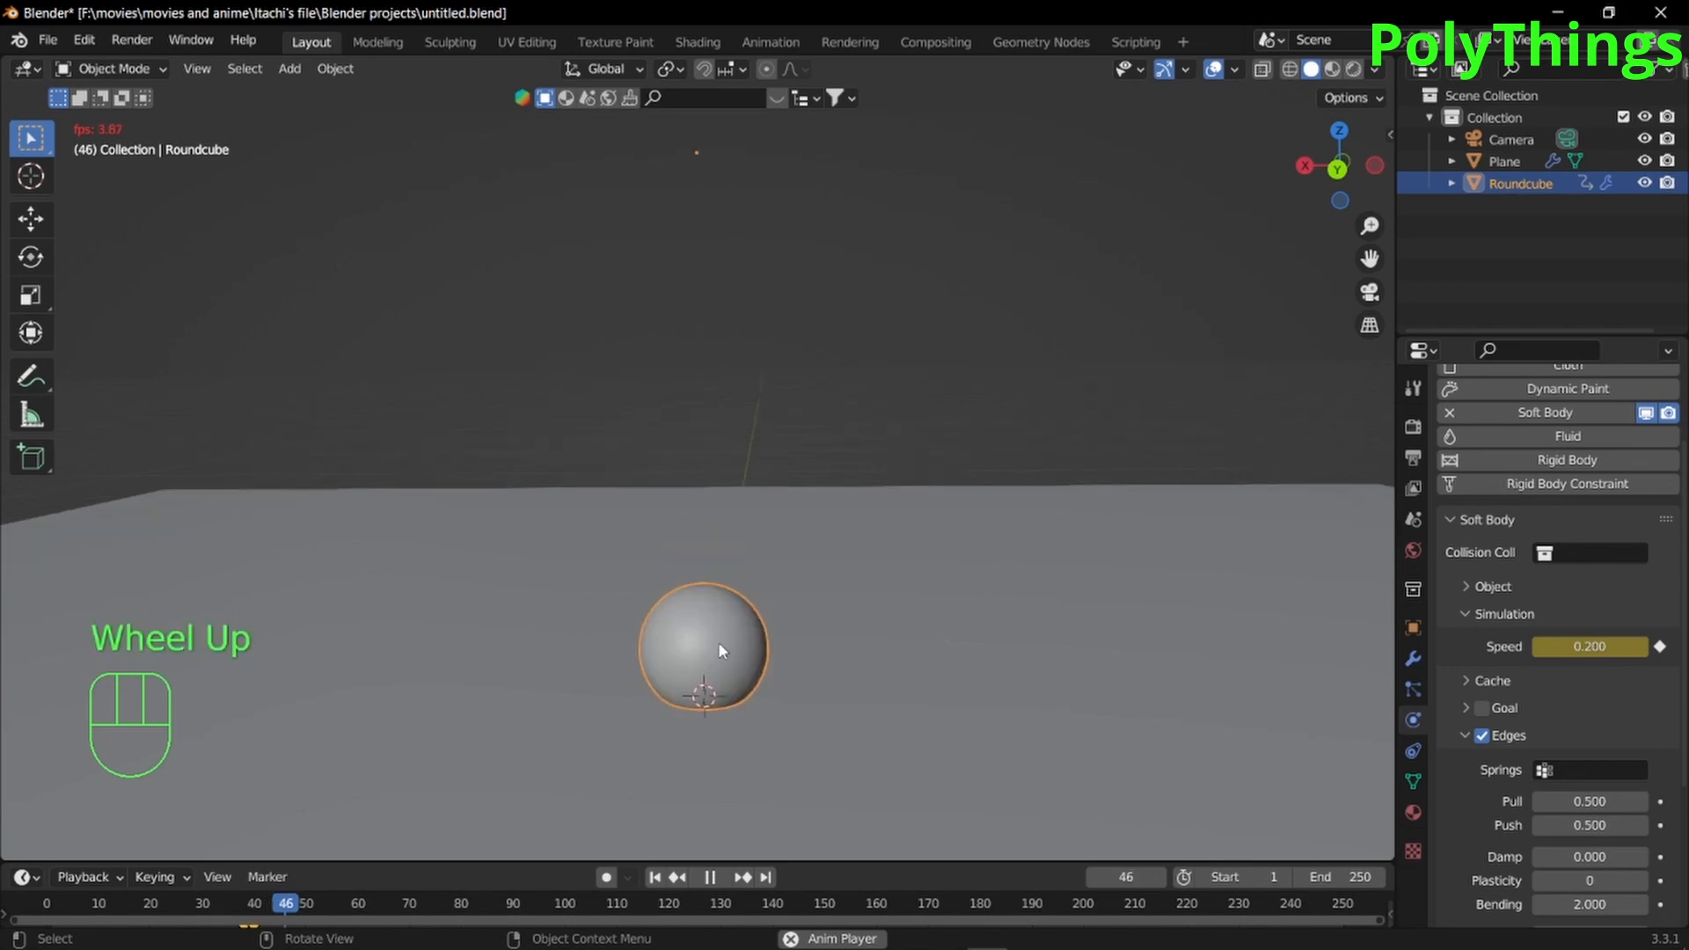
{"action": "scroll", "scroll_direction": "down", "scroll_amount": 3}
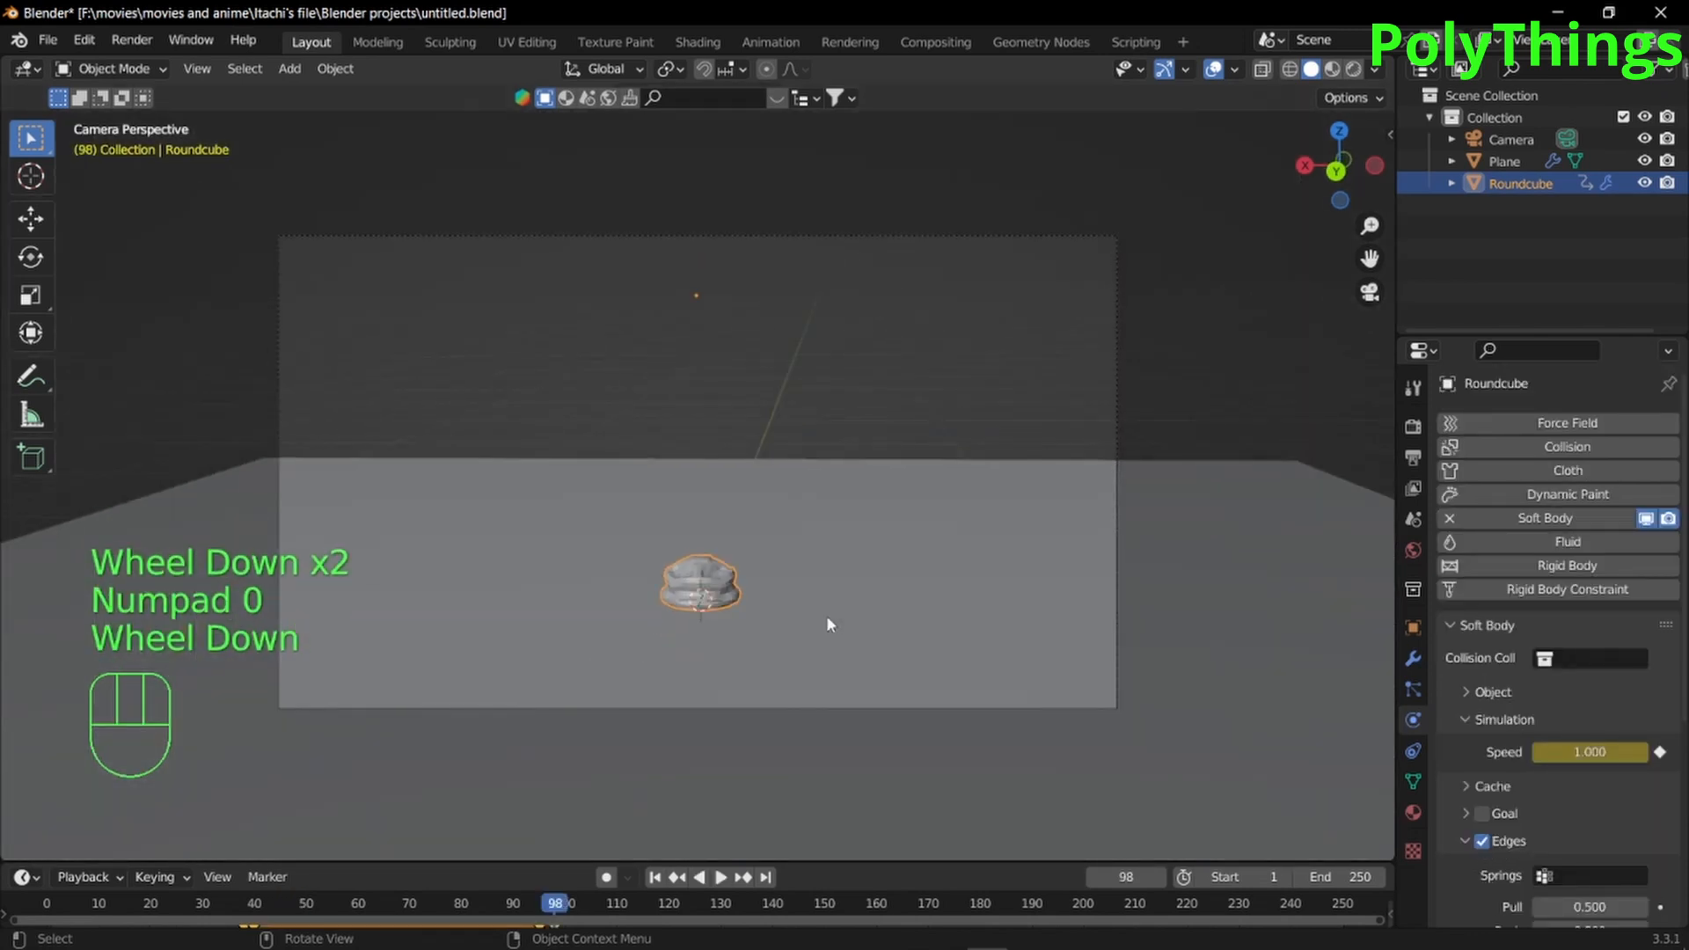
{"action": "key", "text": "space"}
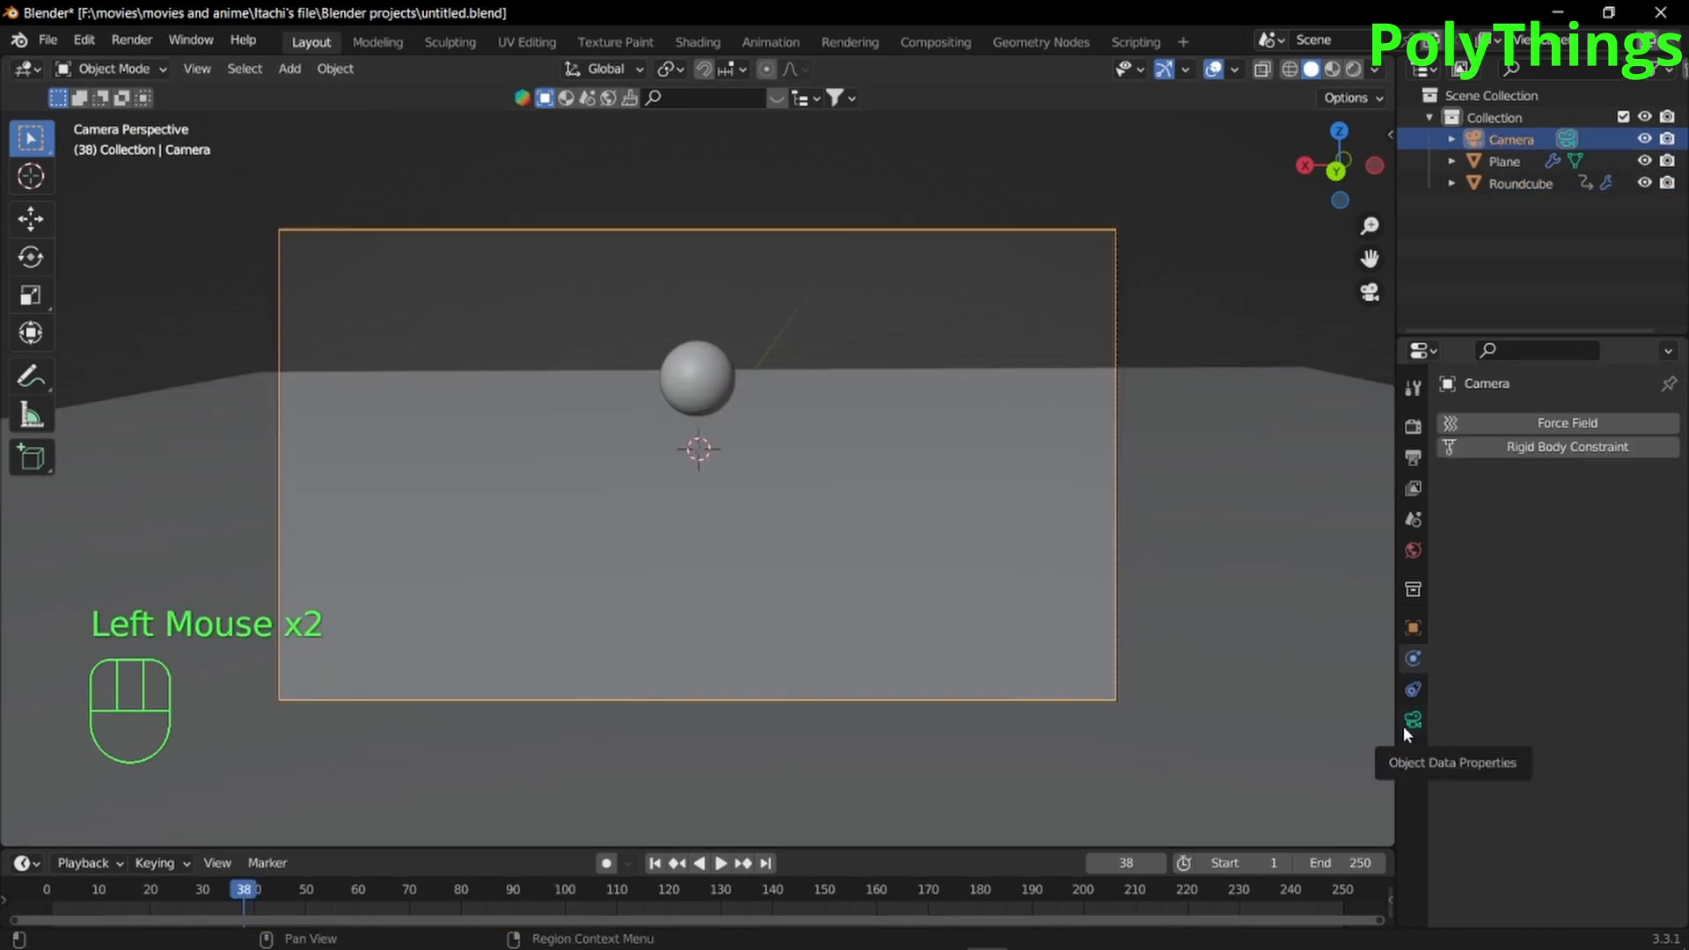
Set the camera's focal length to 20 mm and keyframe it at frame 38
{"action": "left_click", "coordinate": [1412, 718]}
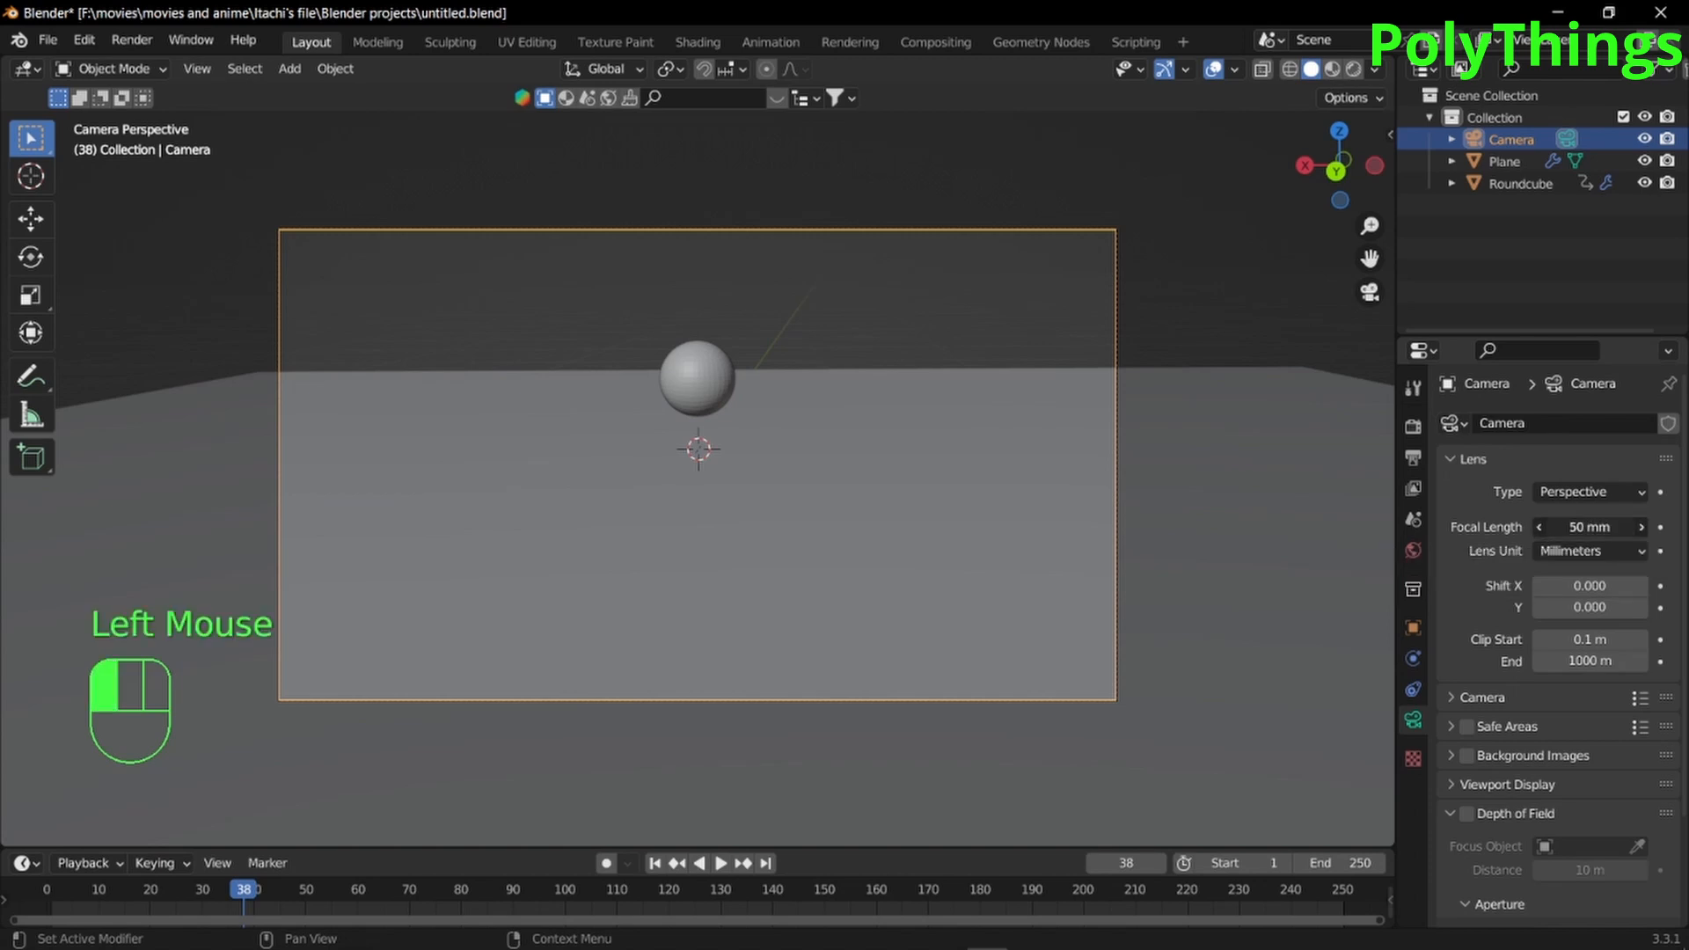
{"action": "left_click_drag", "start_coordinate": [1627, 527], "coordinate": [1551, 527]}
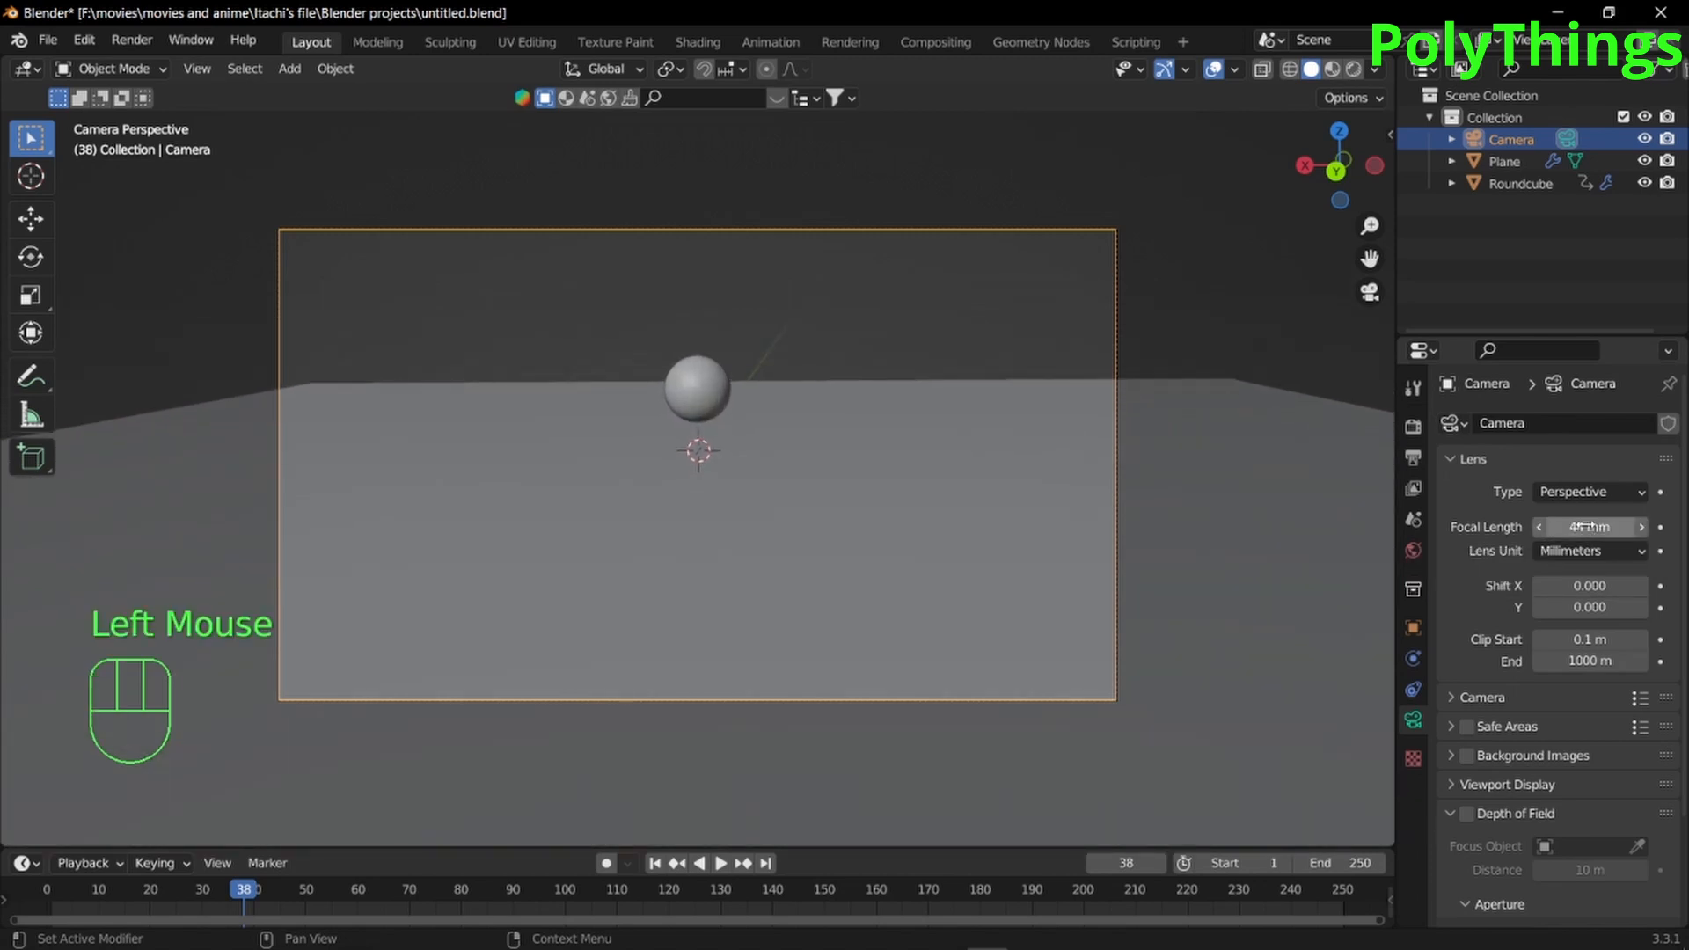
{"action": "double_click", "coordinate": [1589, 527]}
{"action": "type", "text": "20"}
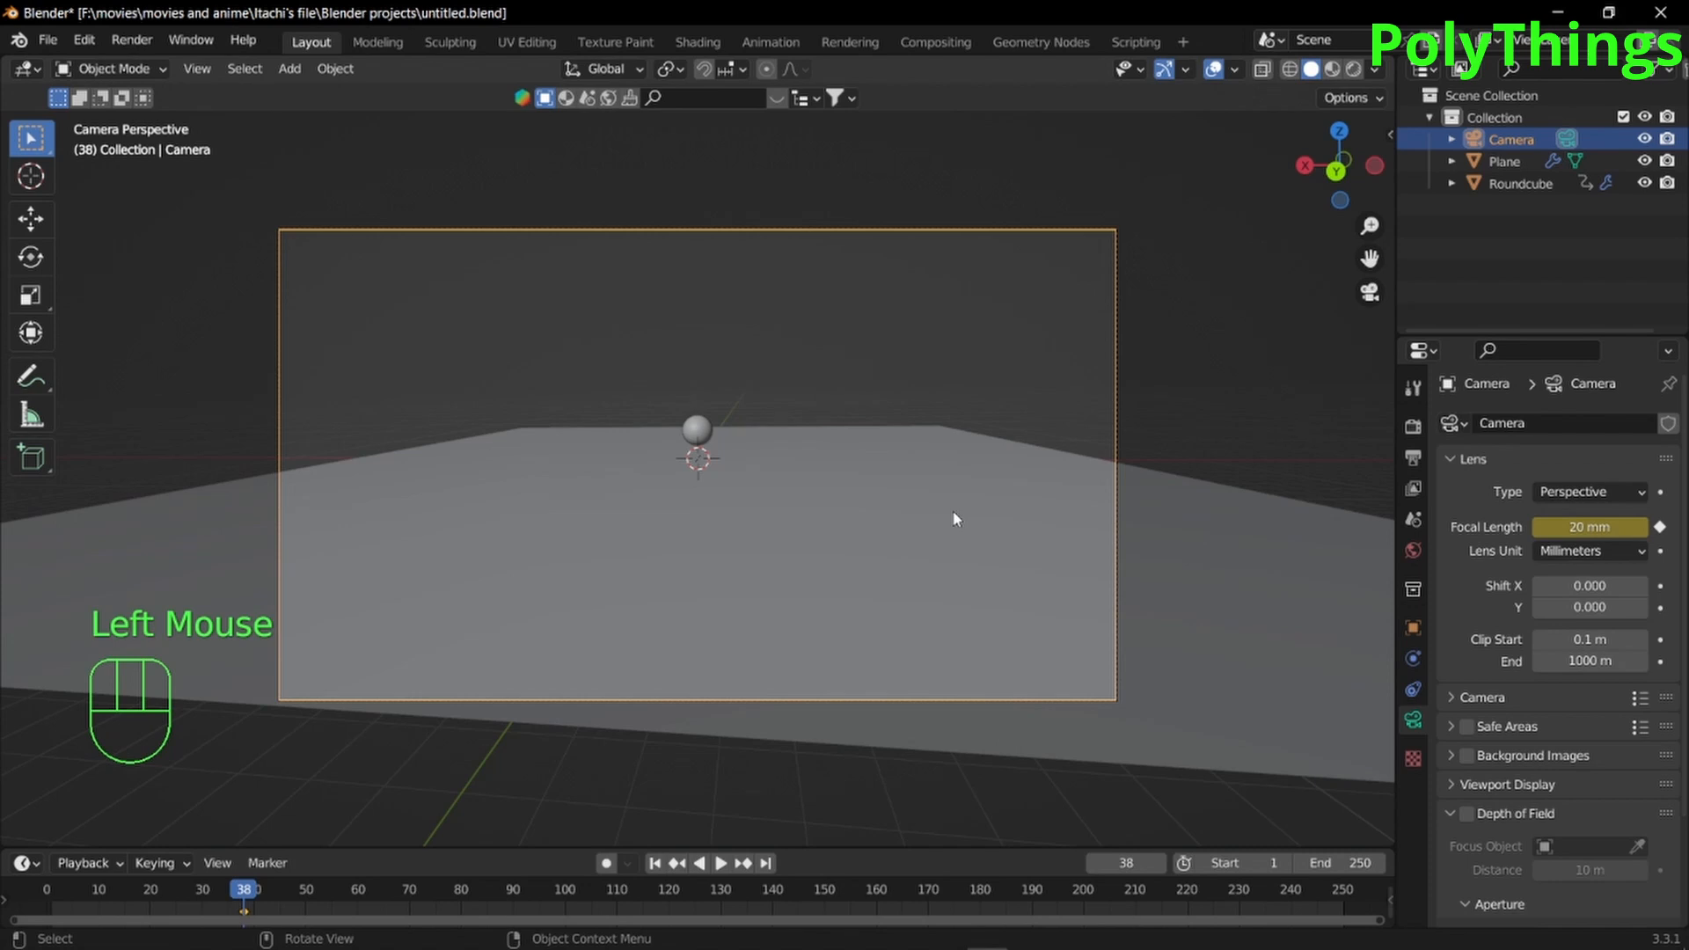
Keyframe a 50 mm focal length at frame 43 and play back the zoom
{"action": "key", "text": "Right"}
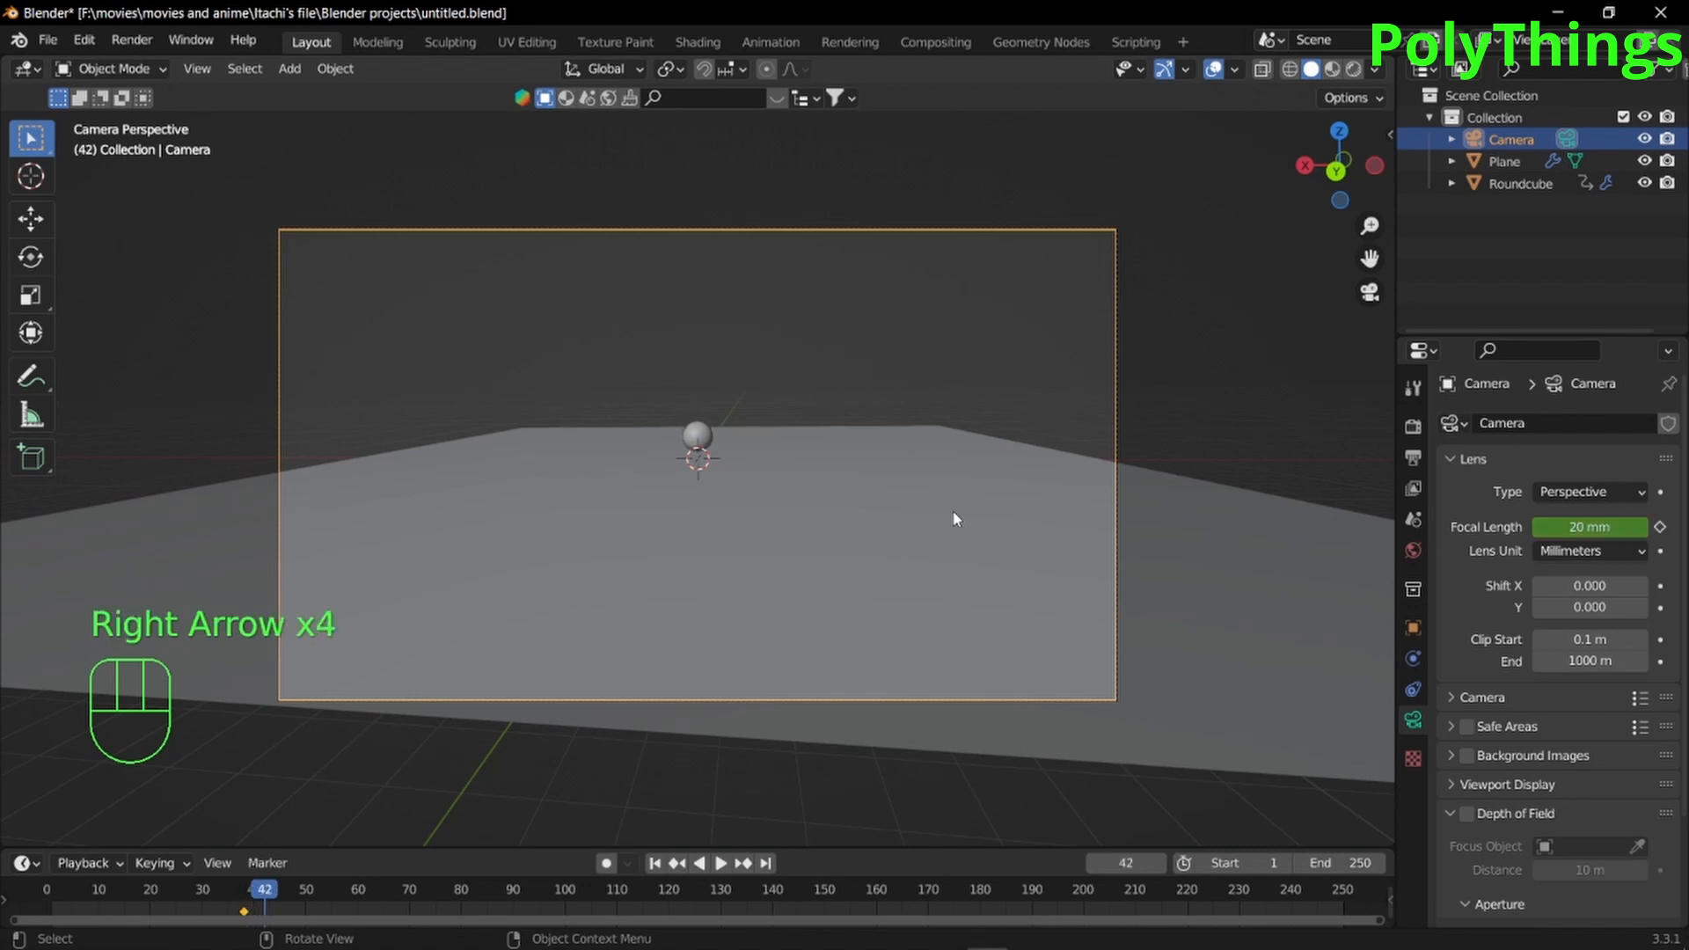
{"action": "key", "text": "Right"}
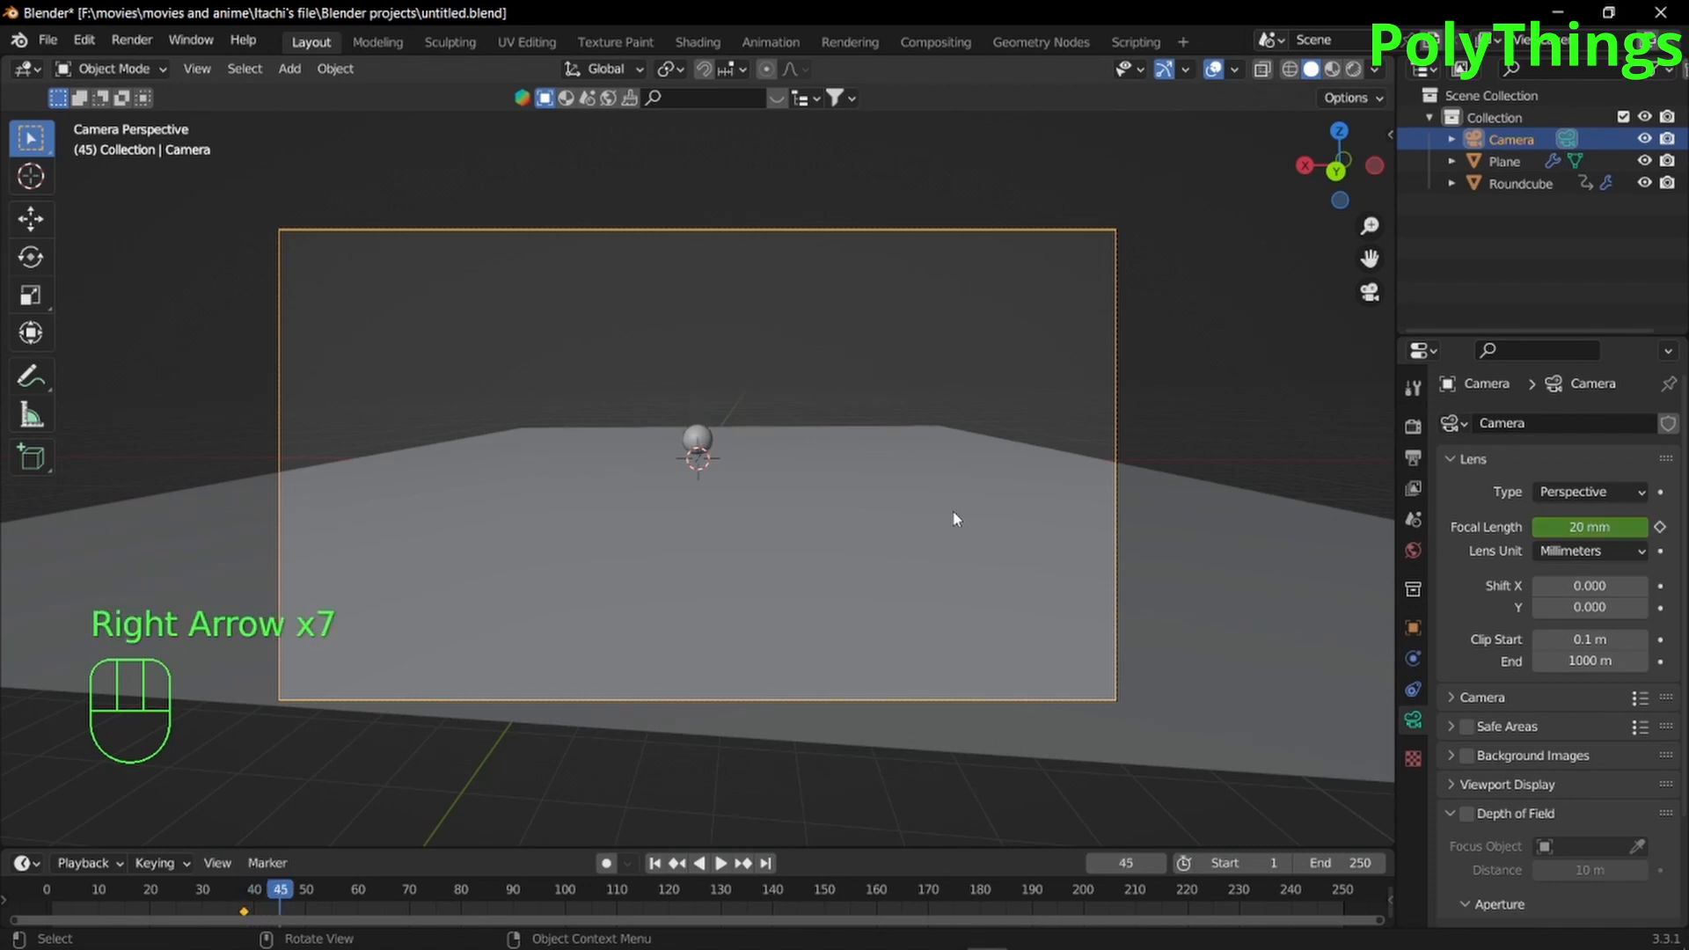
{"action": "key", "text": "Left"}
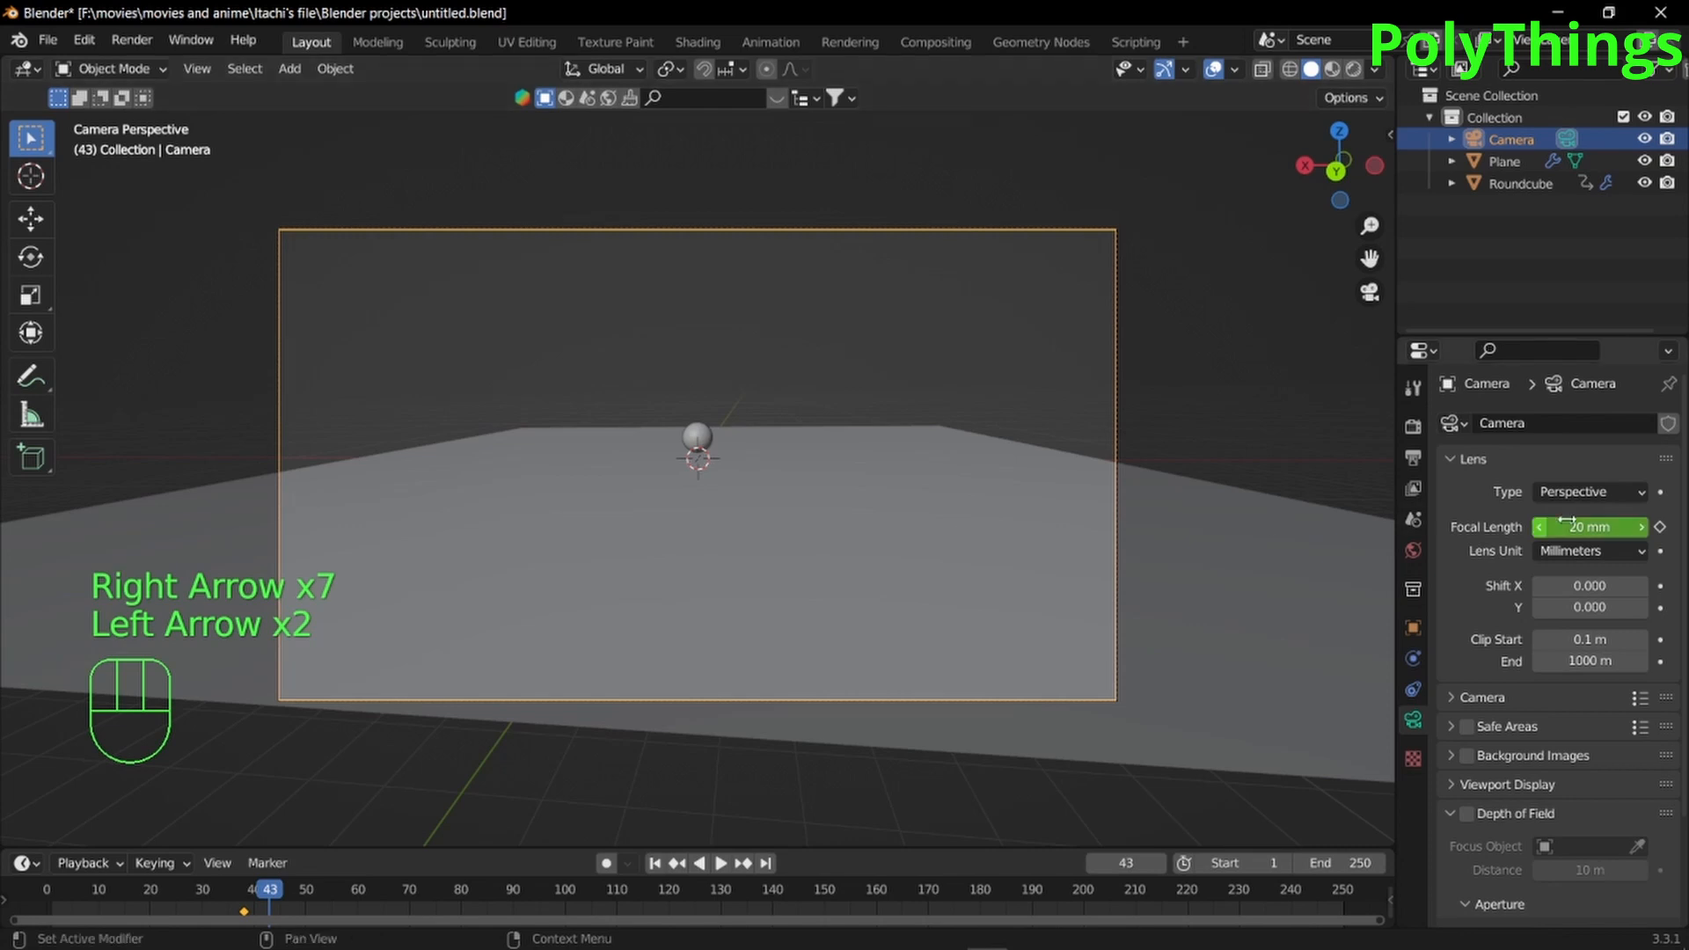
{"action": "type", "text": "50"}
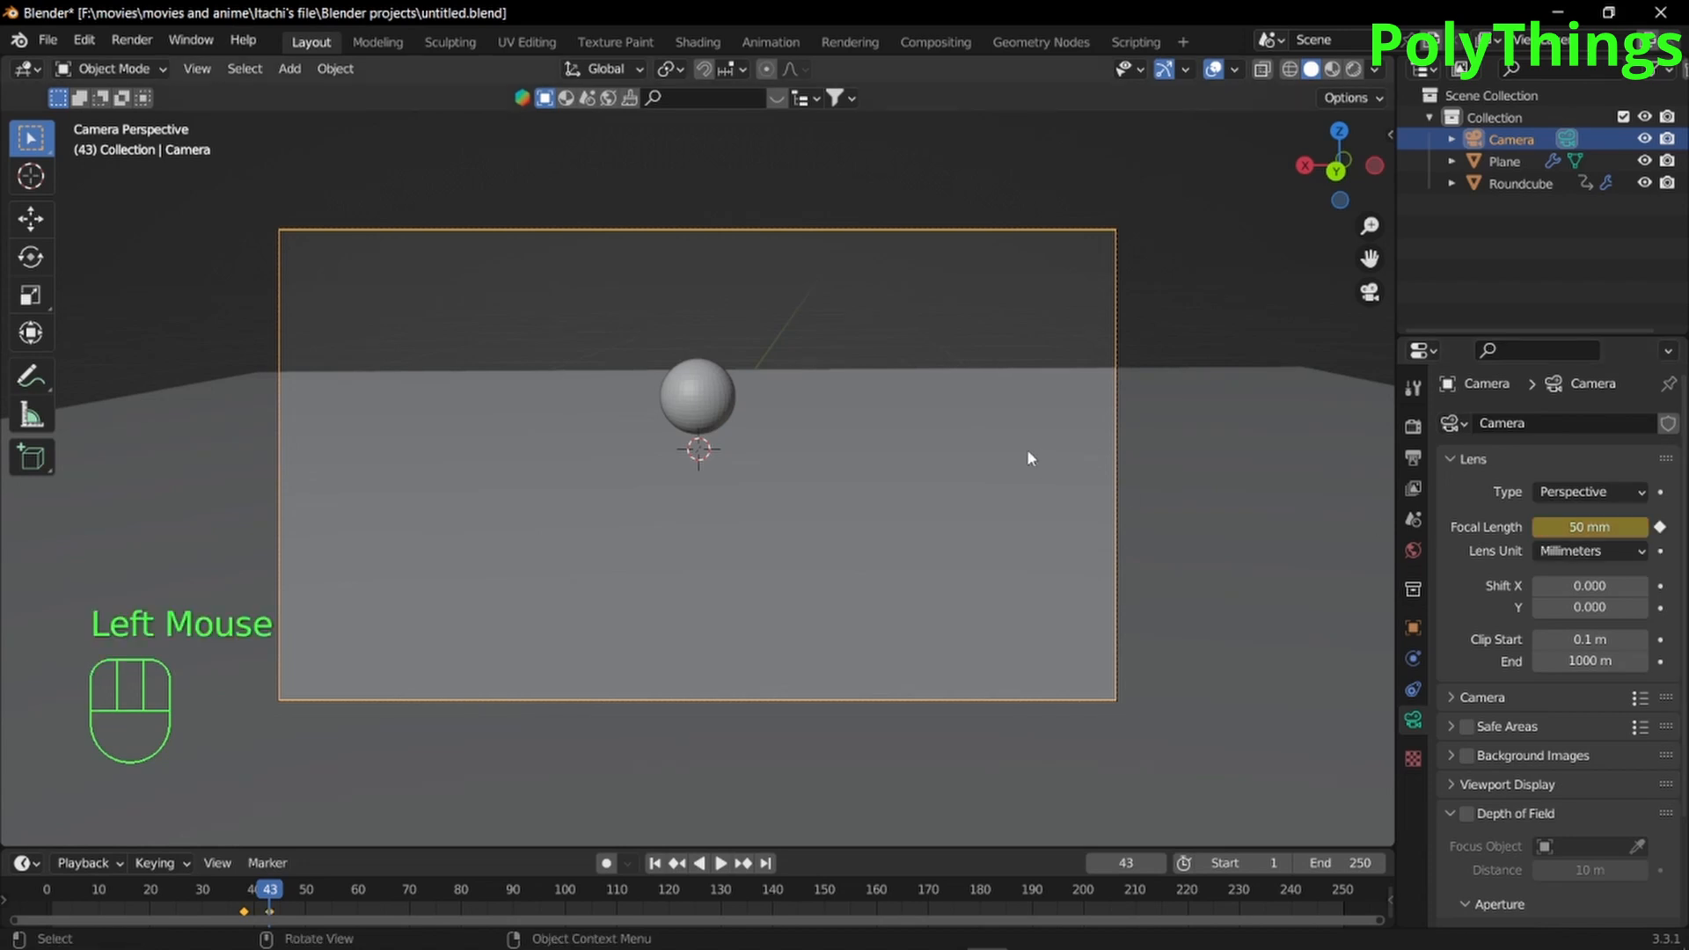
{"action": "mouse_move", "coordinate": [892, 486]}
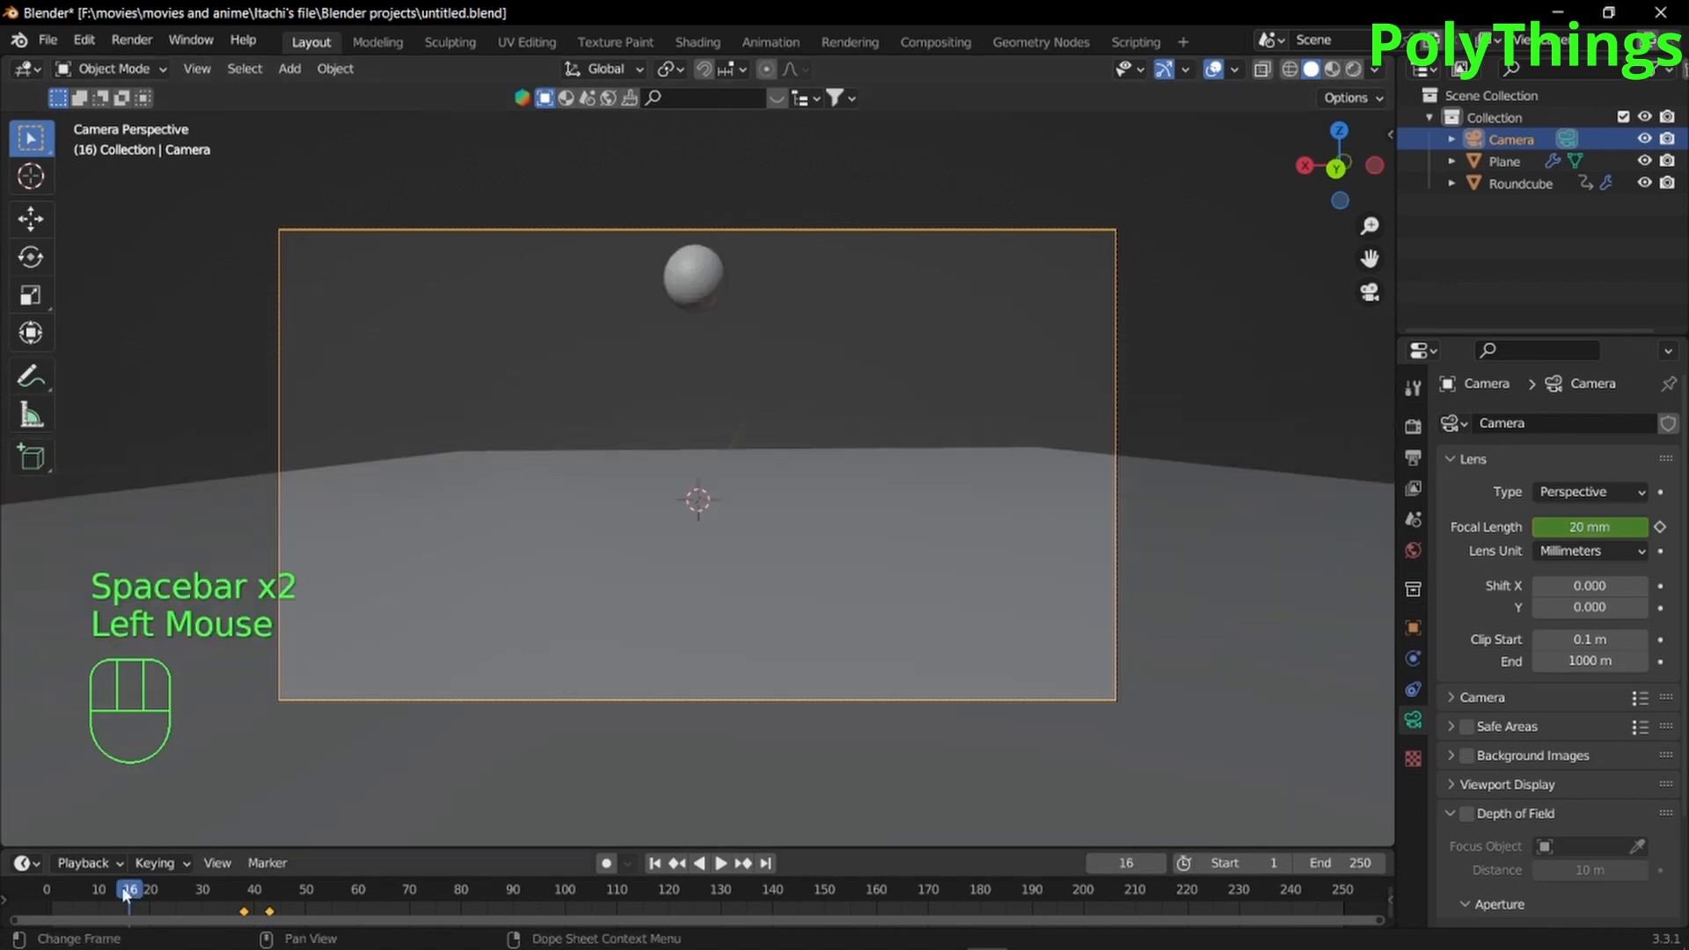
{"action": "key", "text": "space"}
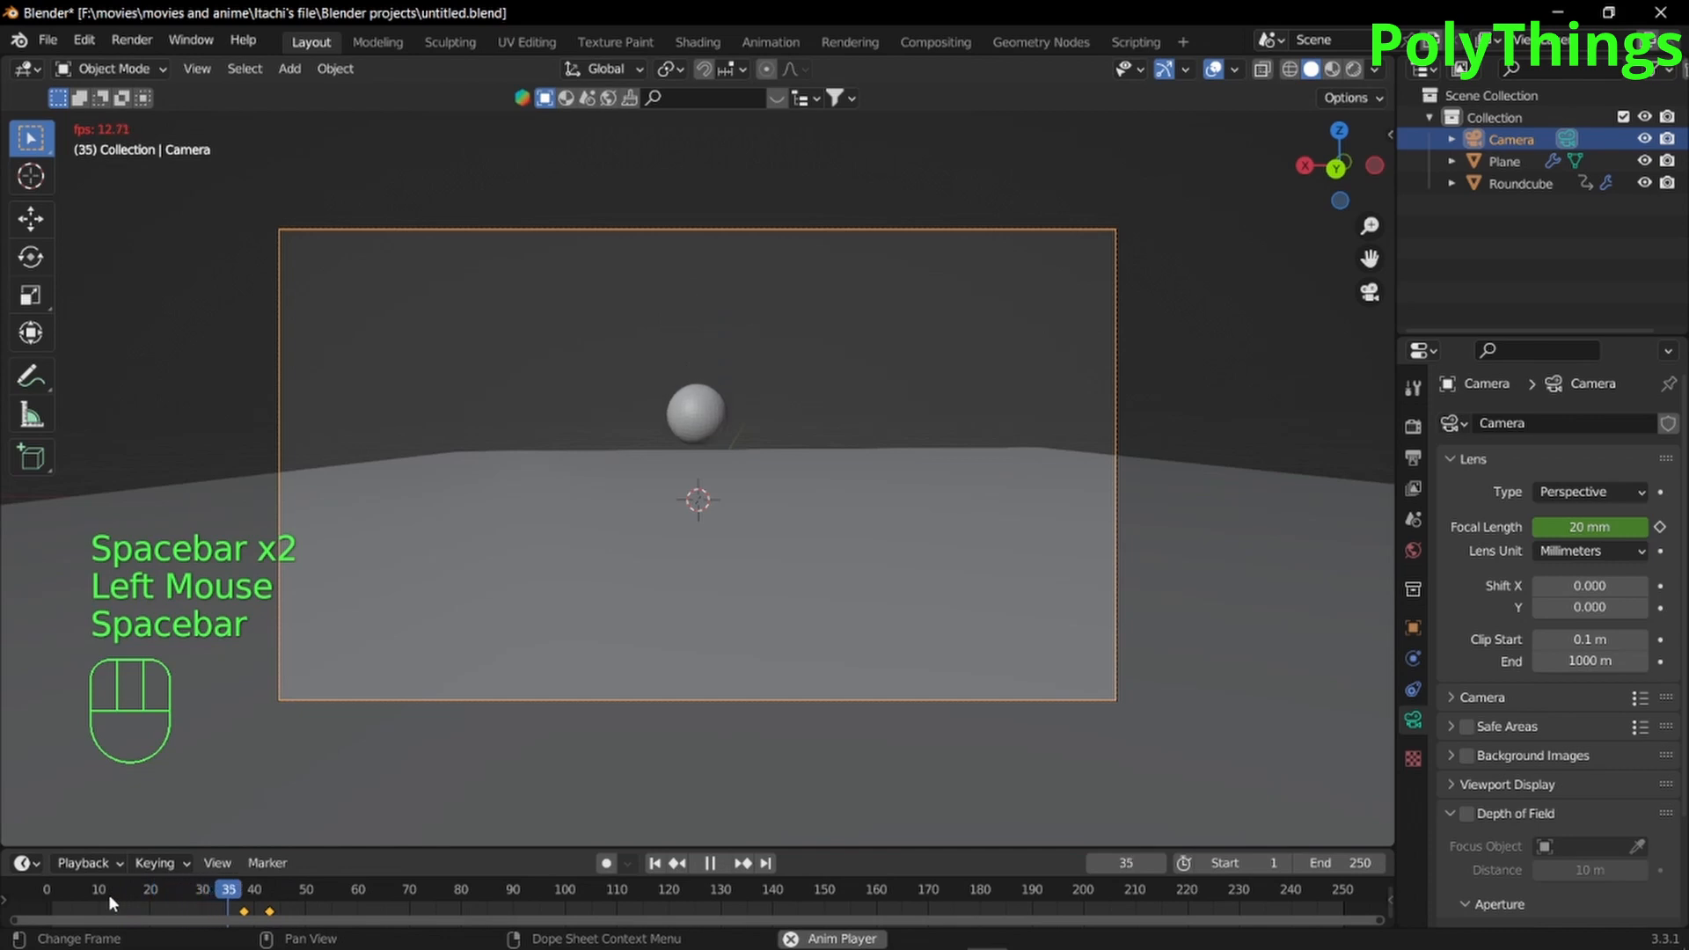
{"action": "key", "text": "space"}
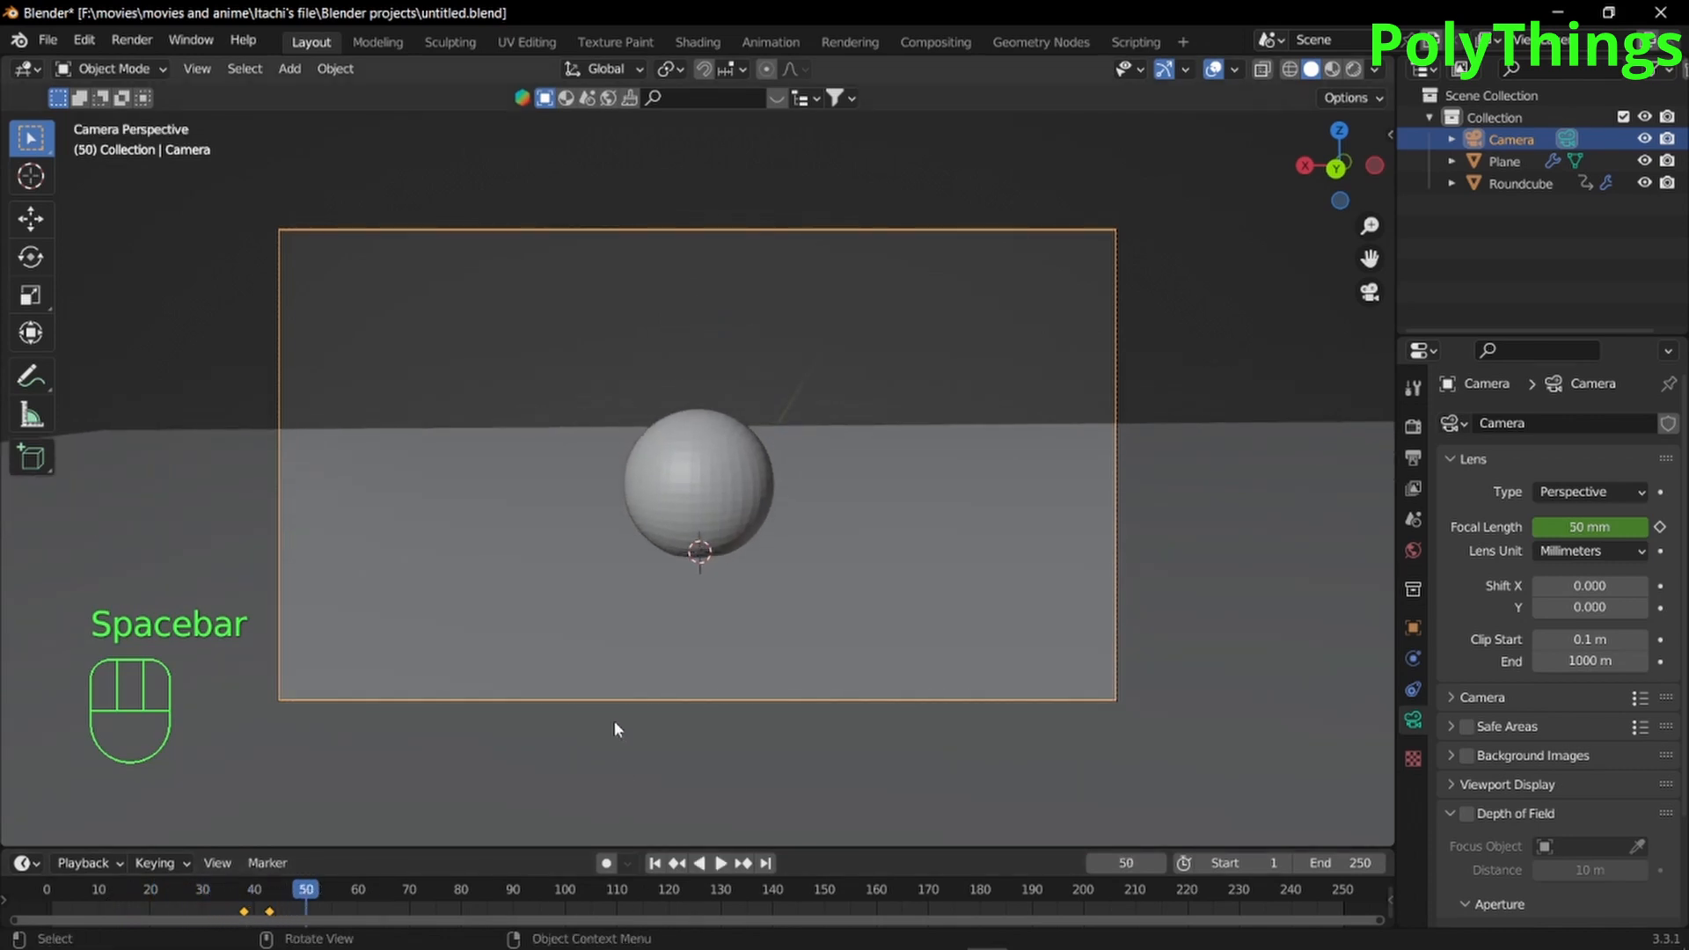
{"action": "scroll", "scroll_direction": "down", "scroll_amount": 3}
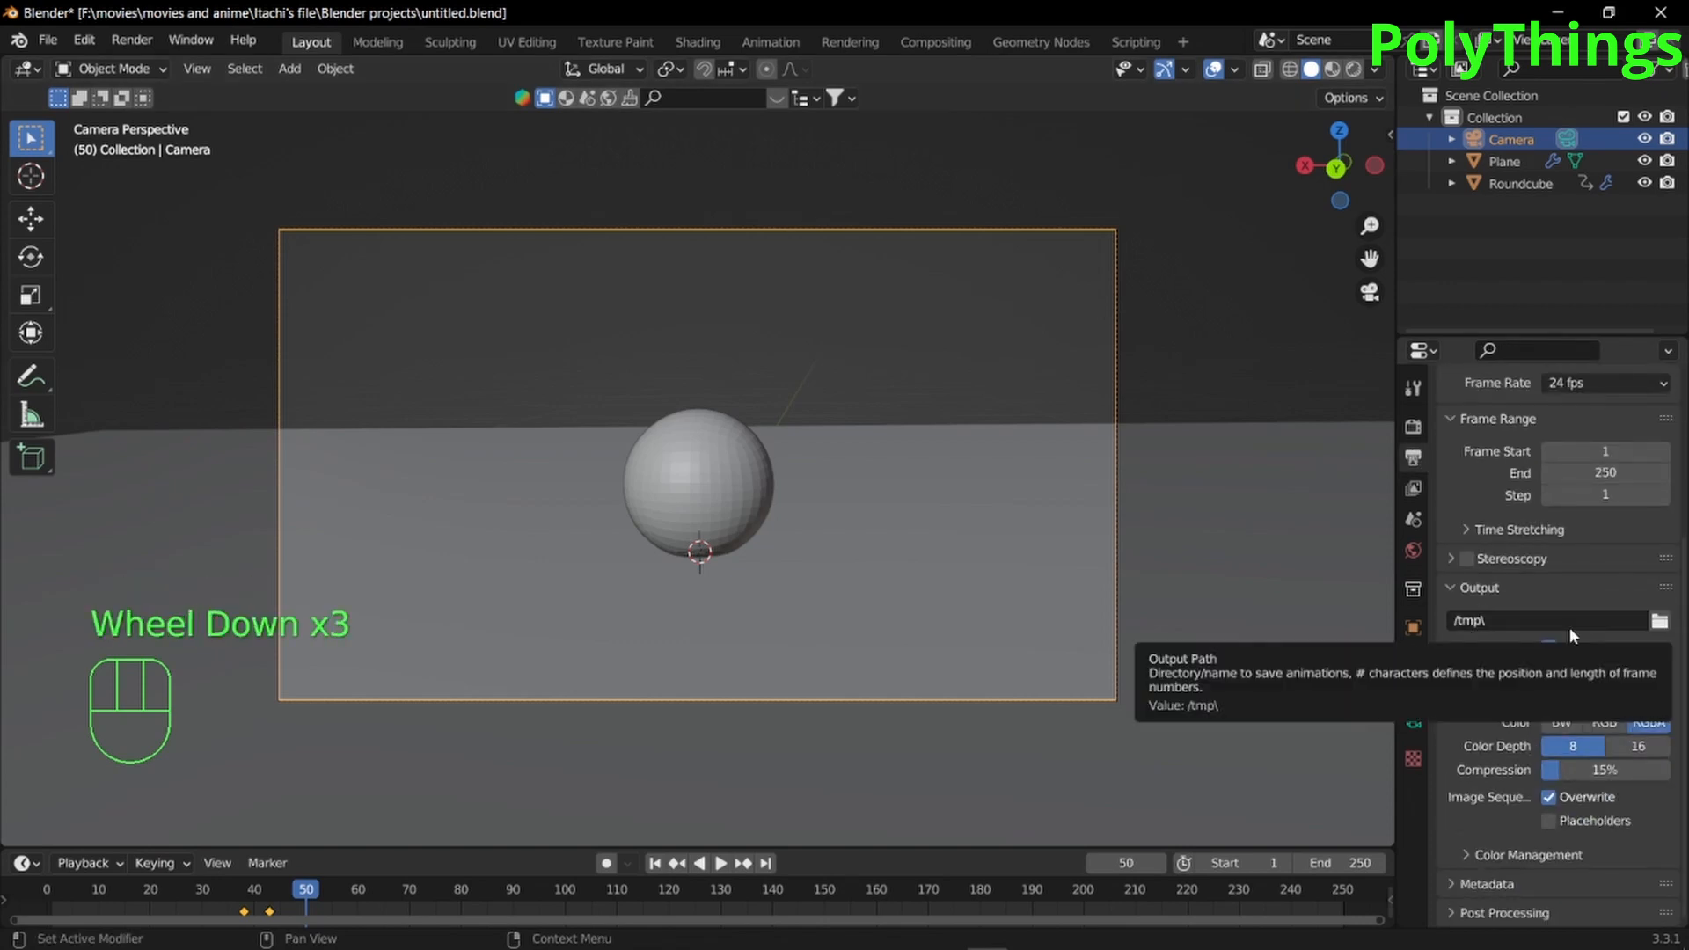
Set output to FFmpeg Video in an MPEG-4 container and start Render Animation
{"action": "left_click", "coordinate": [1604, 698]}
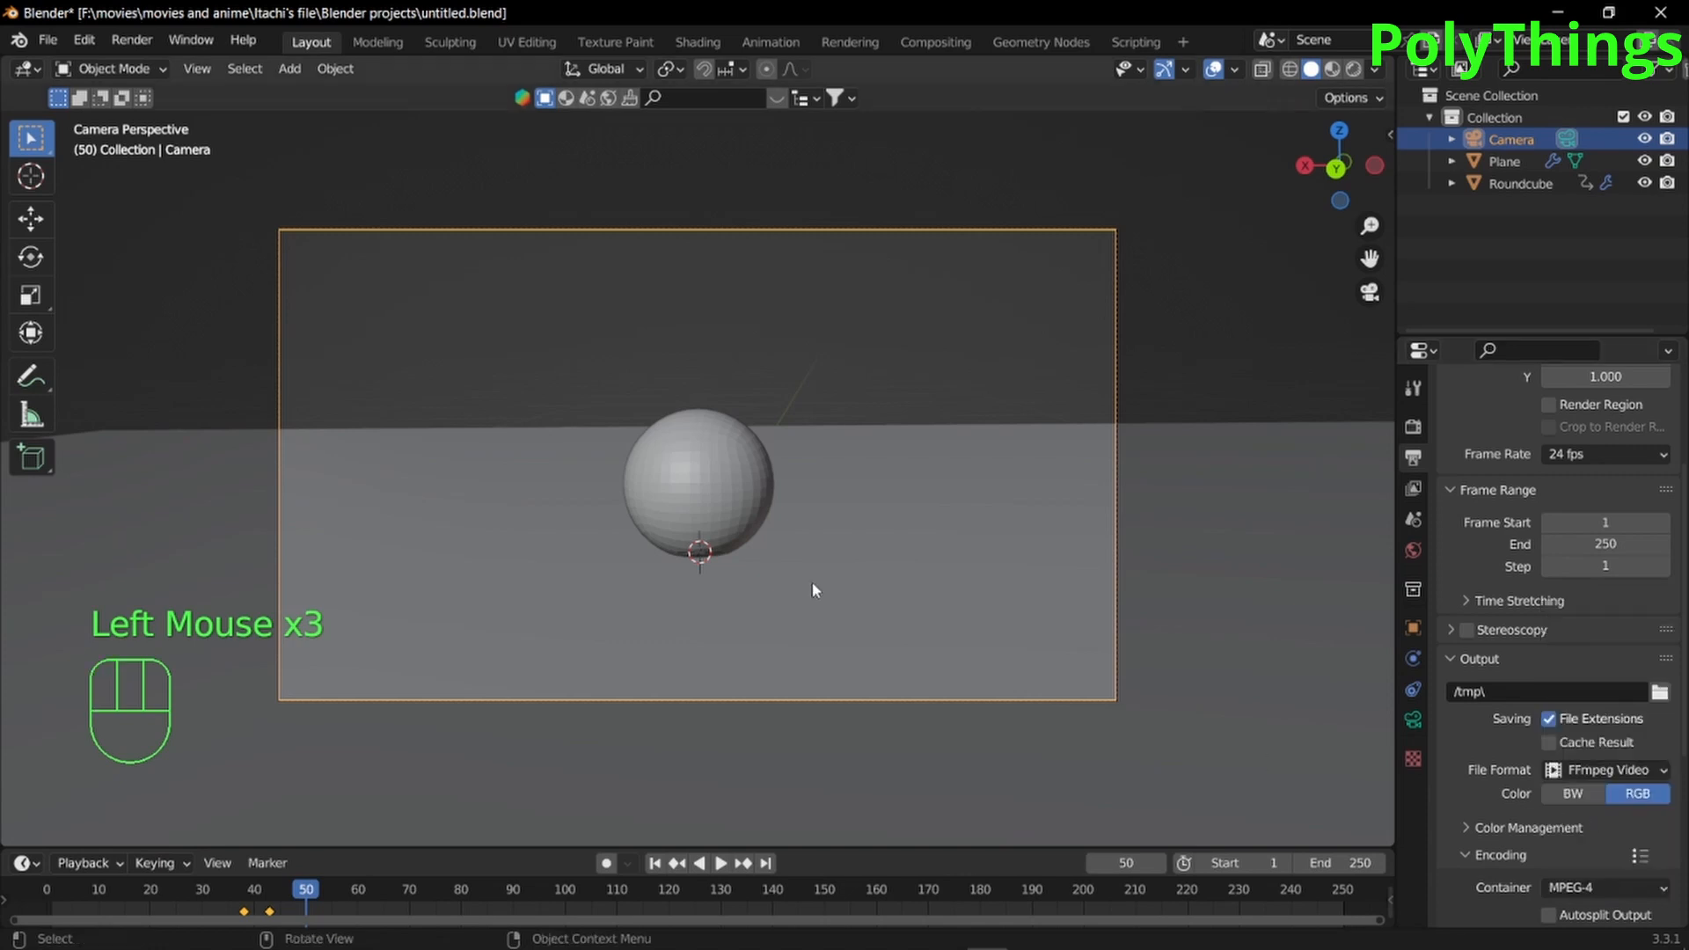
{"action": "left_click", "coordinate": [131, 39]}
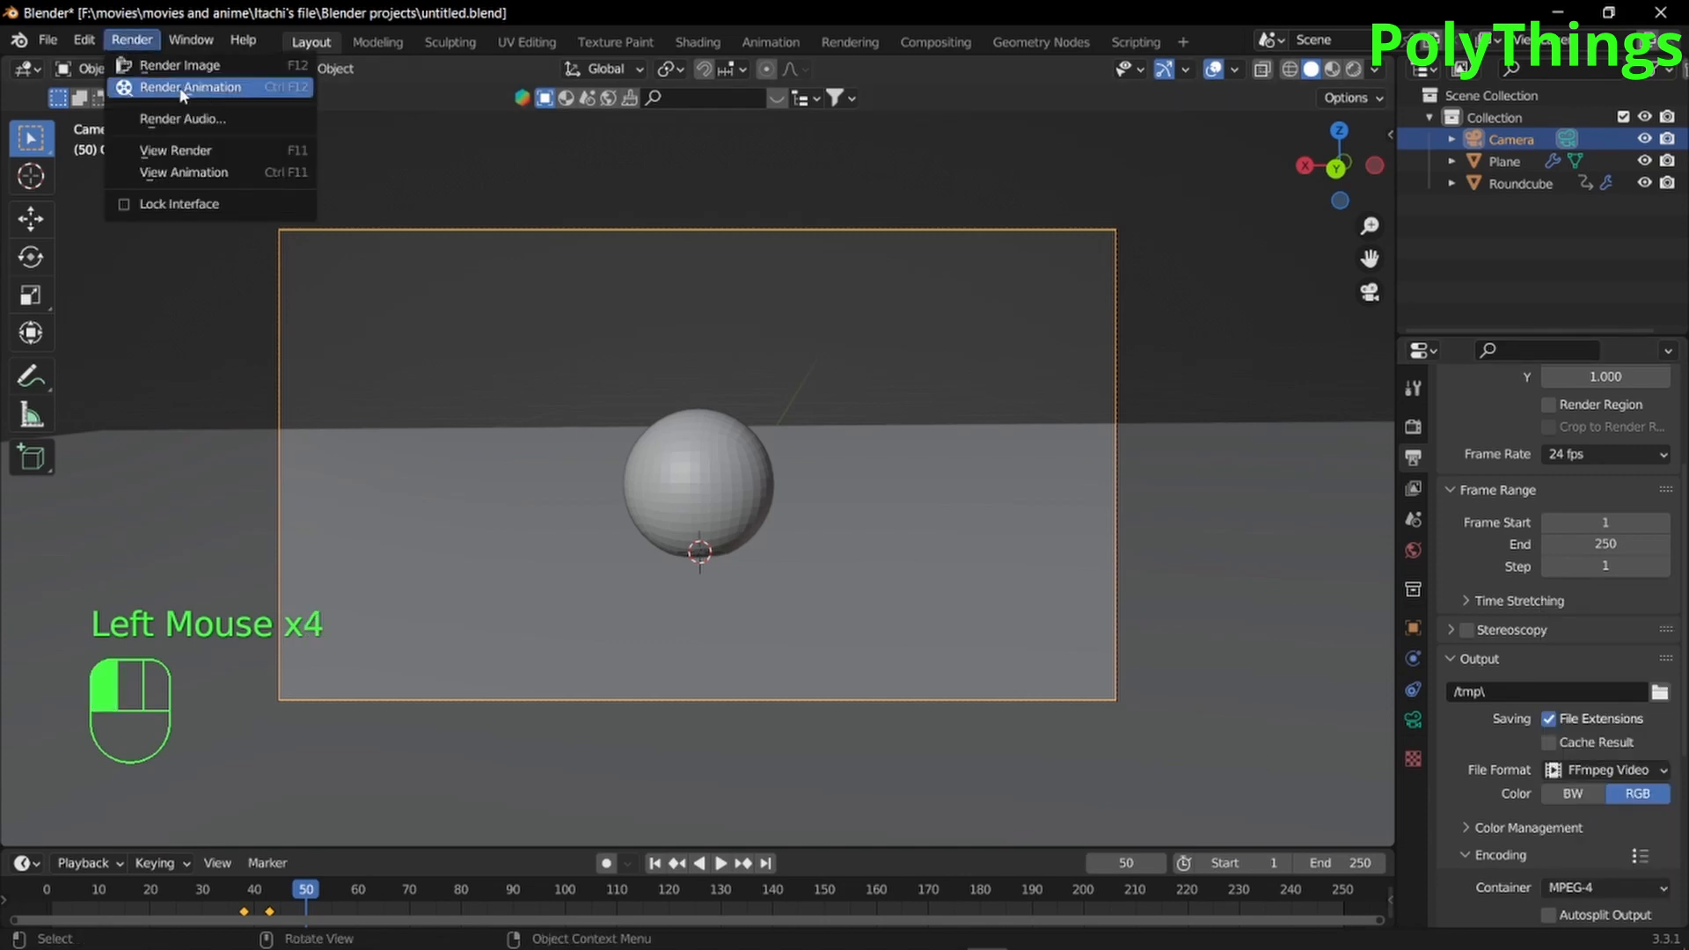